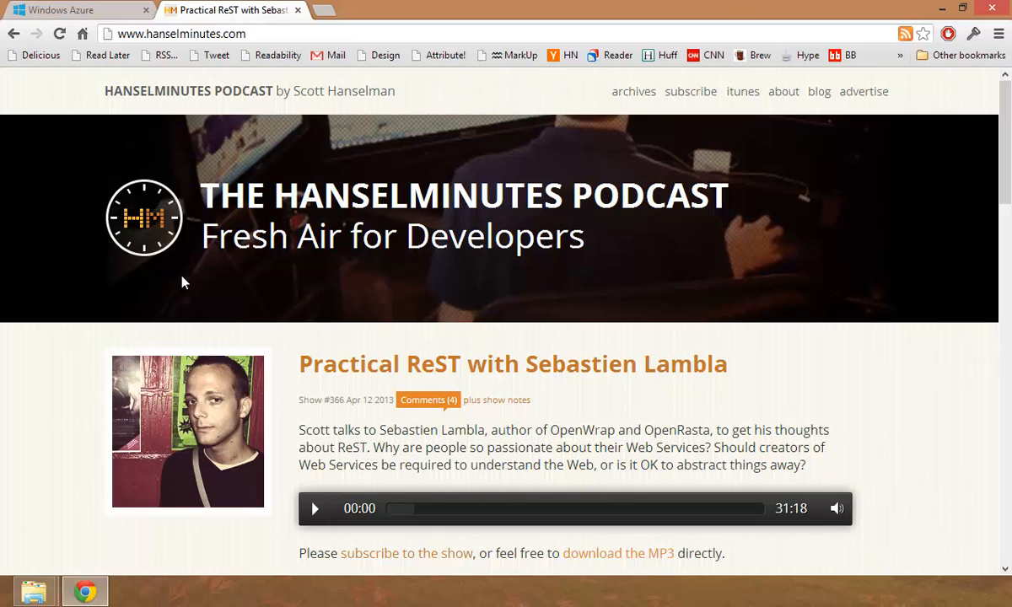
Step: Show the Hanselminutes podcast archives page of episode thumbnails
click(634, 91)
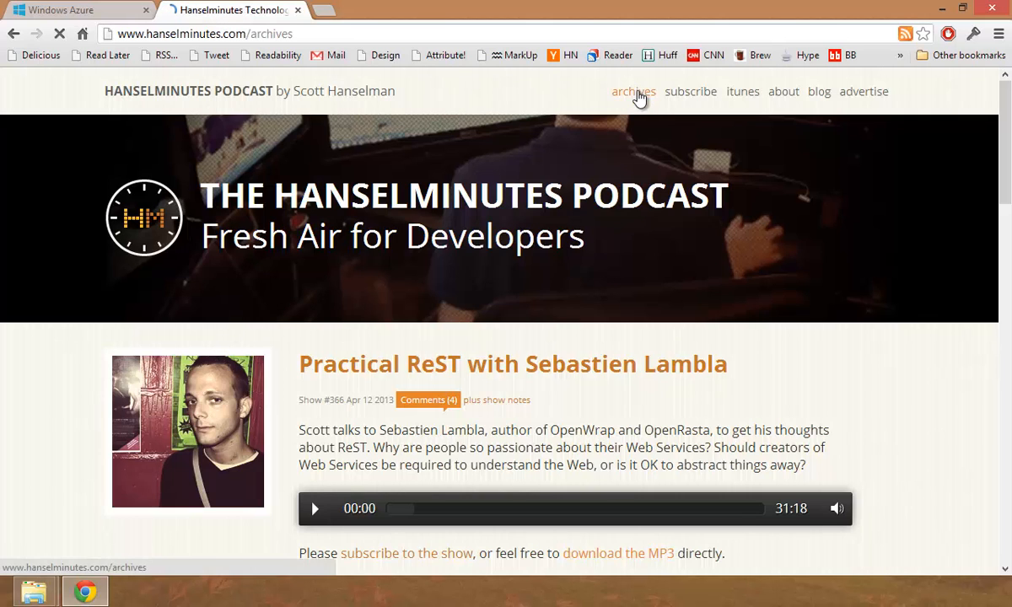
click(632, 91)
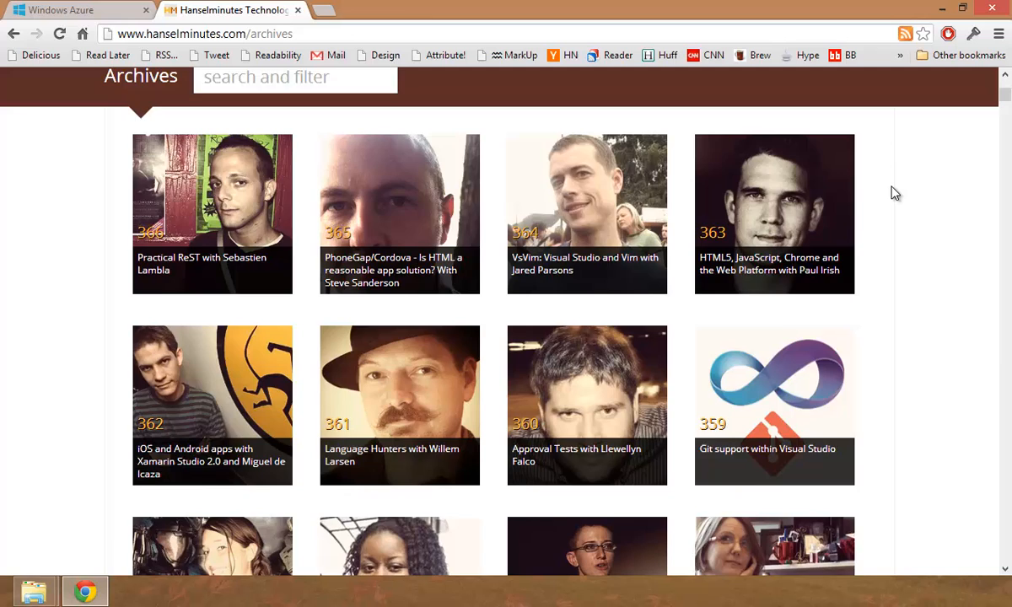
scroll(down, 3)
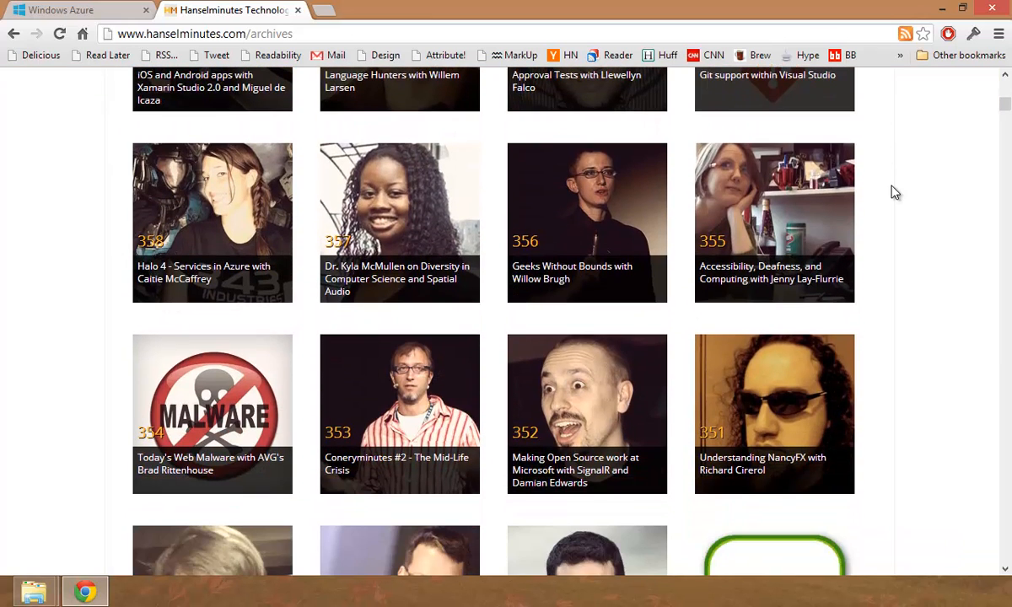
mouse_move(337, 199)
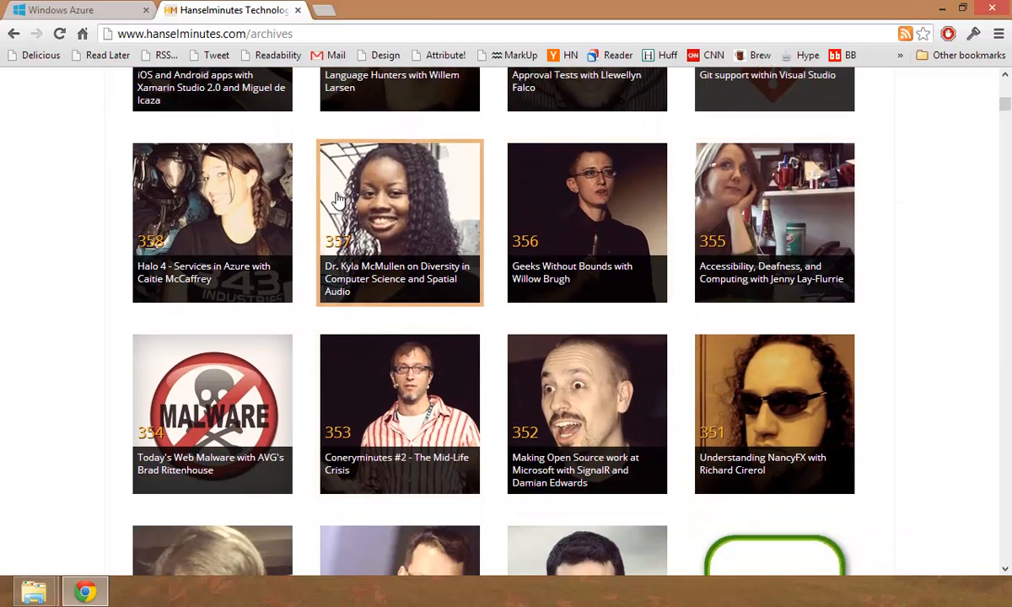
Step: View the Halo 4 episode 358 image in its own tab, then return to the archives
right_click(213, 223)
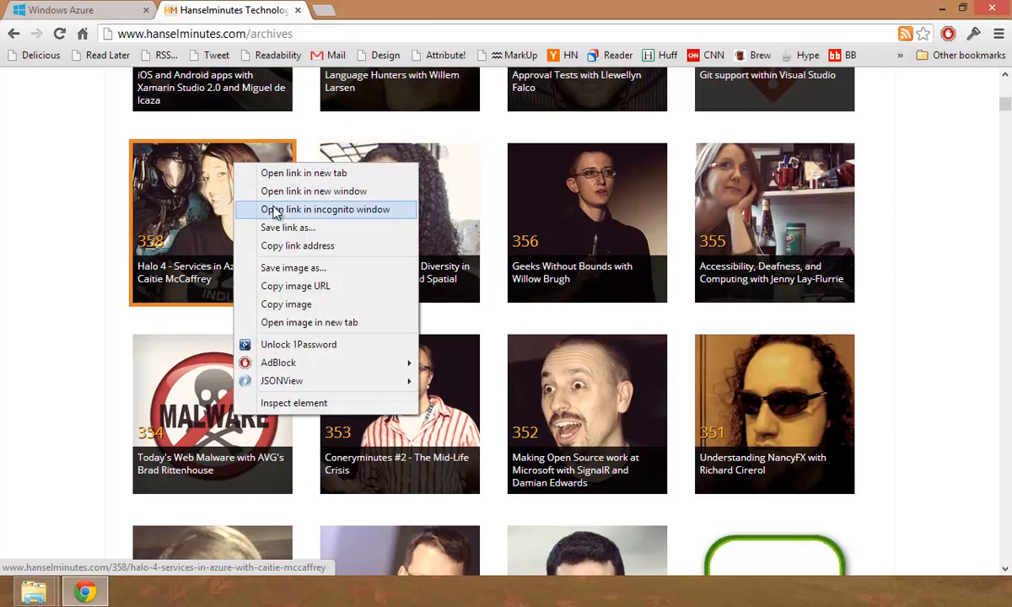
click(309, 322)
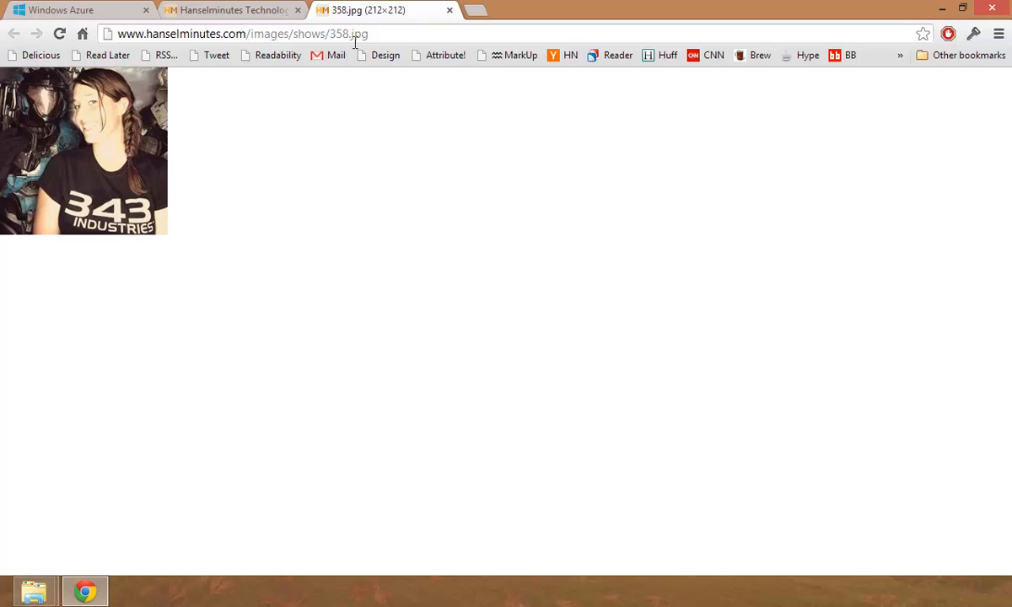
mouse_move(401, 23)
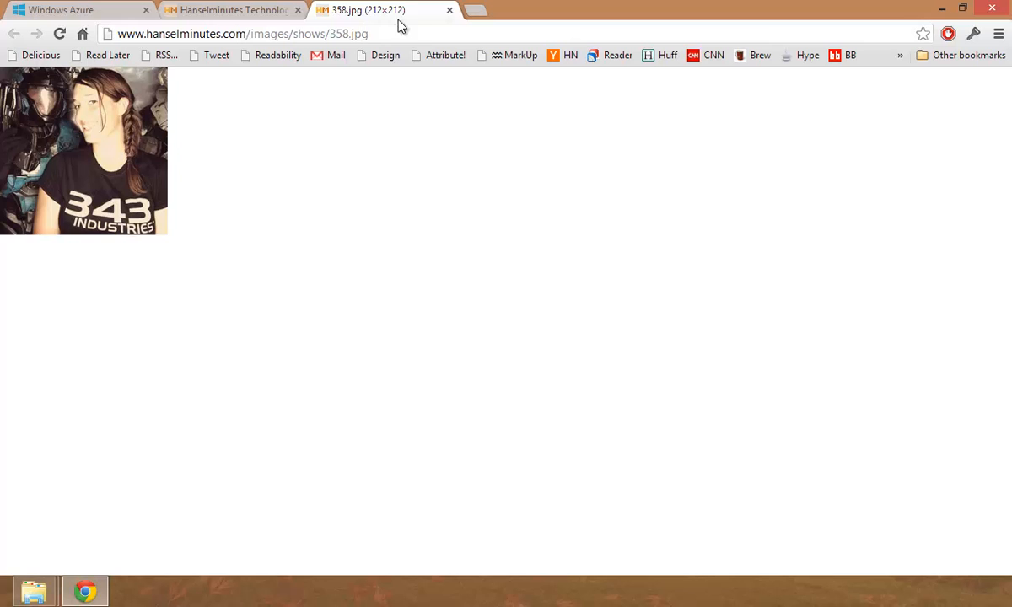
click(448, 10)
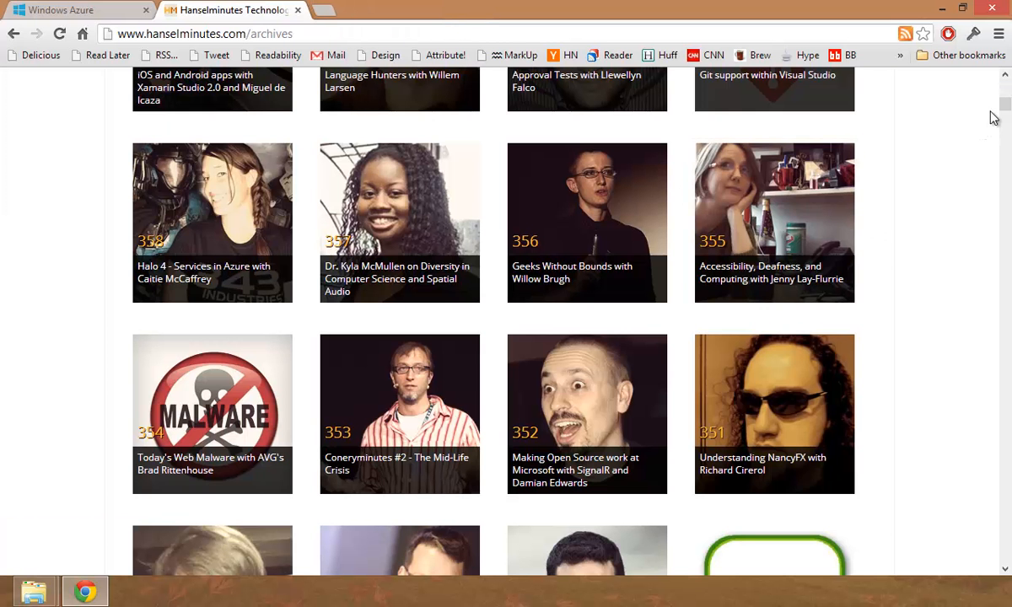
scroll(down, 3)
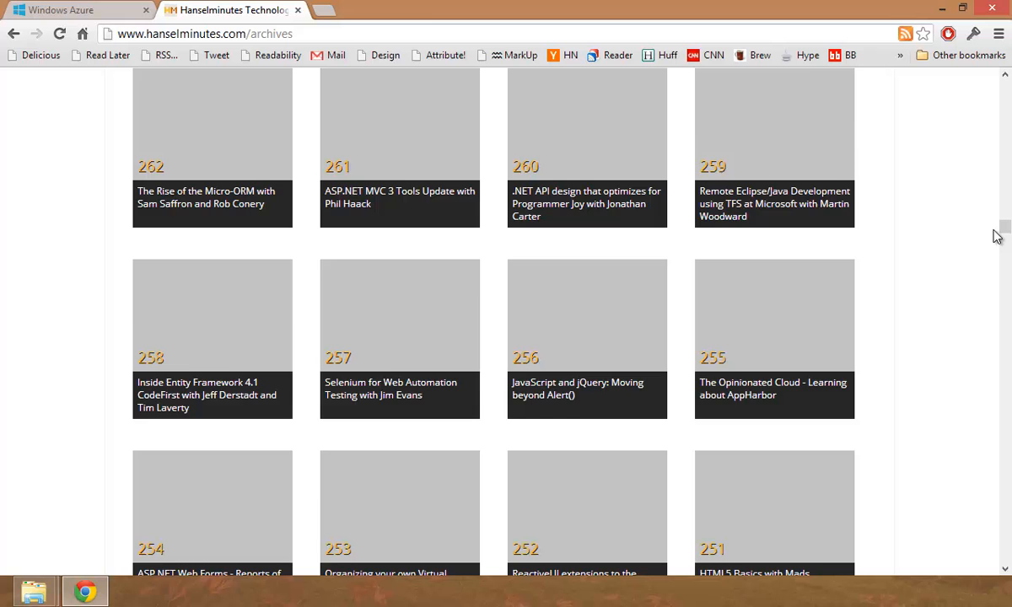
scroll(down, 3)
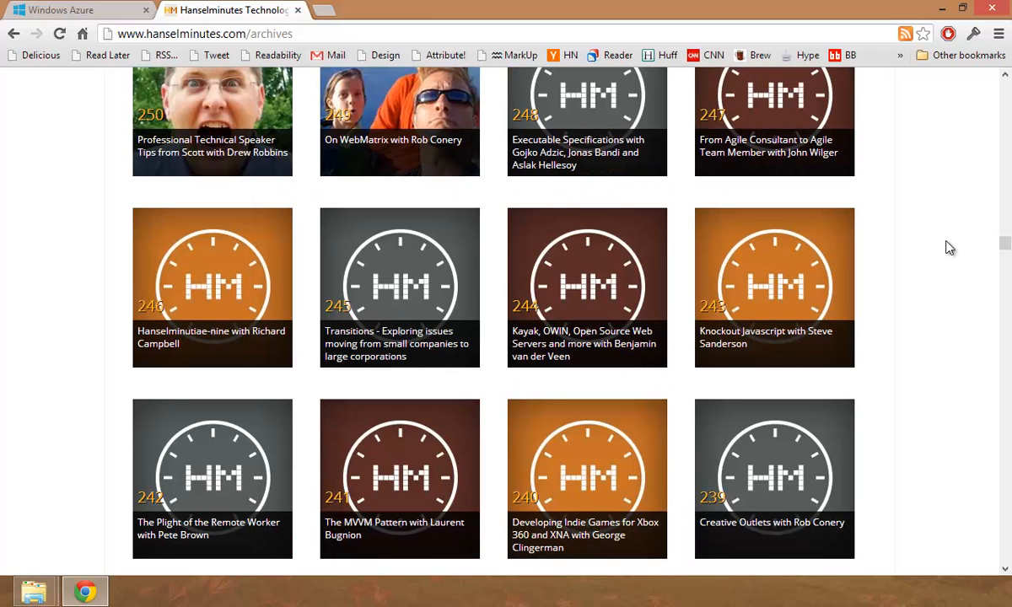
scroll(up, 3)
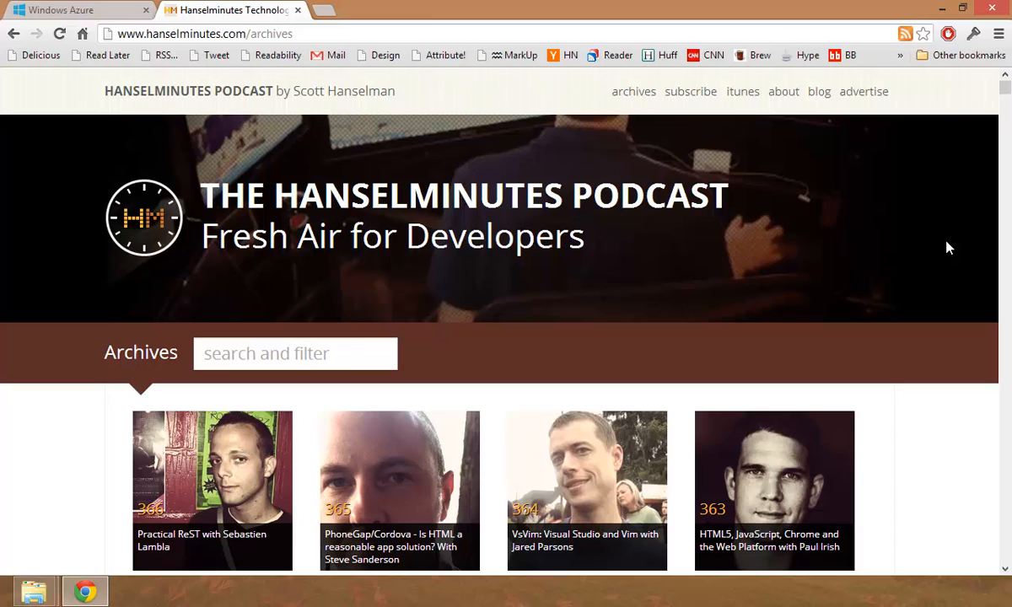
mouse_move(858, 331)
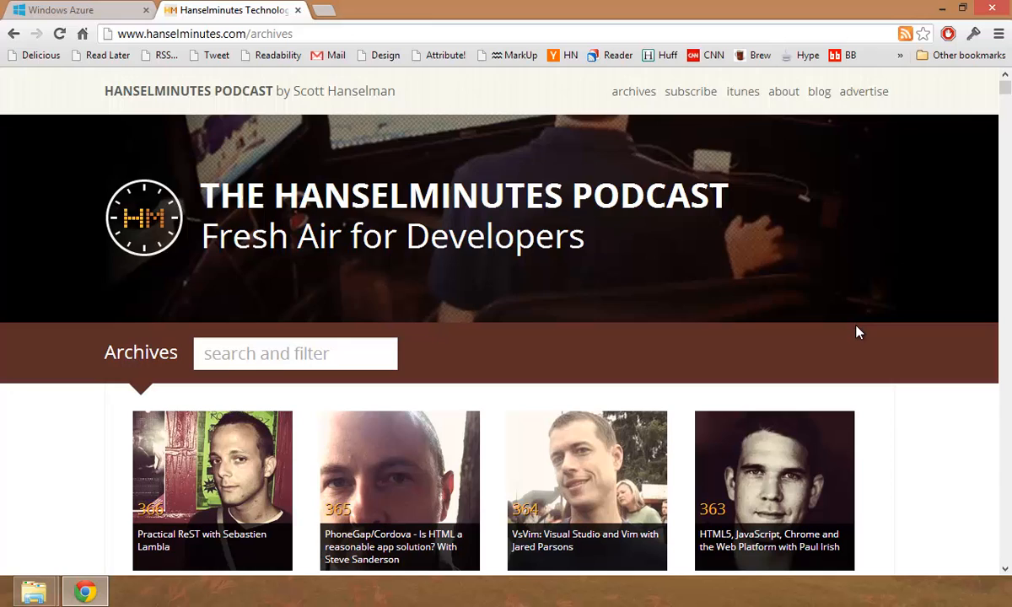
scroll(down, 3)
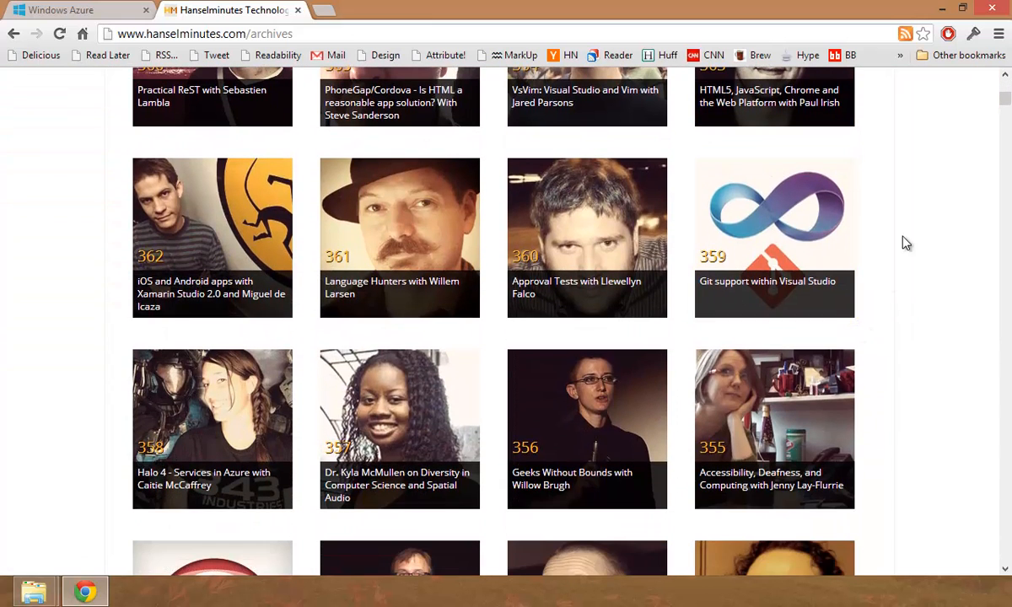
scroll(up, 3)
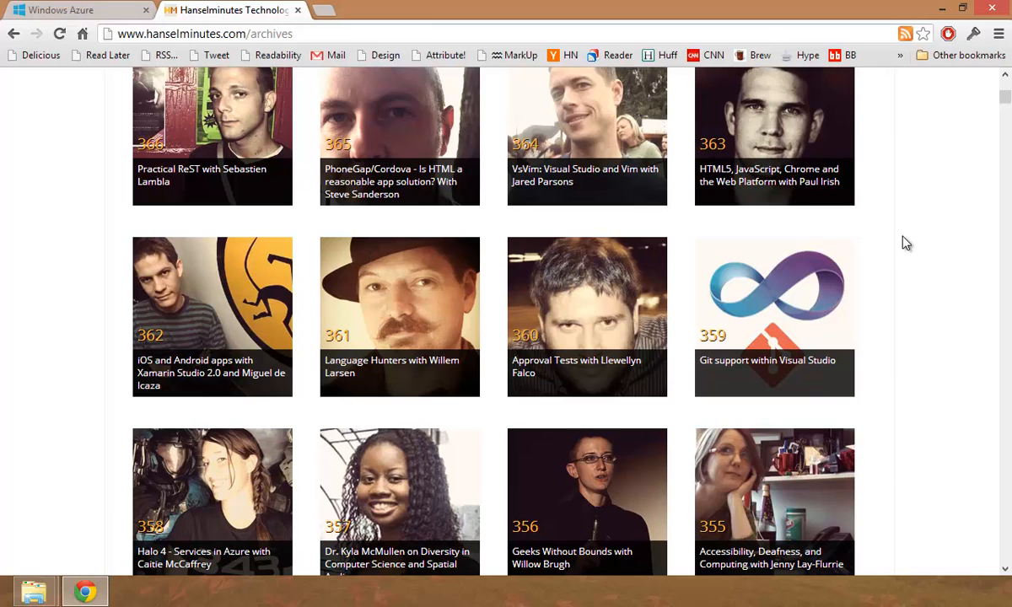
mouse_move(329, 131)
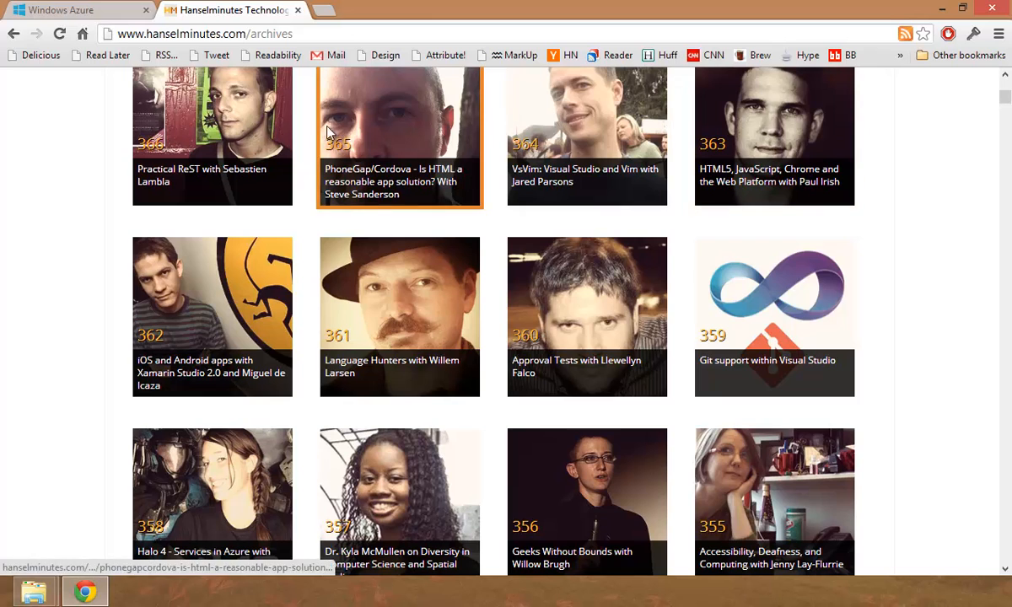
scroll(down, 3)
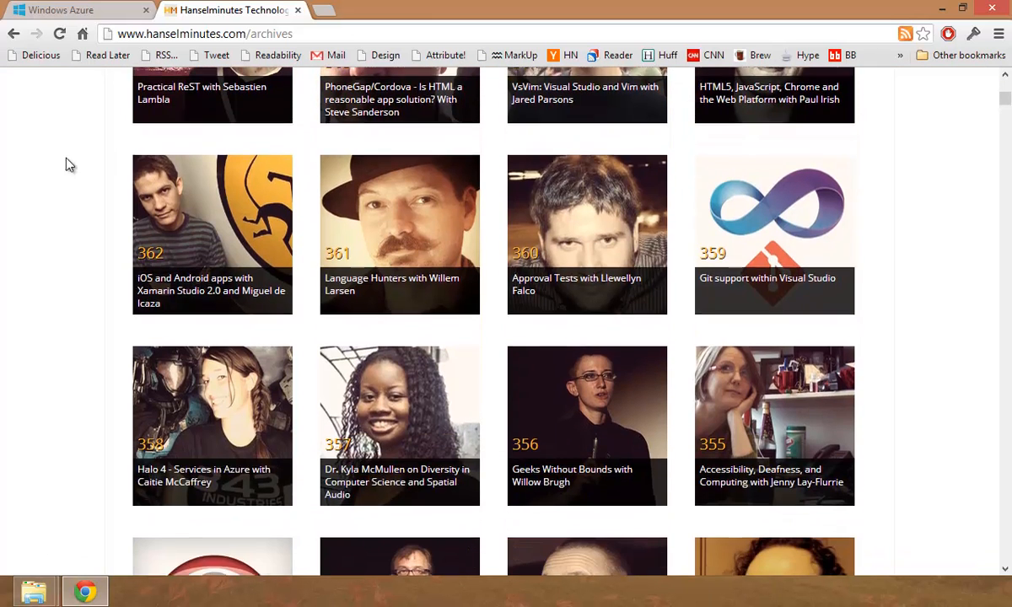
scroll(down, 3)
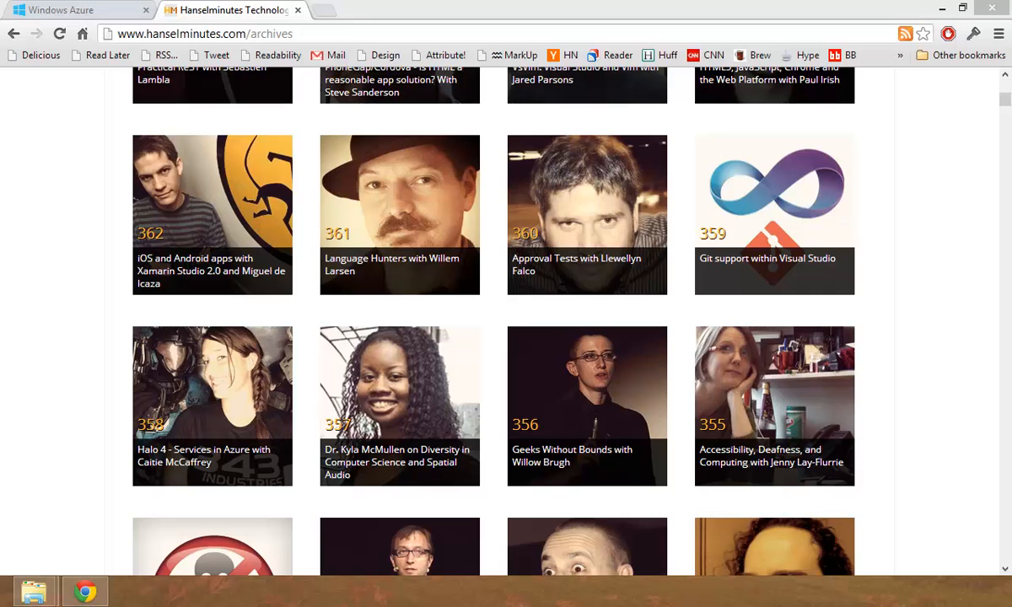
mouse_move(911, 369)
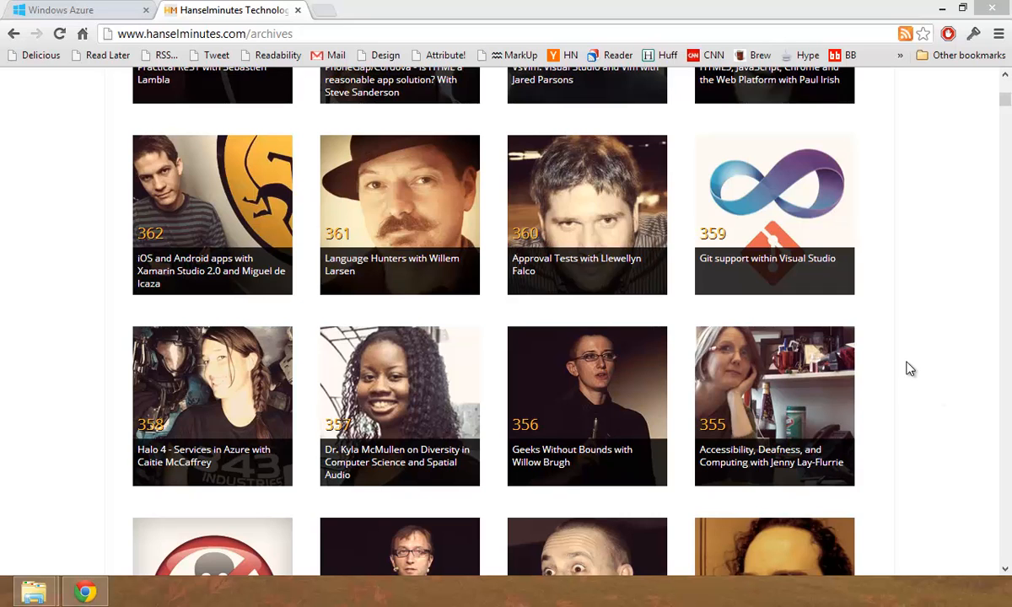
scroll(up, 3)
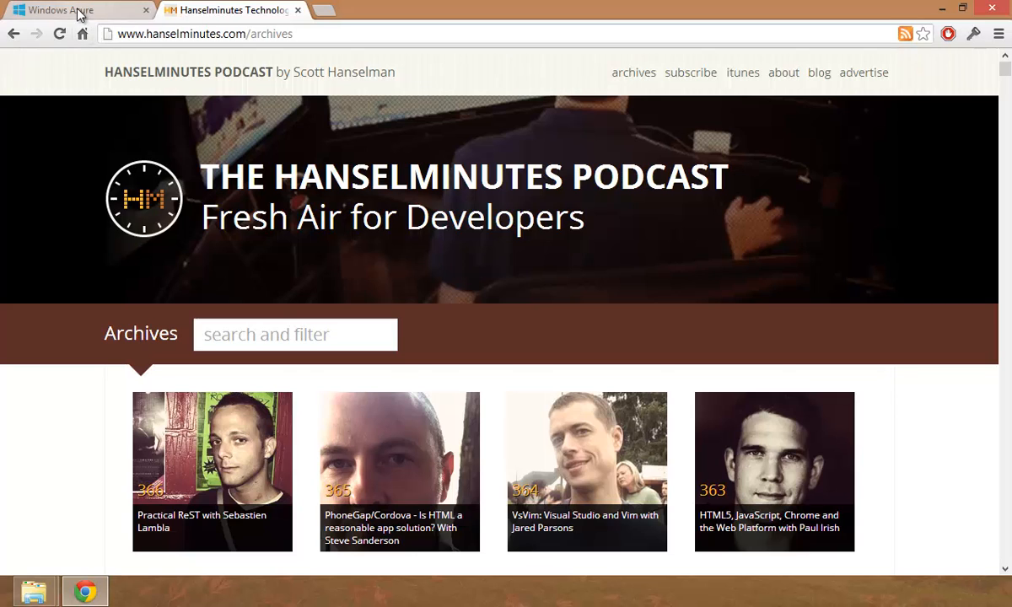
Step: Show the Azure storage accounts list and start creating a new item
click(76, 10)
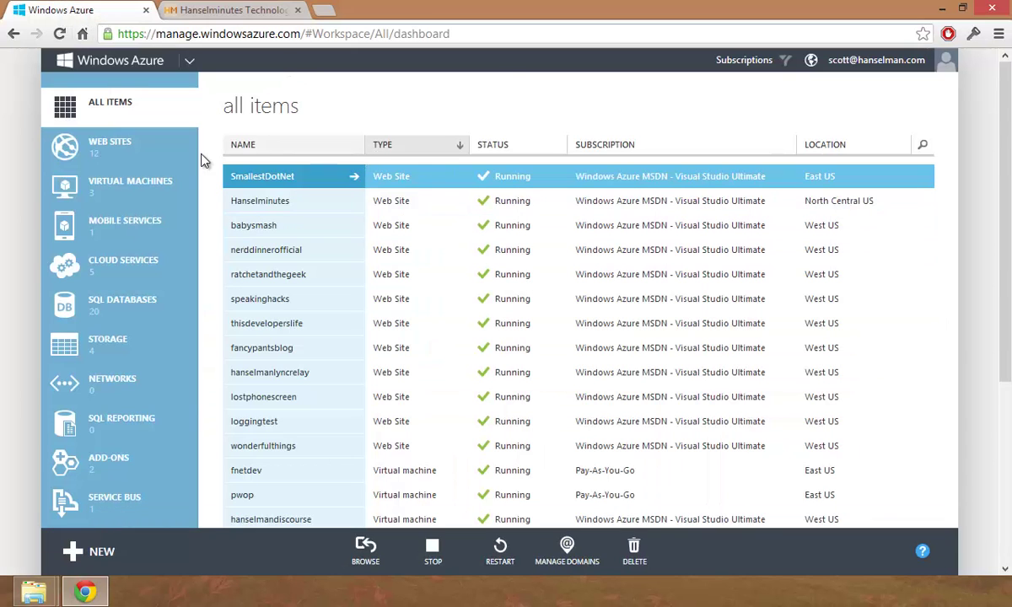
click(108, 344)
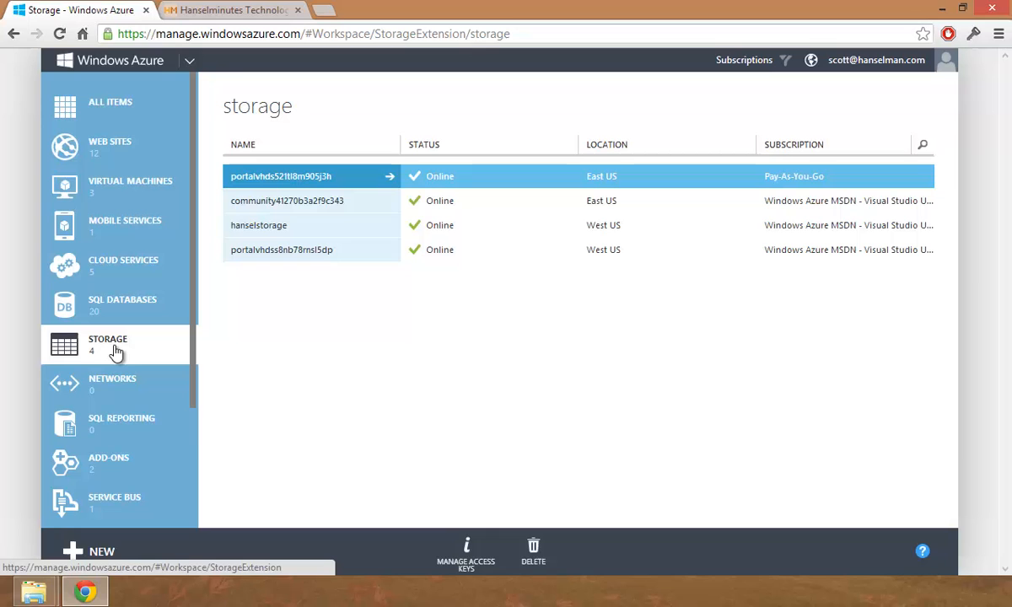
mouse_move(87, 557)
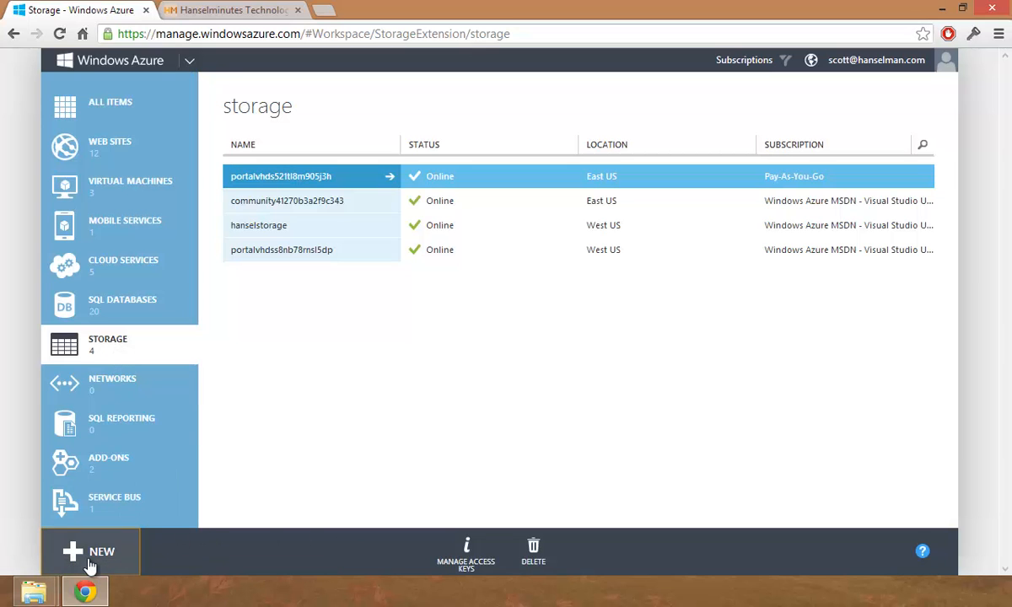
click(91, 551)
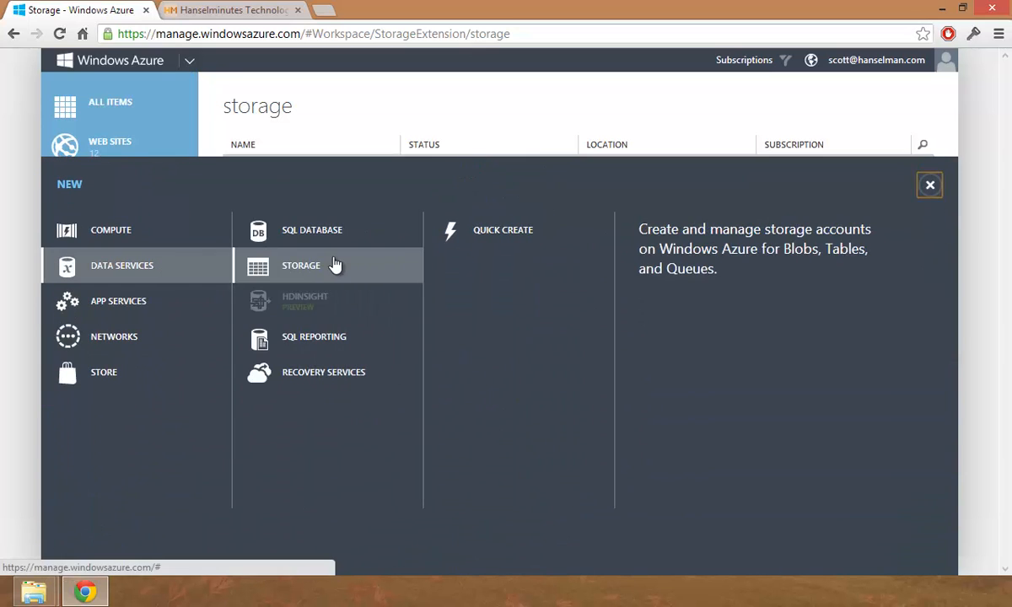
Step: Quick-create a storage account with URL hanselminutescdn in North Central US
click(503, 229)
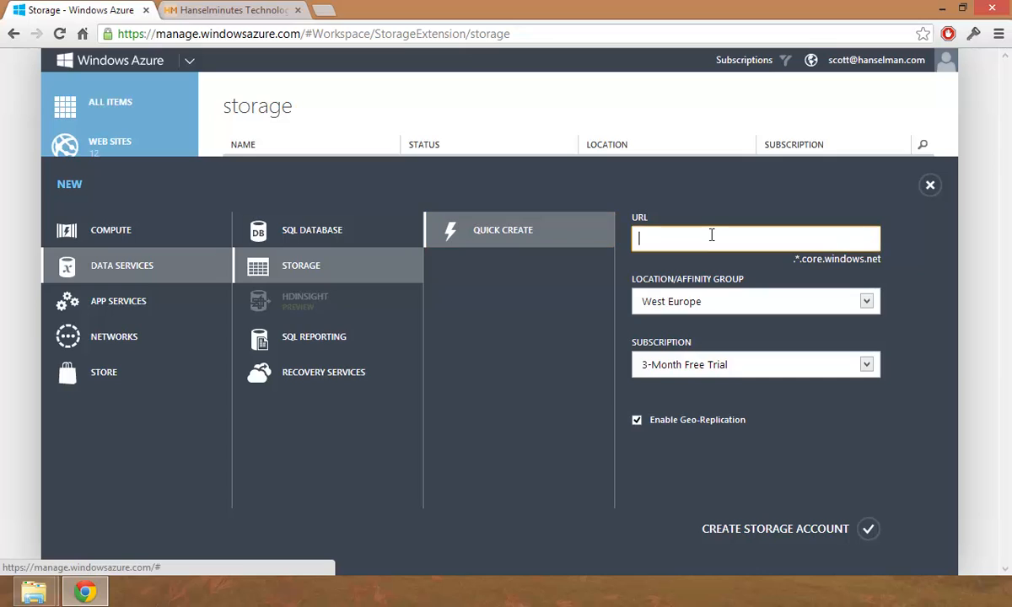
text(hanselminutescdn)
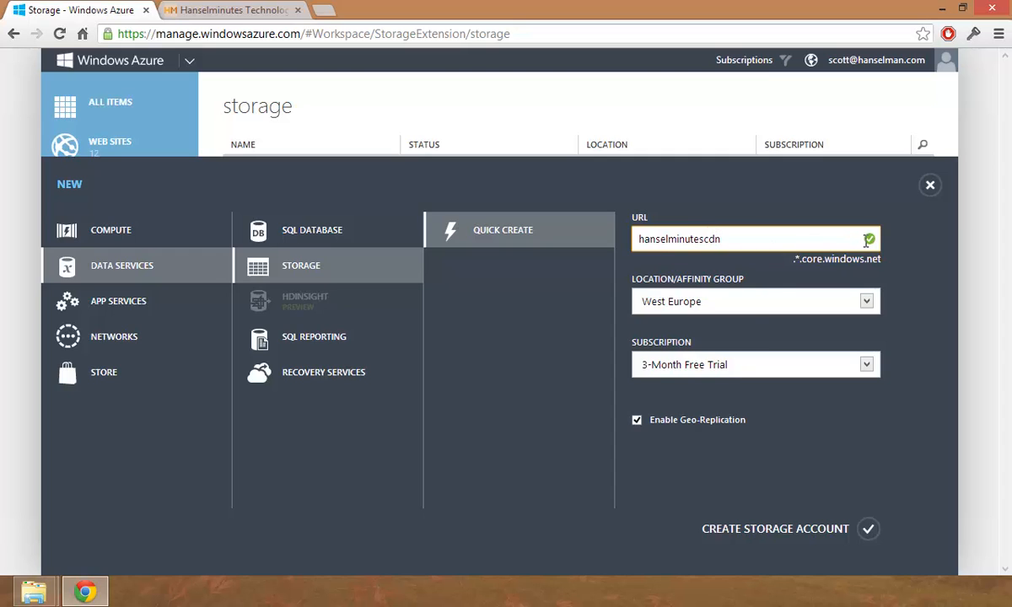
click(867, 300)
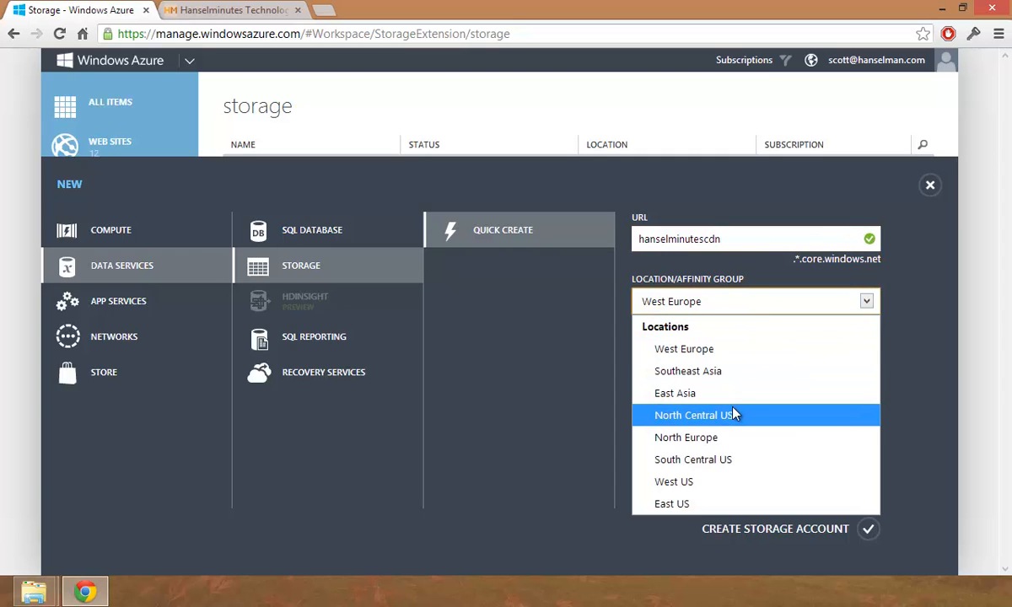
mouse_move(744, 421)
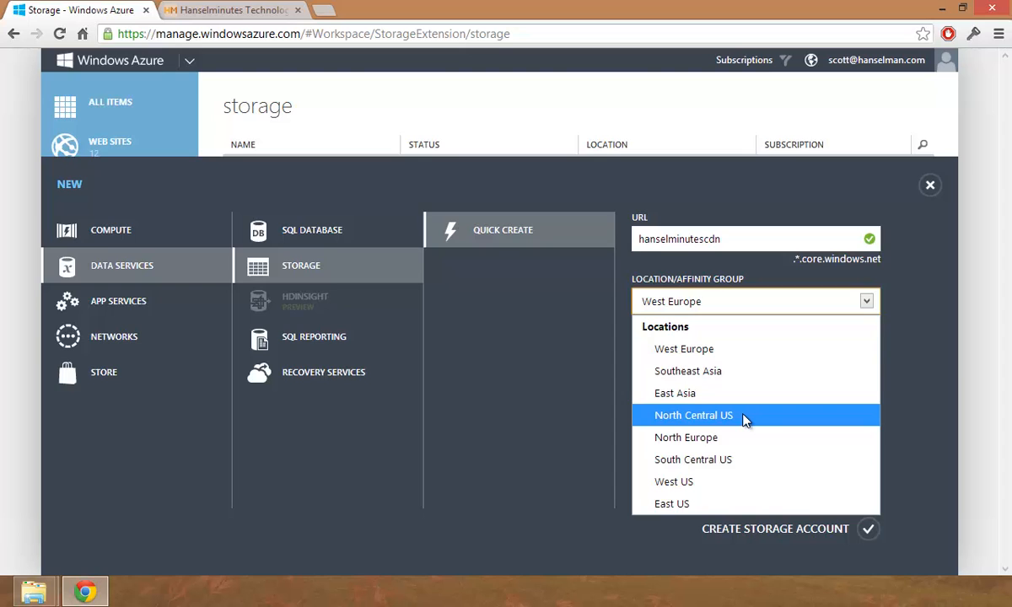
click(693, 415)
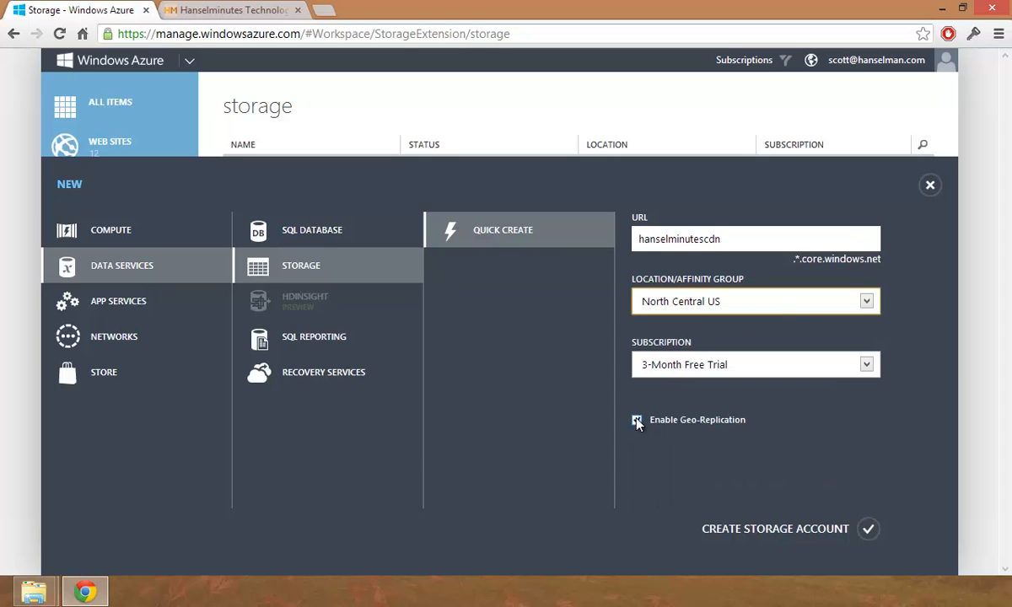
Step: Choose the MSDN Visual Studio Ultimate subscription and leave geo-replication enabled
click(638, 420)
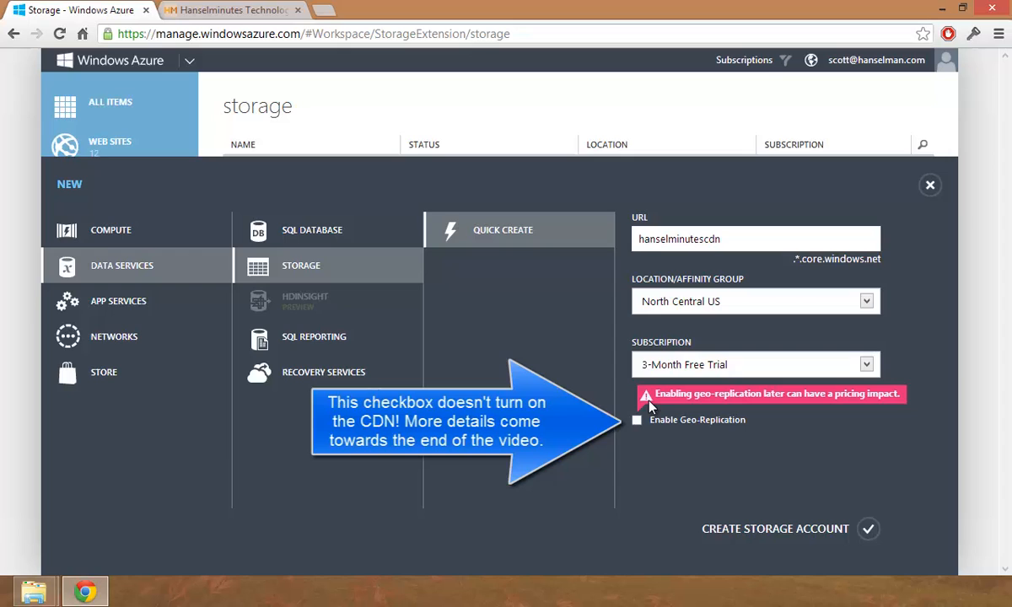
click(638, 419)
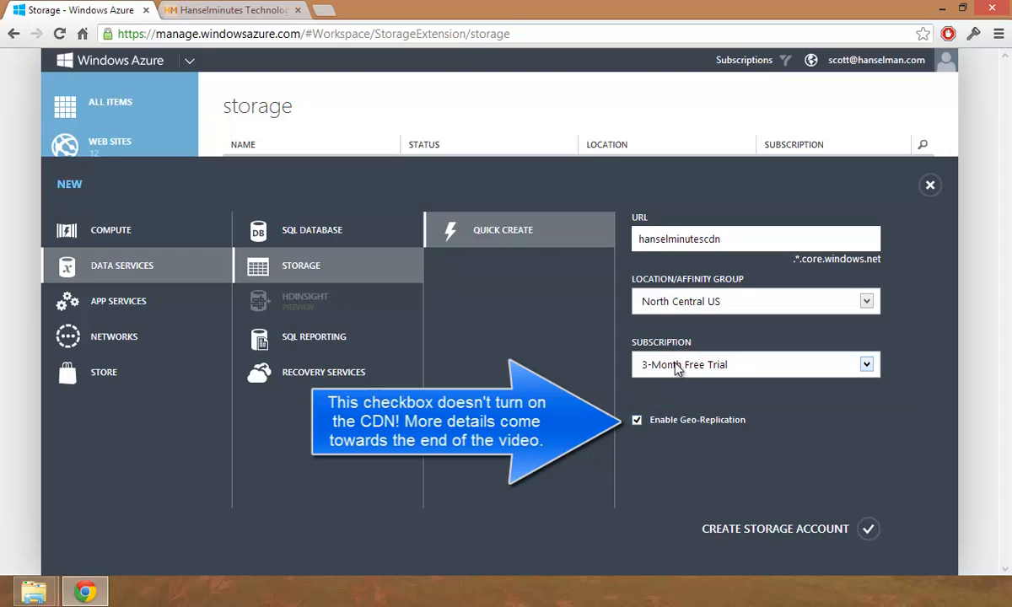
click(867, 364)
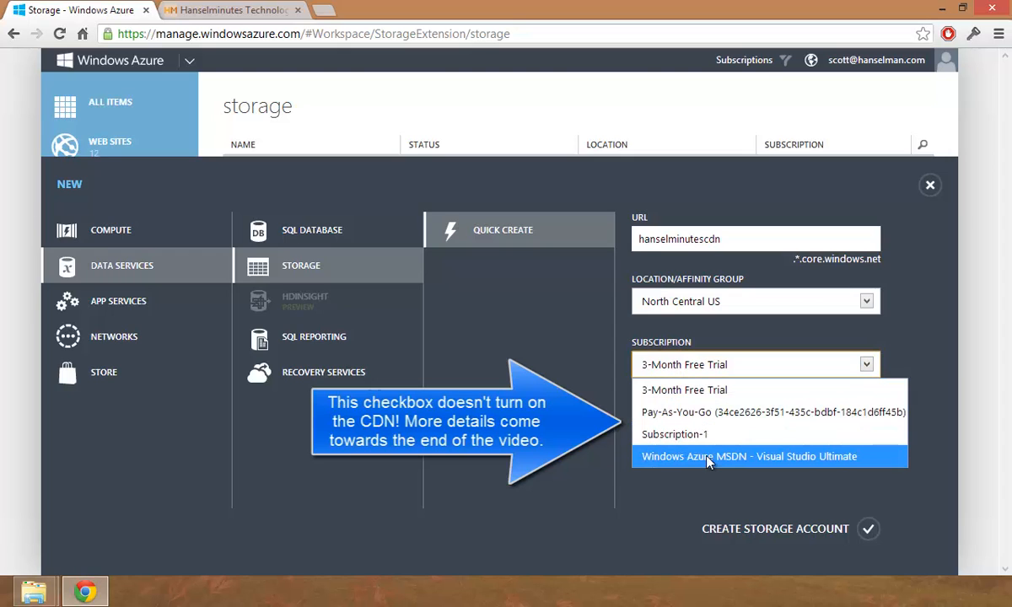
click(747, 455)
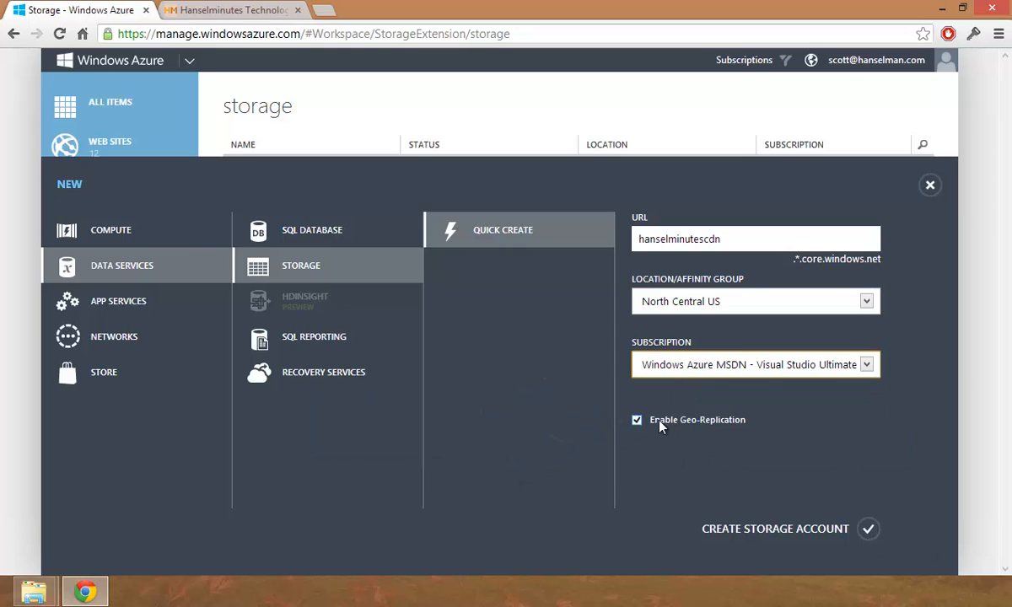
click(638, 419)
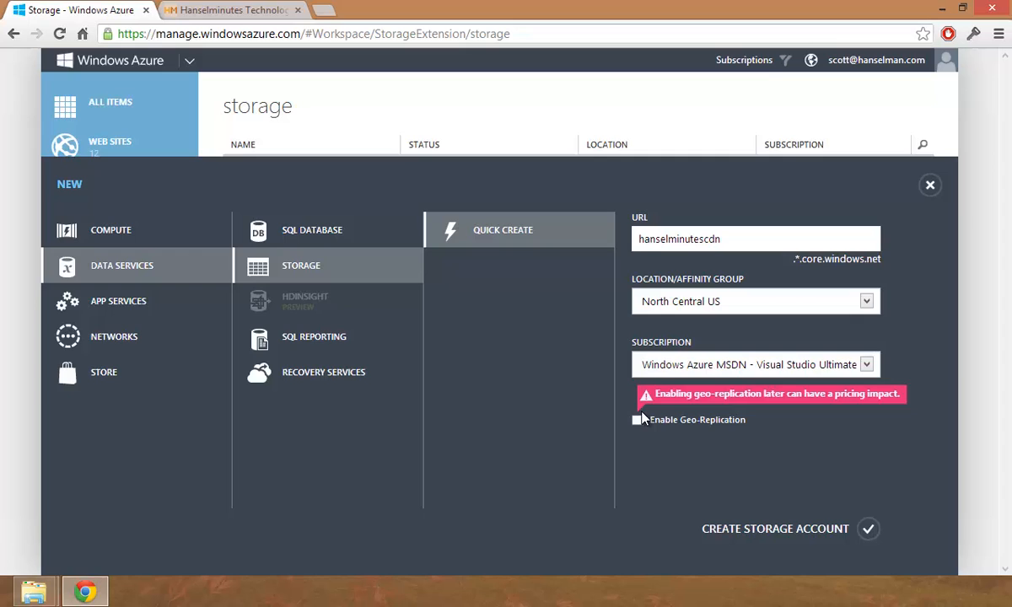
click(638, 418)
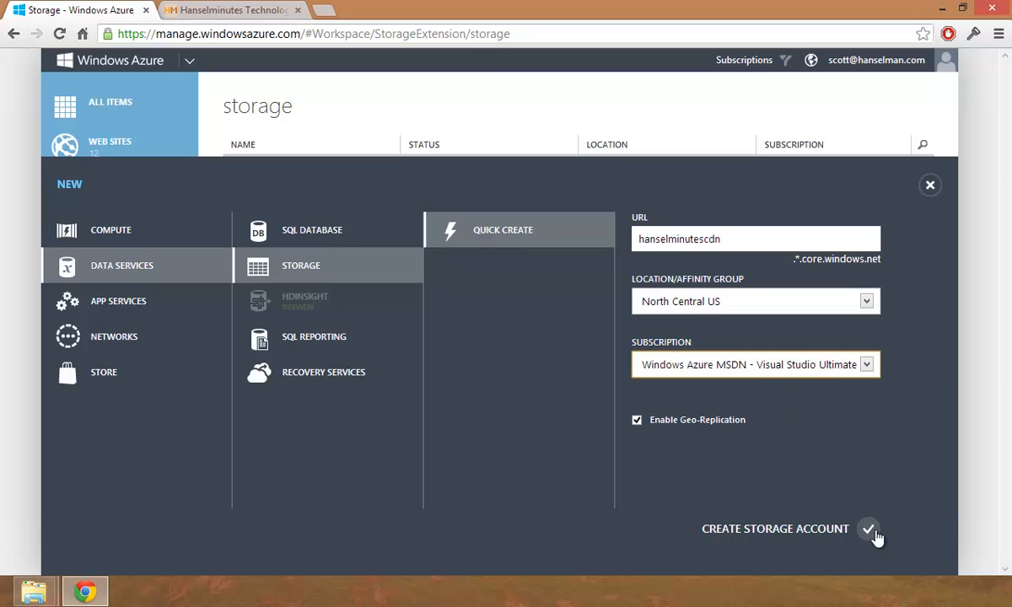
Step: Create the hanselminutescdn storage account
click(868, 530)
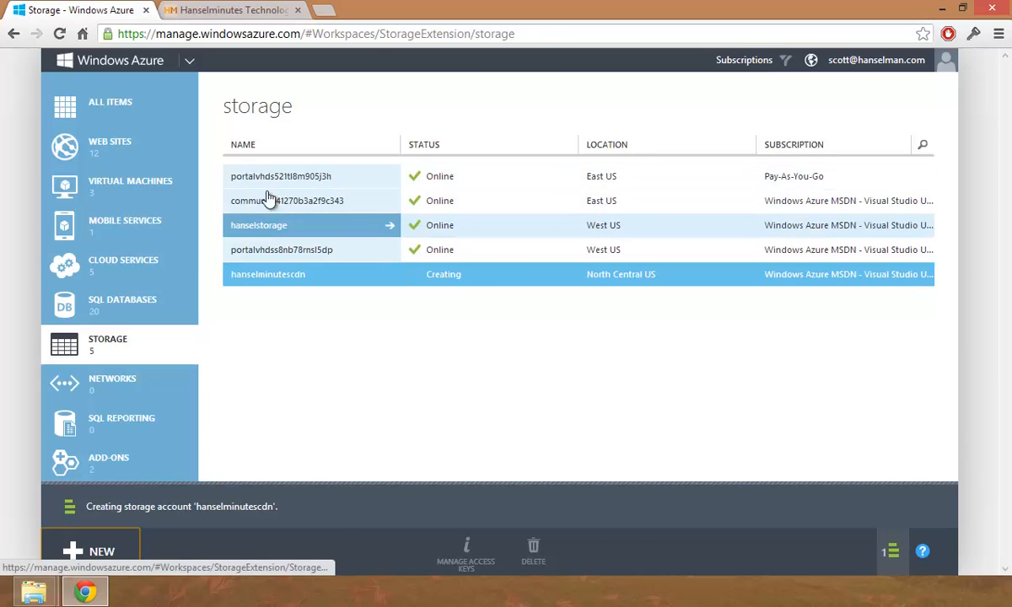
mouse_move(287, 232)
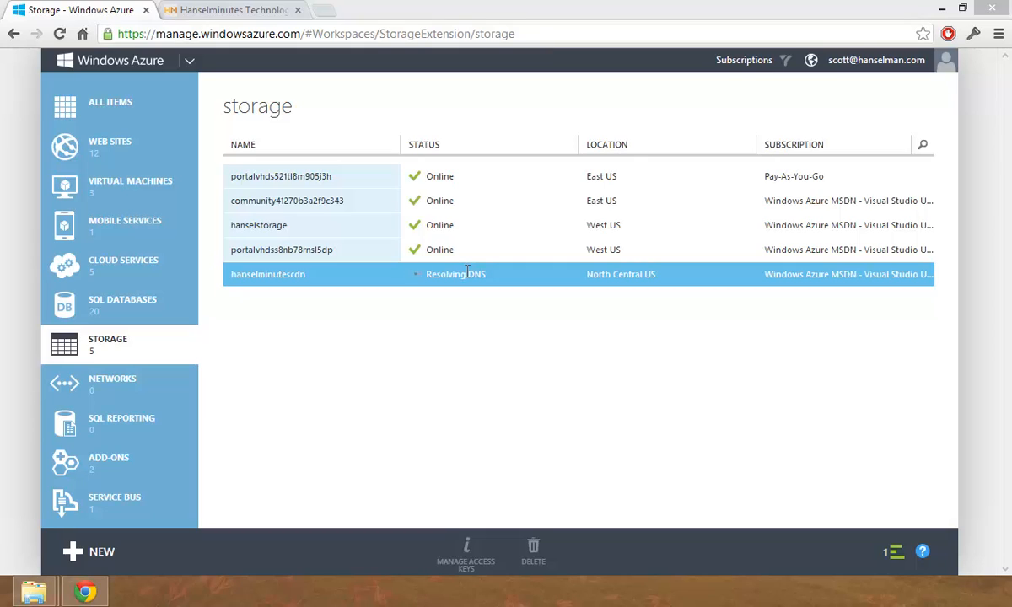
mouse_move(351, 273)
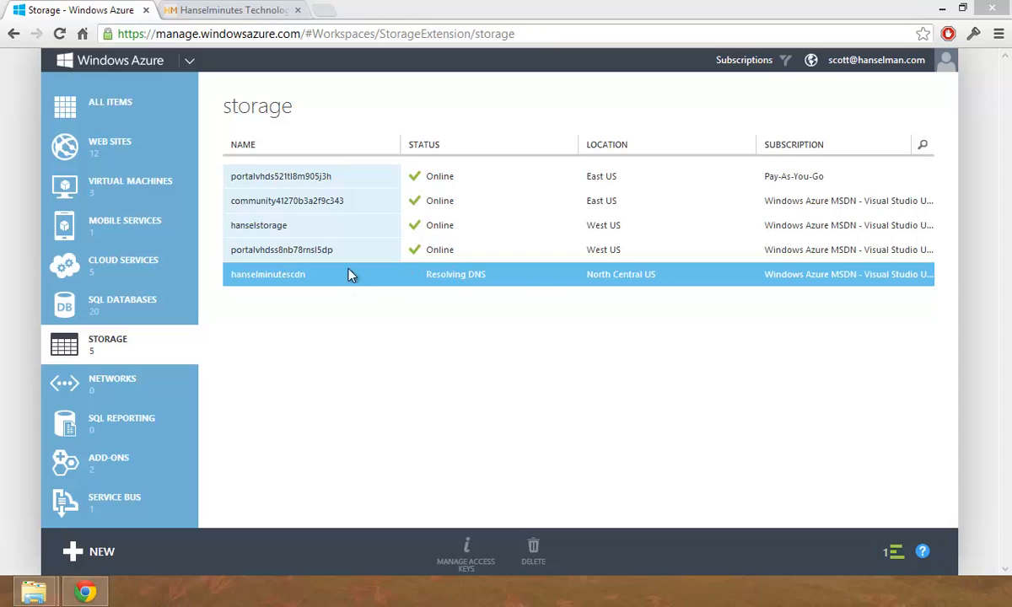
mouse_move(546, 287)
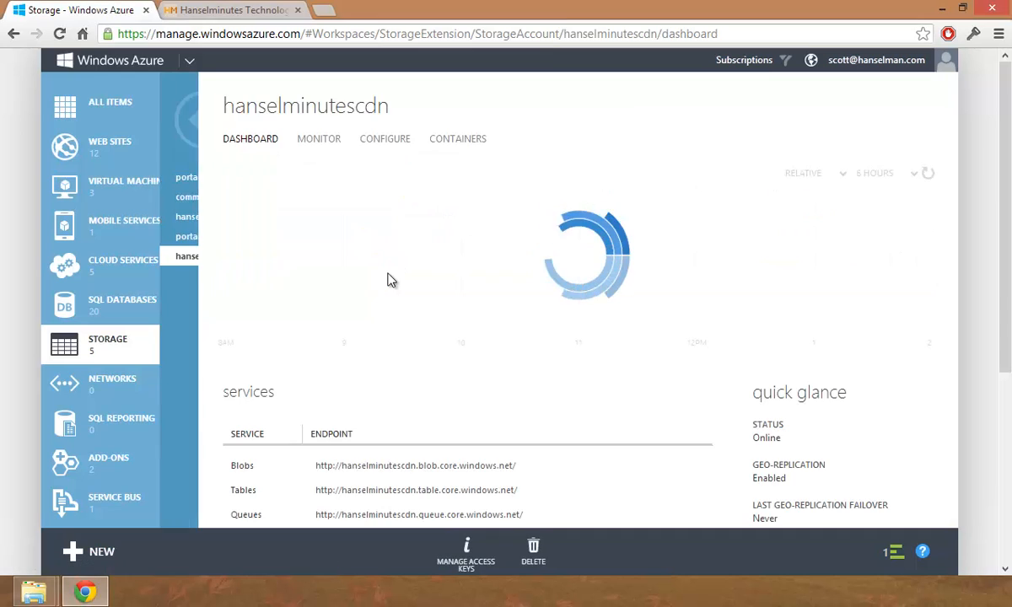
Step: Copy the Blobs endpoint address and review the hanselminutescdn dashboard
scroll(down, 3)
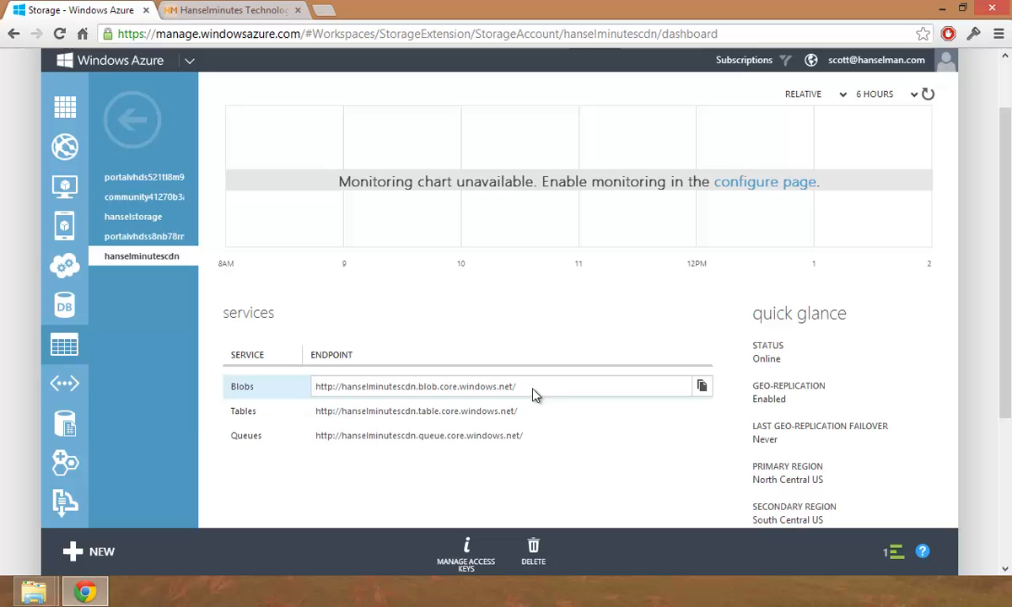
click(701, 386)
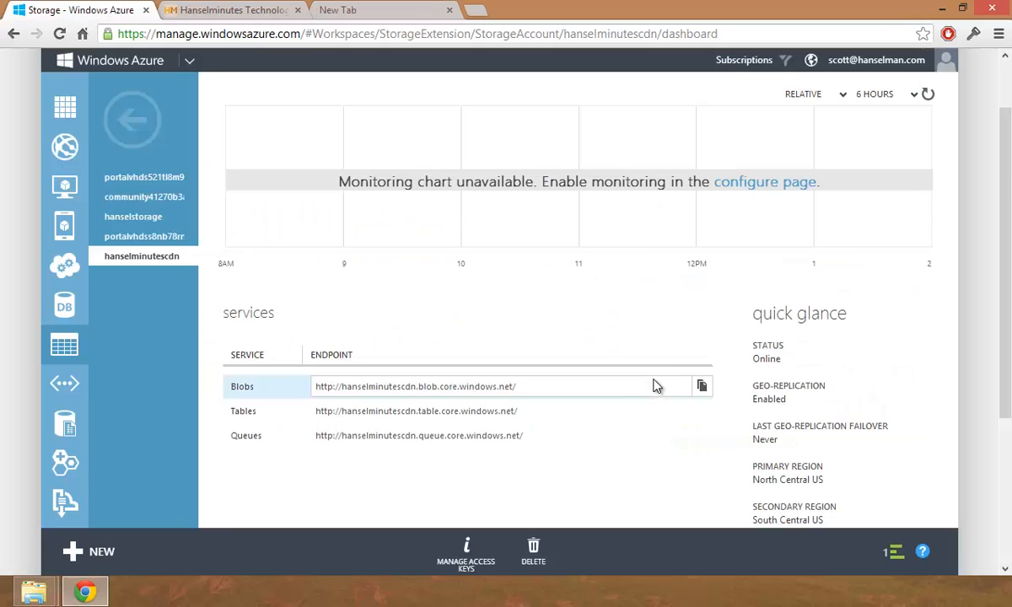
click(702, 386)
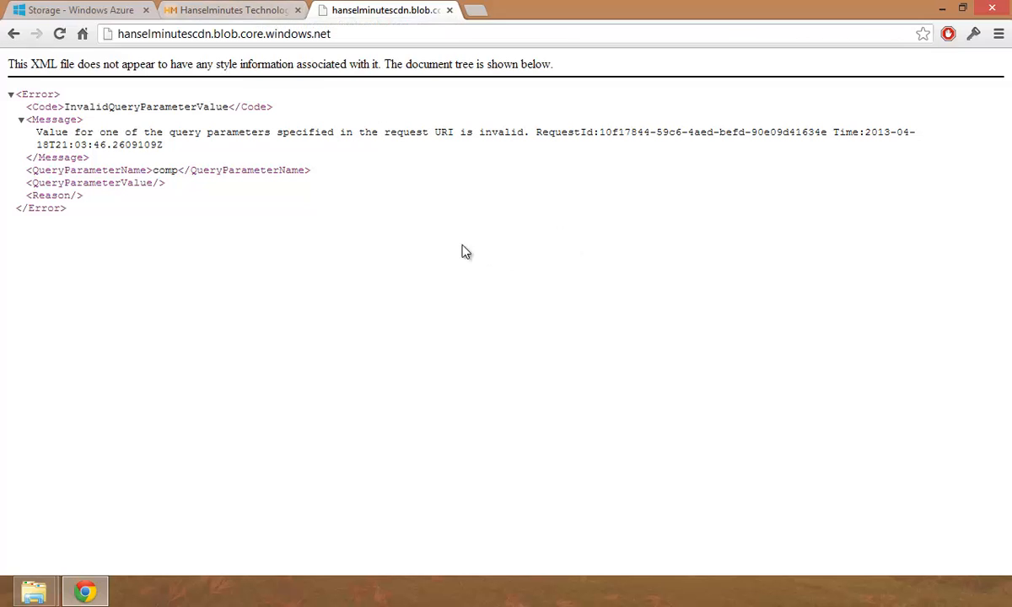
click(228, 10)
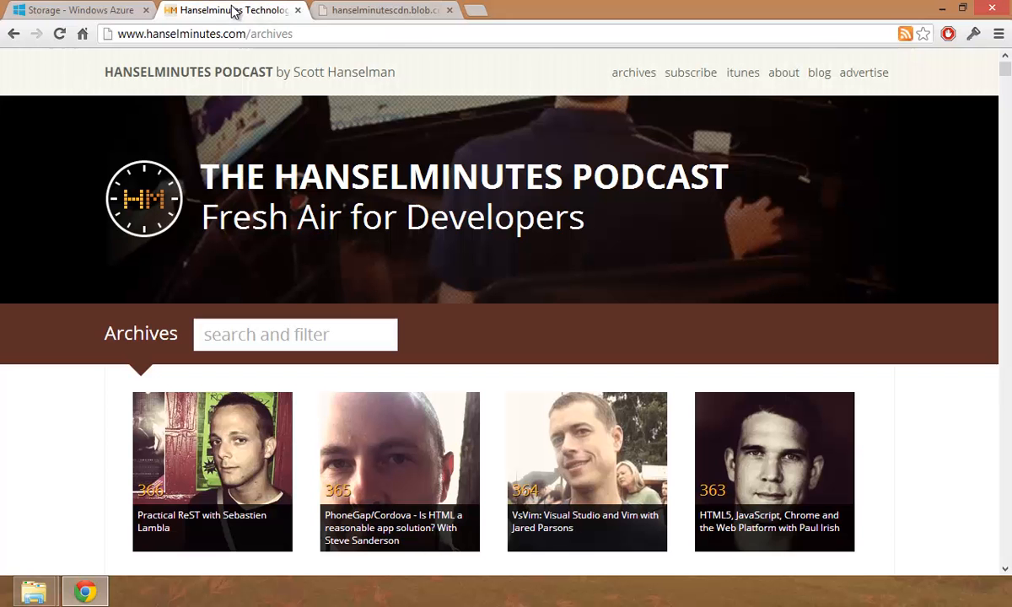
click(81, 10)
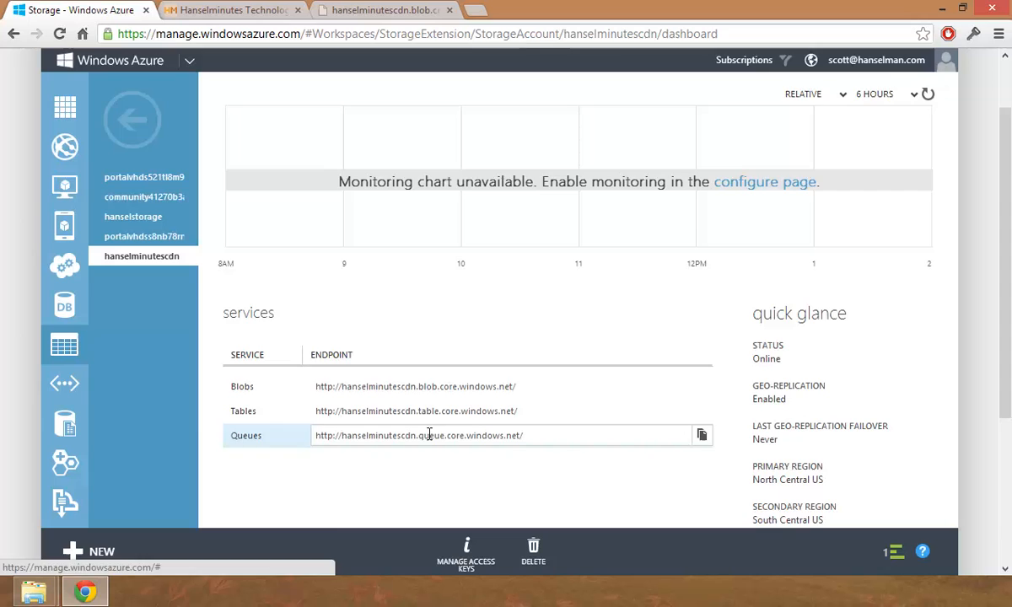
scroll(down, 3)
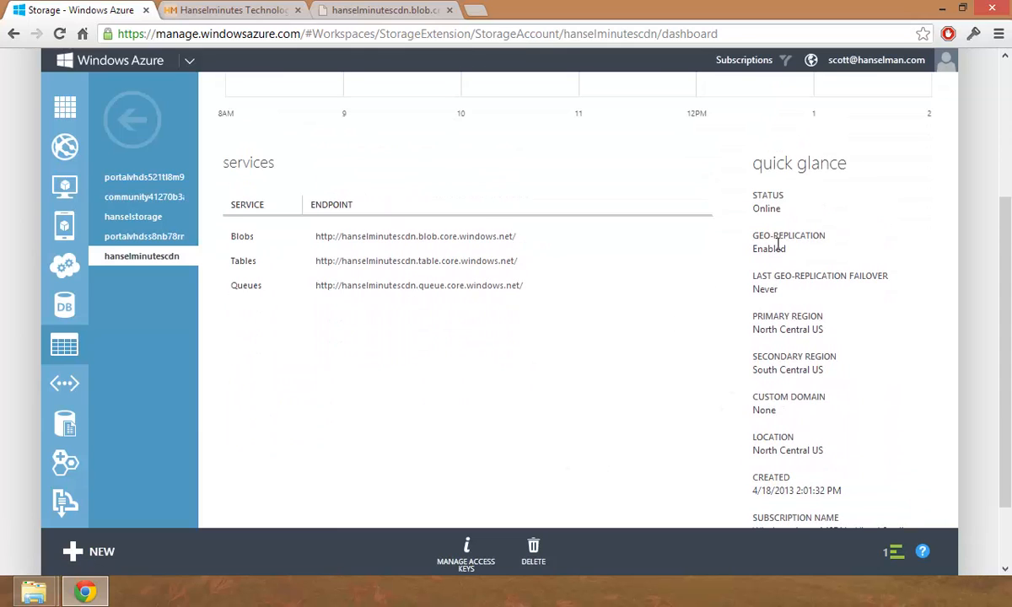
scroll(down, 3)
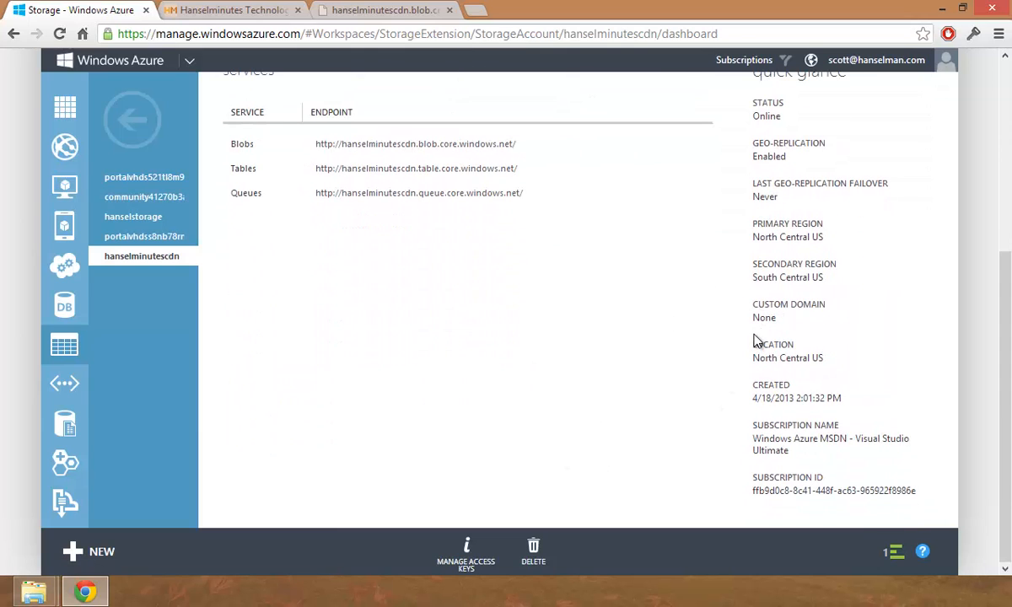
mouse_move(776, 278)
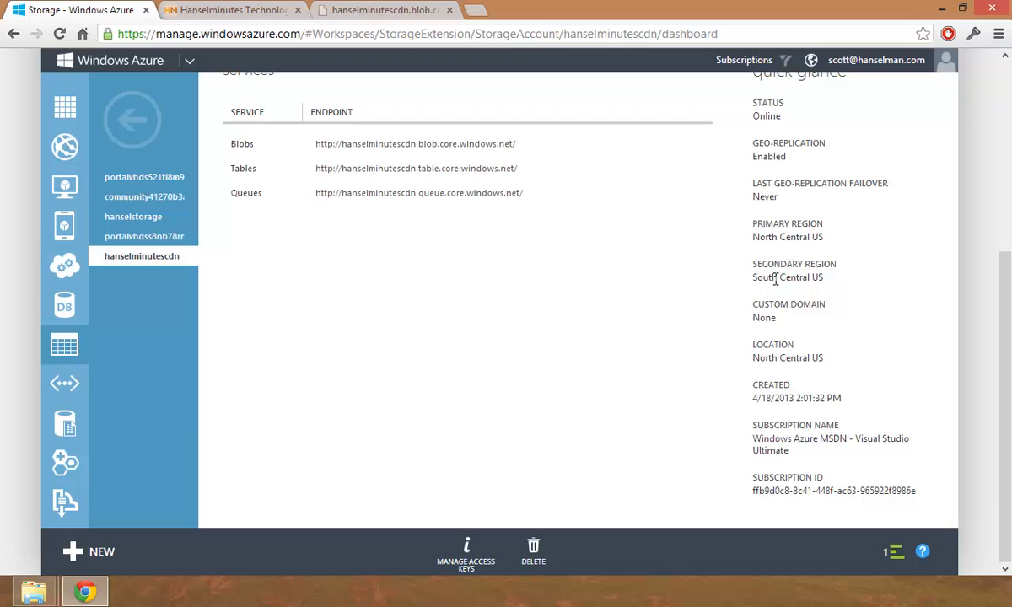
Step: Review the account's Configure settings and show its empty Containers page
click(385, 138)
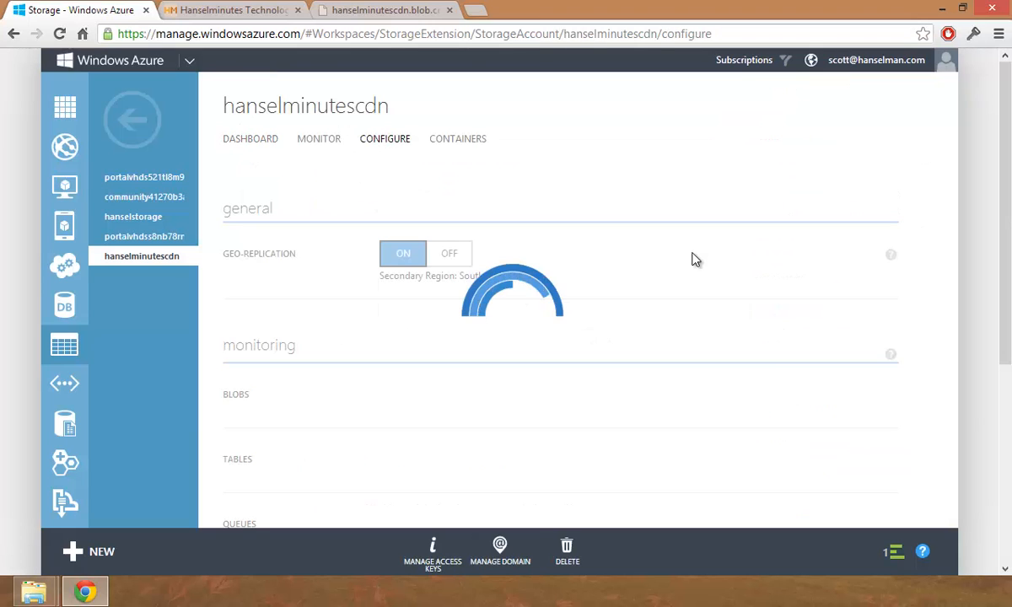
scroll(down, 3)
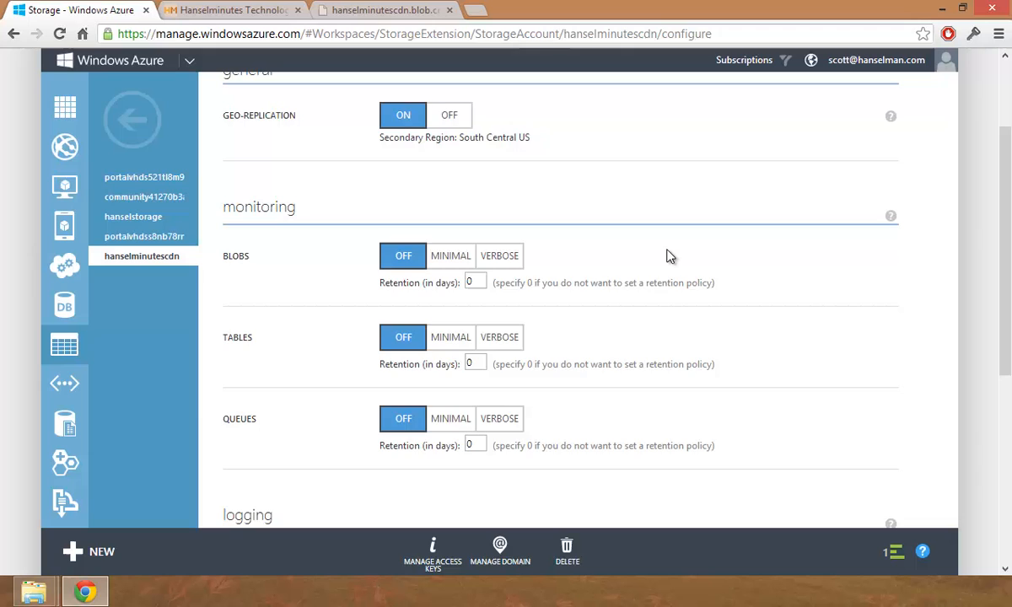
scroll(down, 3)
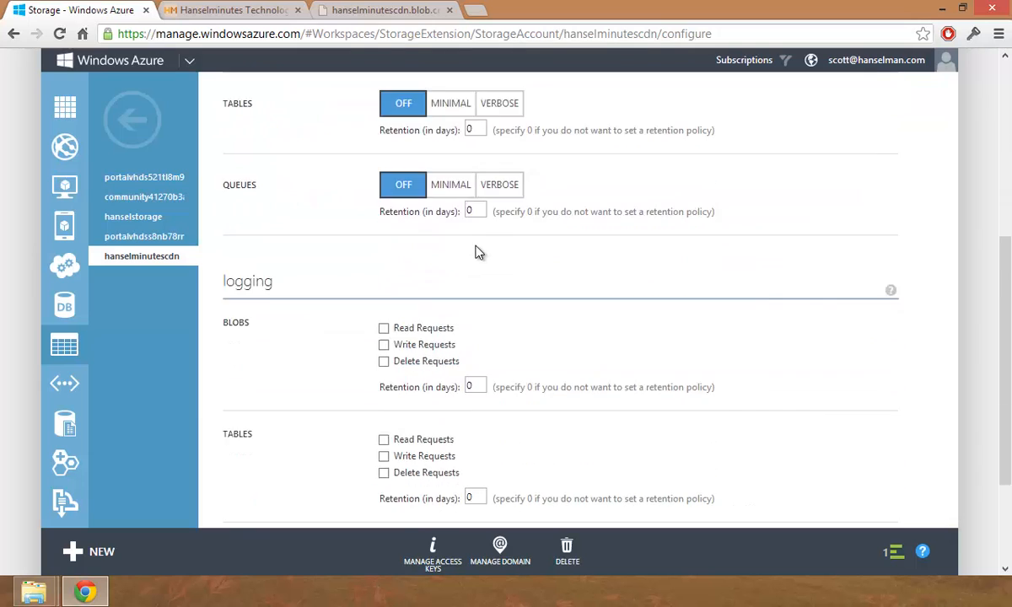
scroll(up, 3)
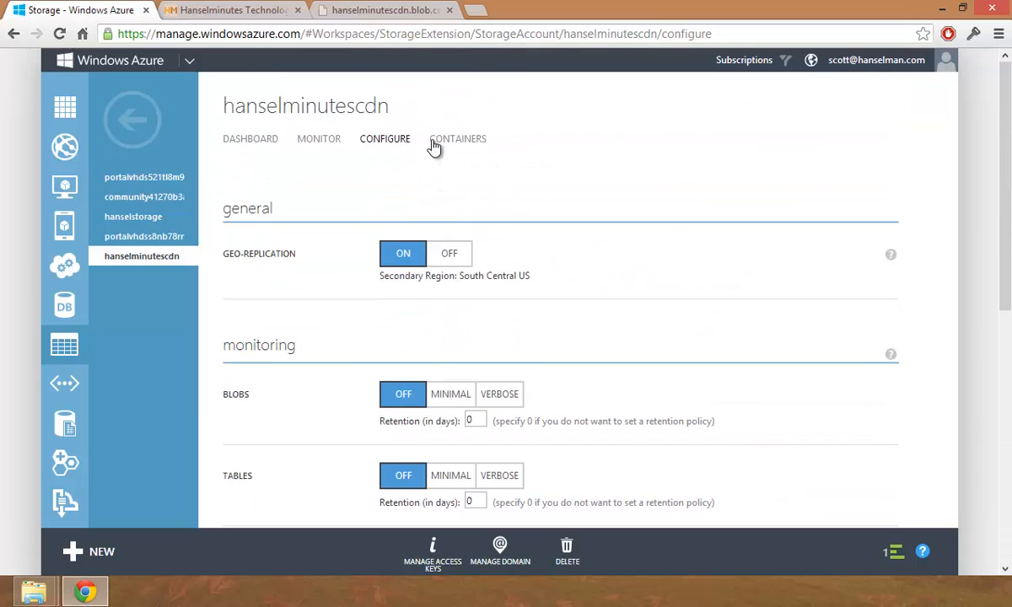
click(458, 139)
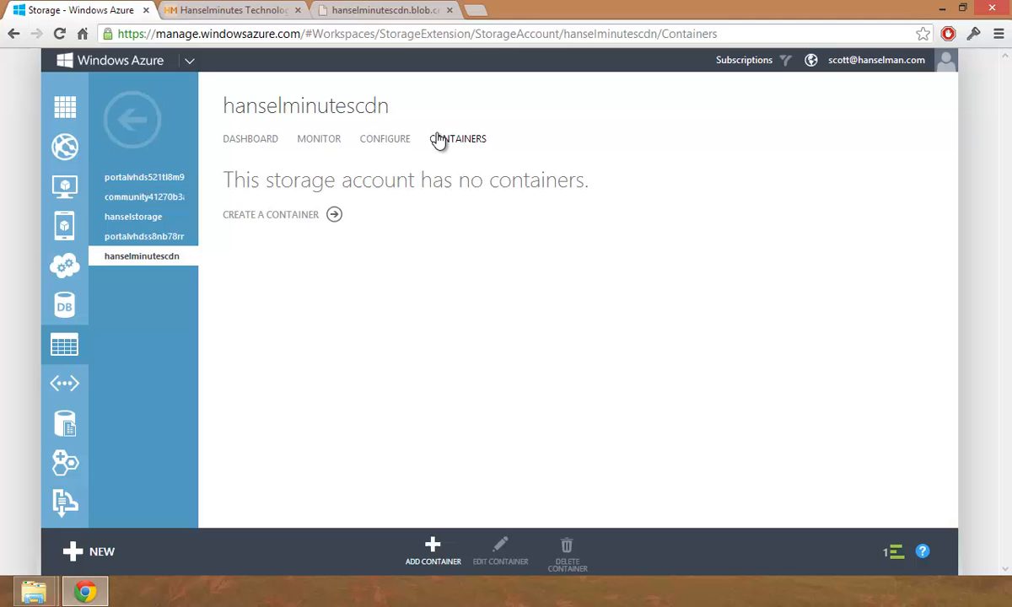
mouse_move(294, 215)
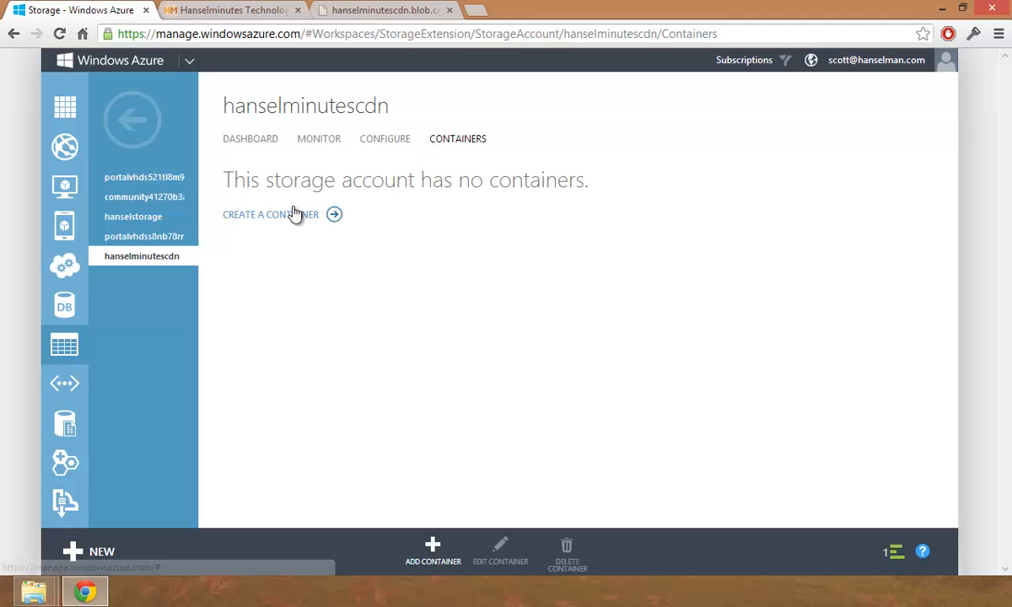
Step: Create a new container named images with its access level set
click(270, 214)
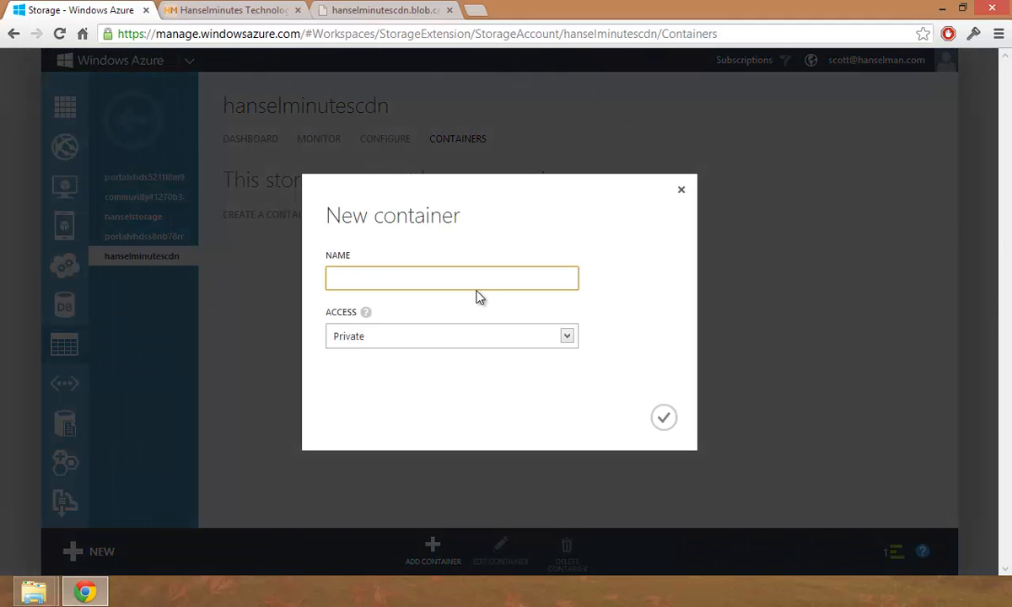
text(images)
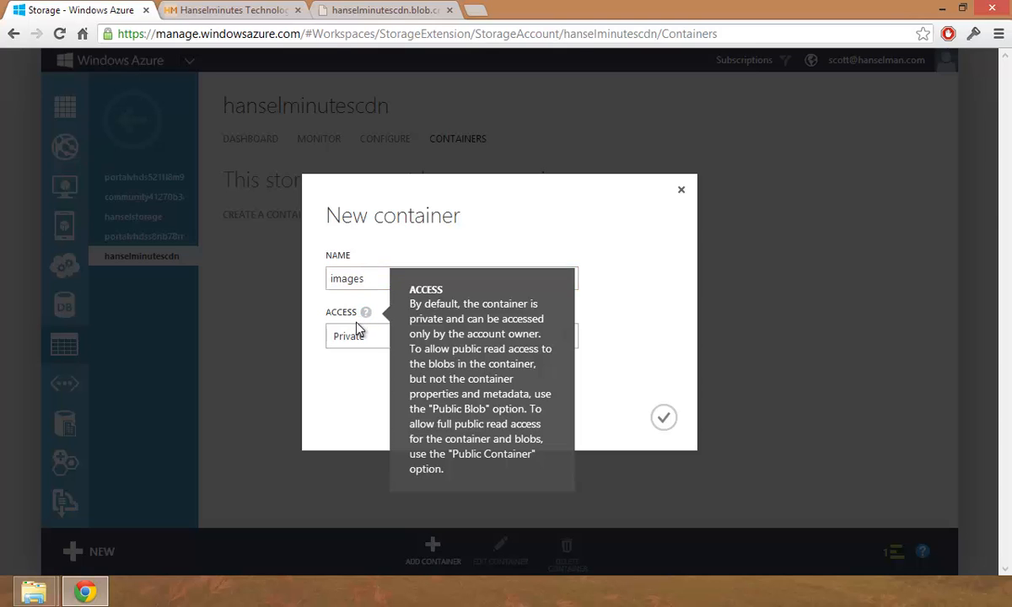
click(452, 336)
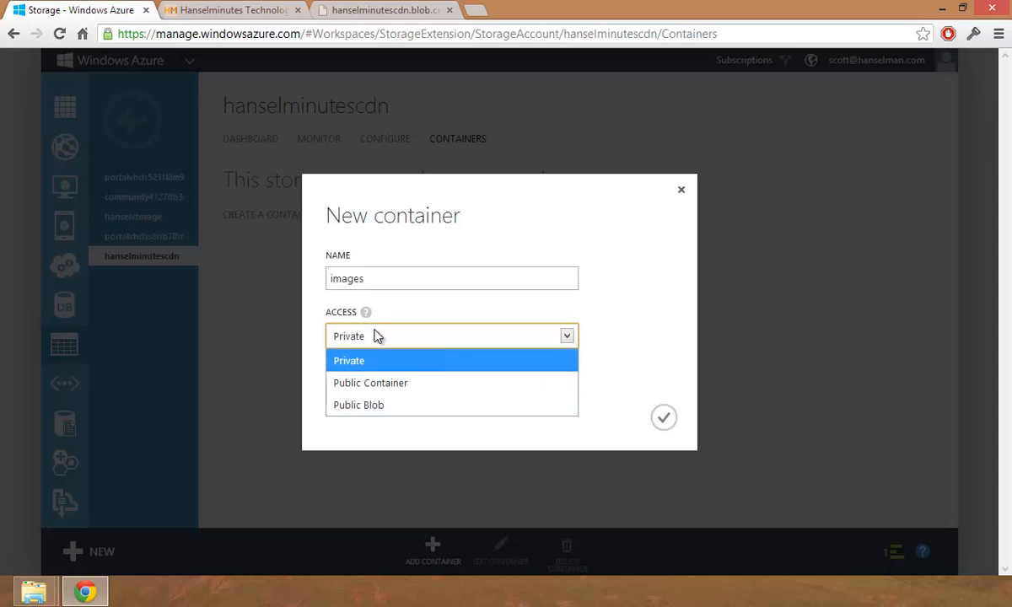
mouse_move(361, 410)
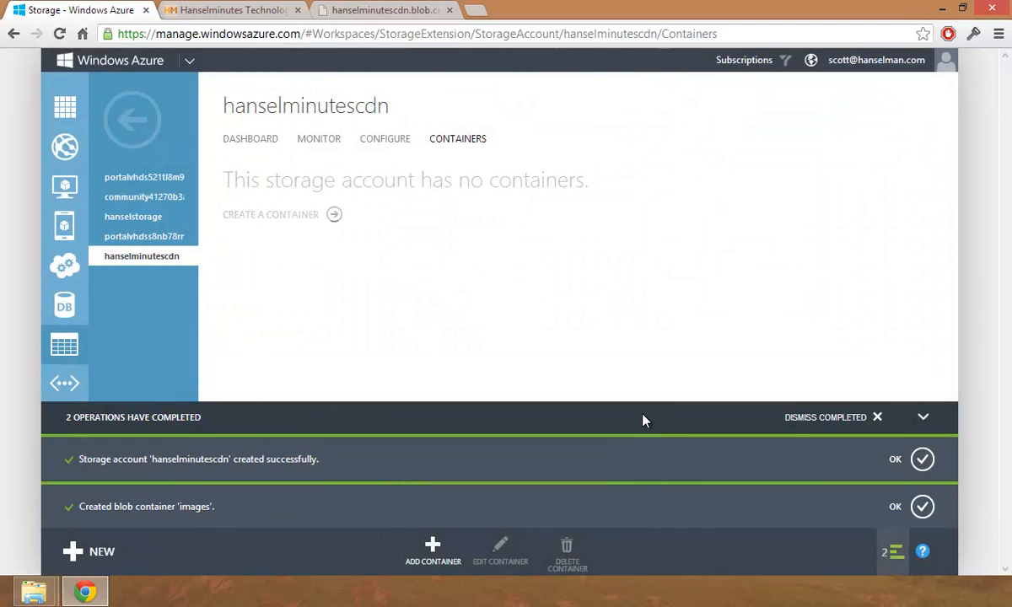
Step: Dismiss the completion notices, check the empty images container and go back to Containers
click(921, 506)
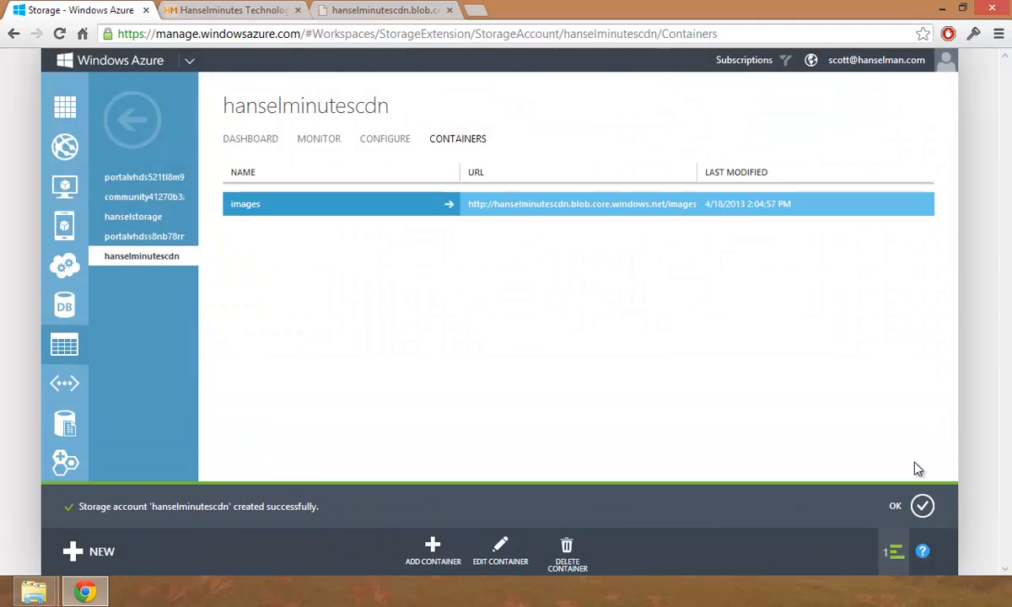
click(894, 506)
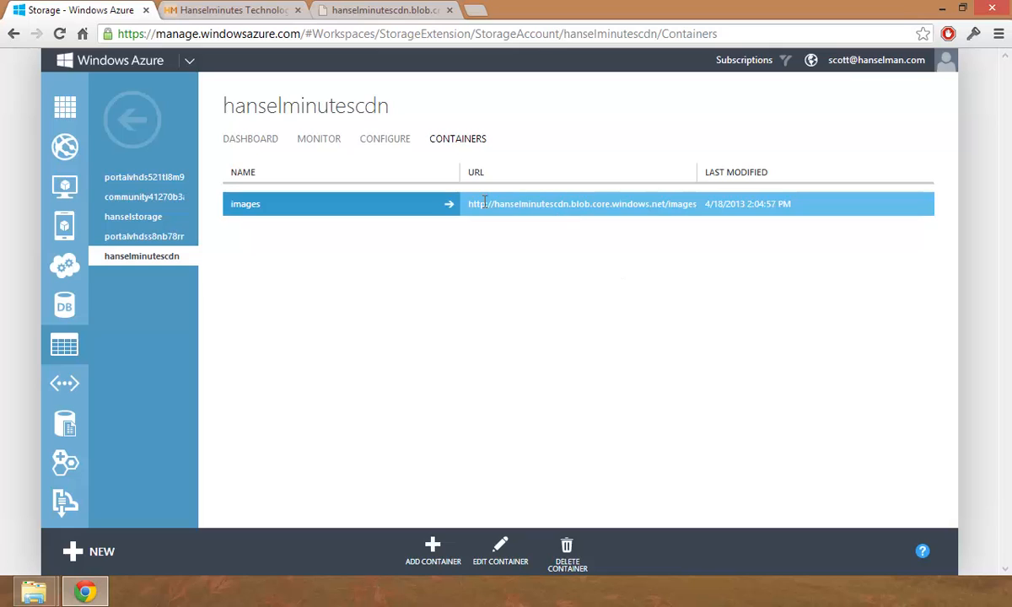
mouse_move(472, 209)
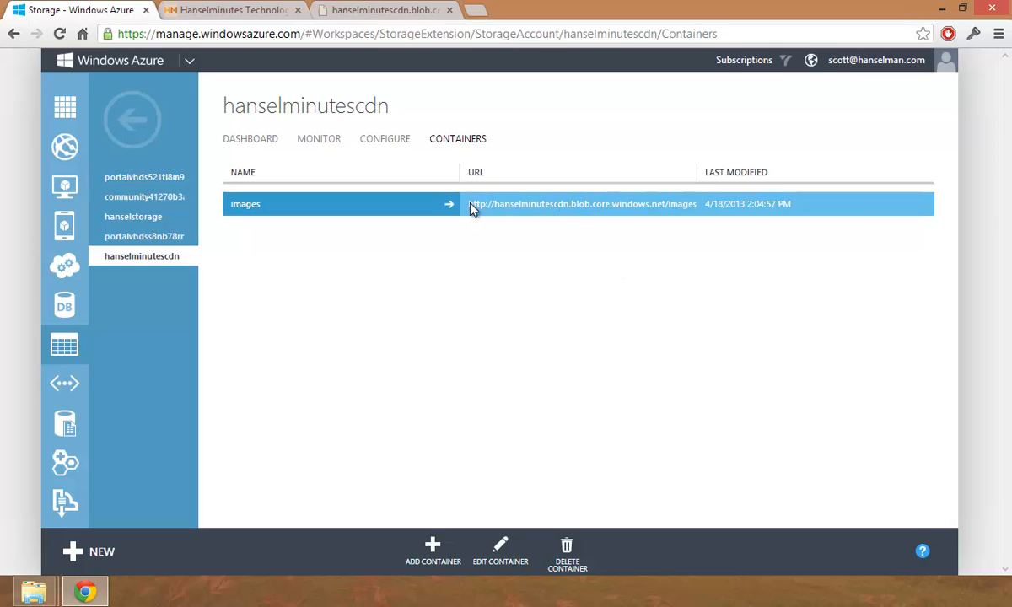
click(448, 204)
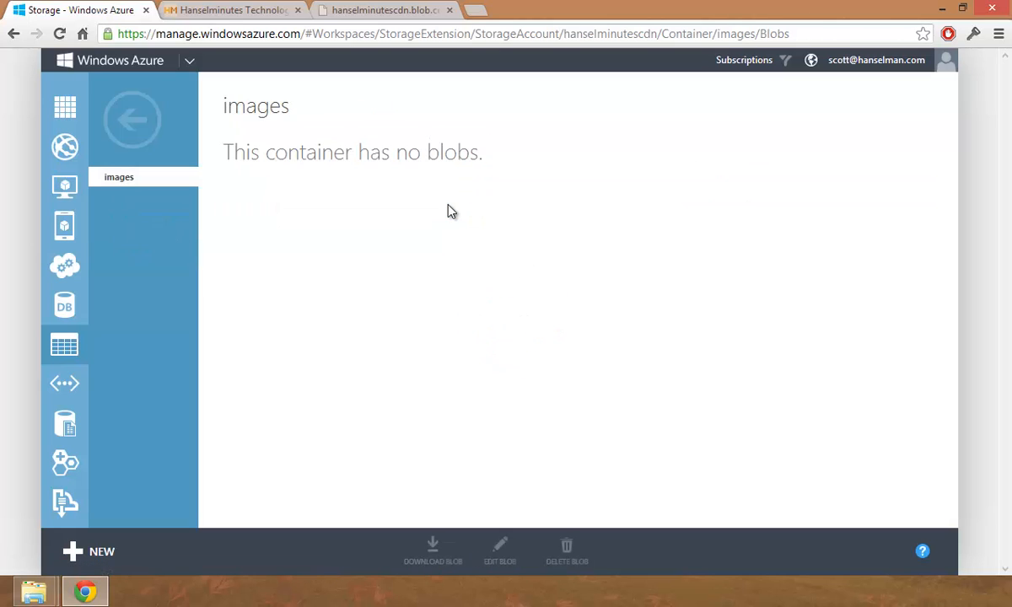
mouse_move(131, 120)
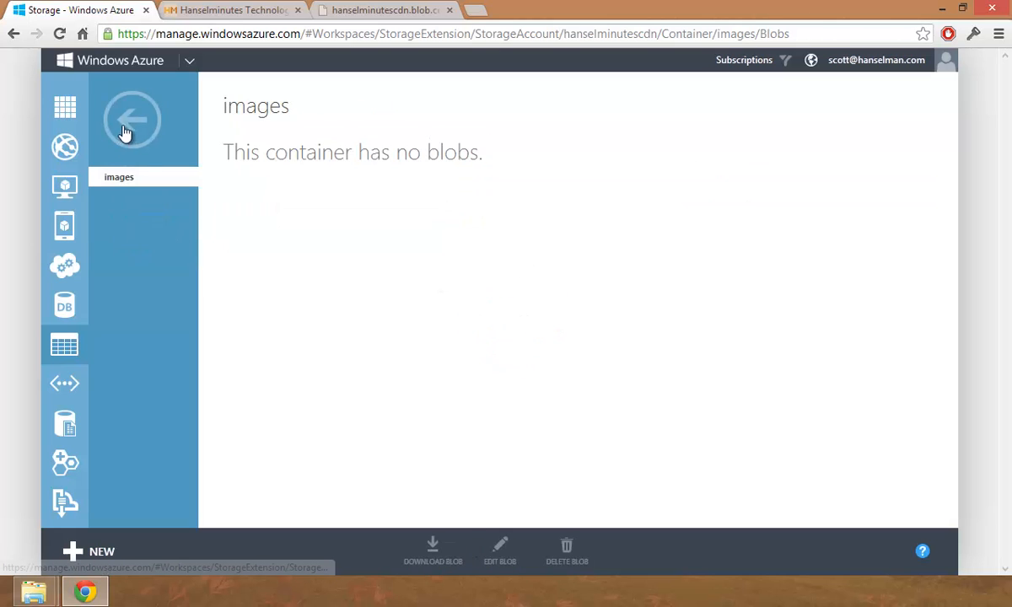
click(132, 120)
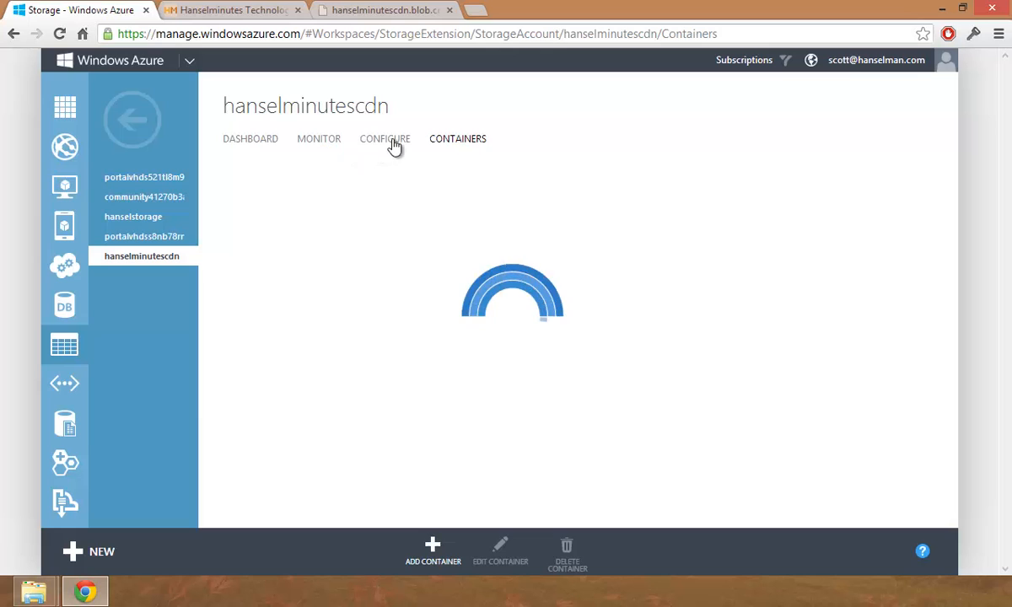
Step: Search for the Azure SDK and show the .NET downloads on the Windows Azure Downloads page
click(250, 138)
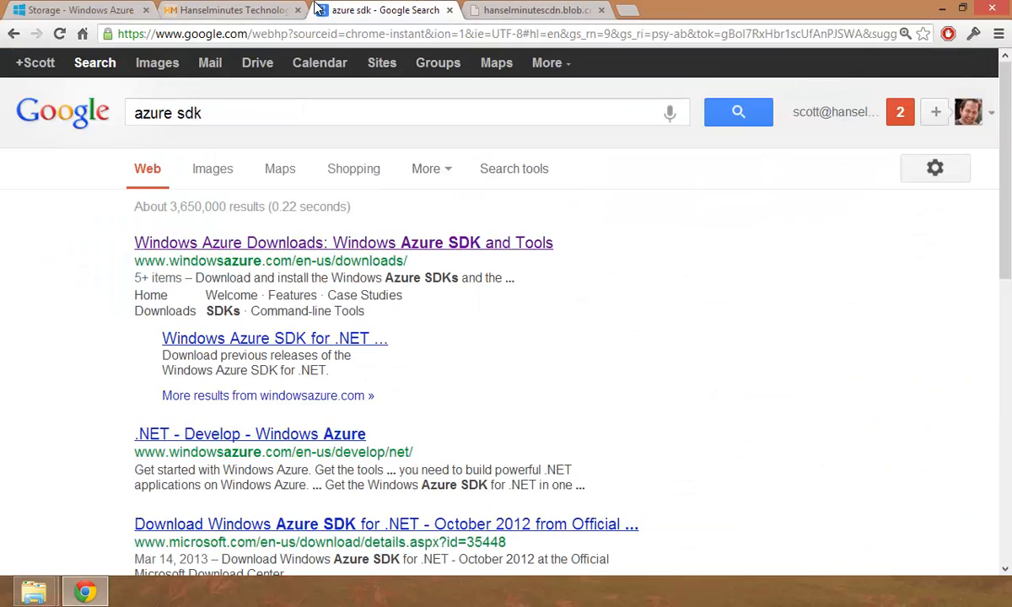
click(343, 243)
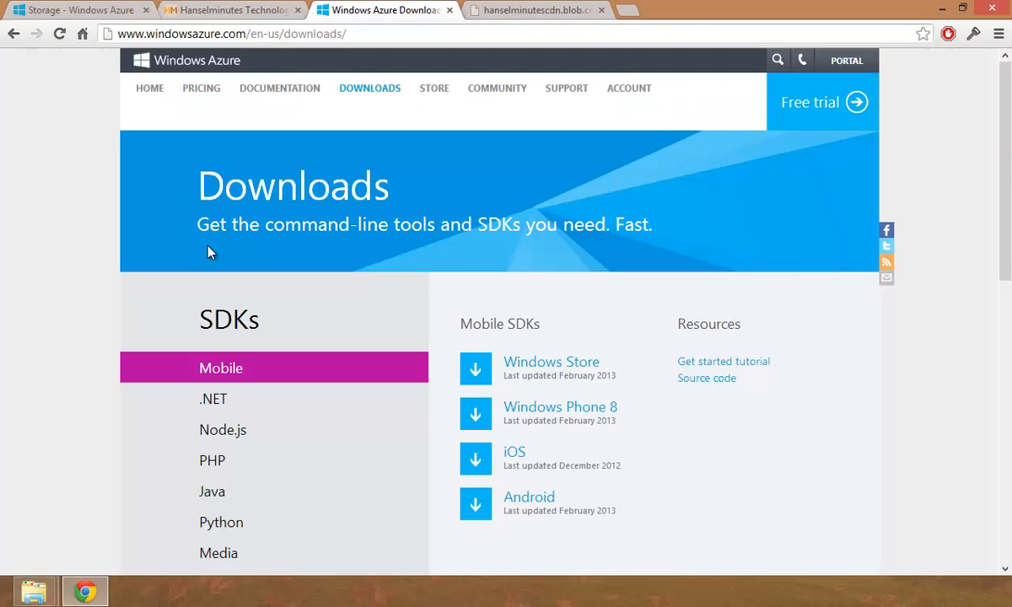
click(213, 398)
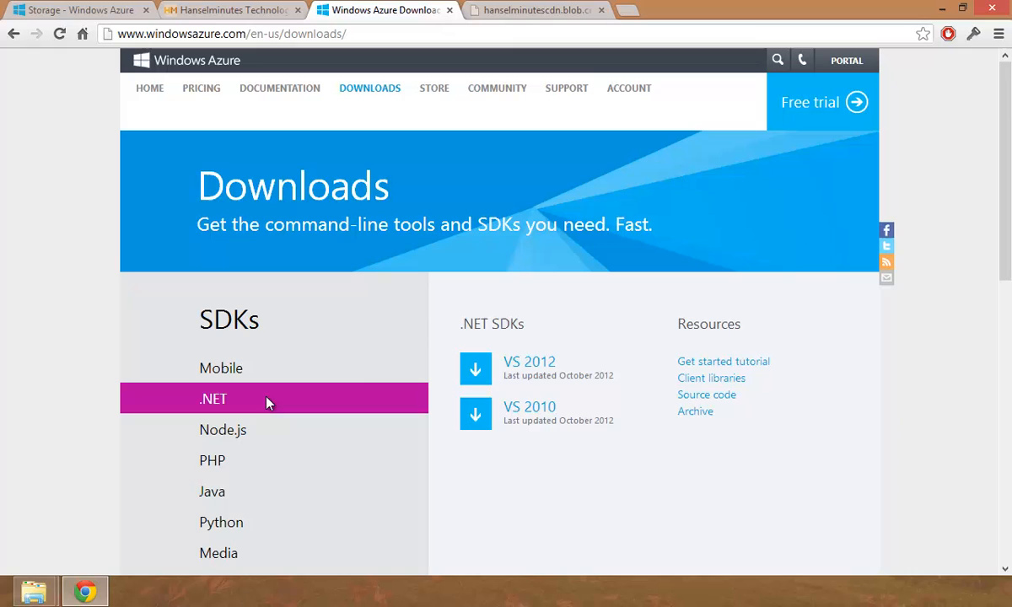
mouse_move(529, 368)
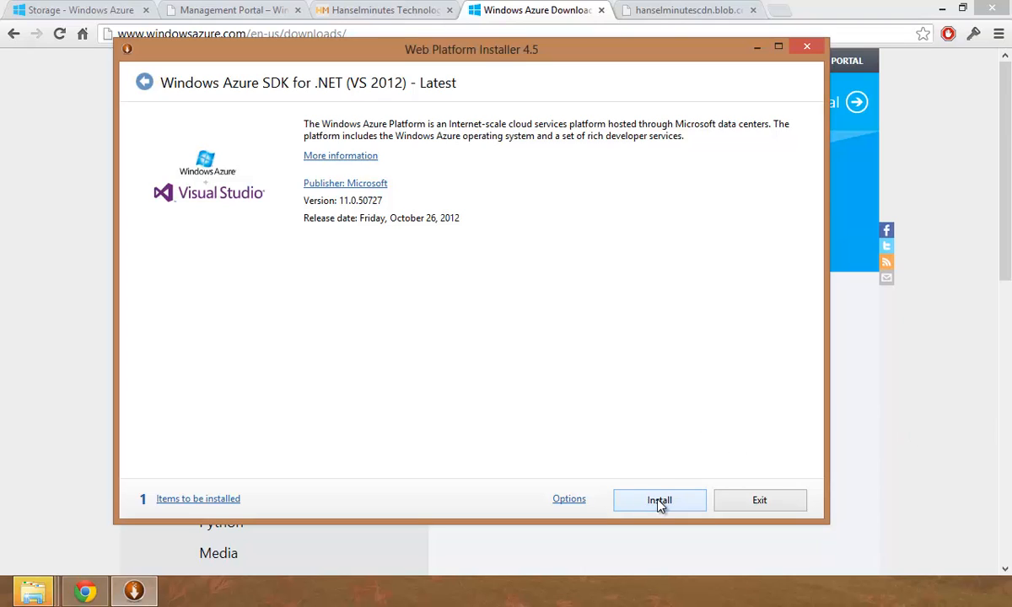
Step: Install the Windows Azure SDK for .NET (VS 2012), accept the license, finish and close the installer
click(658, 499)
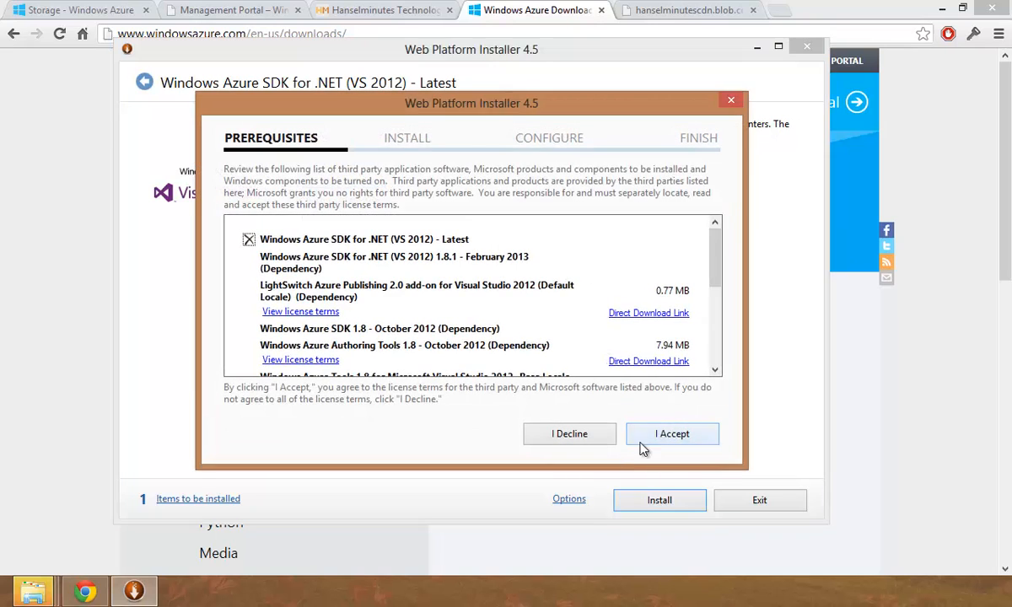
click(671, 433)
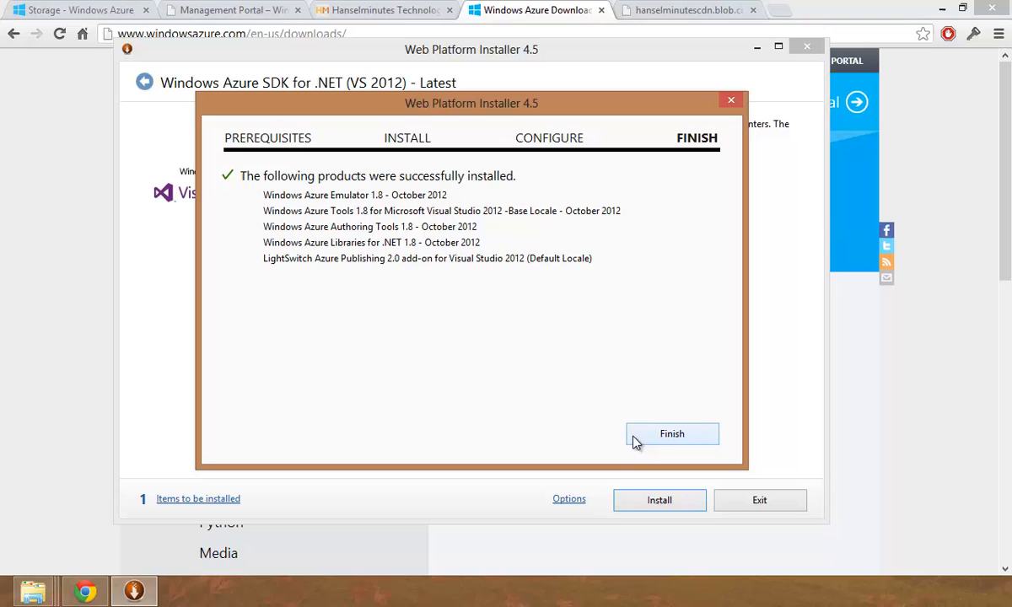
click(671, 434)
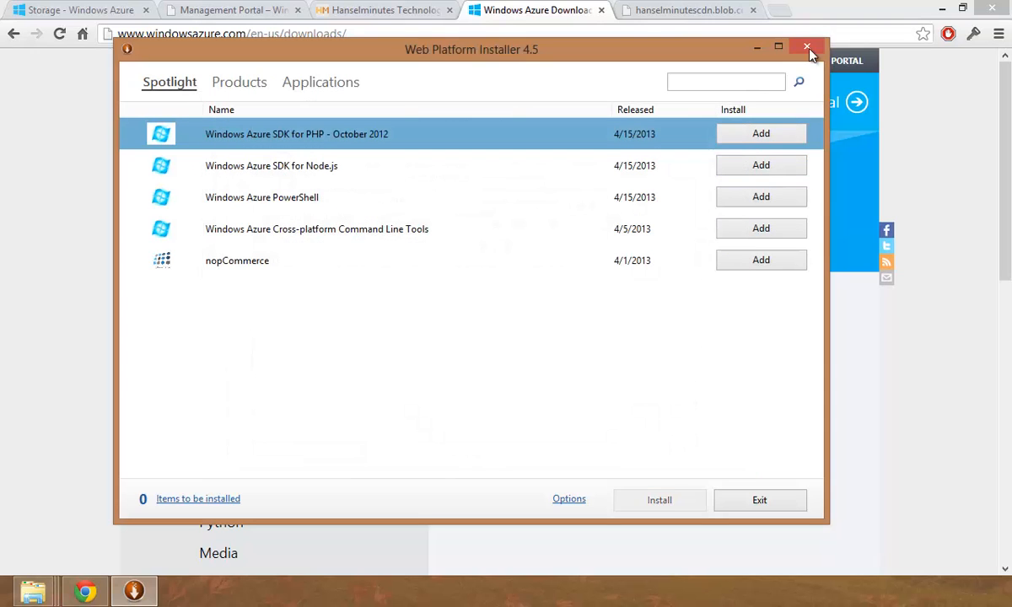
click(806, 47)
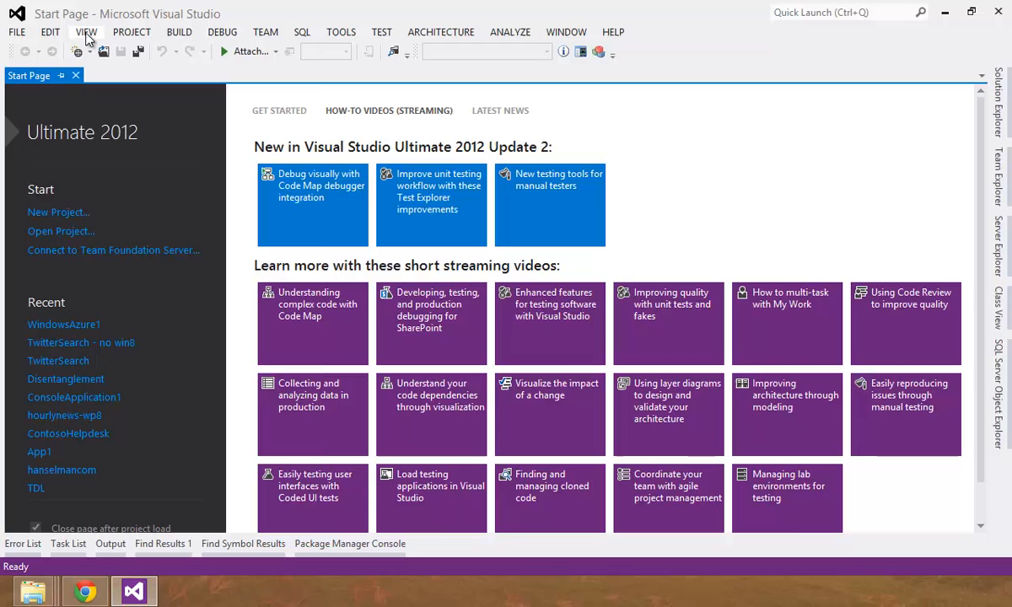
Step: Show Server Explorer and expand the Windows Azure Storage node
click(86, 30)
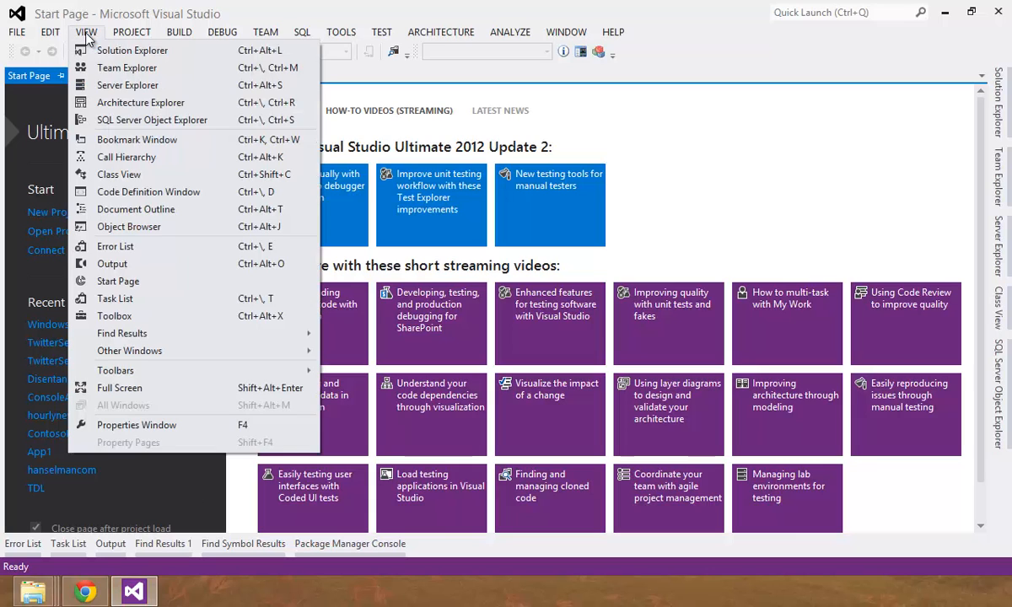
click(128, 84)
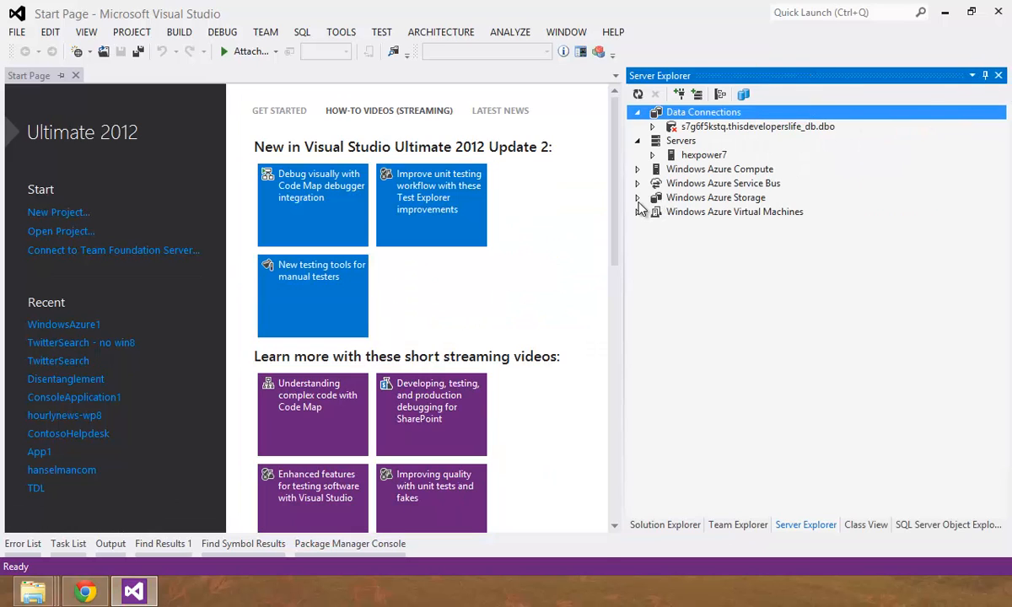
click(637, 197)
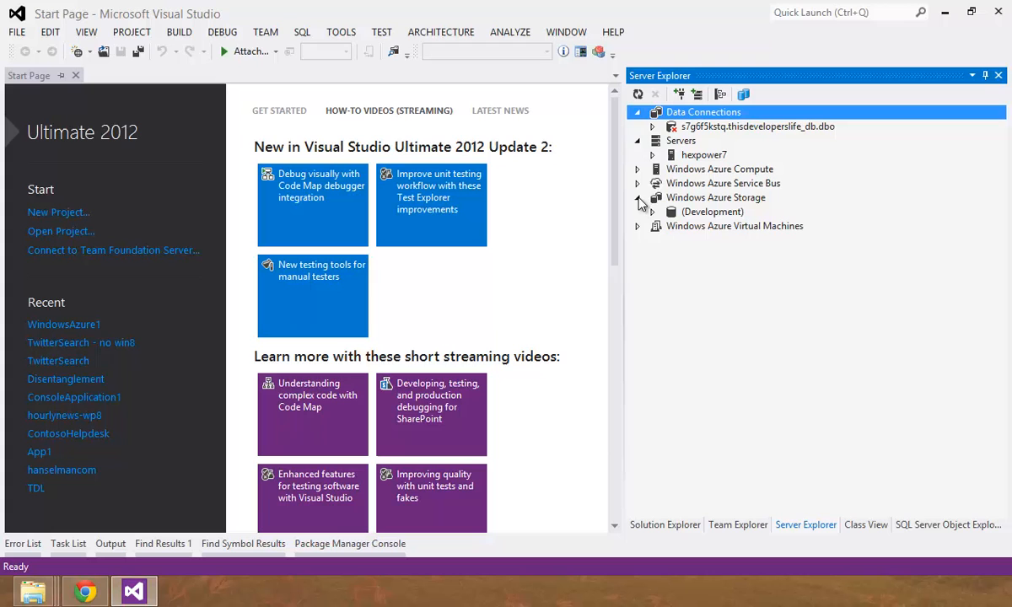
Step: Start adding a new storage account and request the publish settings download
right_click(715, 198)
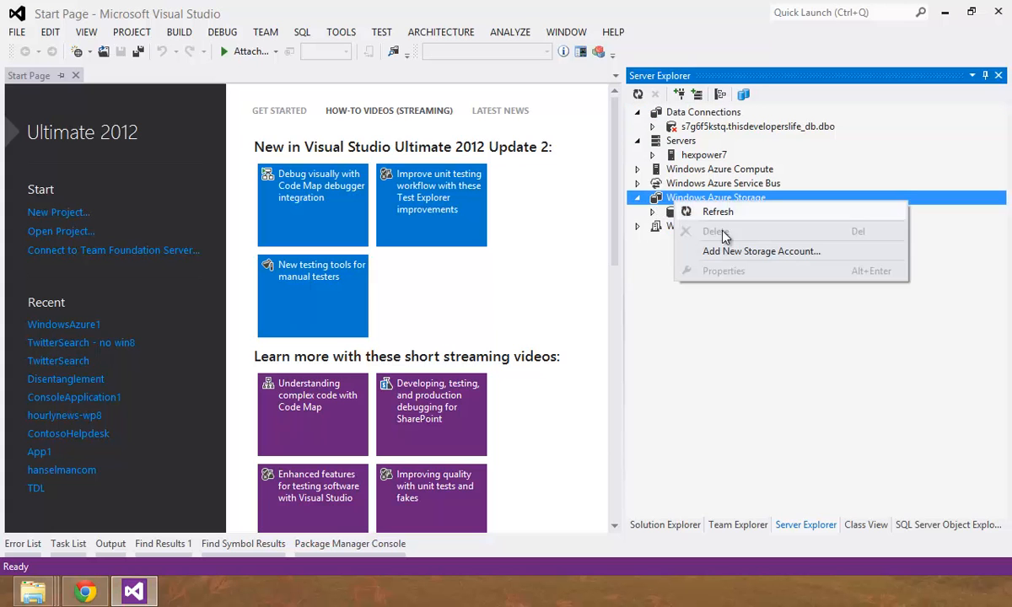
click(761, 249)
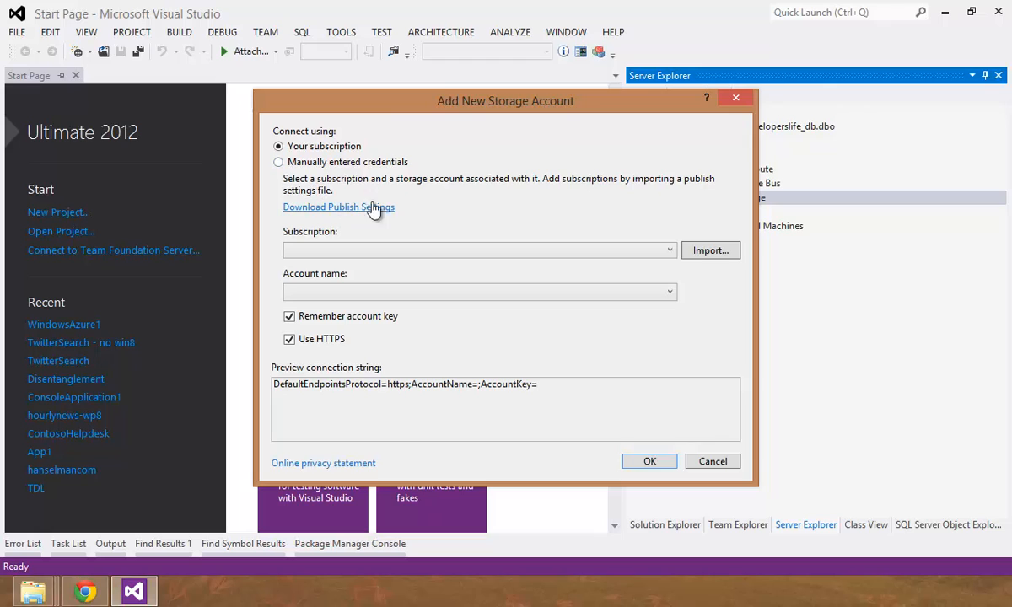
mouse_move(459, 200)
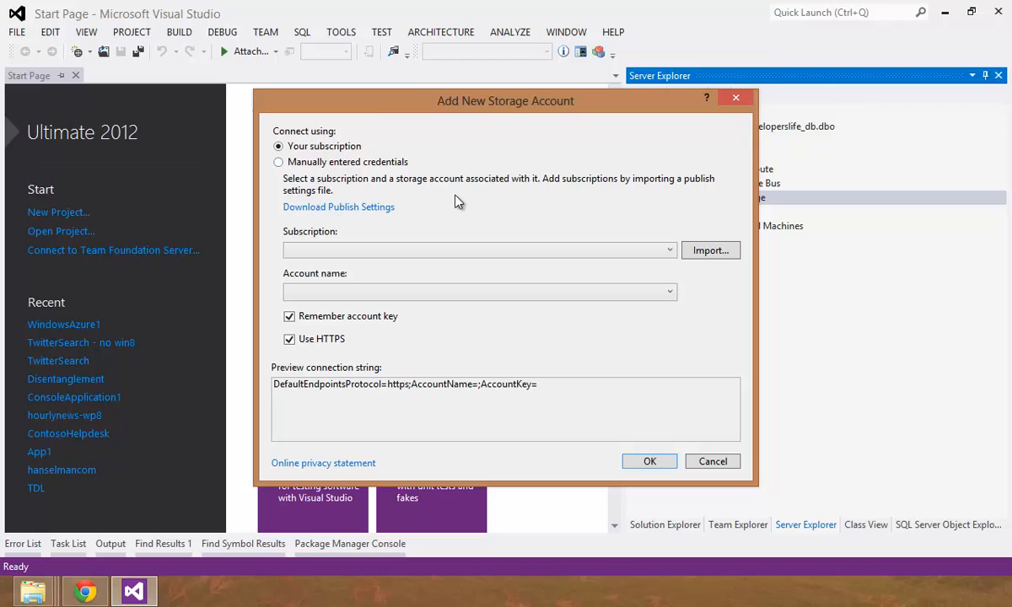
mouse_move(327, 179)
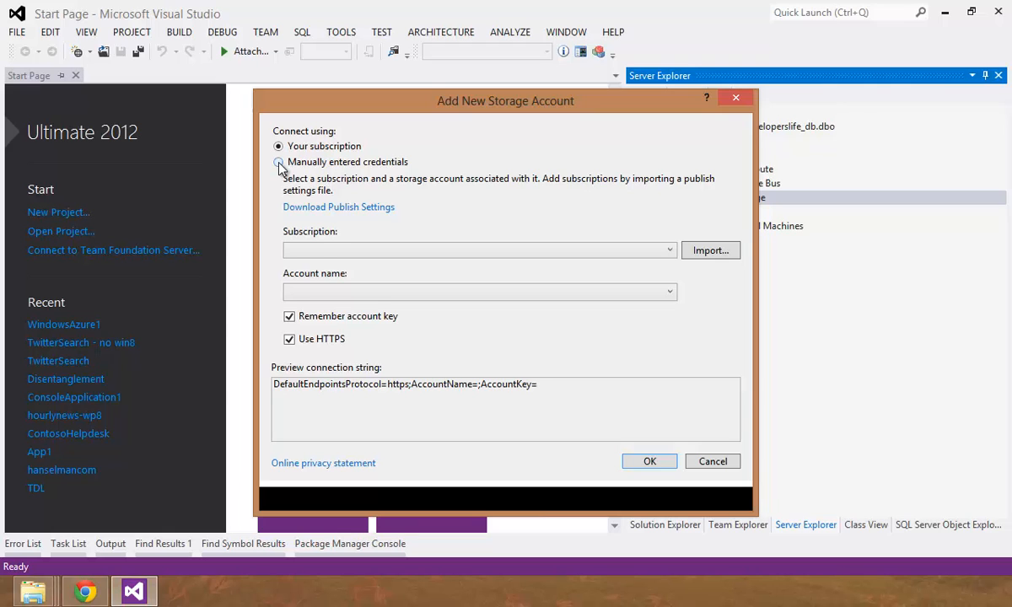
click(278, 145)
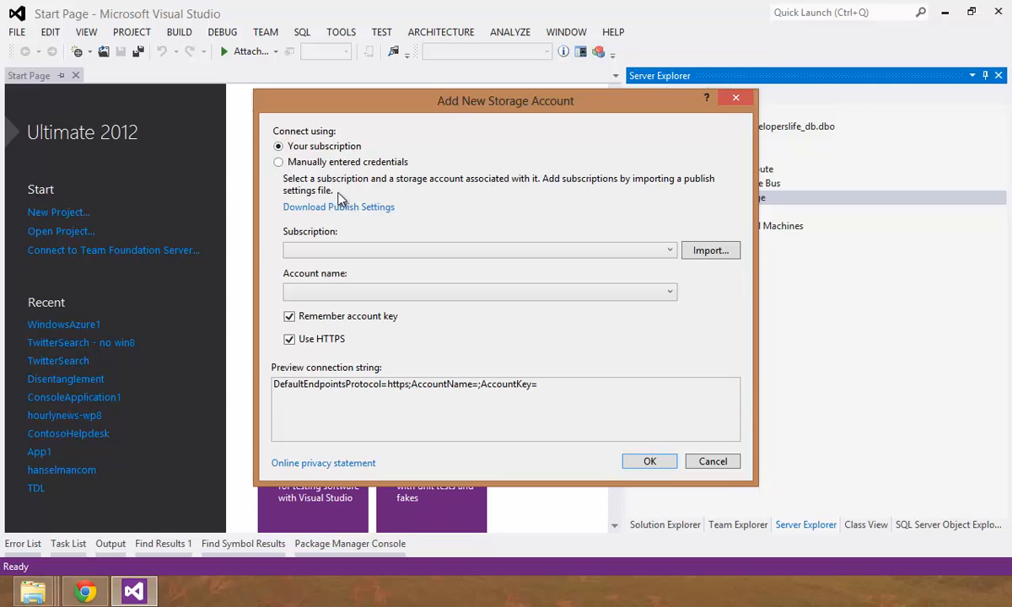
mouse_move(340, 209)
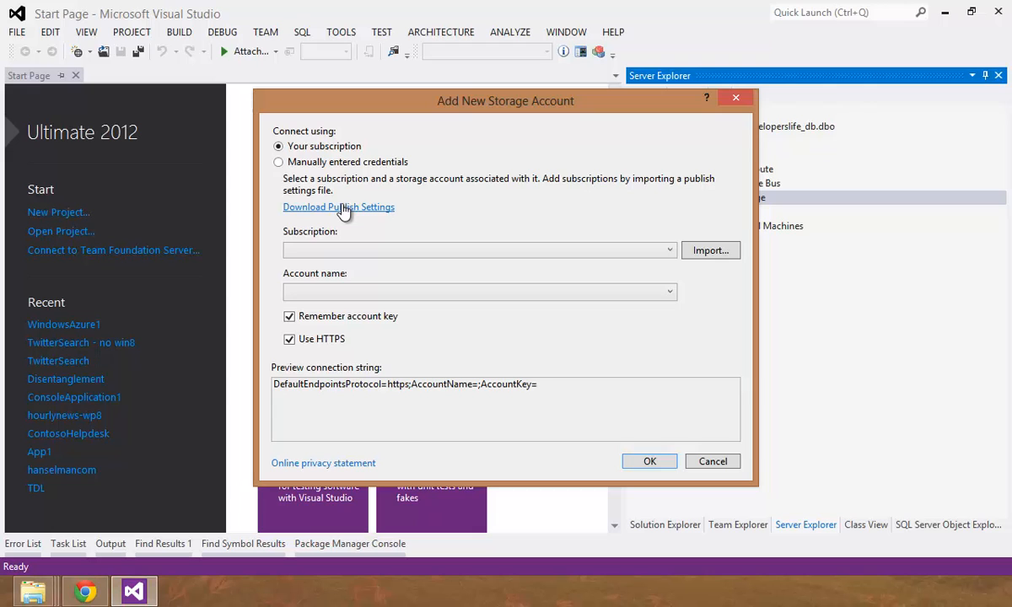
Step: Sign in and download the subscription's publish settings file, then close the browser
click(337, 205)
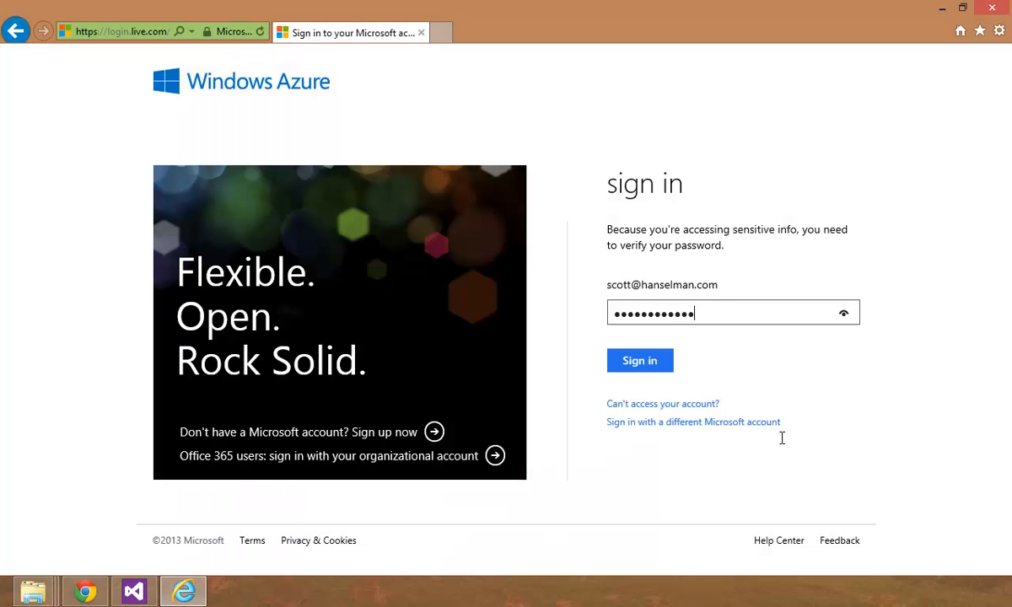
click(639, 361)
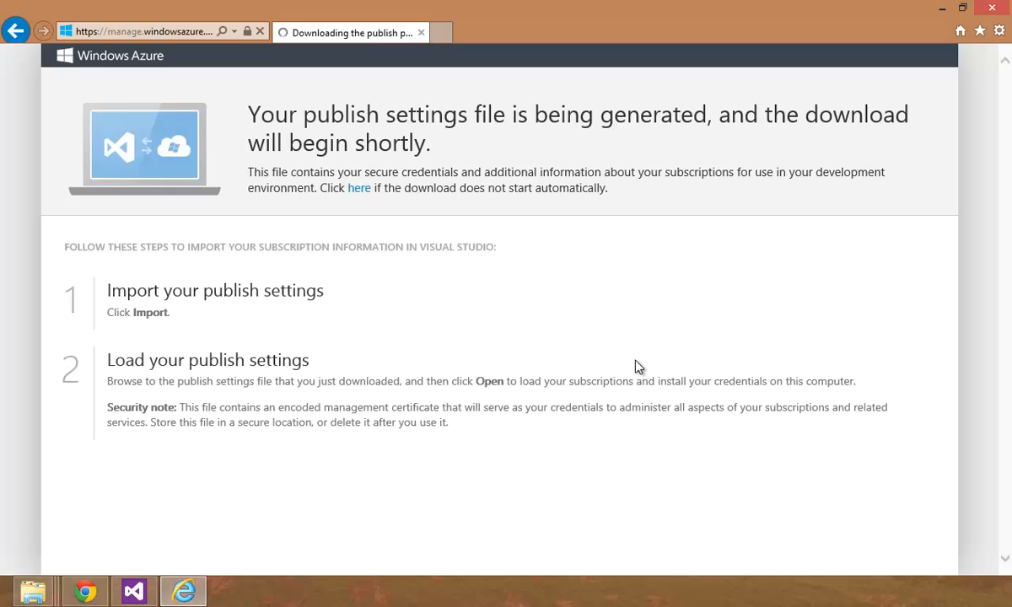
mouse_move(514, 125)
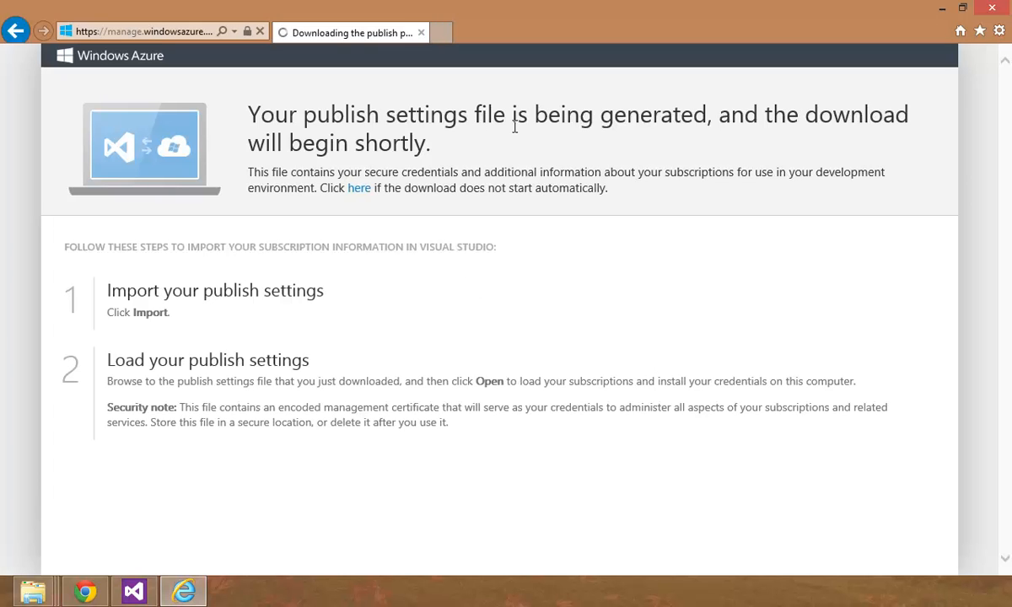
mouse_move(327, 202)
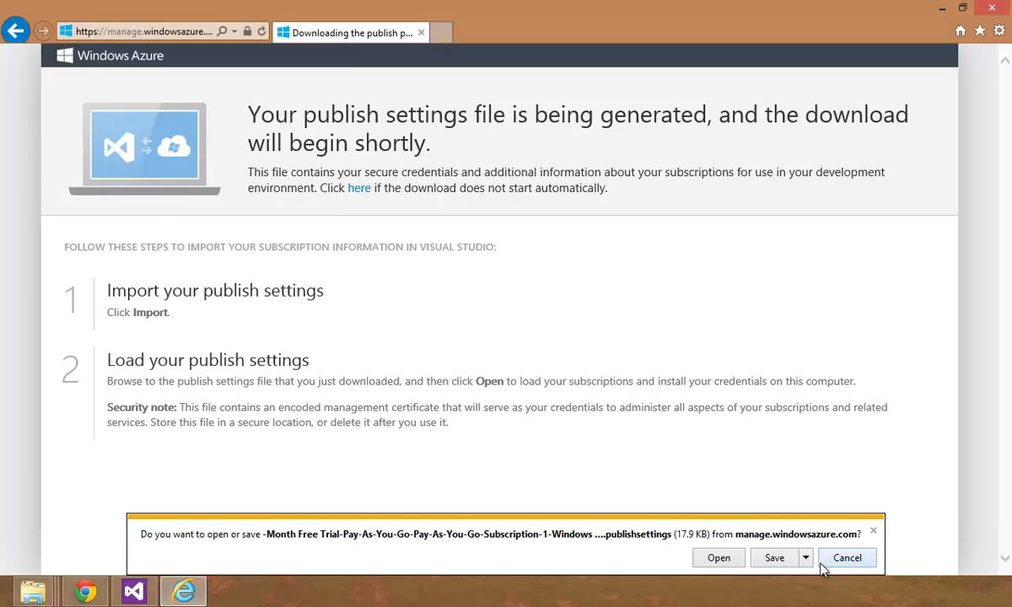
mouse_move(630, 455)
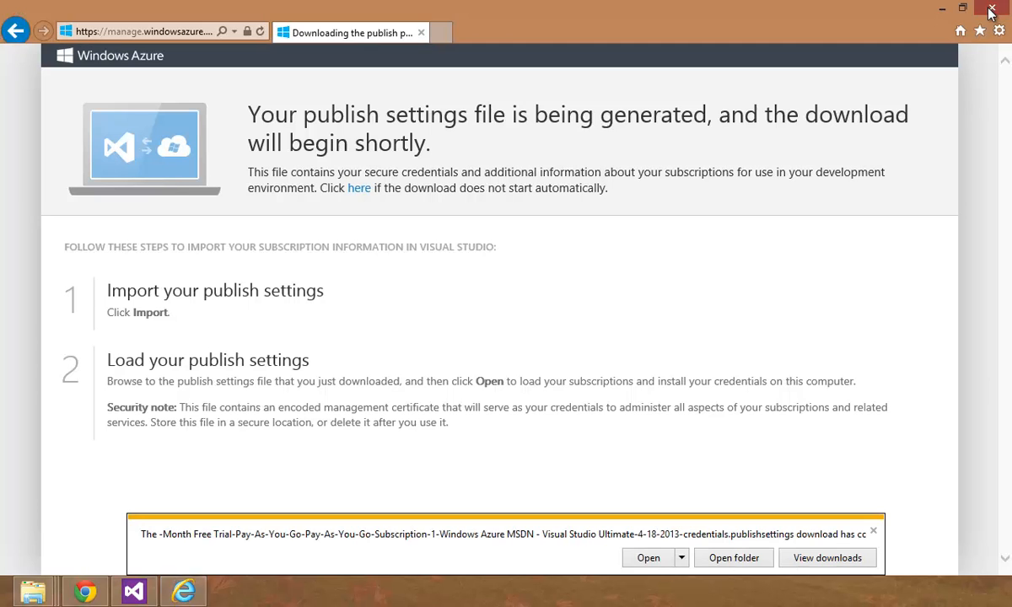
click(992, 10)
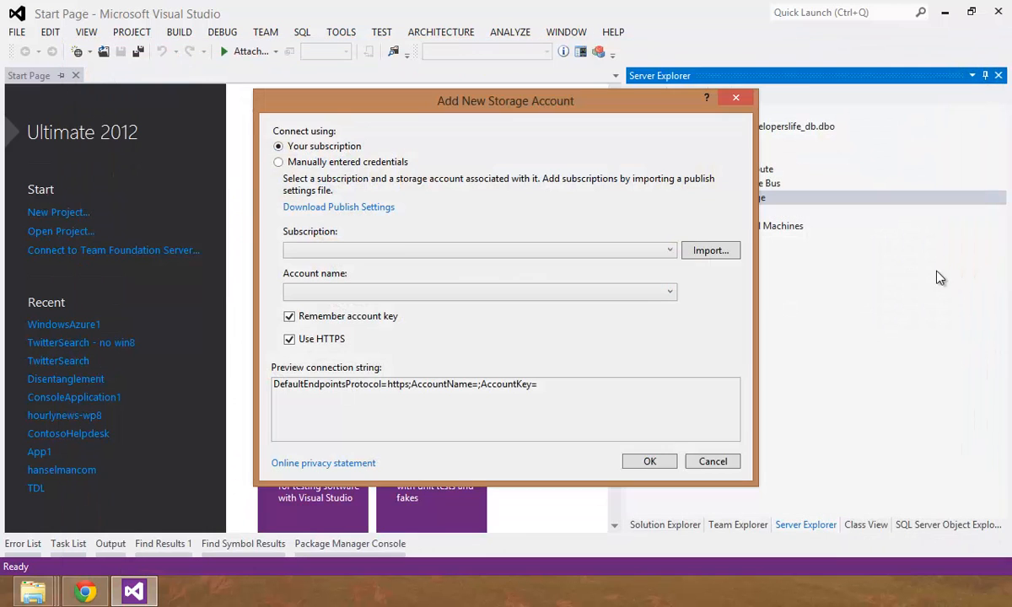
Step: Add the hanselminutescdn storage account under the Windows Azure MSDN subscription to Server Explorer
click(669, 250)
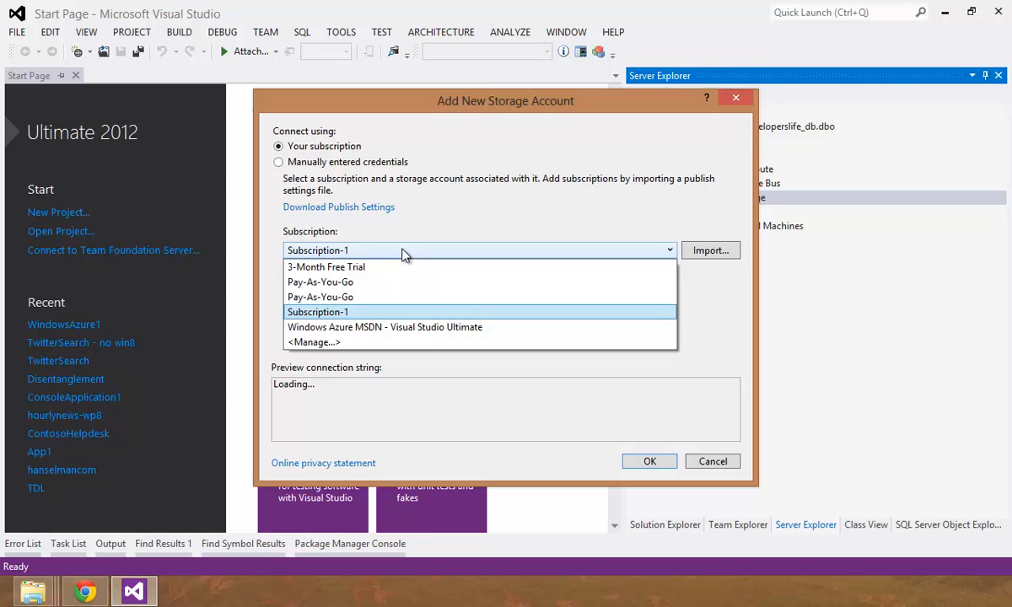
click(384, 327)
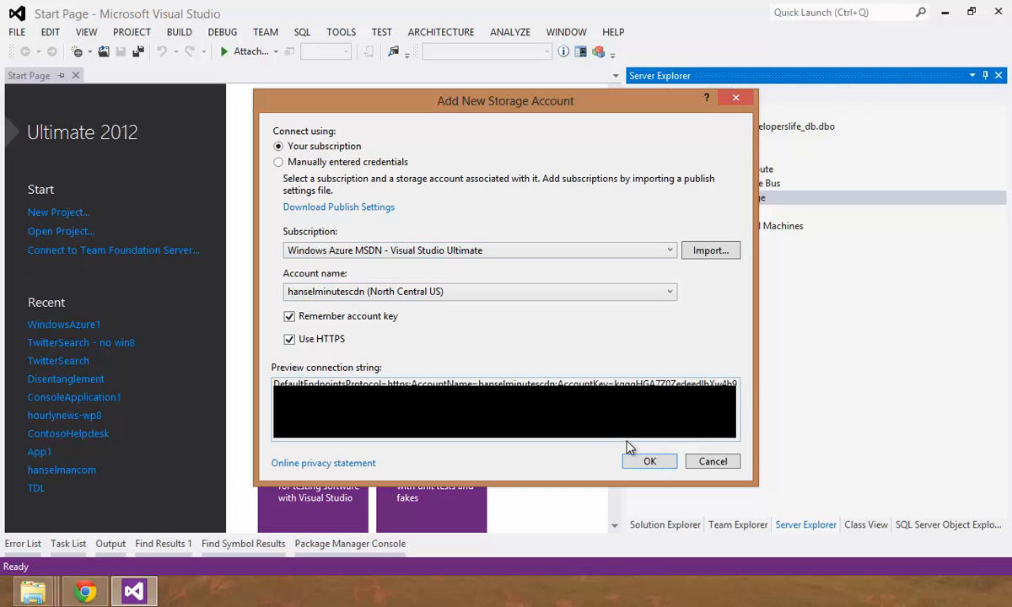
mouse_move(649, 462)
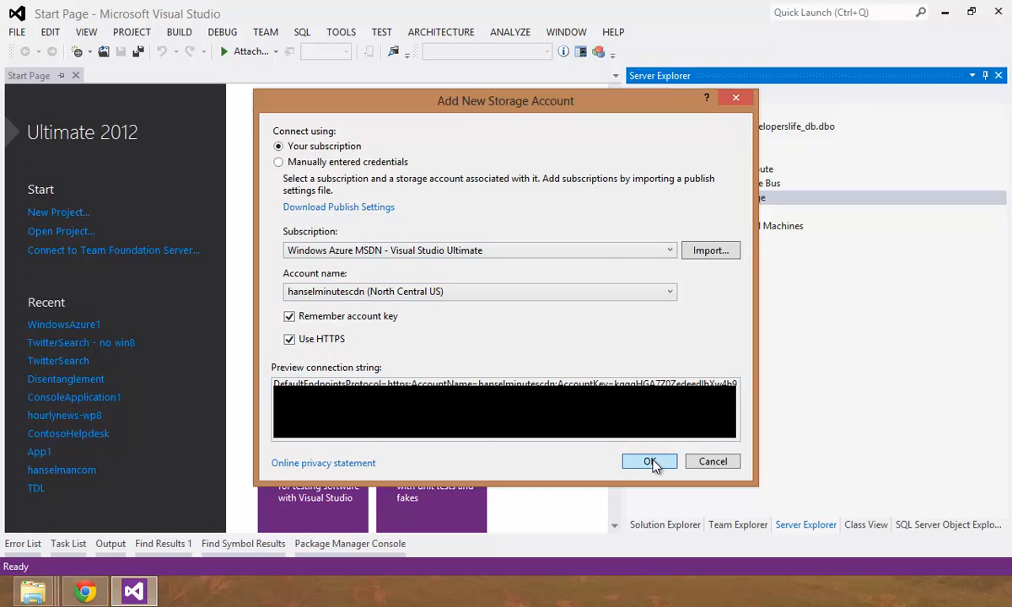
click(649, 462)
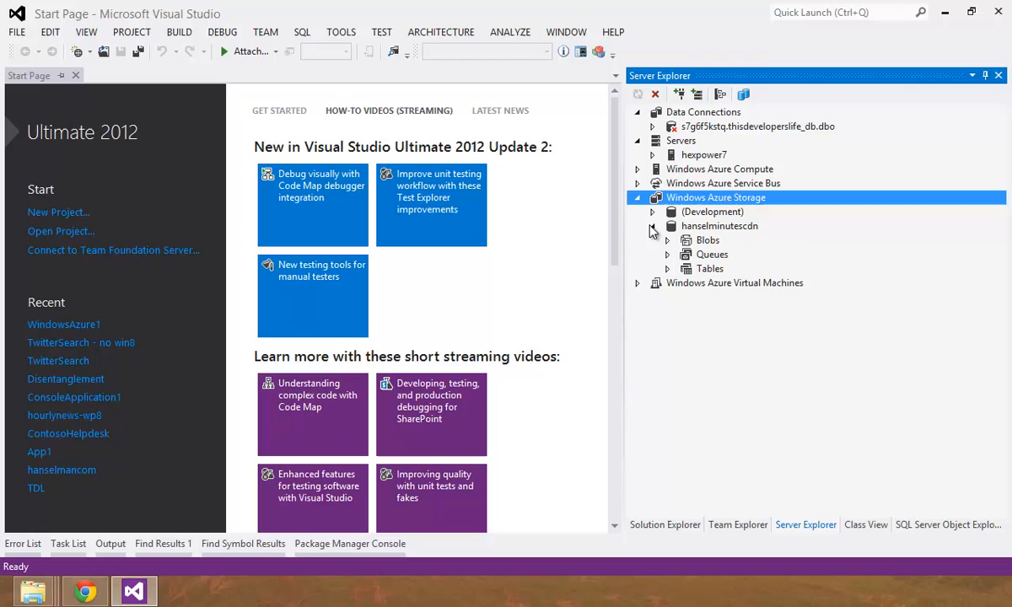
click(668, 239)
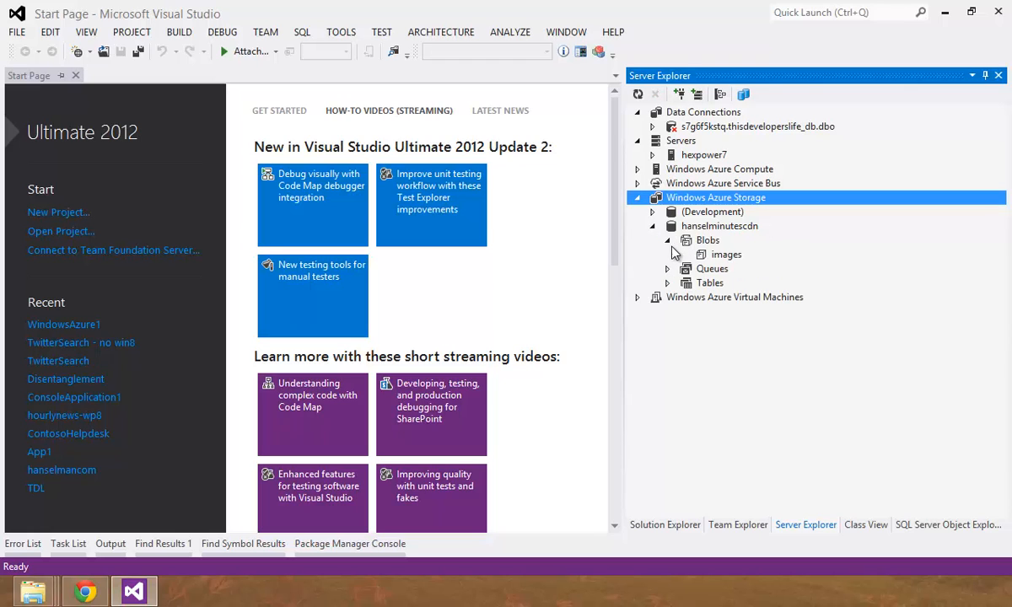
Step: View the images blob container of hanselminutescdn and start an upload
right_click(725, 253)
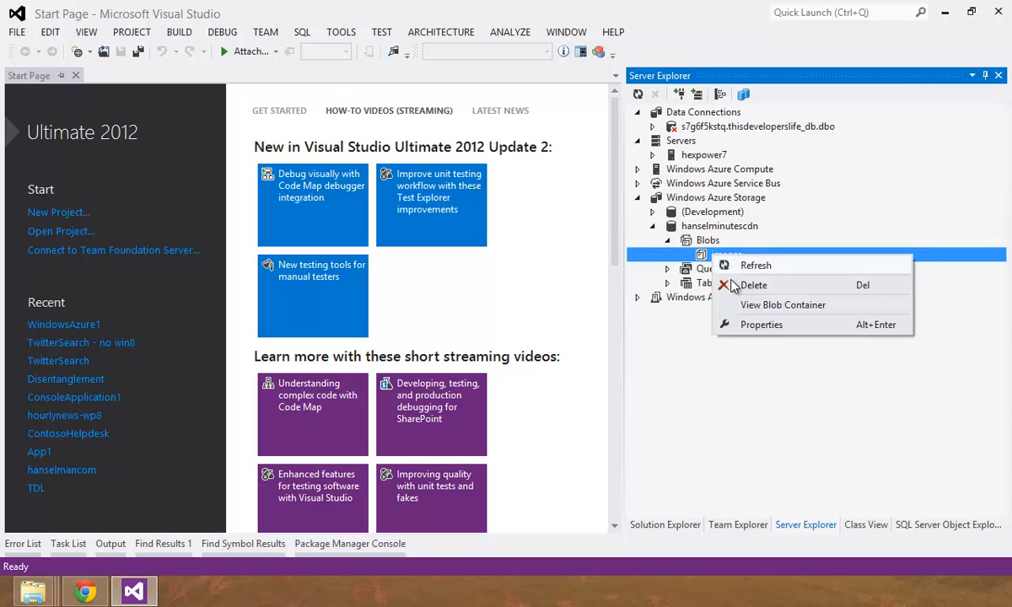
click(783, 304)
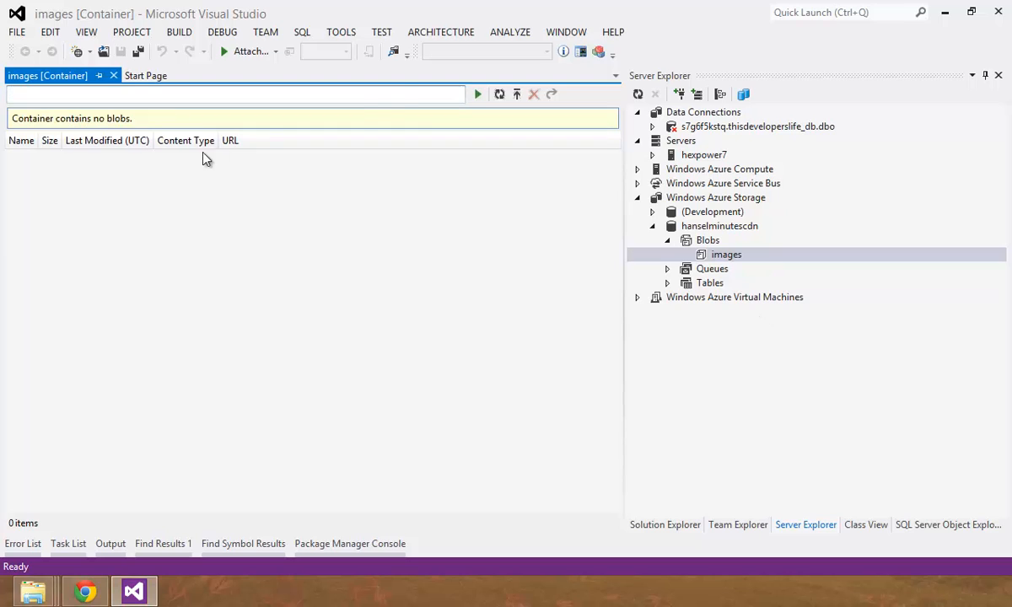
mouse_move(486, 118)
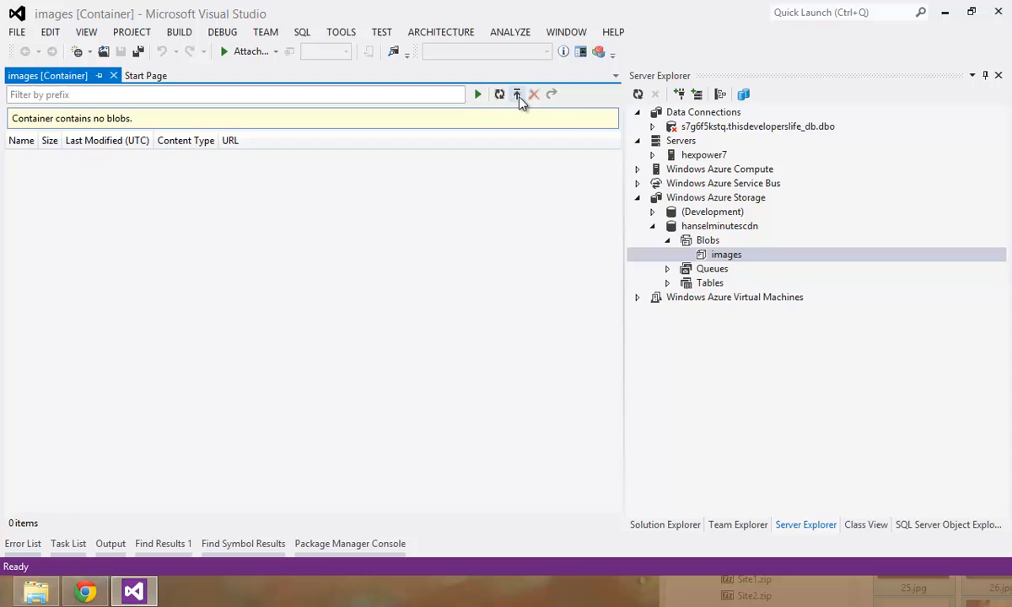
mouse_move(516, 94)
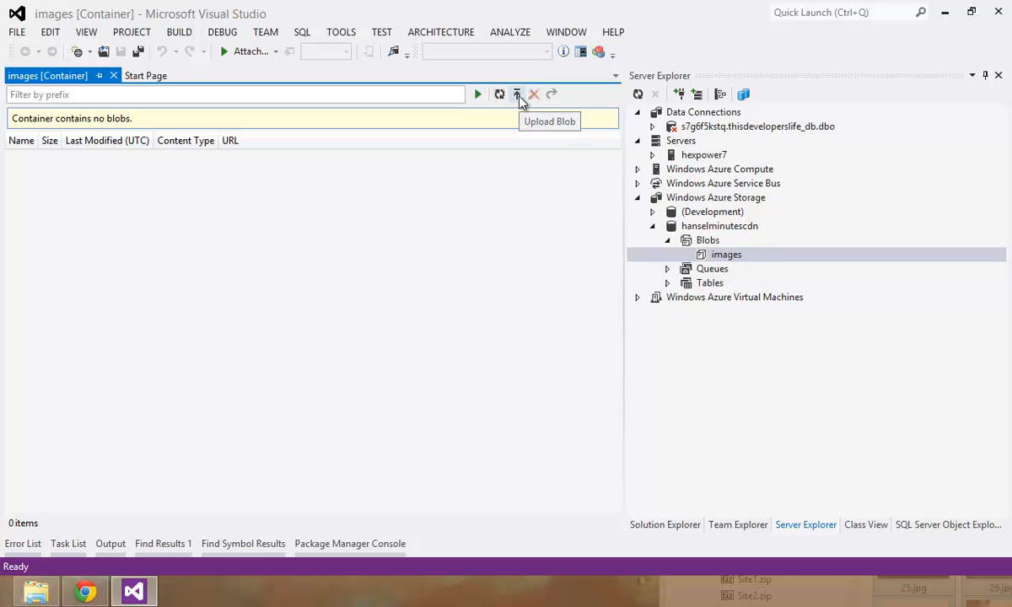
click(516, 95)
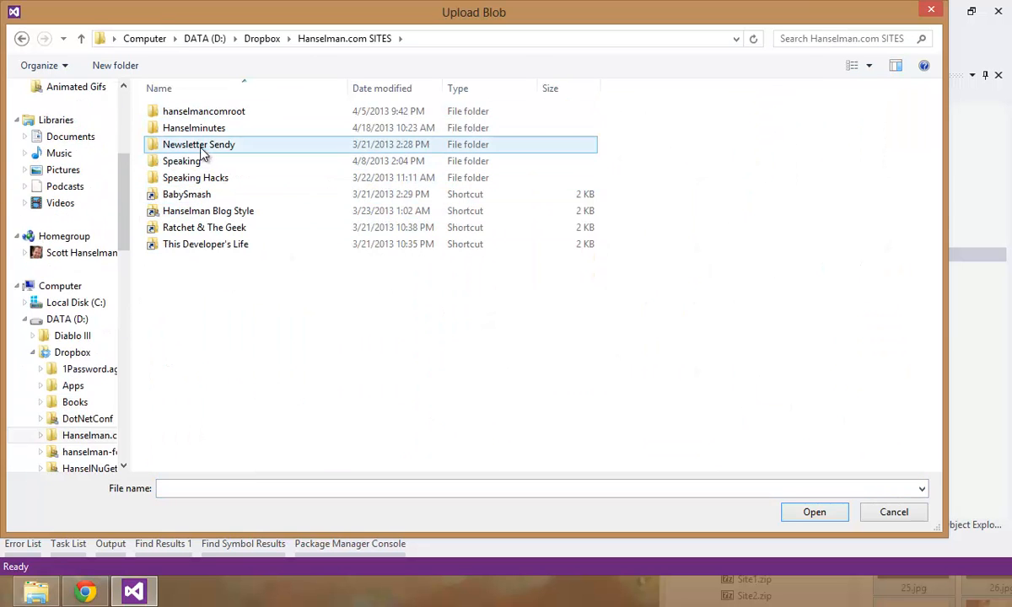
Step: Upload all show images from the site's images\shows folder into the container
double_click(192, 128)
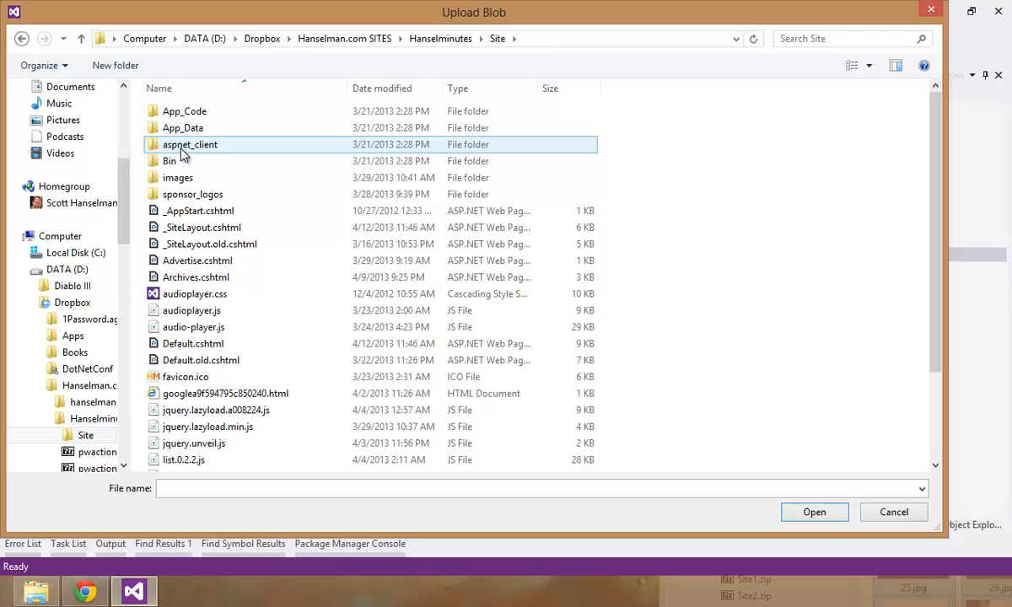
double_click(179, 177)
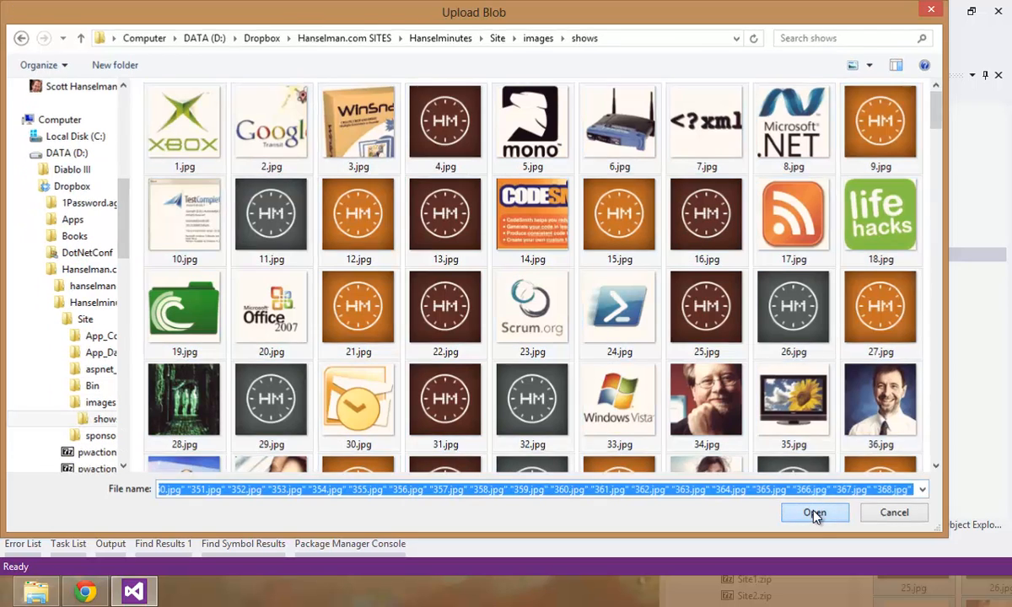
click(813, 512)
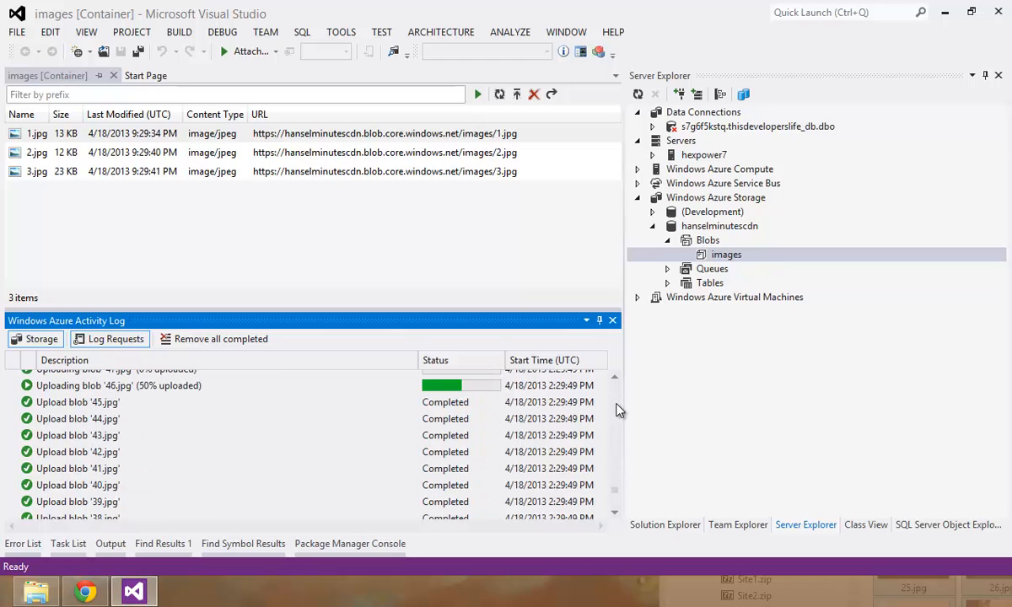
Step: Copy the 111.jpg blob URL from the portal's images container into Notepad
scroll(down, 3)
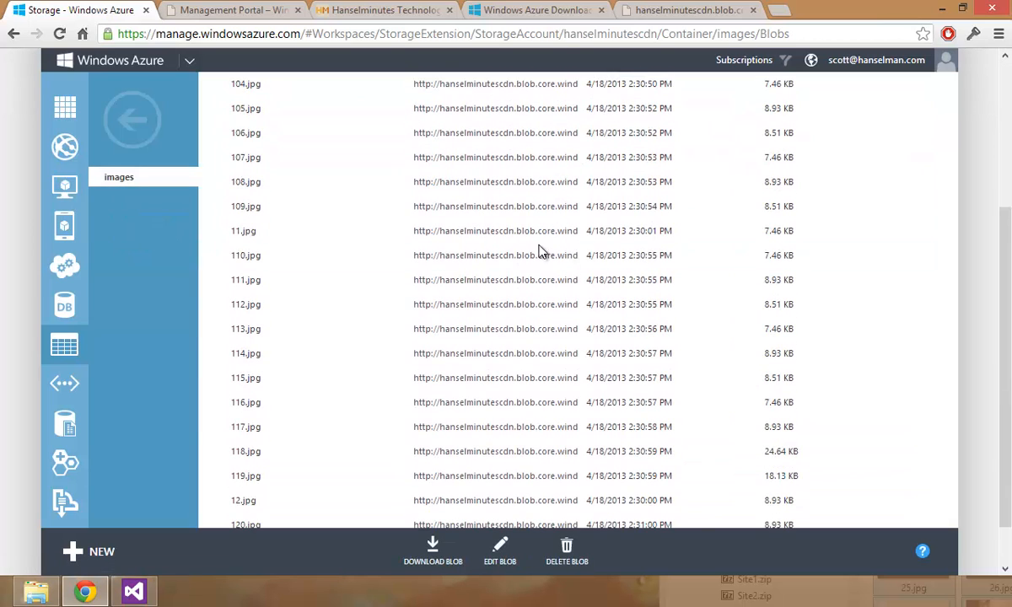
click(244, 229)
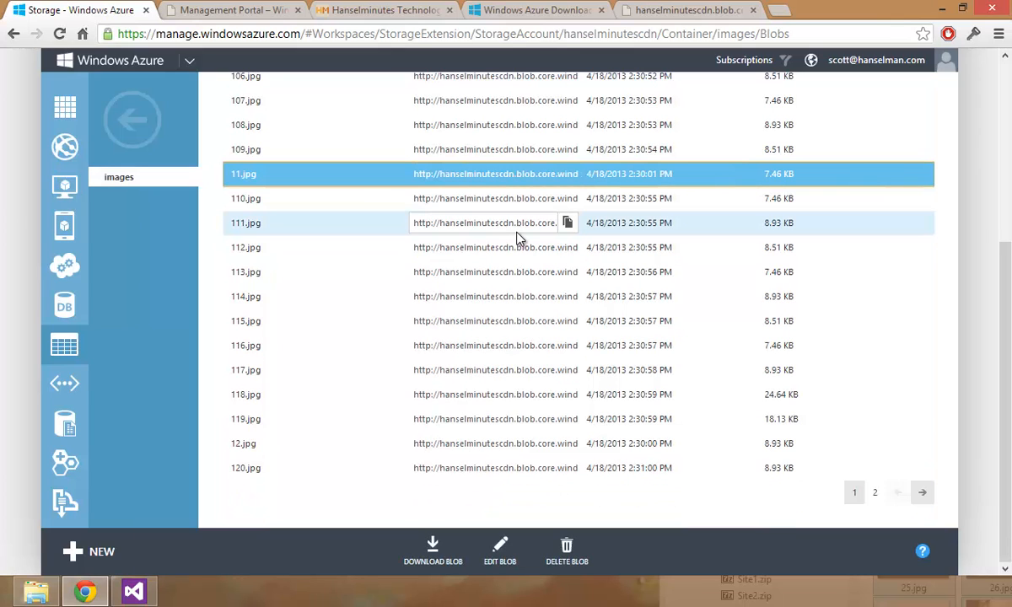
right_click(519, 223)
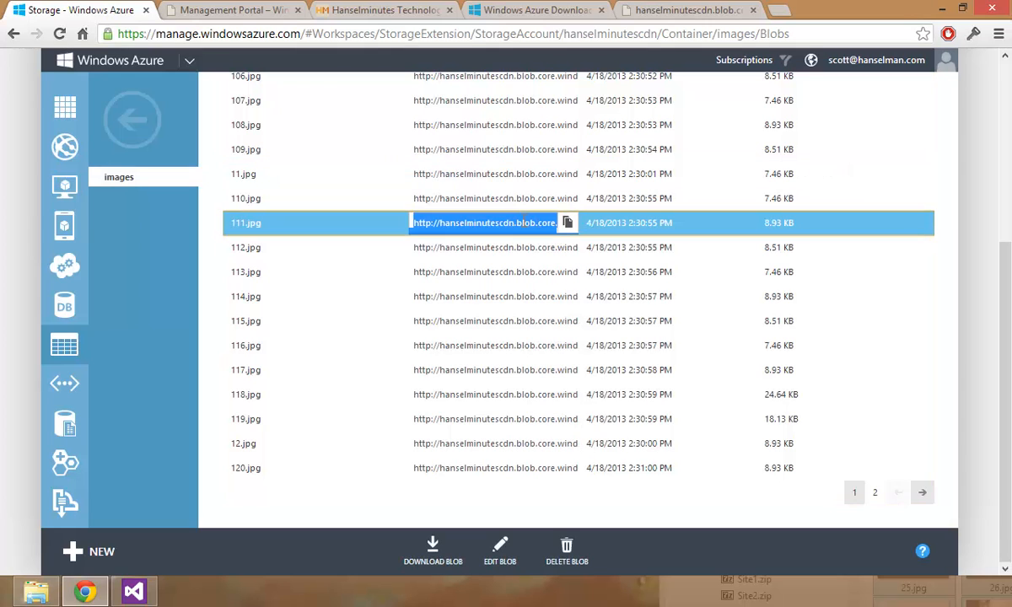
click(183, 590)
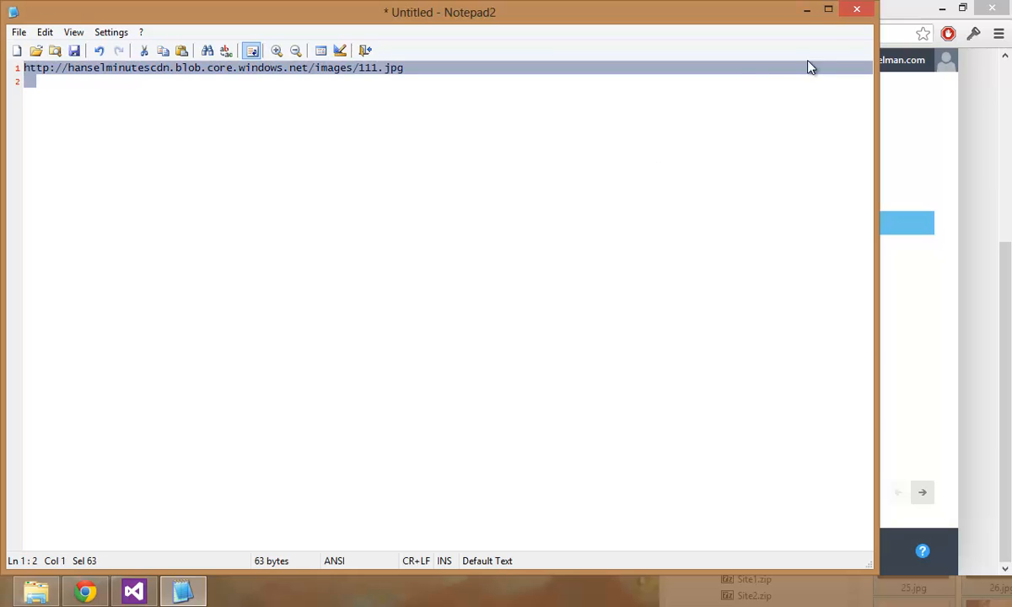
Step: Open 111.jpg in its own tab, then clear completed uploads from Visual Studio's activity log
click(85, 590)
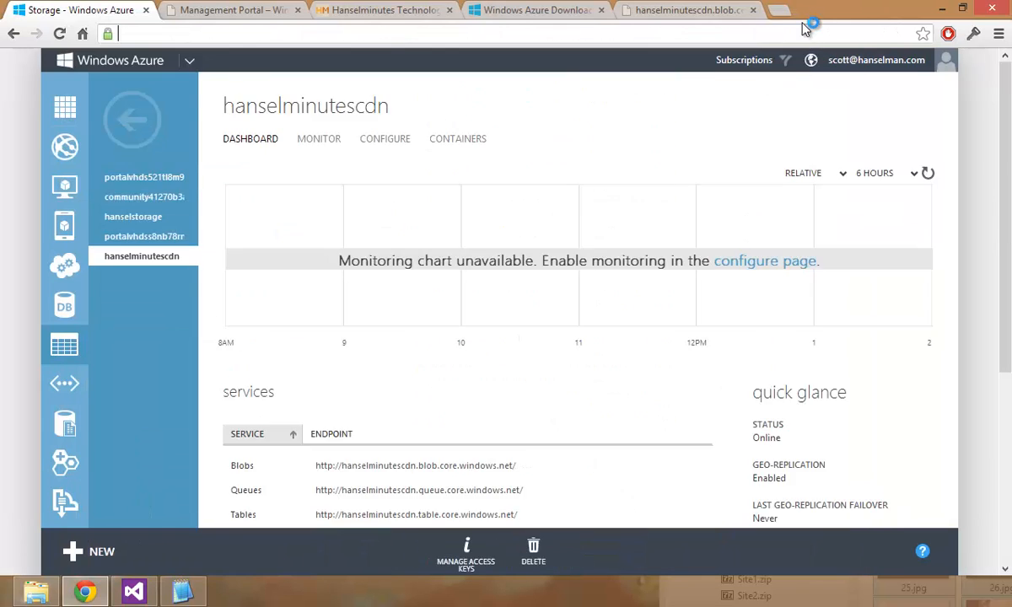
click(809, 10)
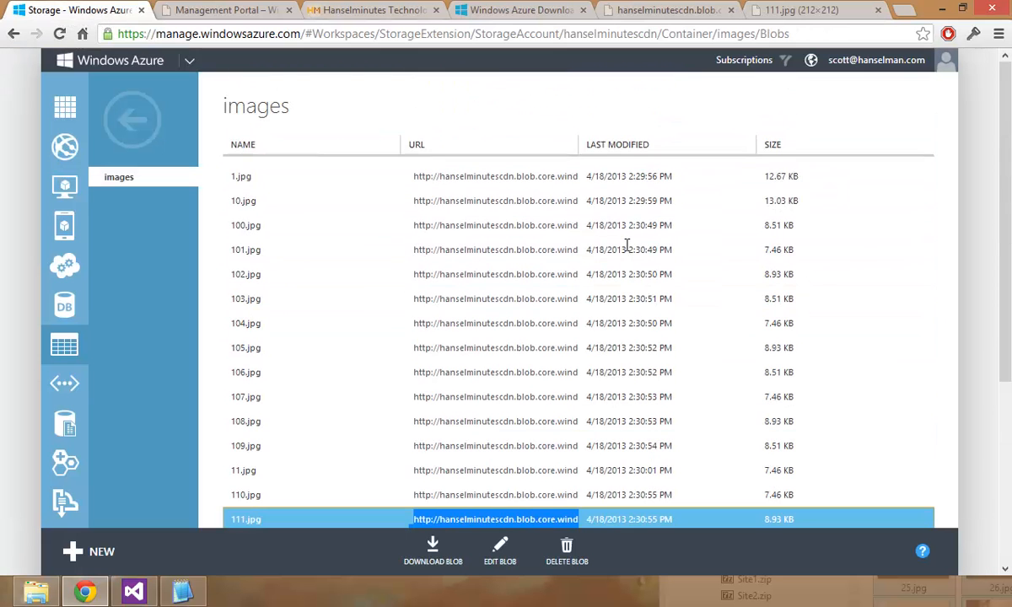
click(131, 120)
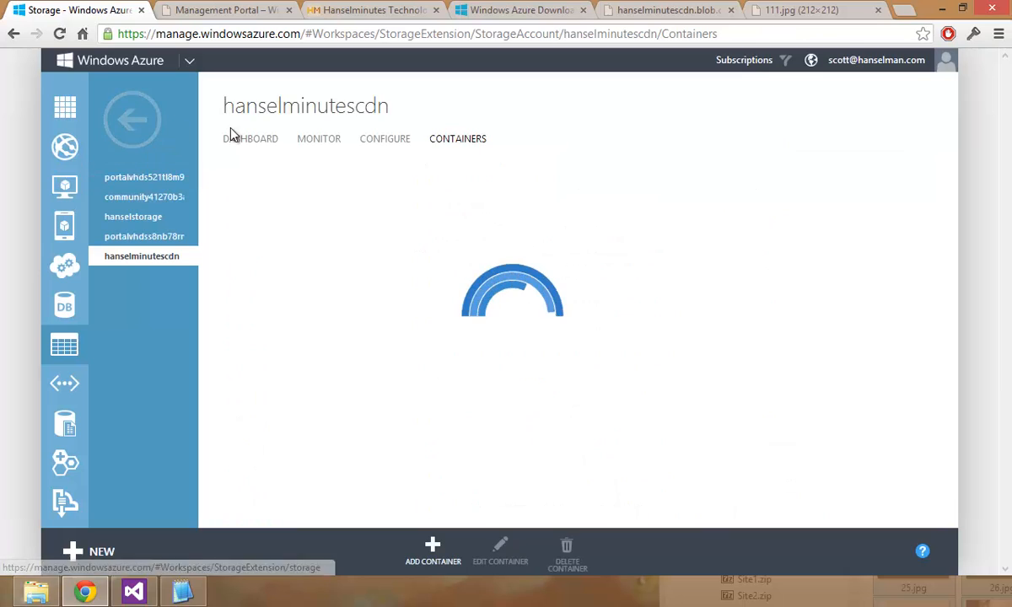
click(134, 590)
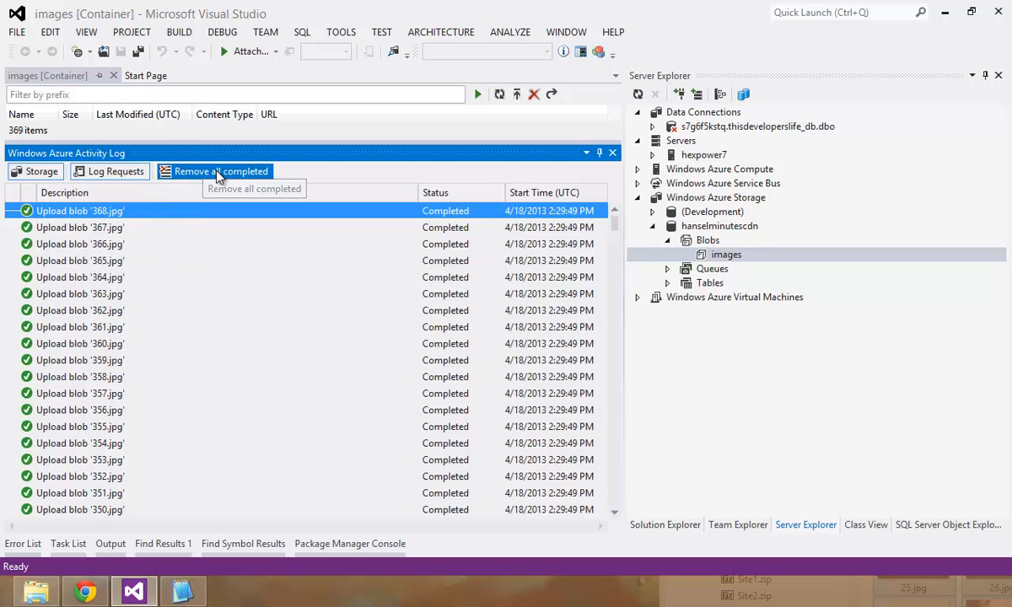
click(221, 172)
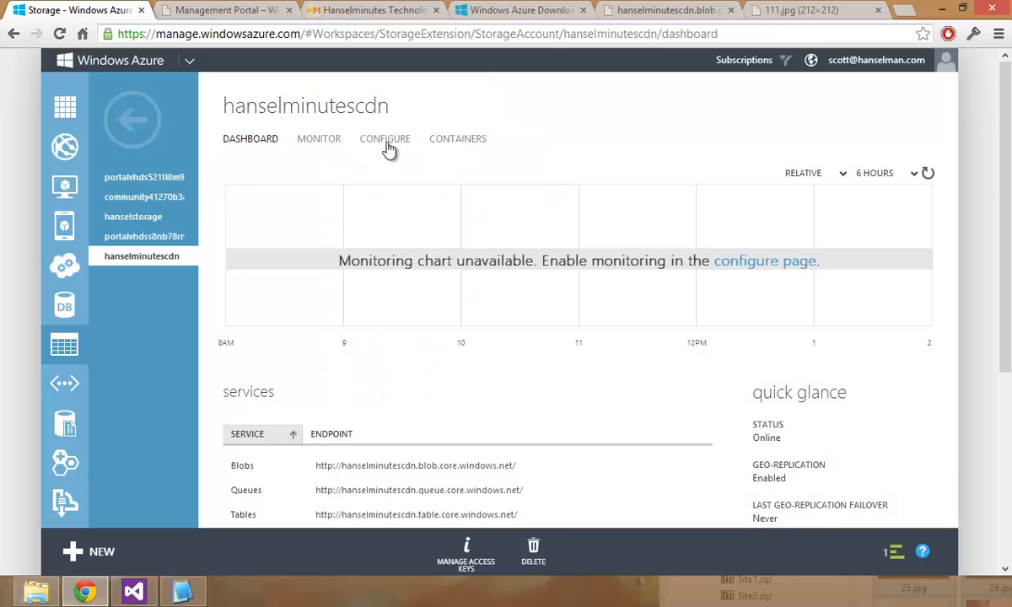
Step: Show hanselminutescdn's configure settings after checking the 111.jpg image served from blob storage
click(384, 138)
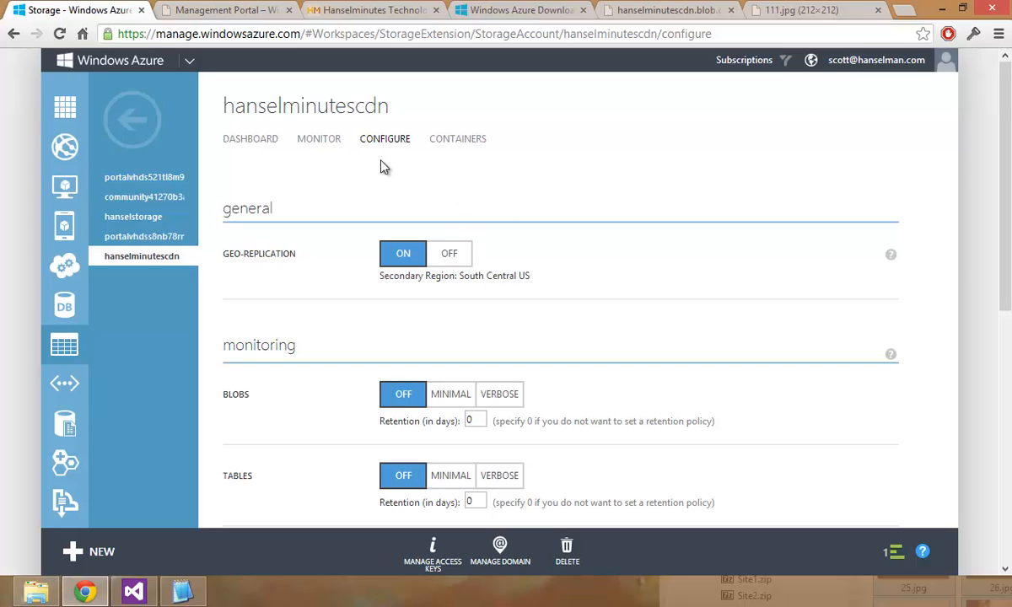
click(793, 10)
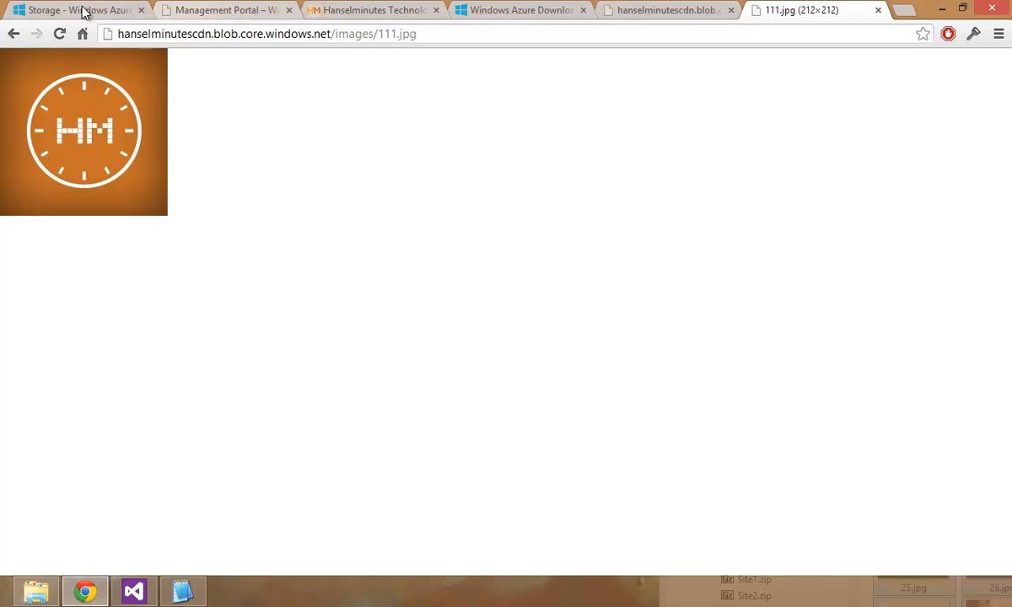
click(76, 10)
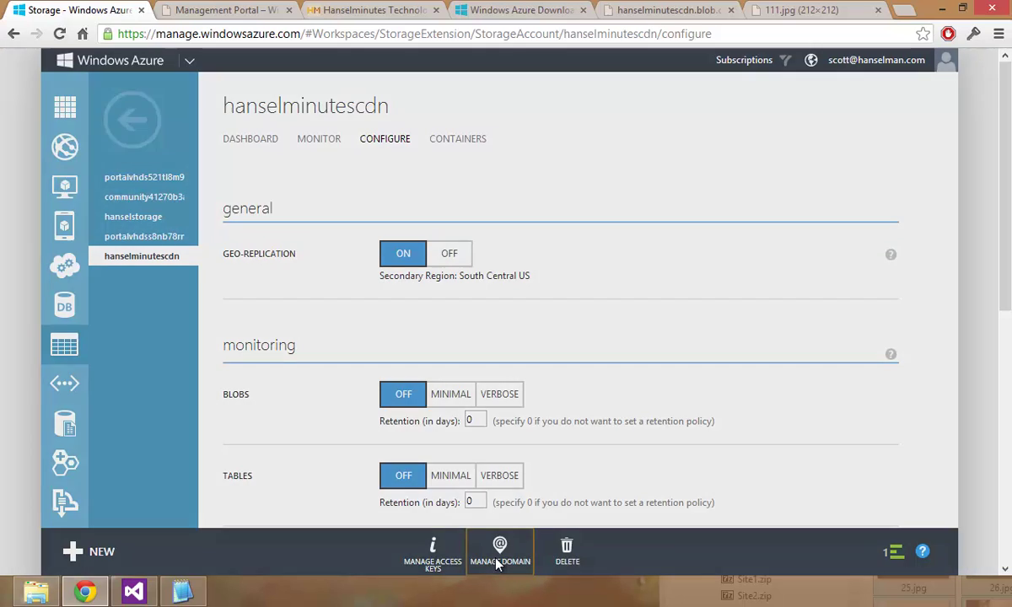
Step: Enter images.hanselminutes.com as the custom domain name in Manage Custom Domain
click(499, 553)
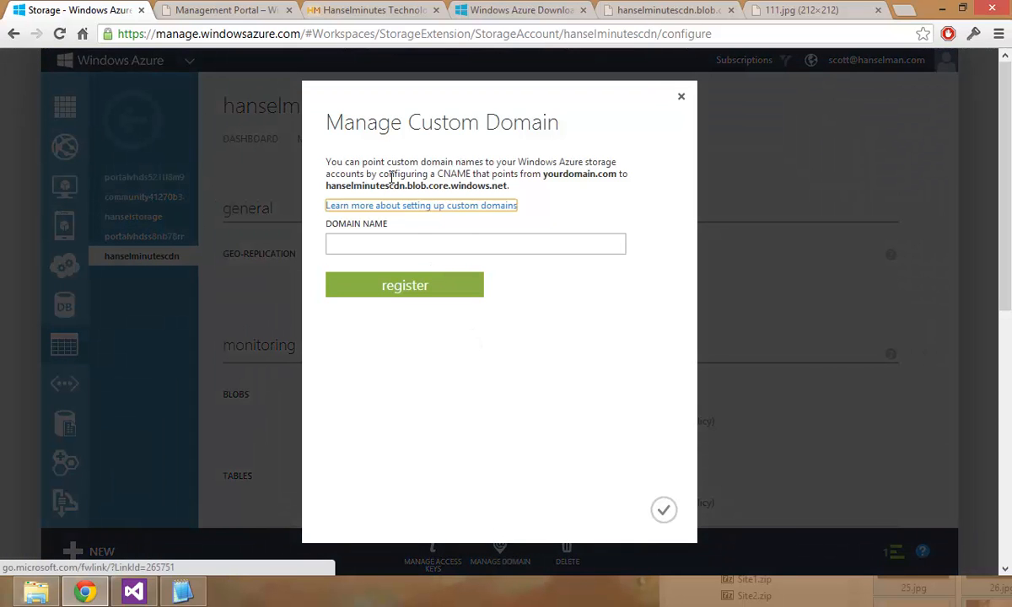
mouse_move(423, 229)
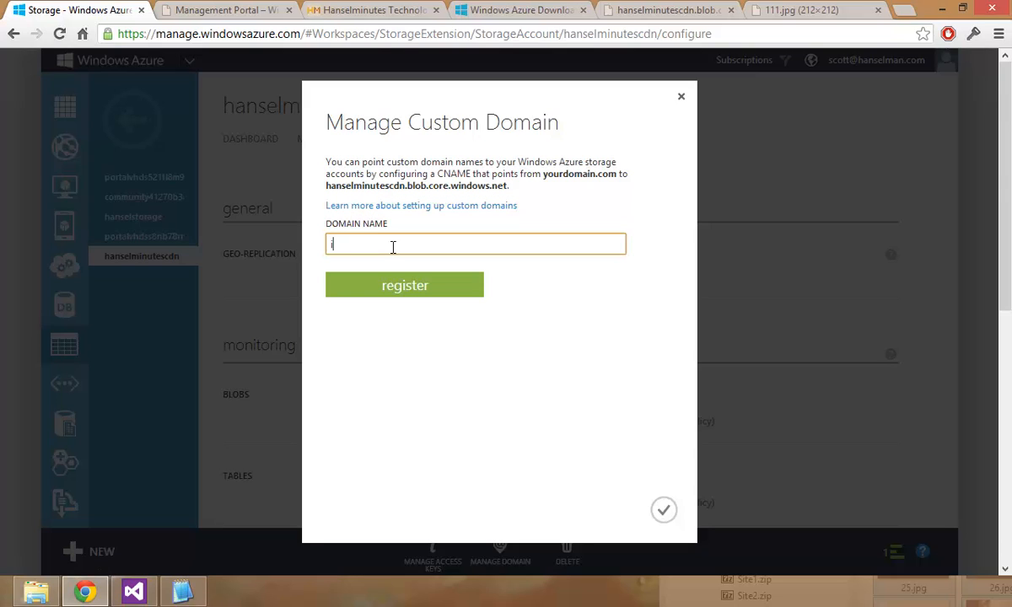
text(images.hanselmonut)
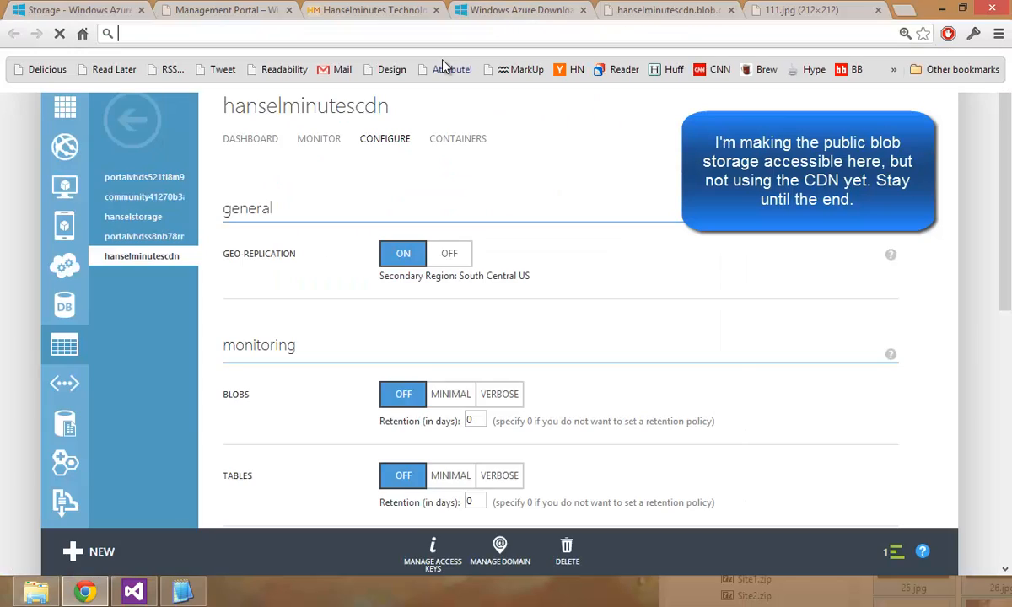
Step: Open the DNS records for hanselminutes.com in DNSimple
click(823, 10)
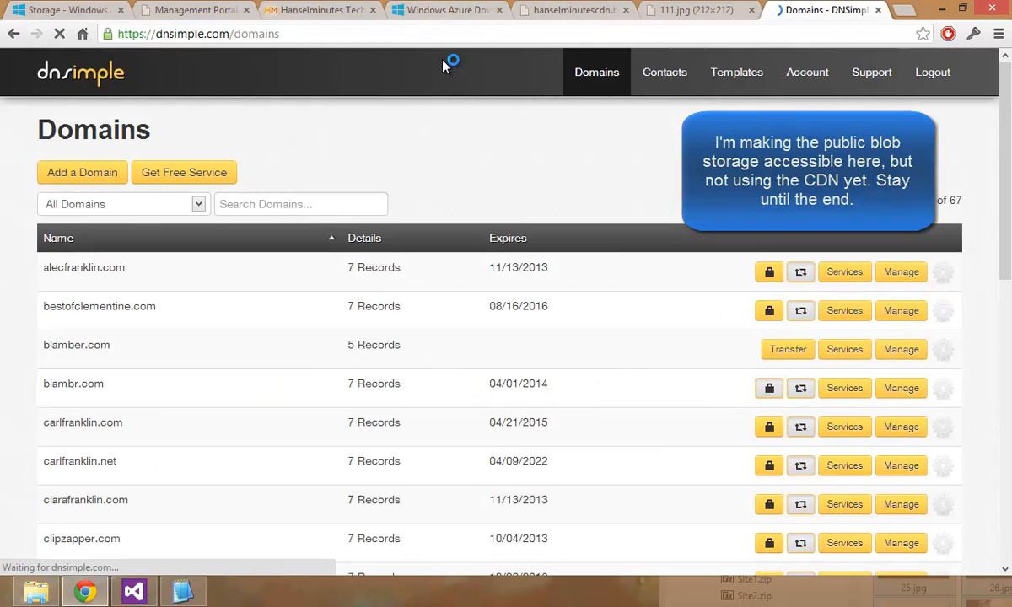
scroll(down, 3)
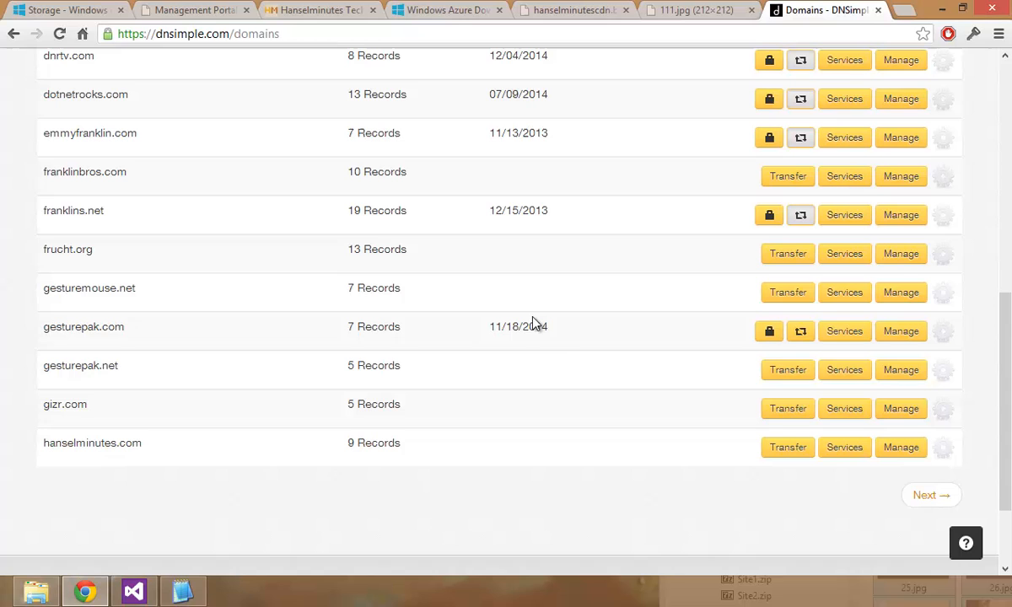
click(901, 447)
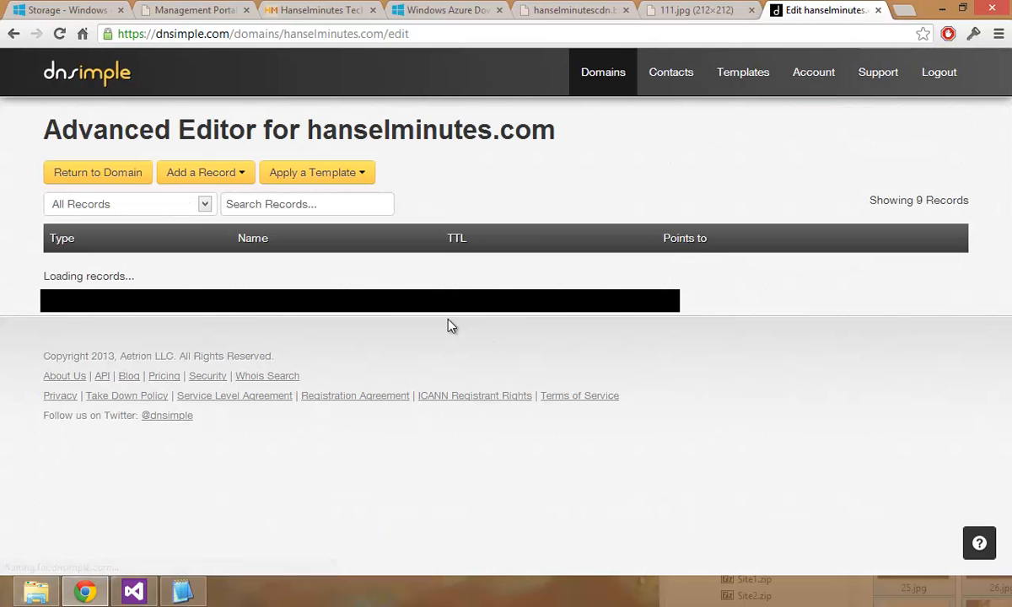
Step: Add a CNAME pointing images to hanselminutescdn.blob.core.windows.net with a 10-minute TTL
click(201, 172)
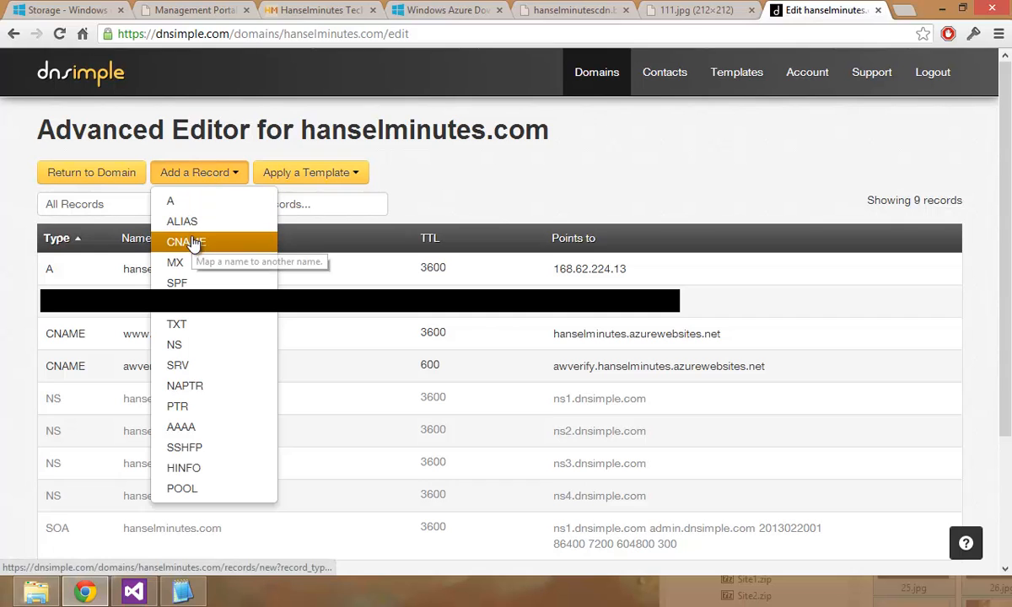
click(186, 243)
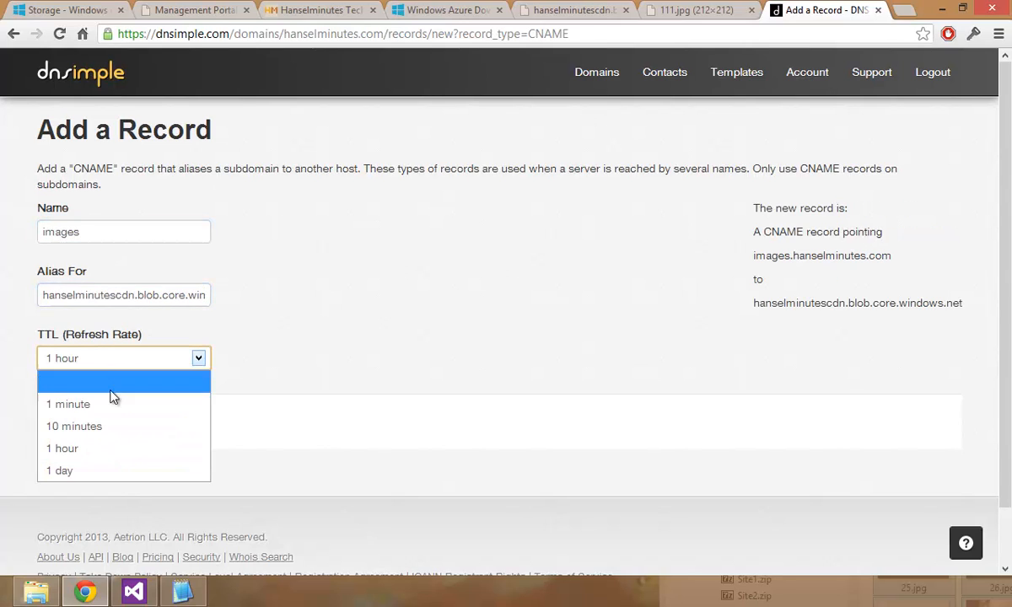
click(74, 425)
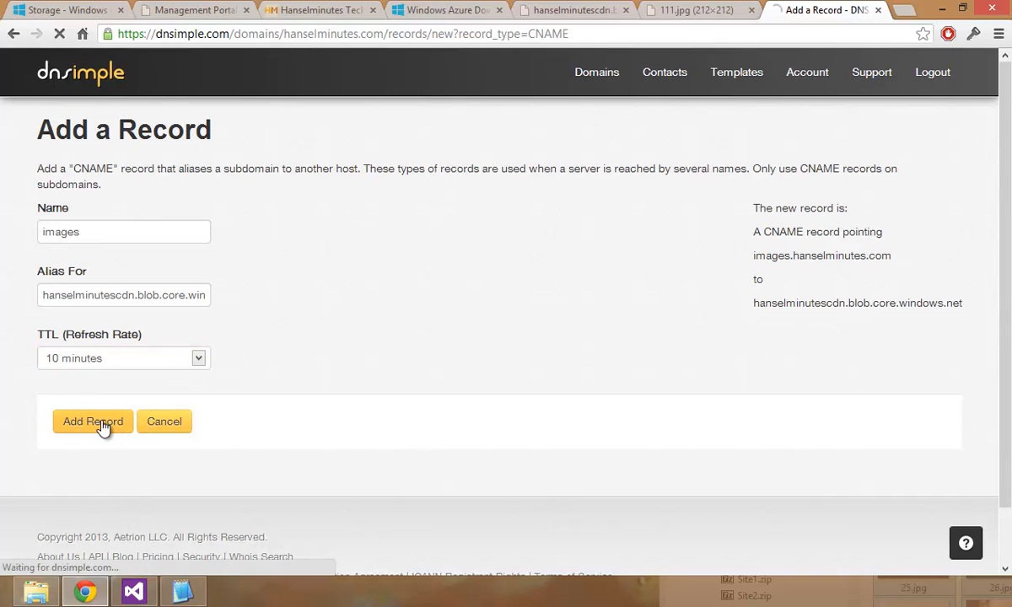
click(93, 422)
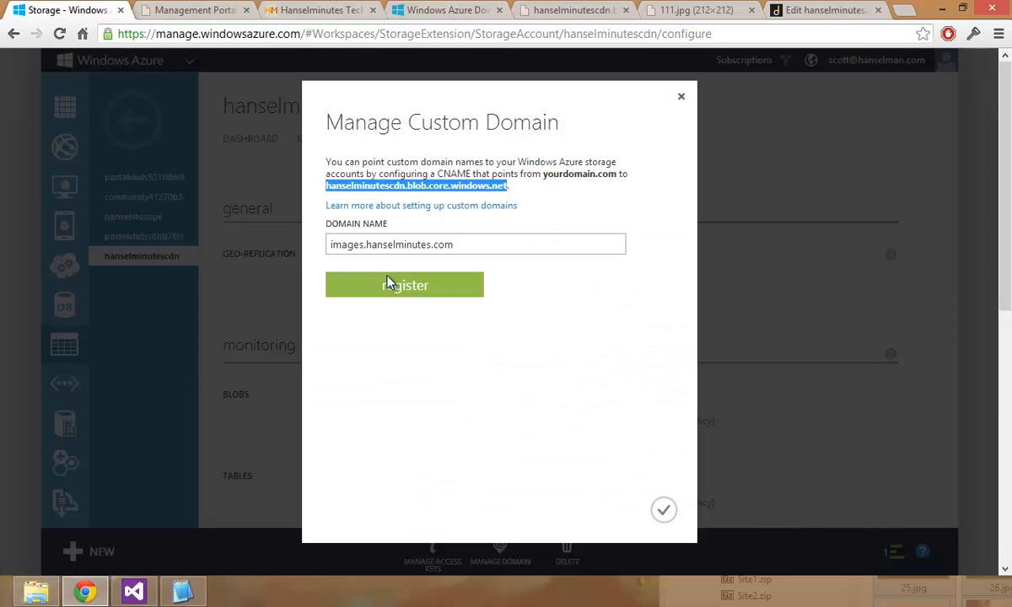
Step: Register images.hanselminutes.com as the custom domain and copy the verification CNAME record for DNSimple
click(405, 284)
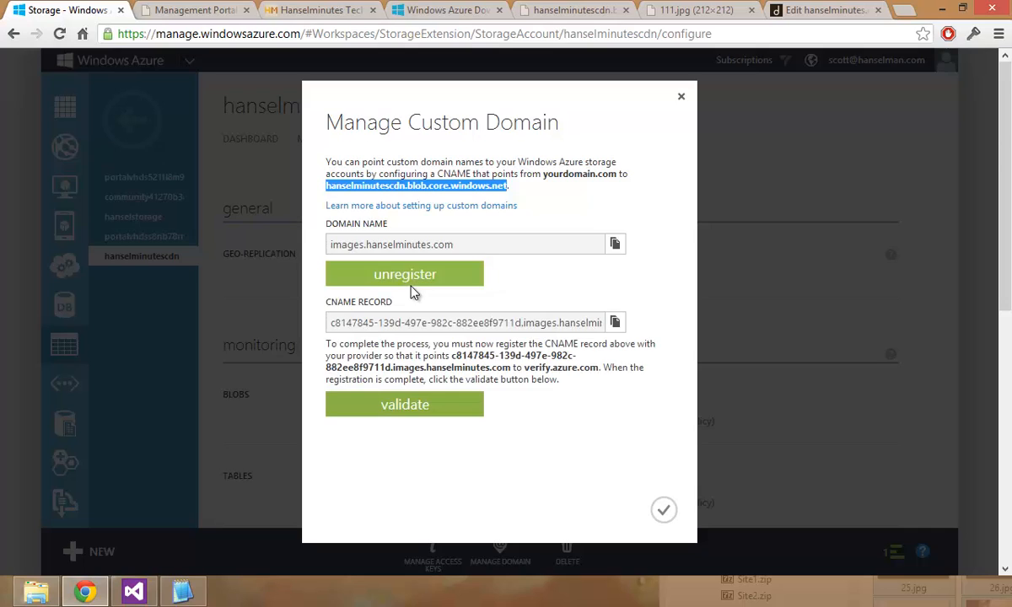
mouse_move(381, 324)
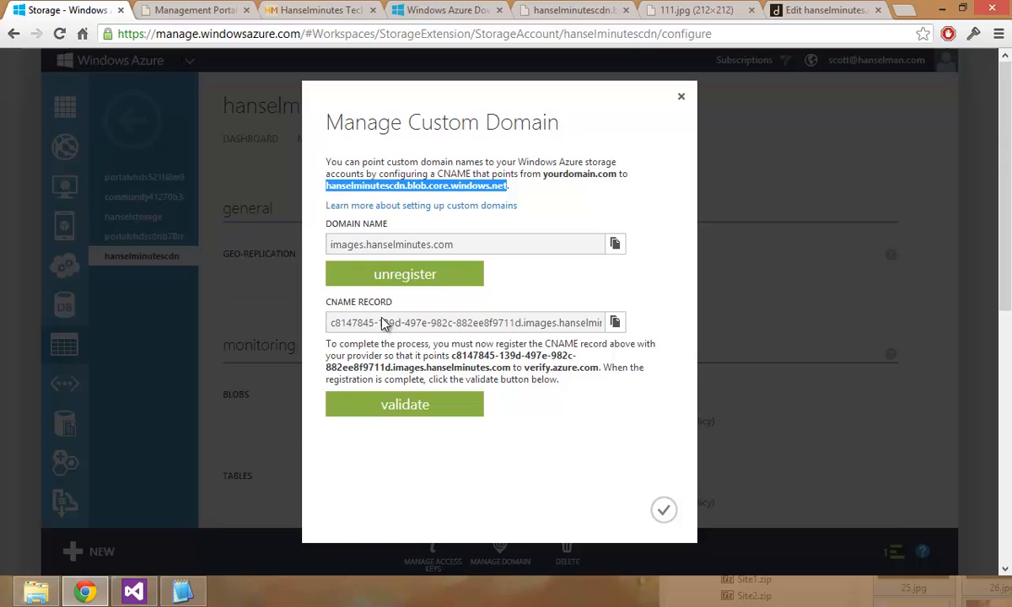
triple_click(464, 322)
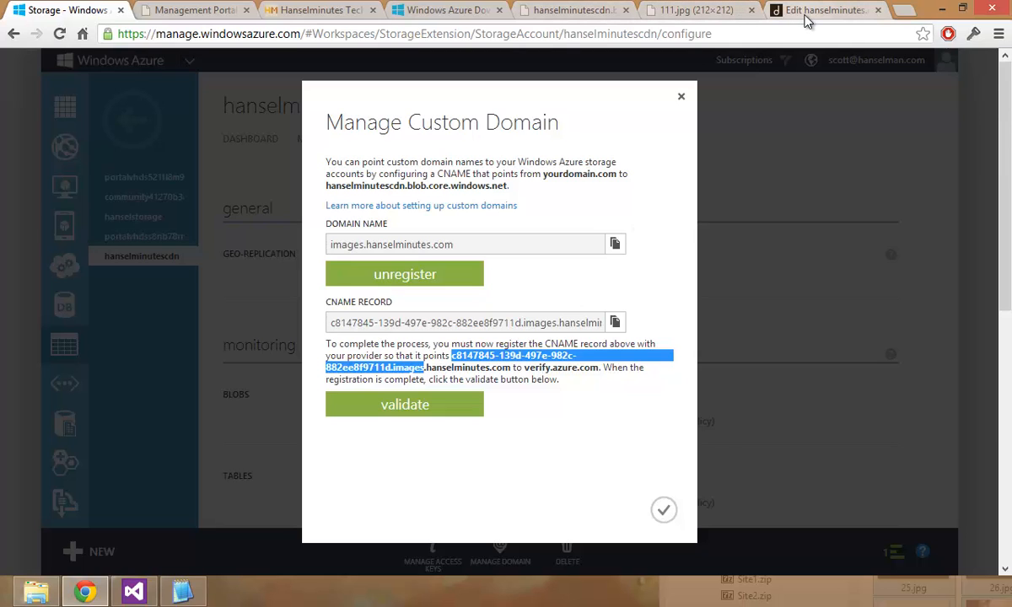
click(823, 11)
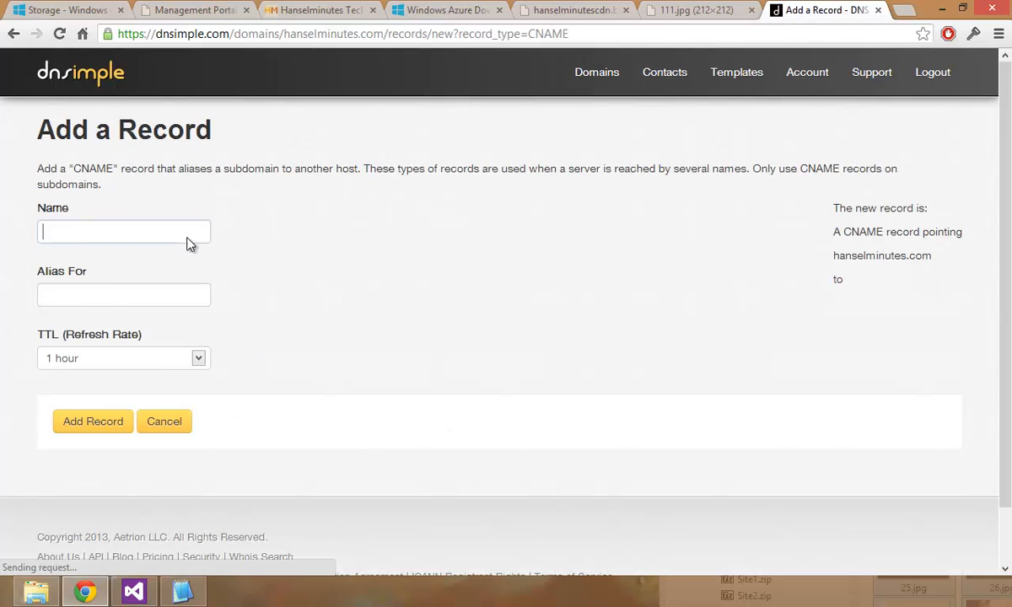
text(c8147845-139d-497e-982c-882ee8f9711d.images)
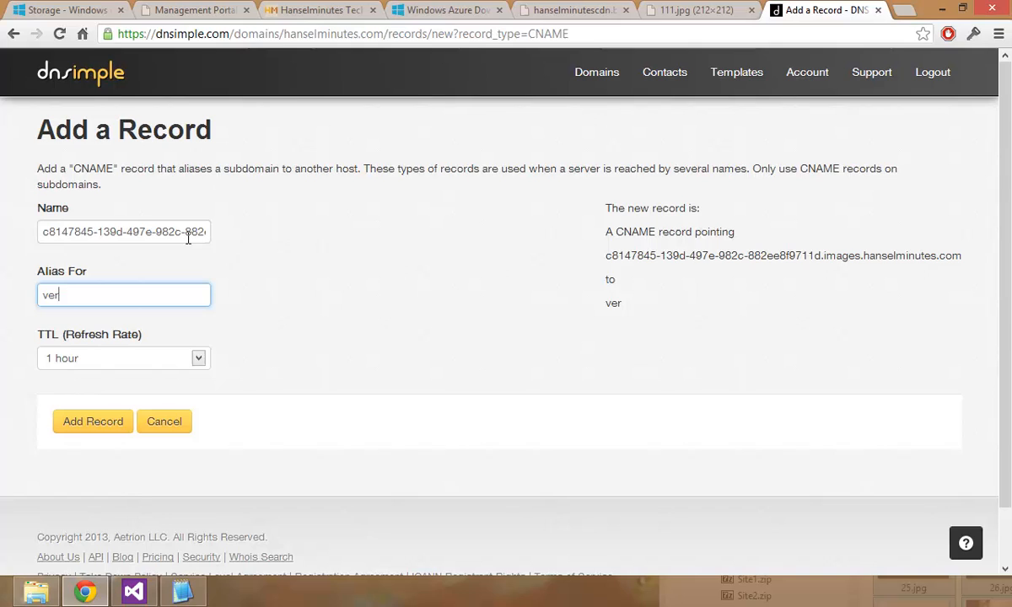
text(ify.azure.com)
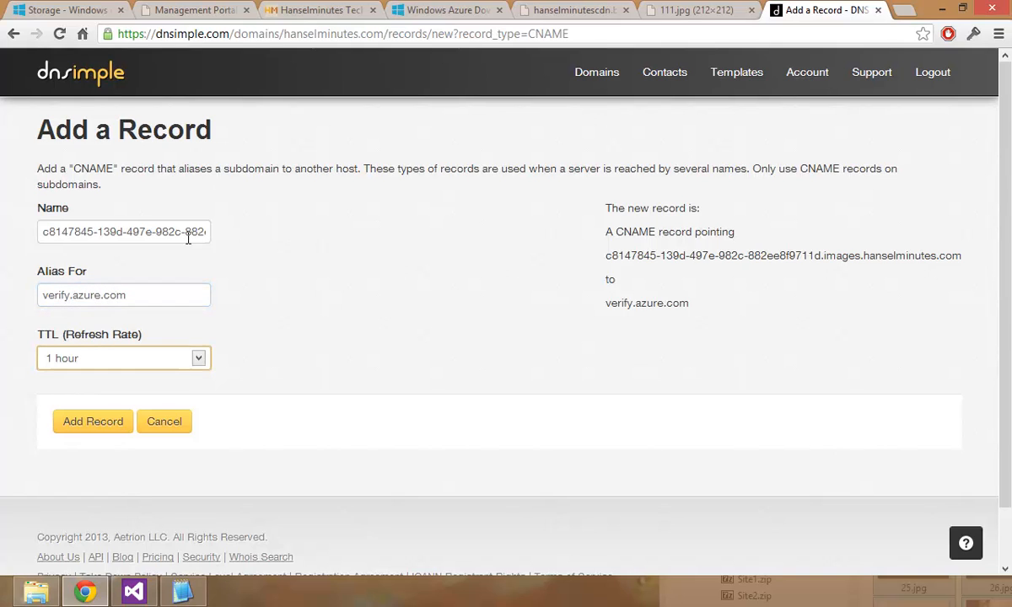
click(123, 357)
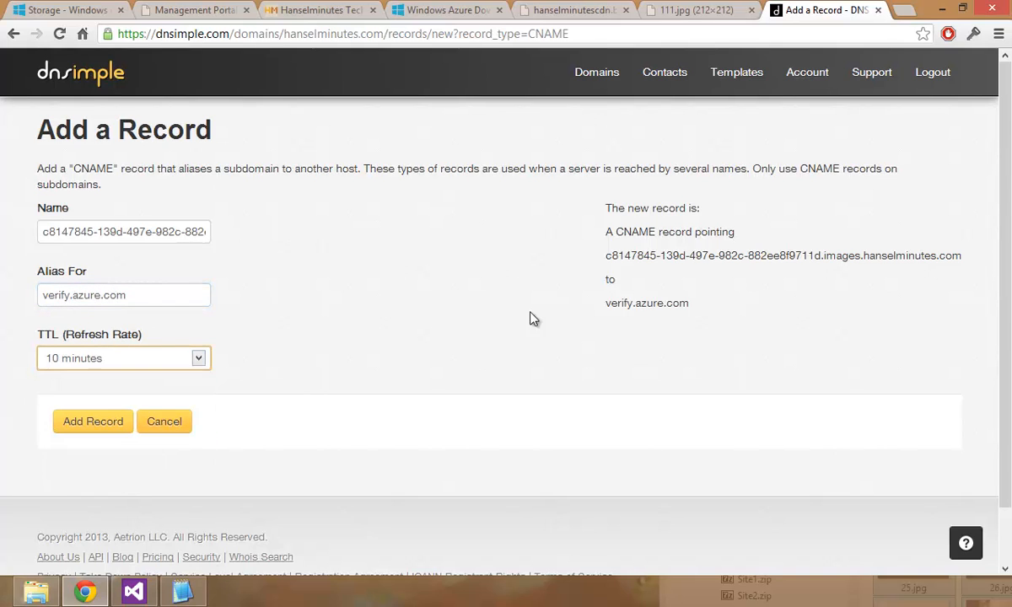
mouse_move(92, 422)
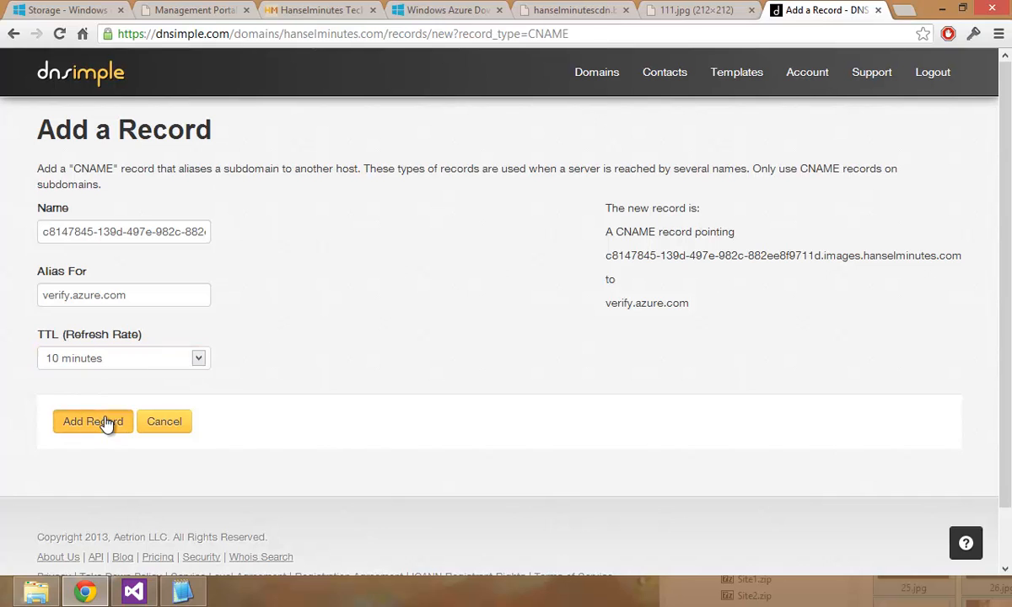
click(93, 422)
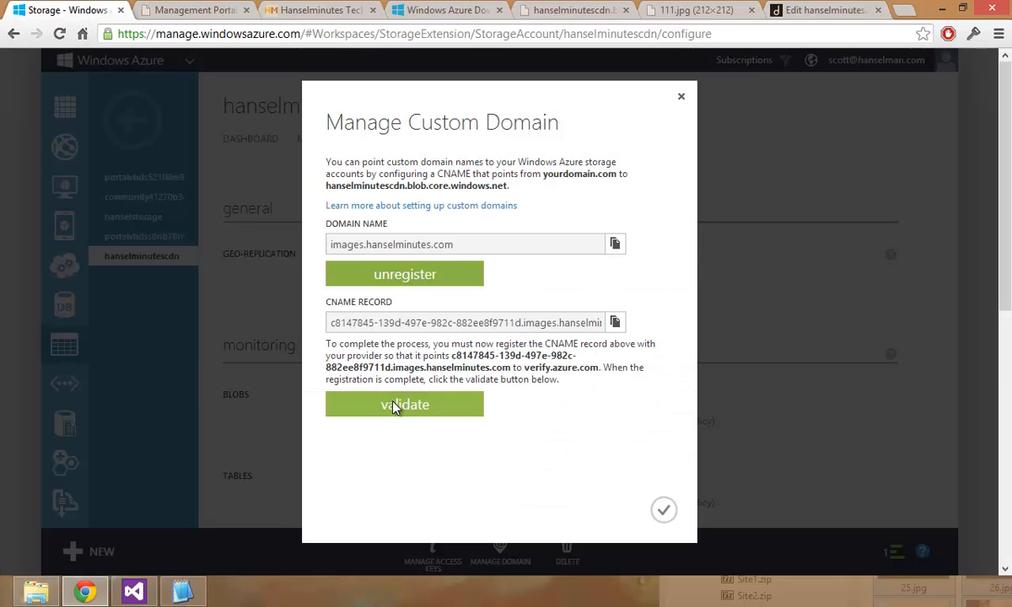
Step: Validate the custom domain, then load images.hanselminutes.com/images/451.jpg in the browser
click(405, 404)
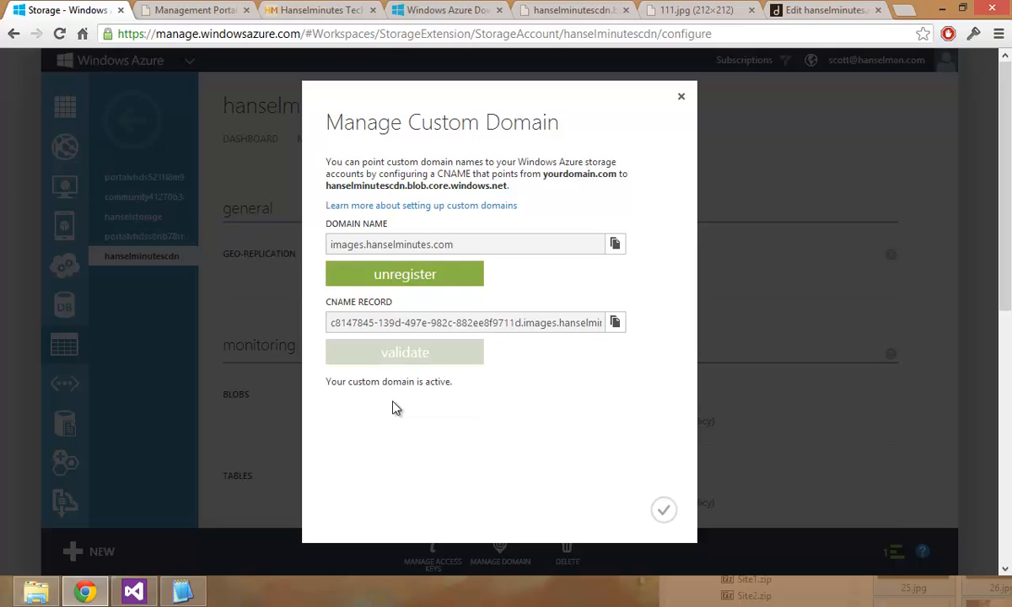
mouse_move(413, 250)
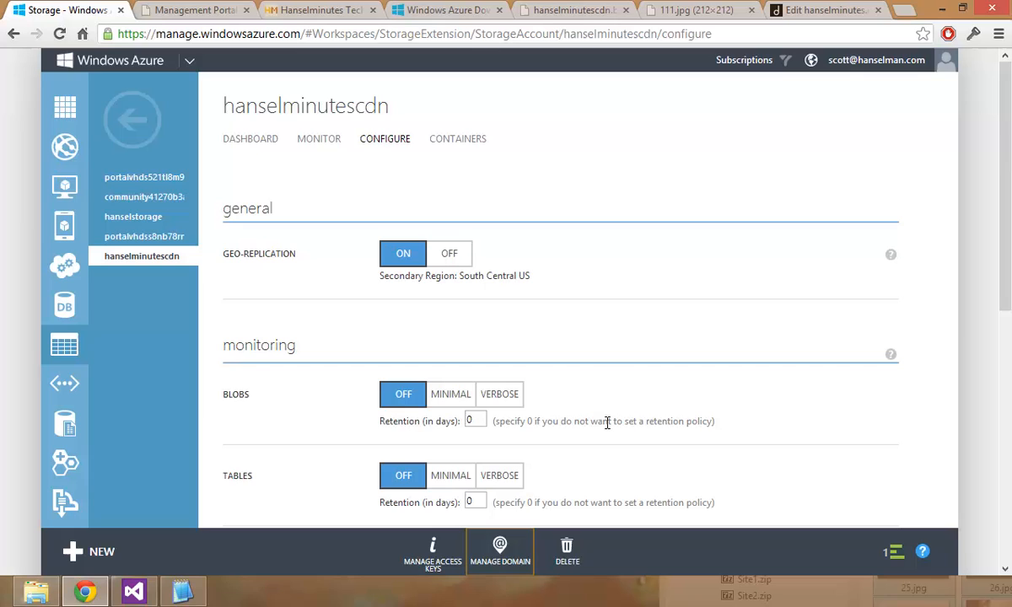
click(692, 10)
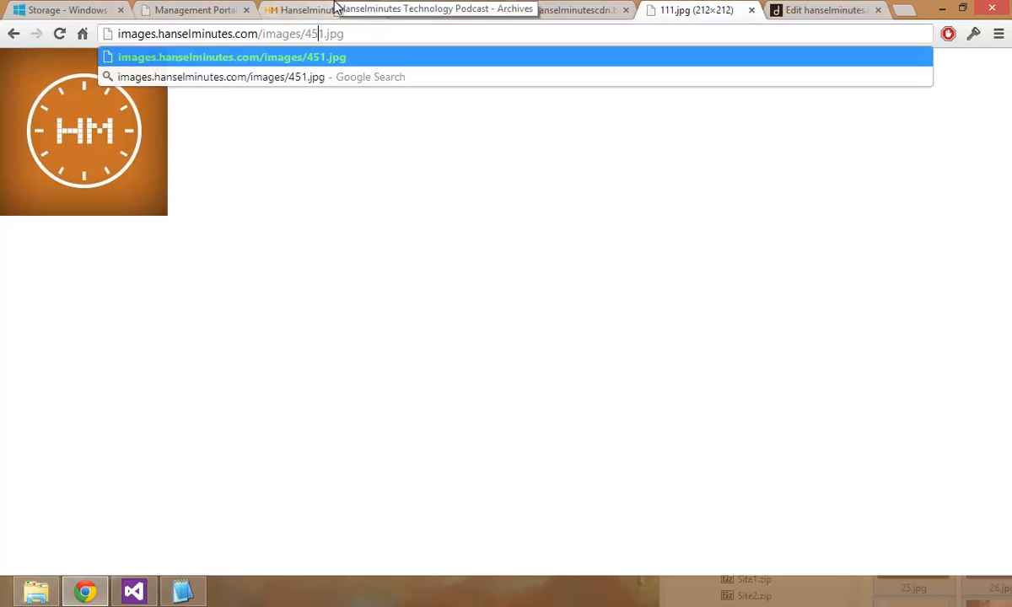
key(Return)
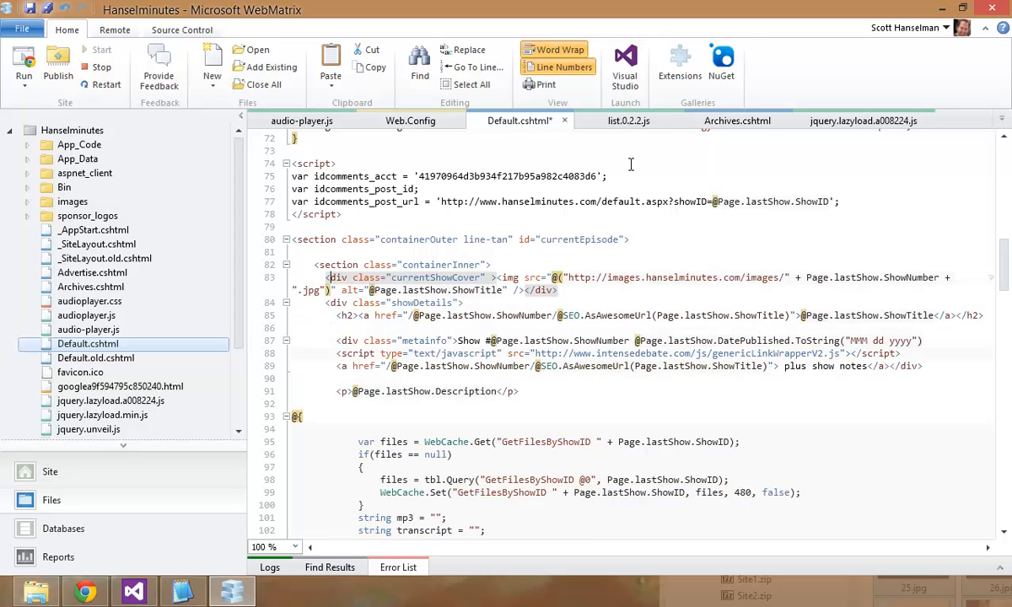
click(85, 590)
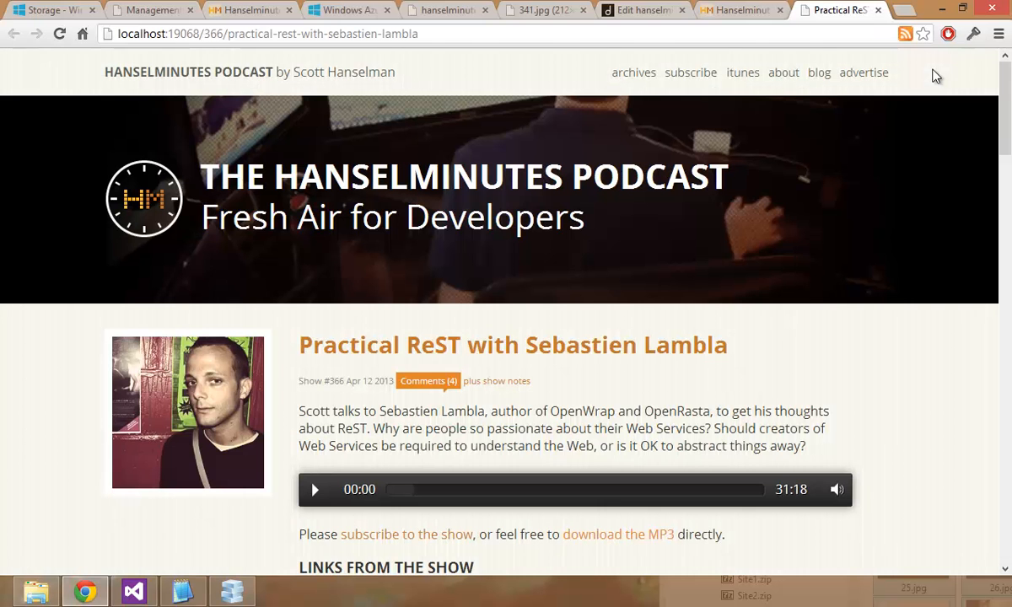
key(F12)
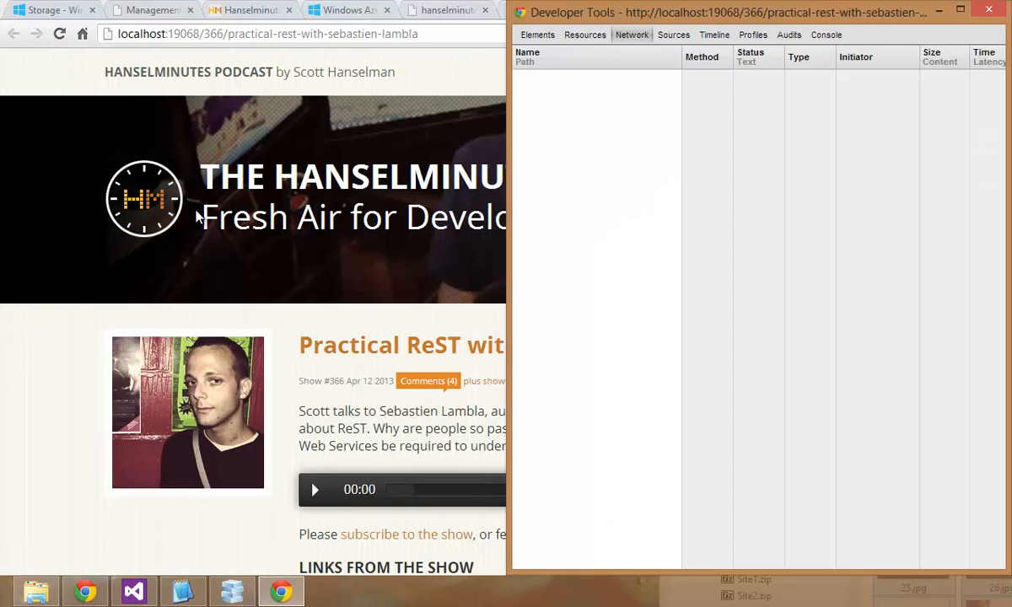
click(988, 10)
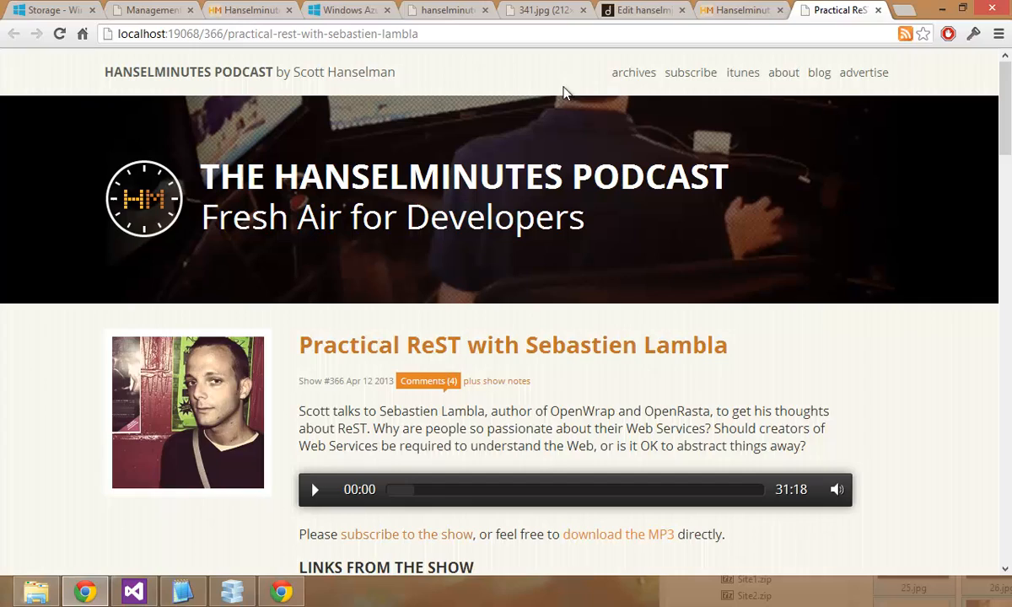
click(634, 71)
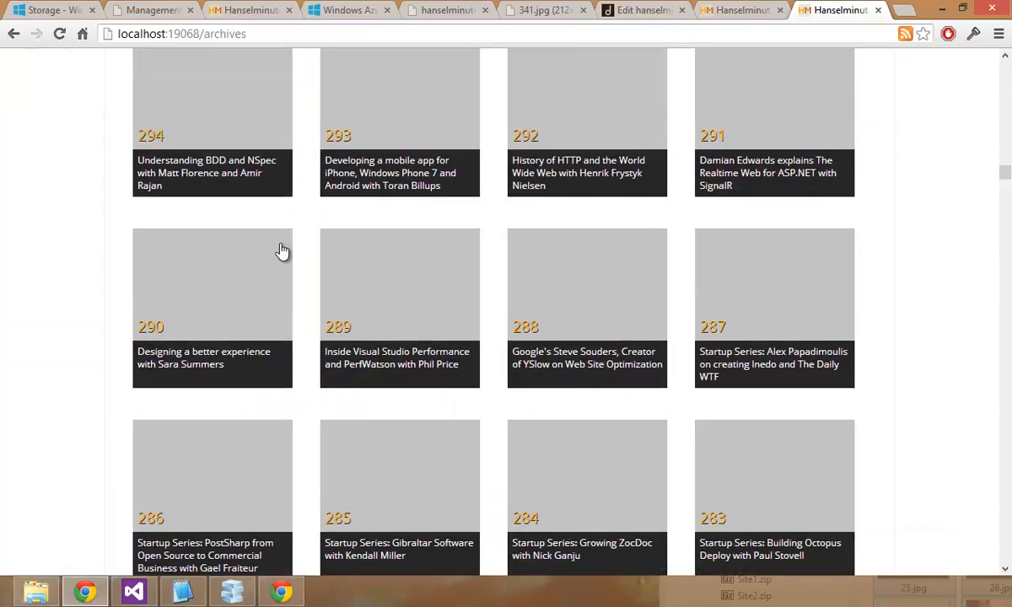
key(f12)
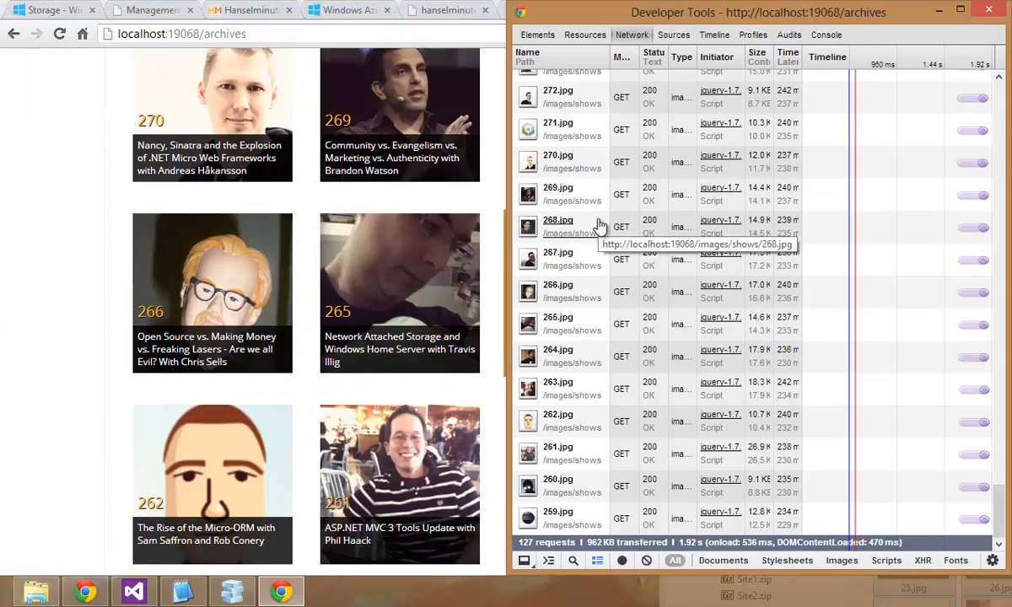
click(1001, 12)
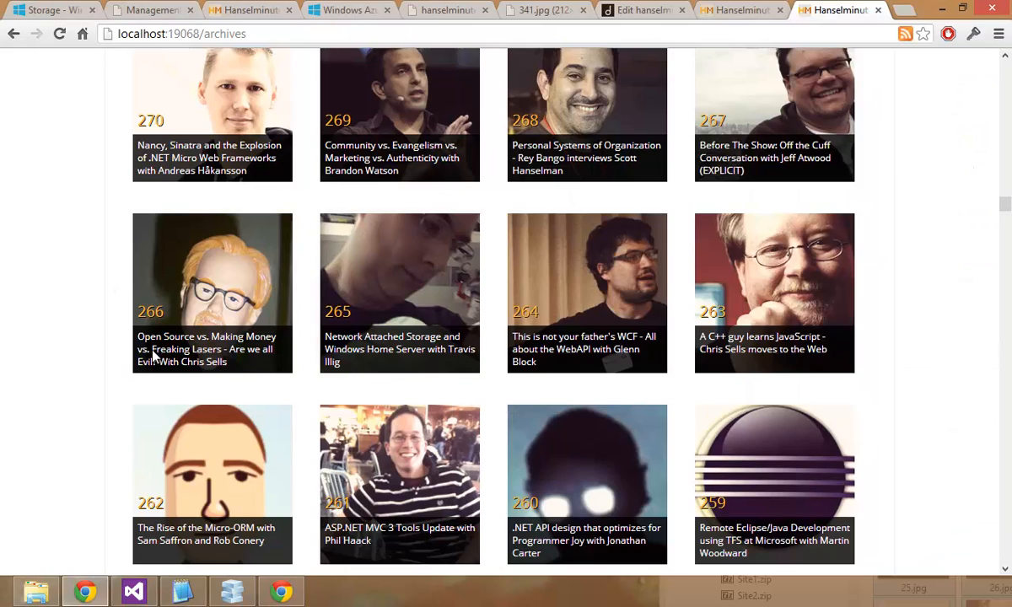
click(134, 590)
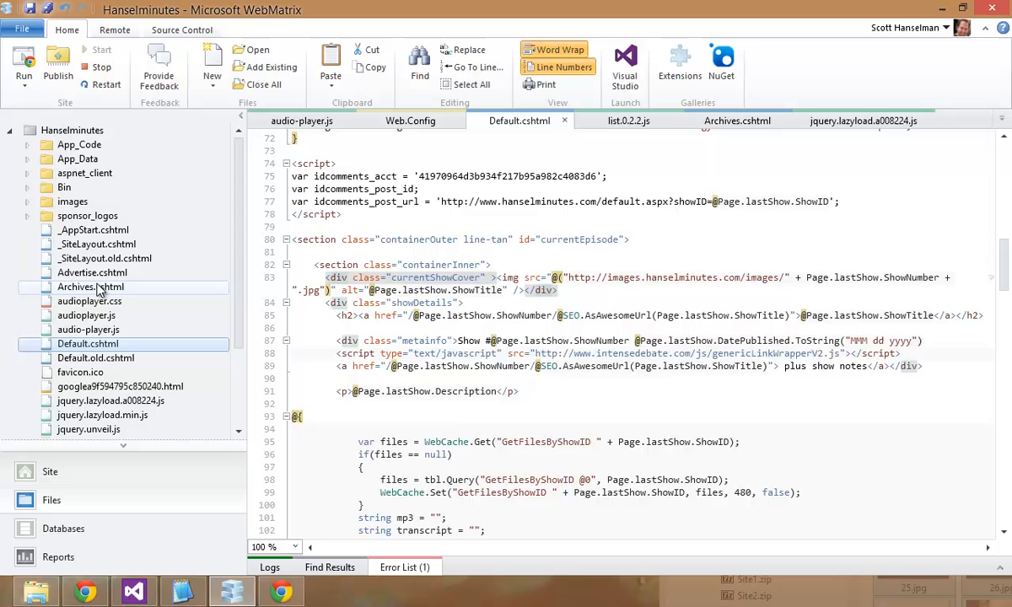
Step: Open Archives.cshtml and scroll to the show card image markup
click(735, 121)
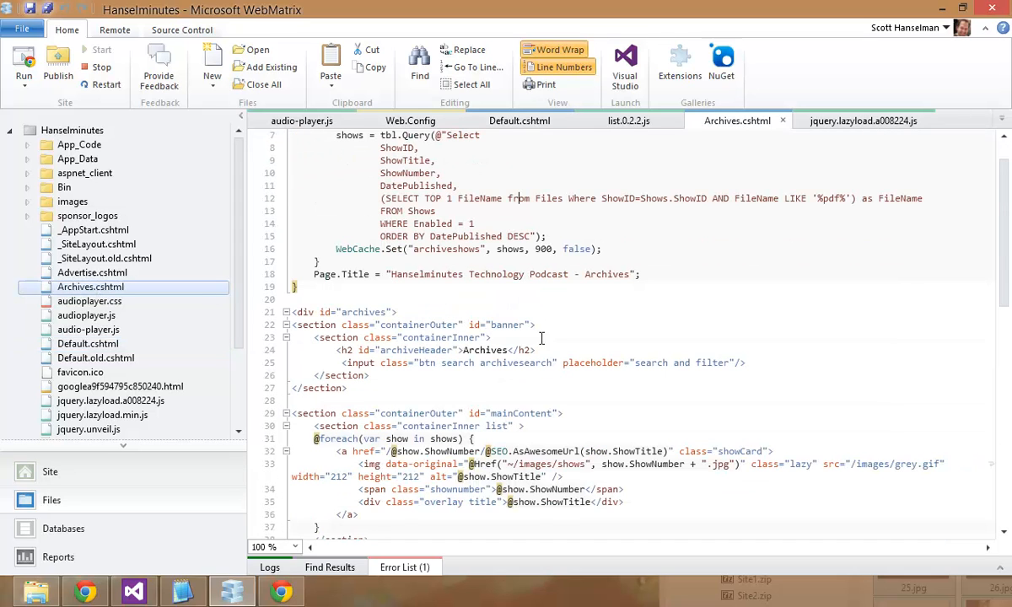
scroll(down, 3)
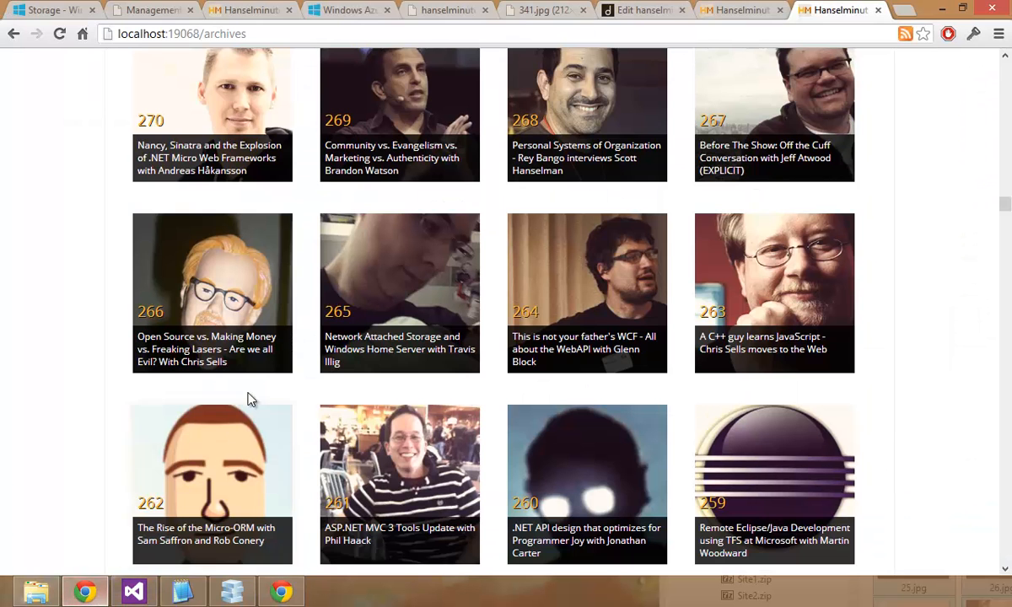
Step: Reload the archives page with DevTools open and inspect the failed 308.jpg request
key(F12)
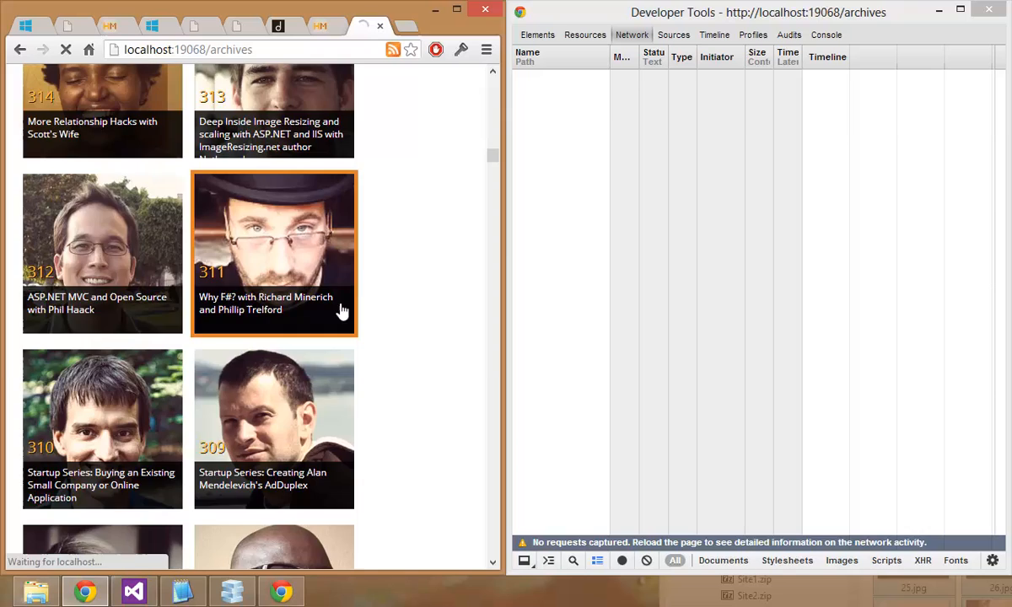
click(66, 49)
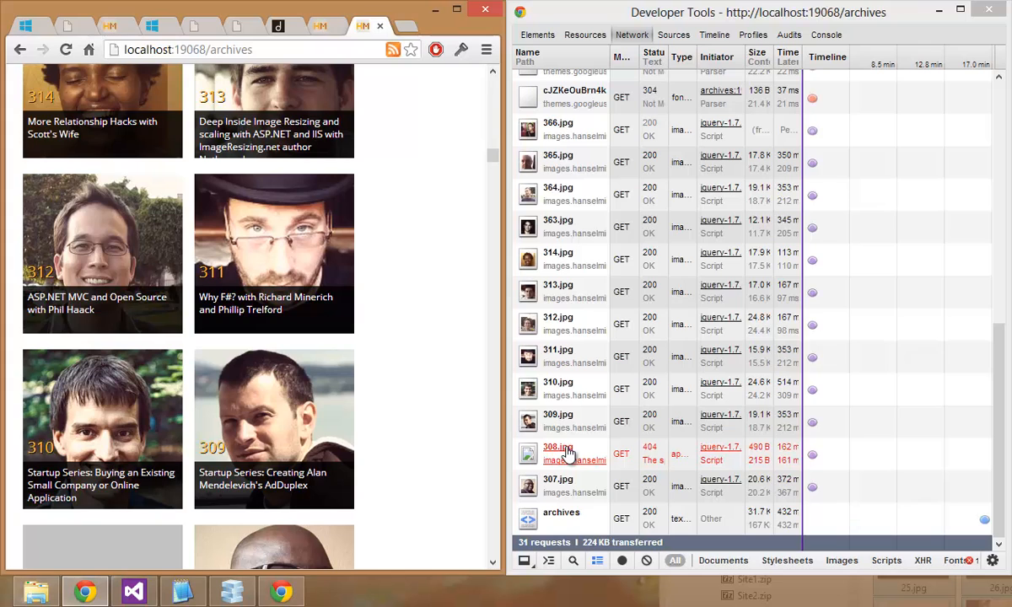
scroll(down, 3)
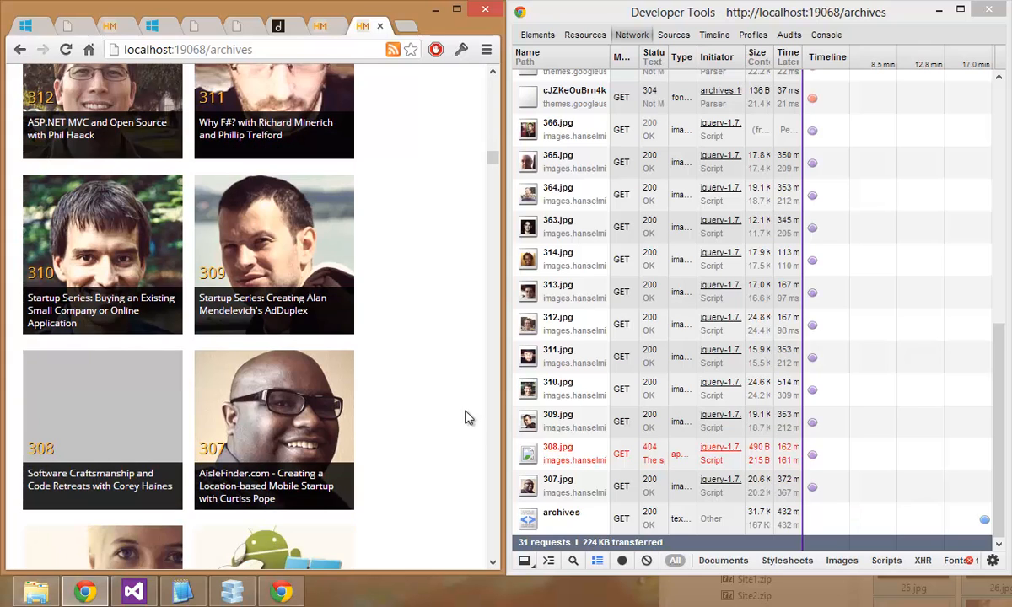
click(556, 452)
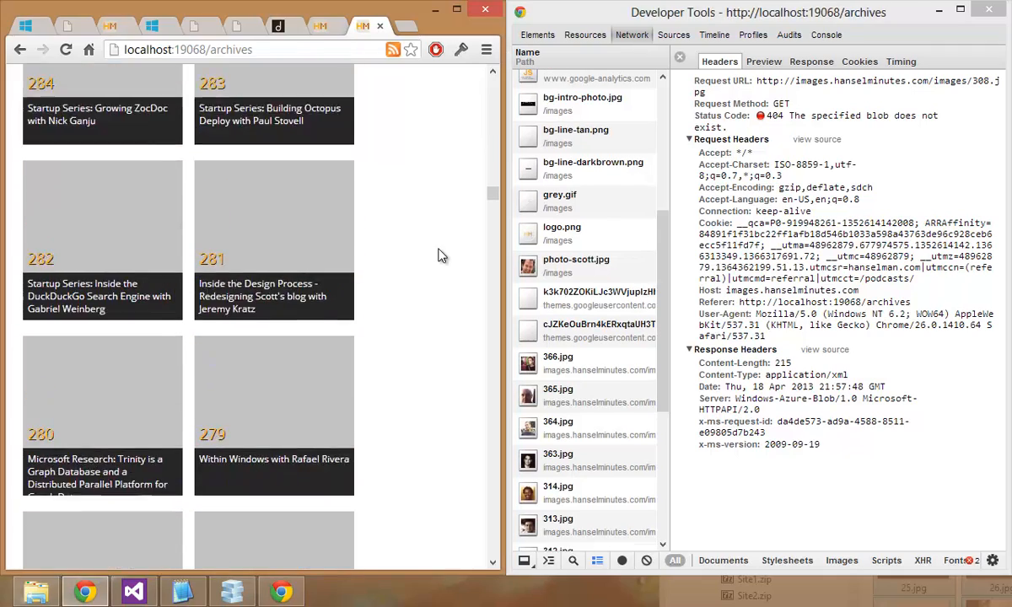
Step: Scroll through the request headers showing the 404 'blob does not exist' error
scroll(down, 3)
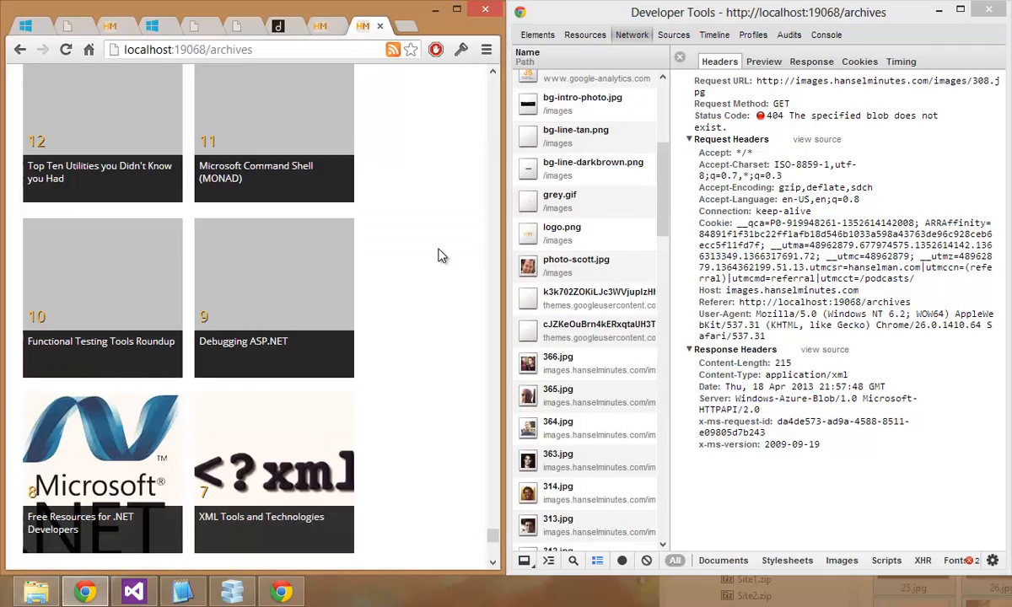
scroll(up, 3)
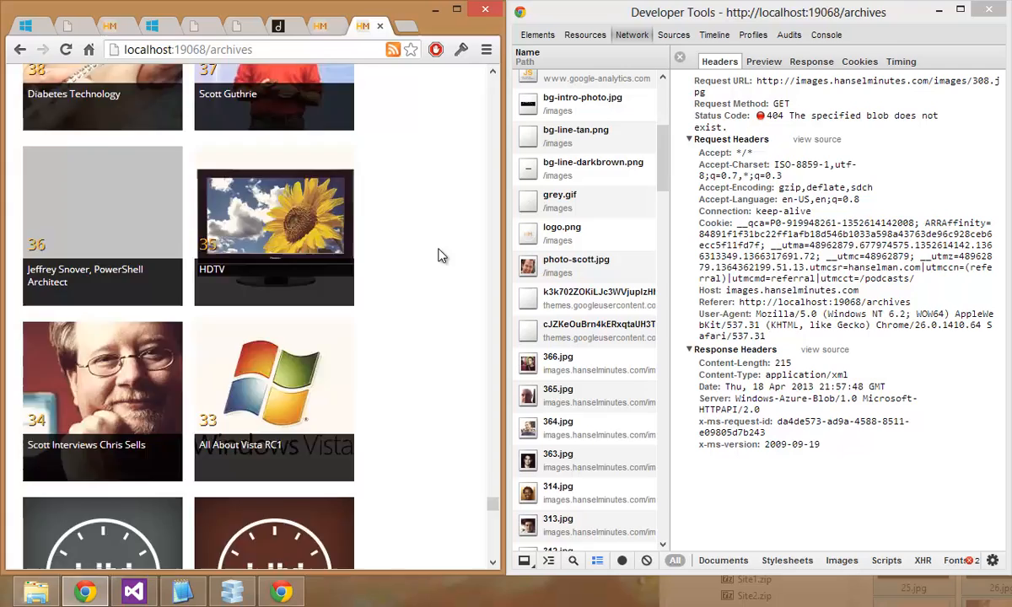
scroll(down, 3)
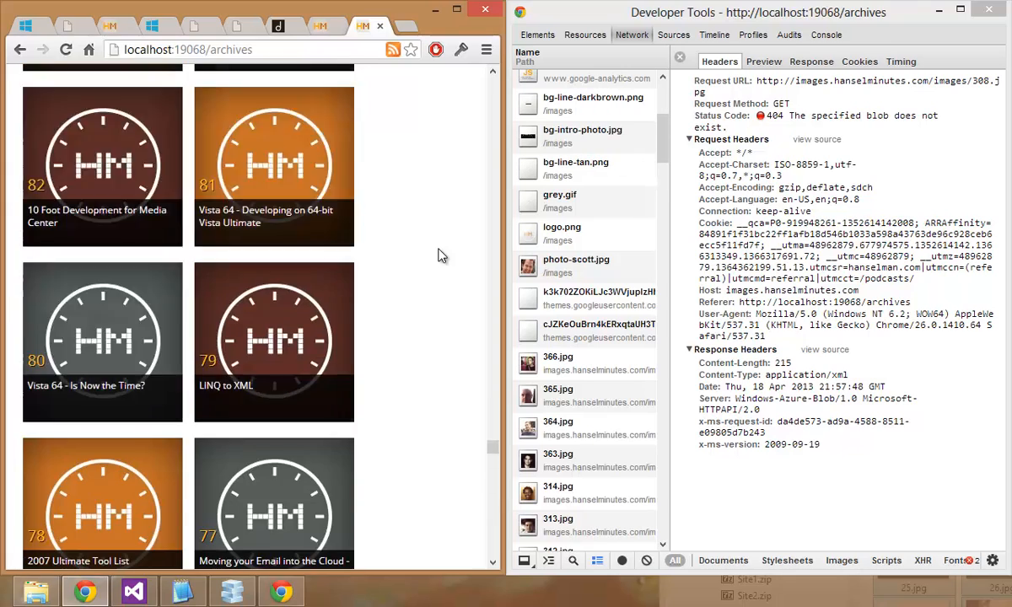
scroll(up, 3)
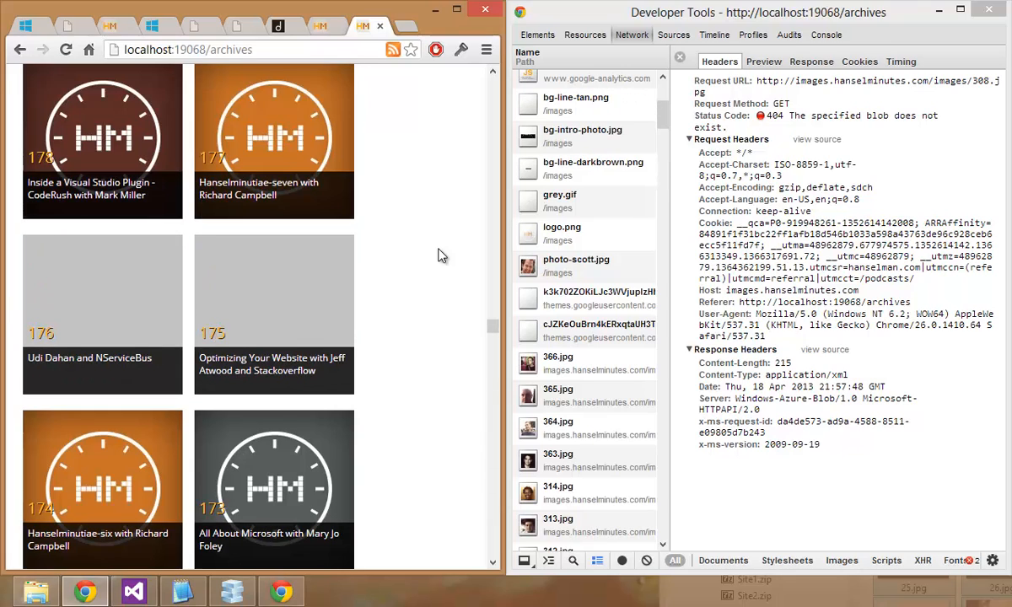
scroll(down, 3)
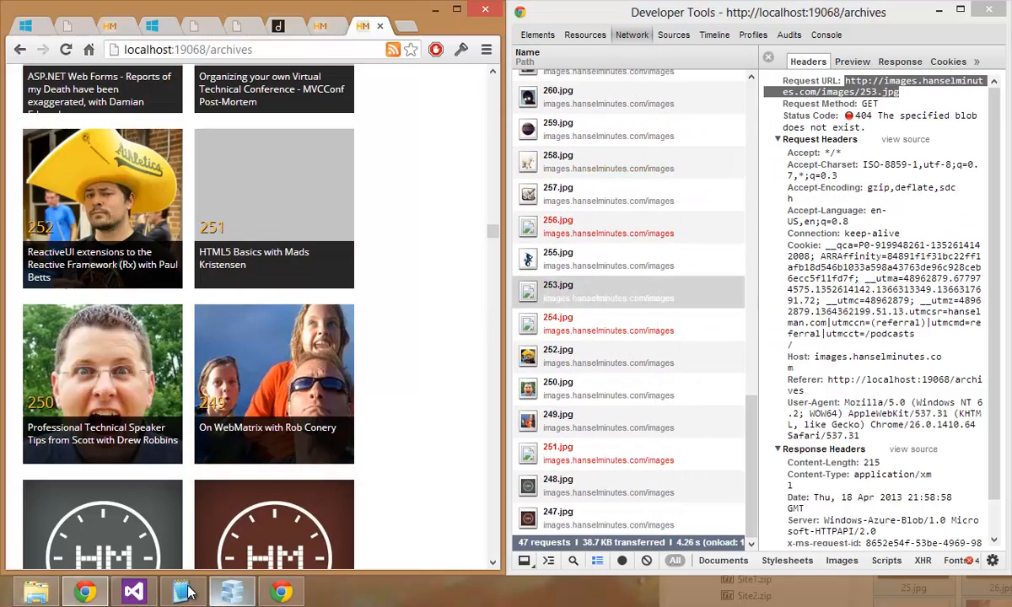
Step: Review the images container blob list in Visual Studio, noting uppercase .JPG names, then return to the browser
click(133, 590)
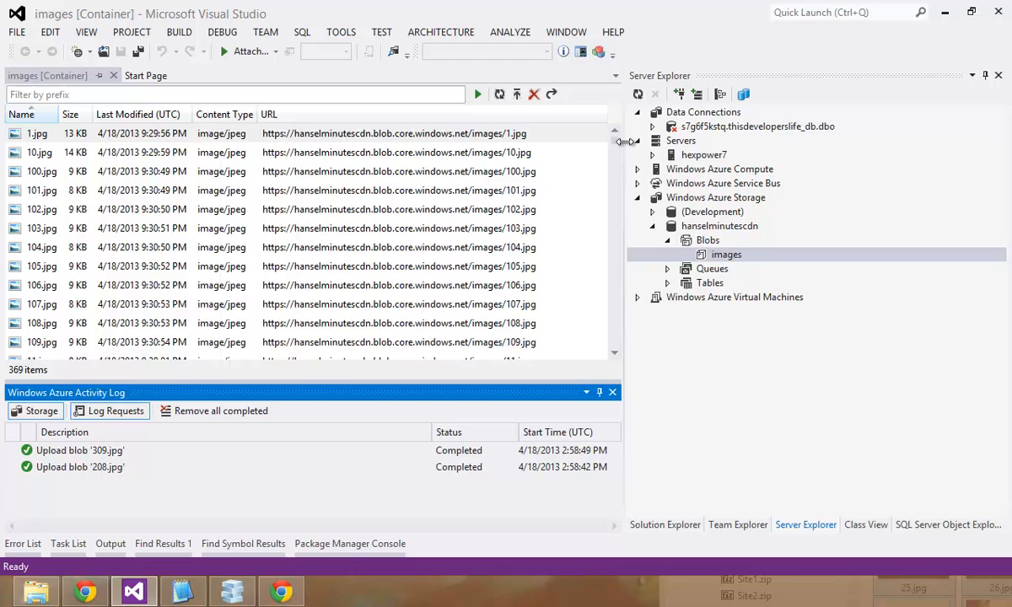
scroll(down, 3)
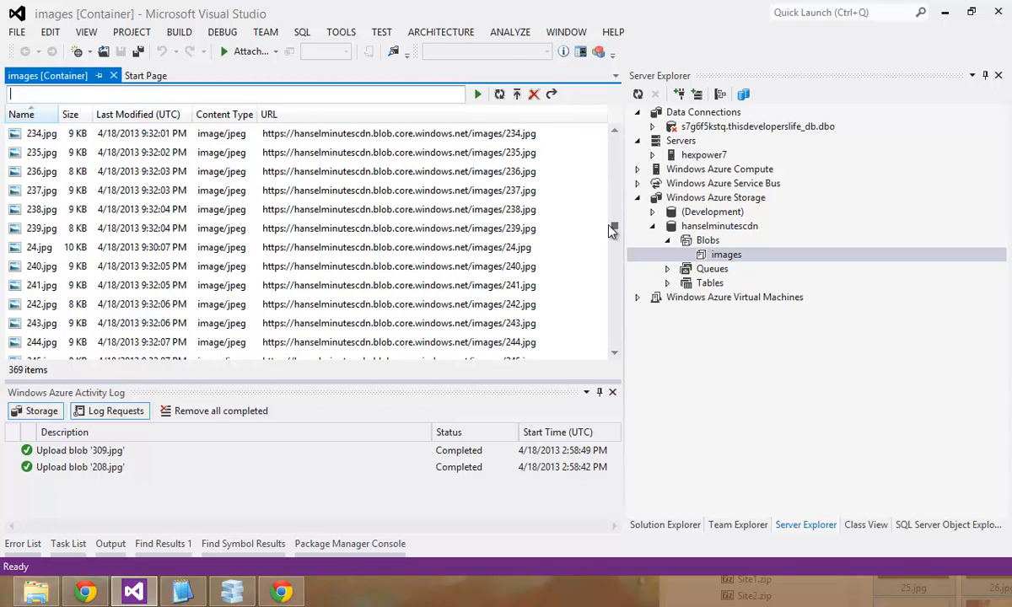
scroll(down, 3)
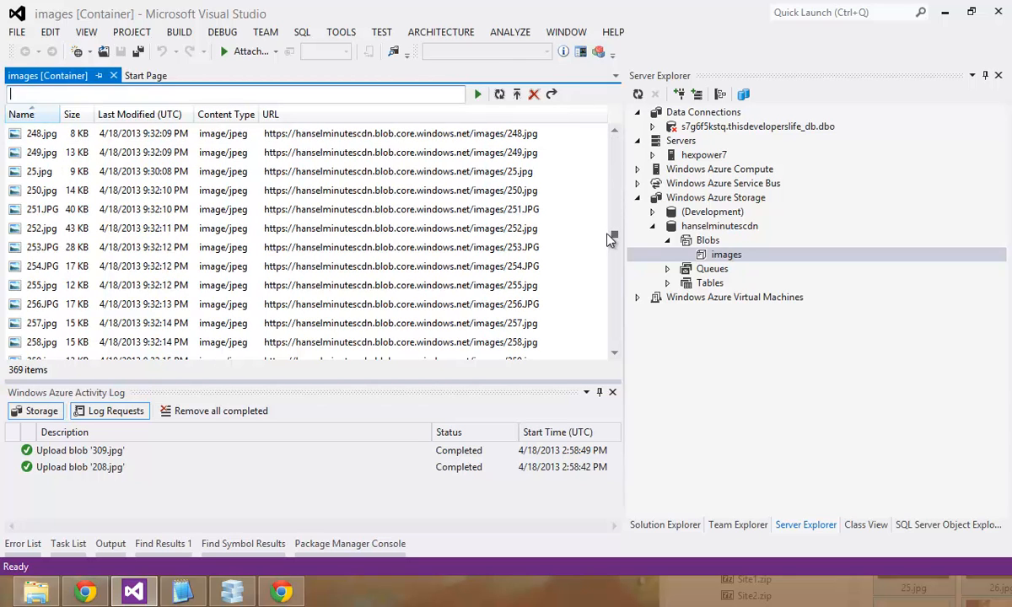
scroll(up, 3)
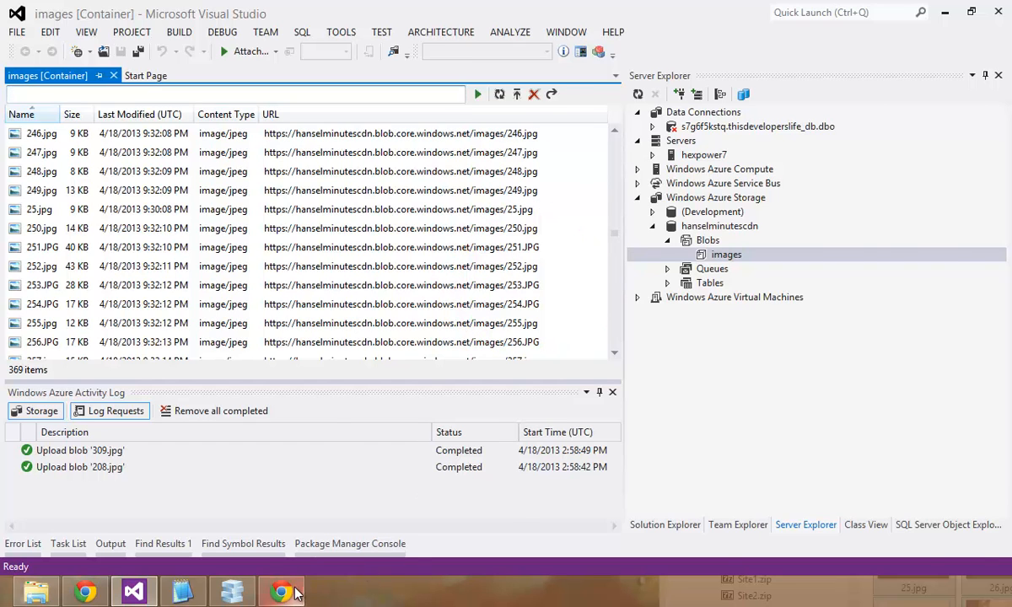
click(281, 591)
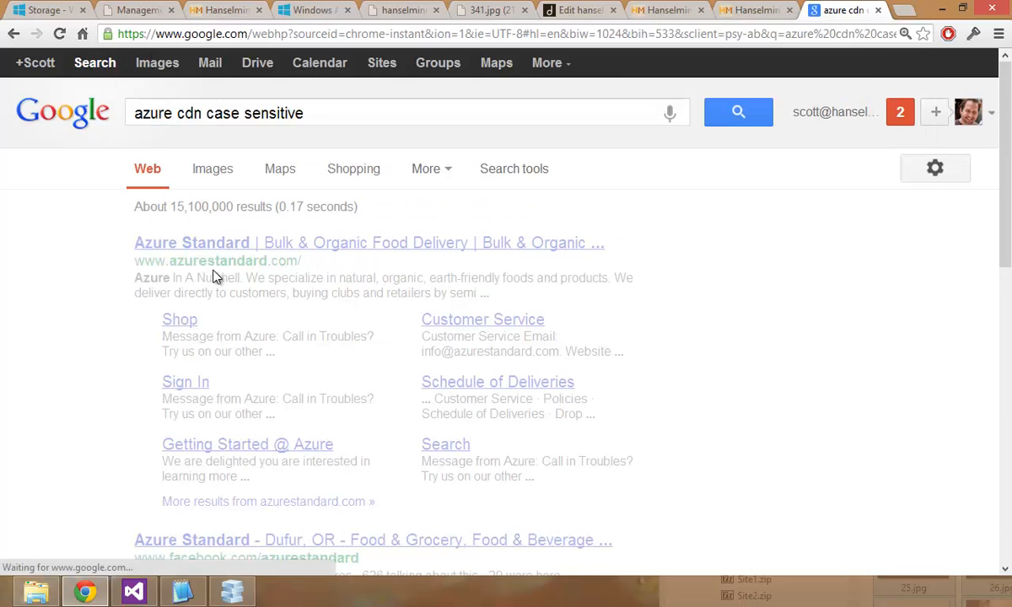
Step: Read the 'Blob url address case sensitive' forum thread confirming blob names are case sensitive
click(738, 111)
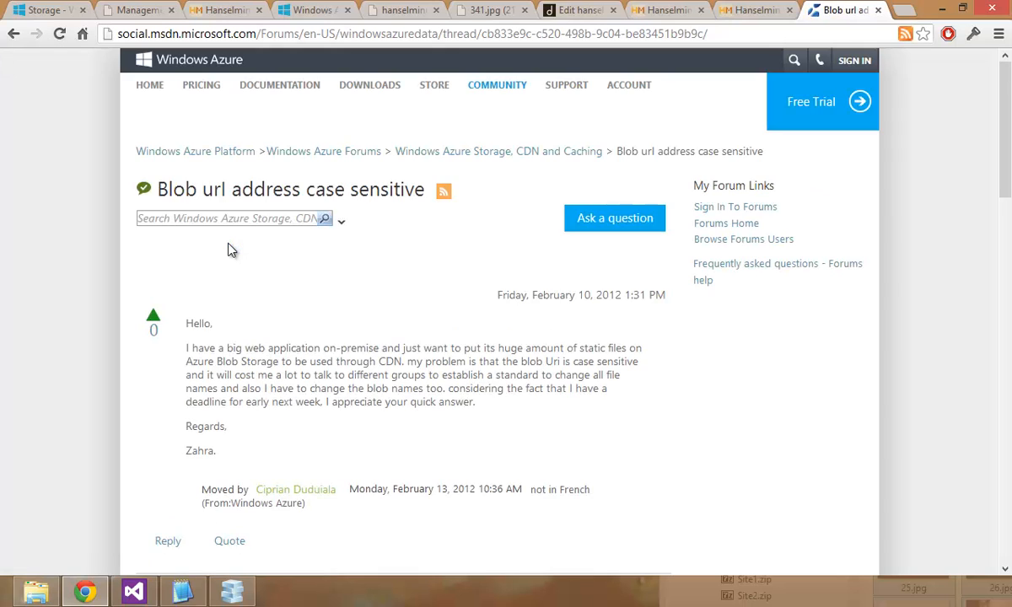
scroll(down, 3)
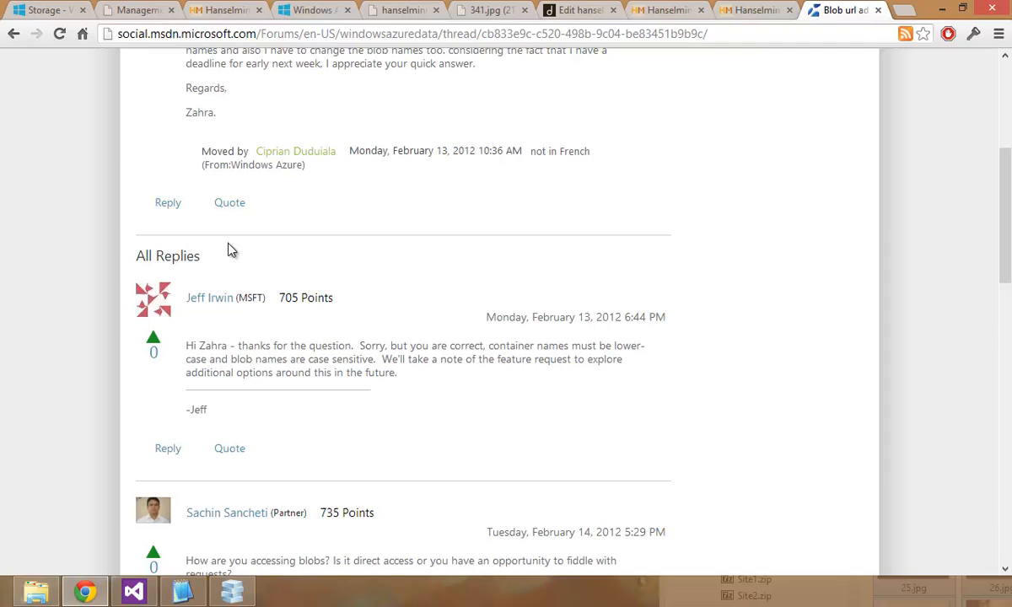
scroll(down, 3)
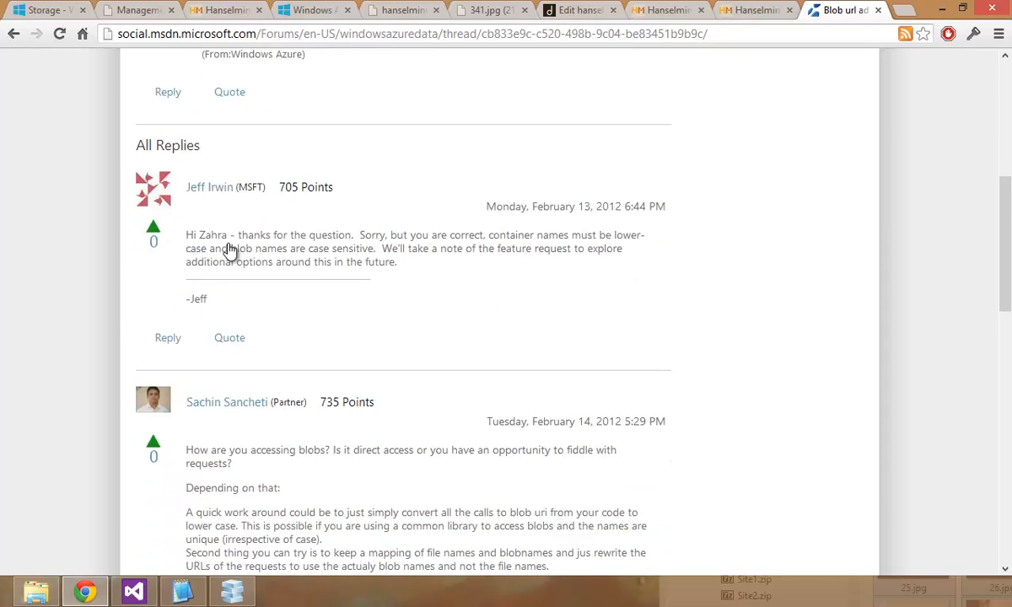
scroll(down, 3)
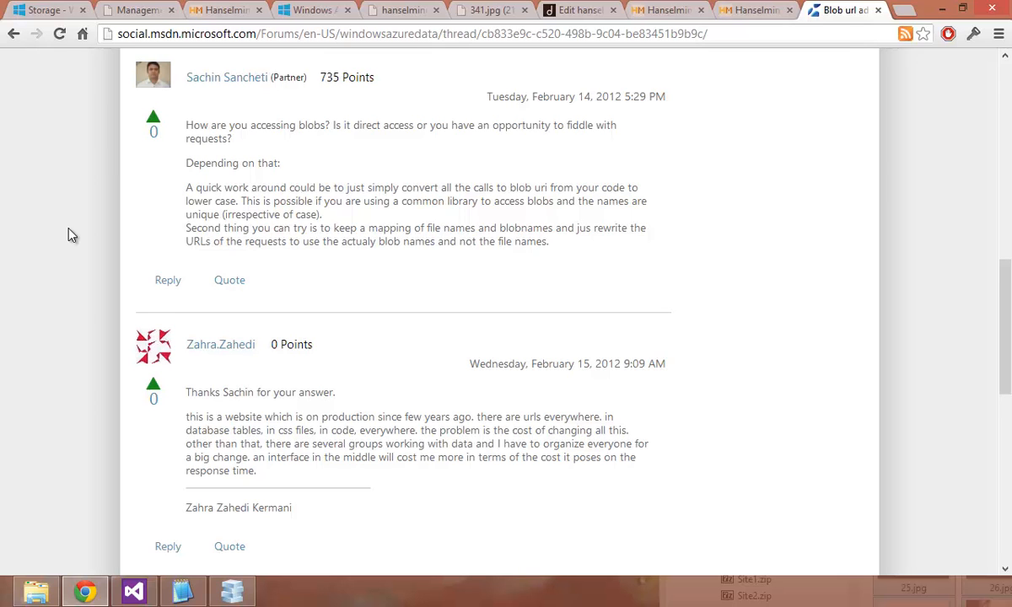
scroll(down, 3)
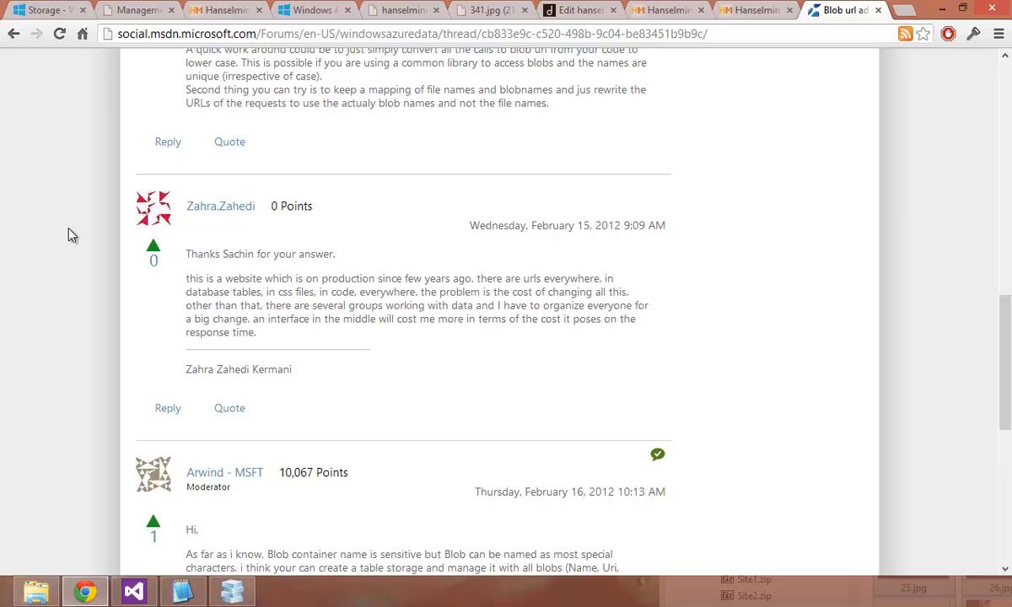
click(835, 11)
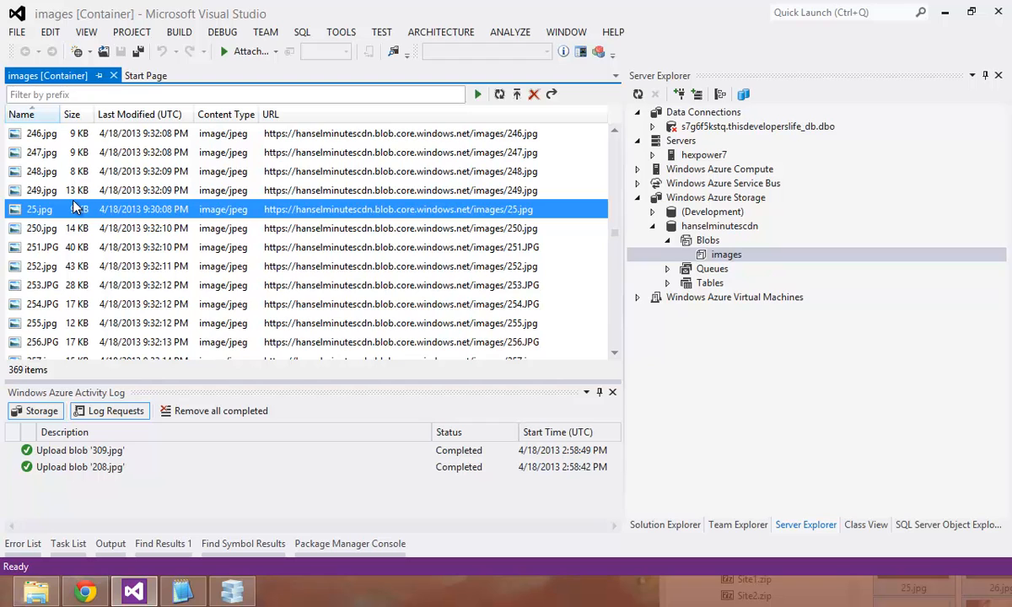
Step: Select all 369 blobs in the images container and delete them, confirming the prompt
scroll(up, 3)
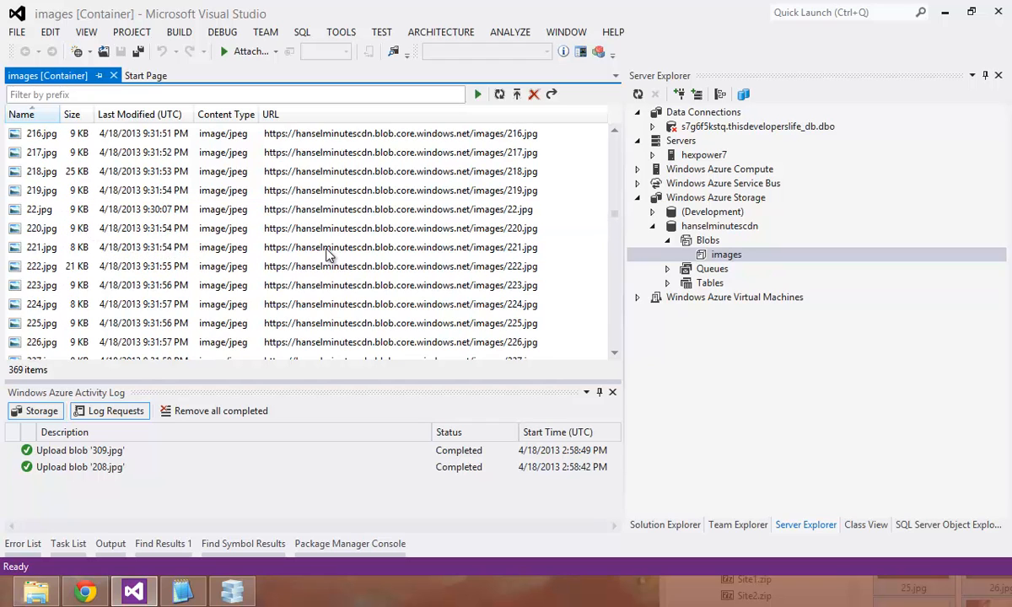
scroll(down, 3)
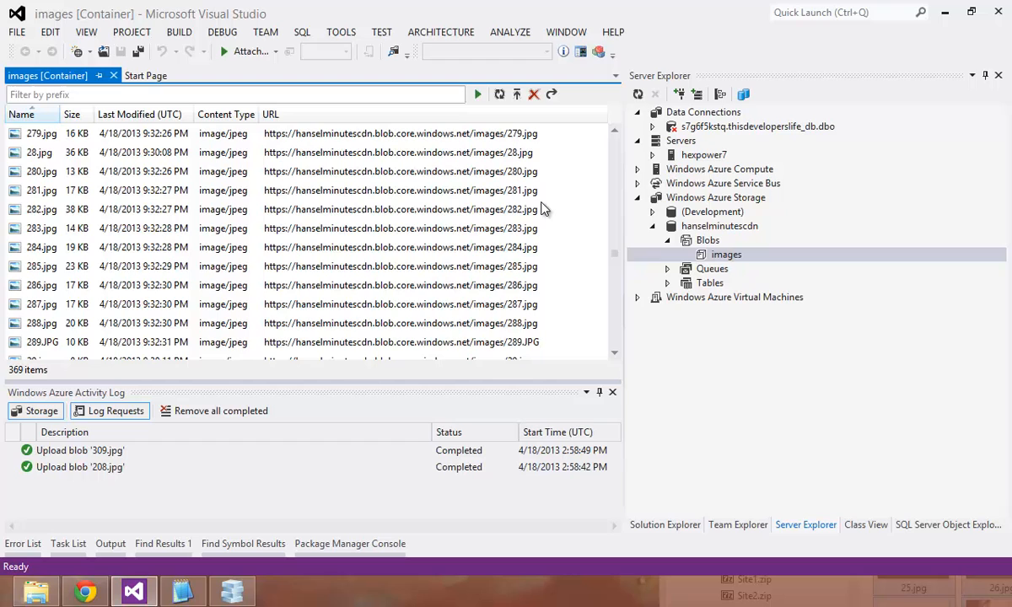
scroll(down, 3)
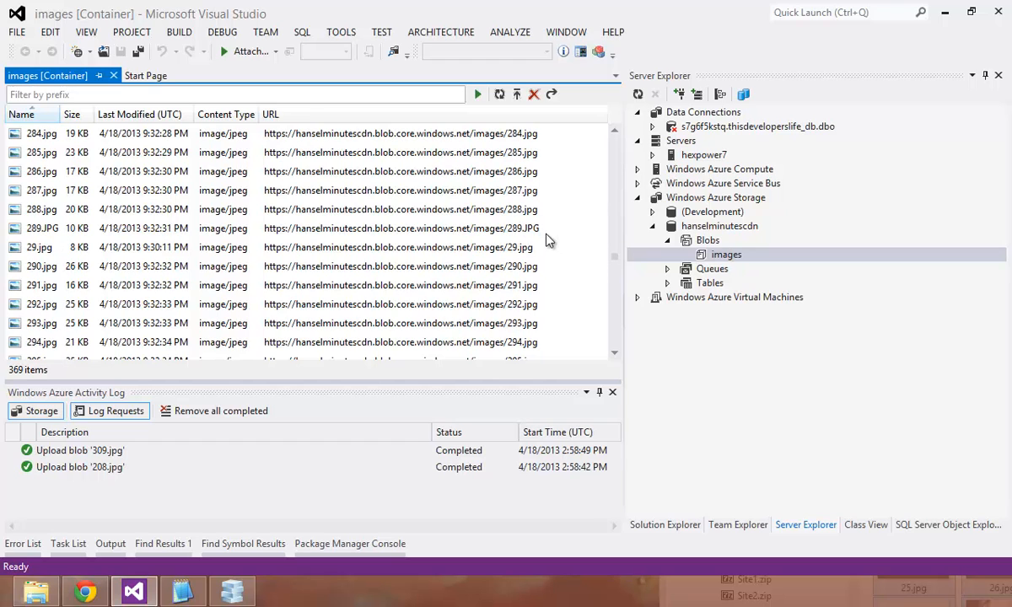
click(41, 209)
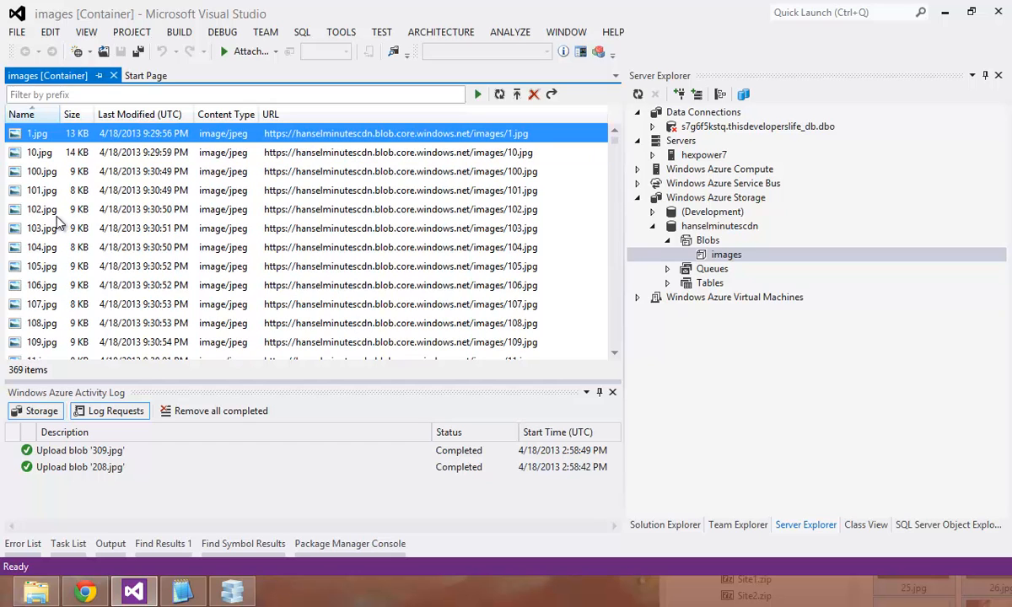
scroll(down, 3)
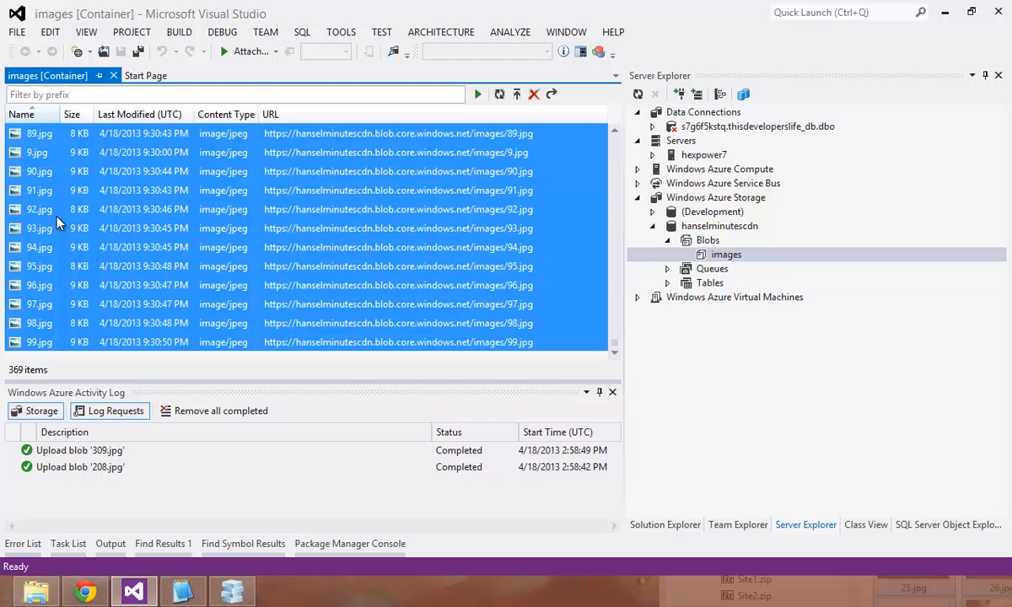
mouse_move(533, 94)
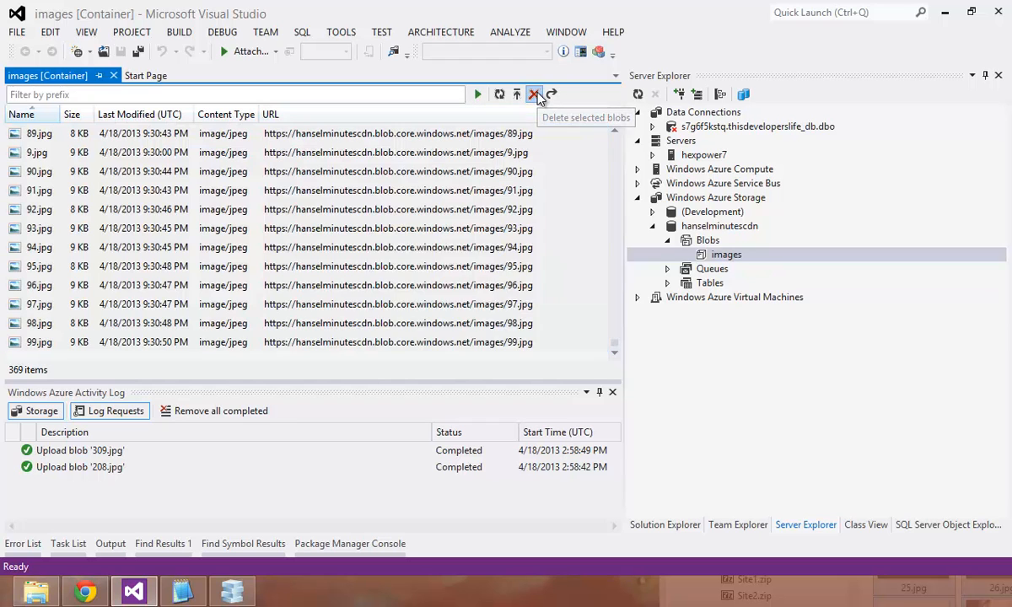
click(533, 95)
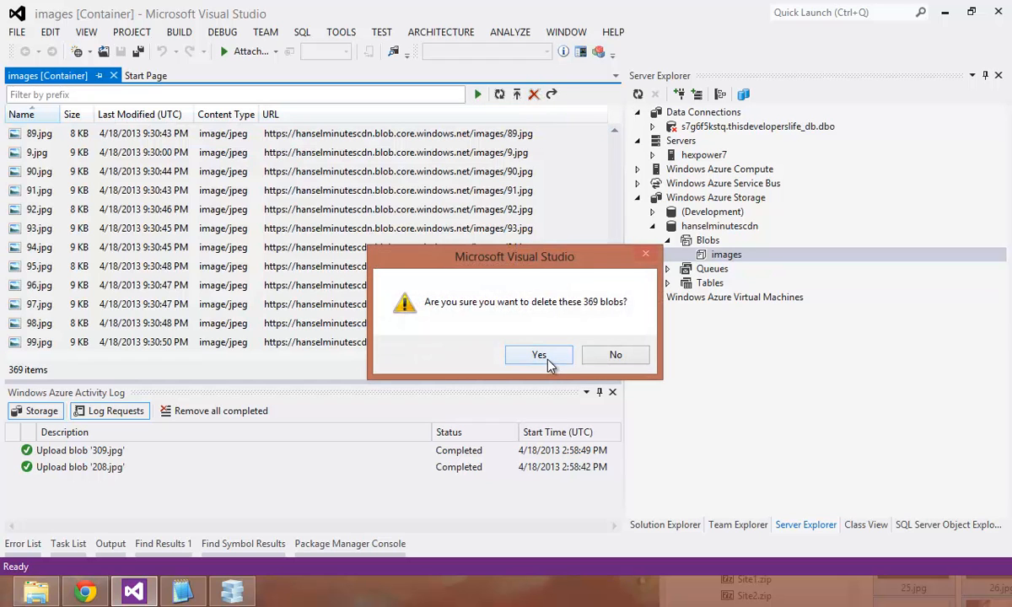
click(540, 354)
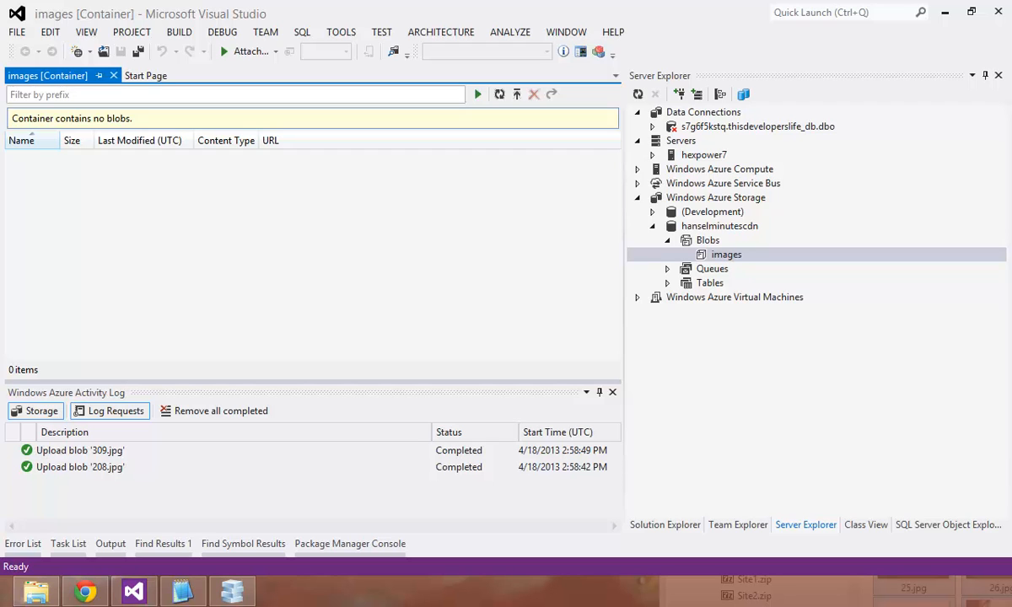
Step: In the PowerShell console, change directory into the Hanselminutes shows images folder
click(282, 591)
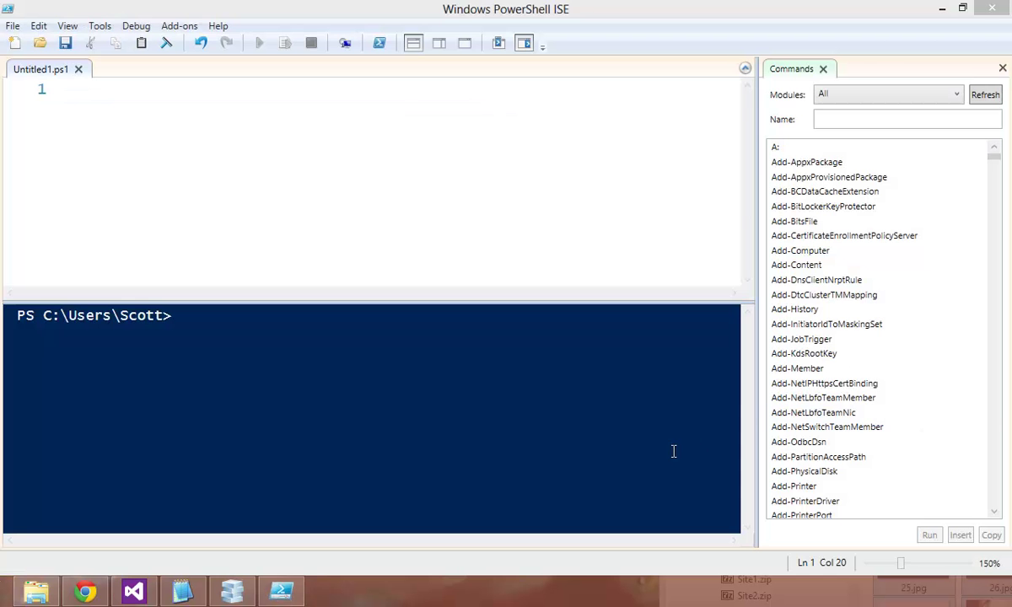
text(d hn)
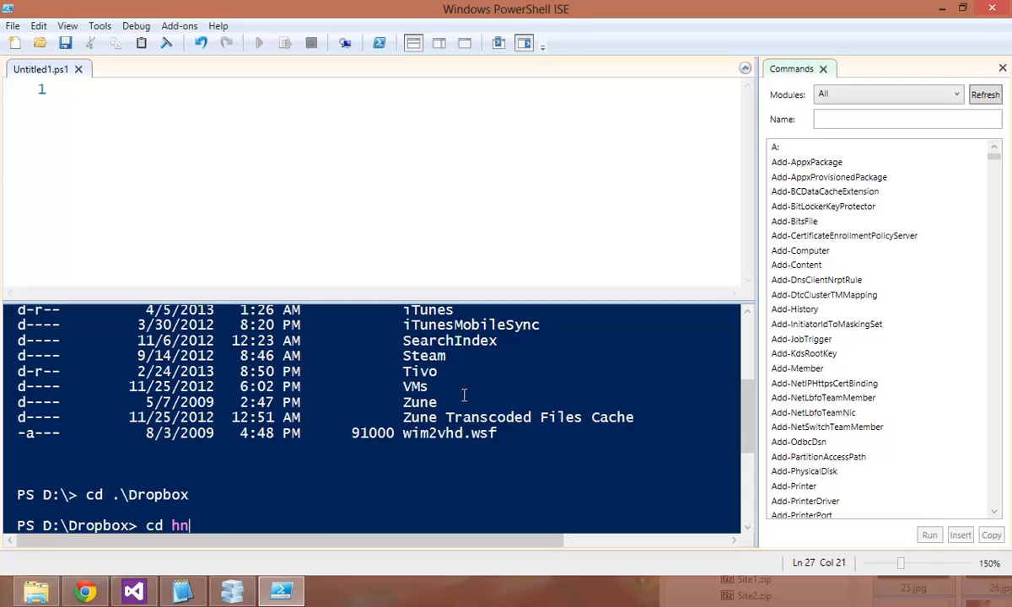
key(Return)
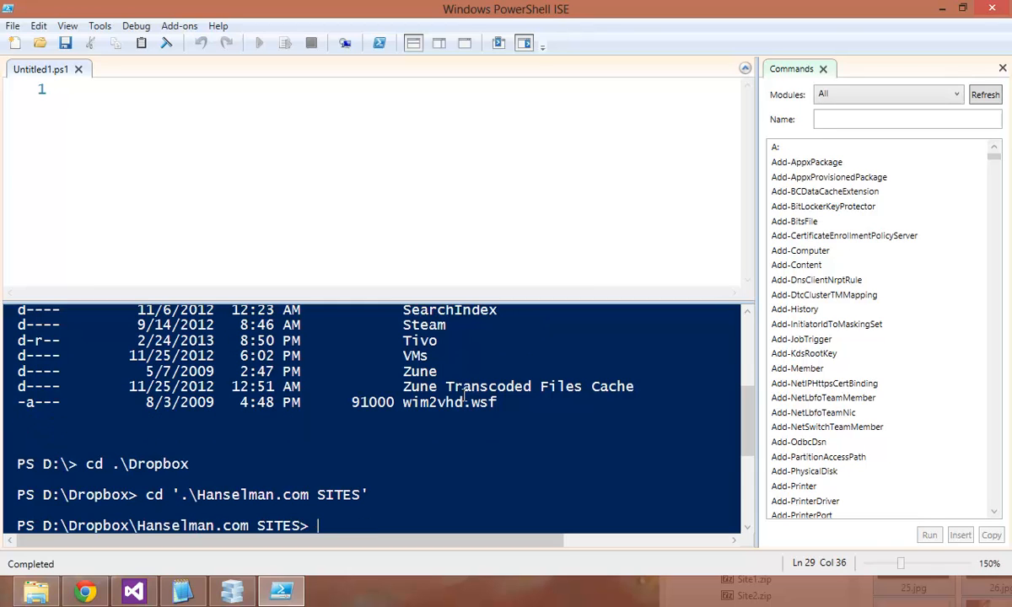
text(cd .\Hanselminutes)
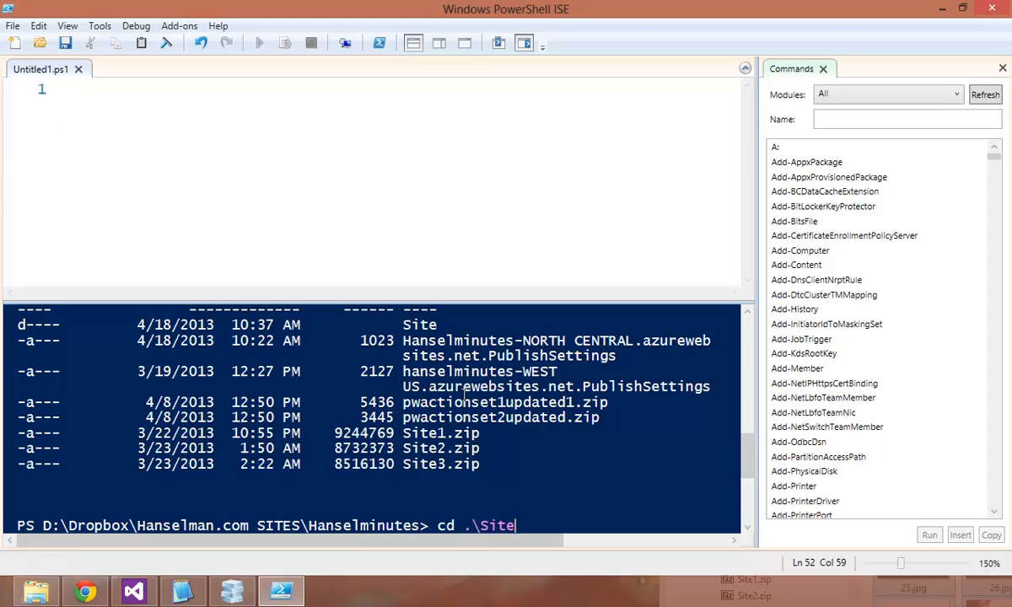
text(\)
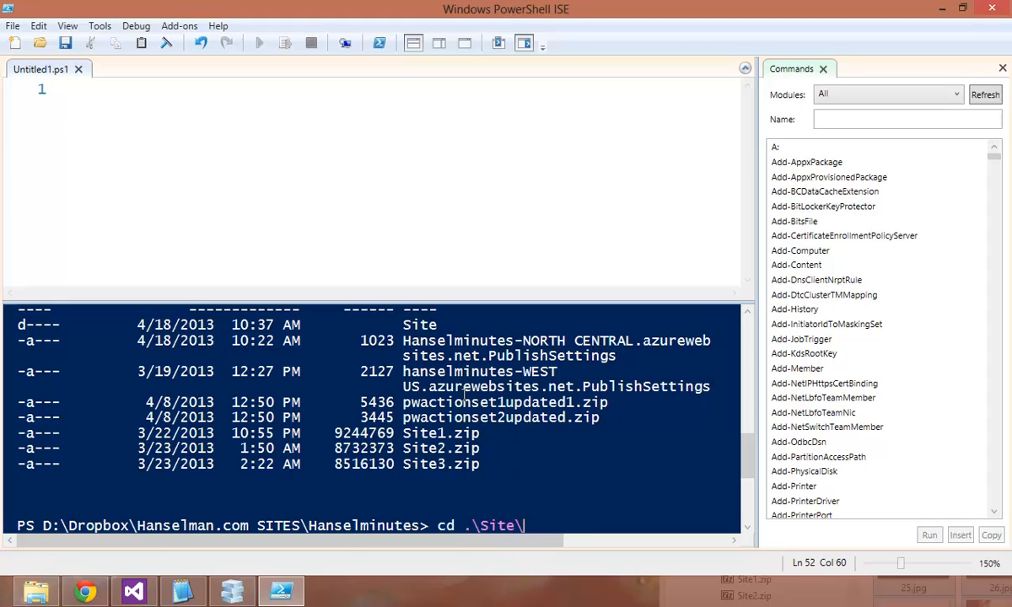
text(App_Code)
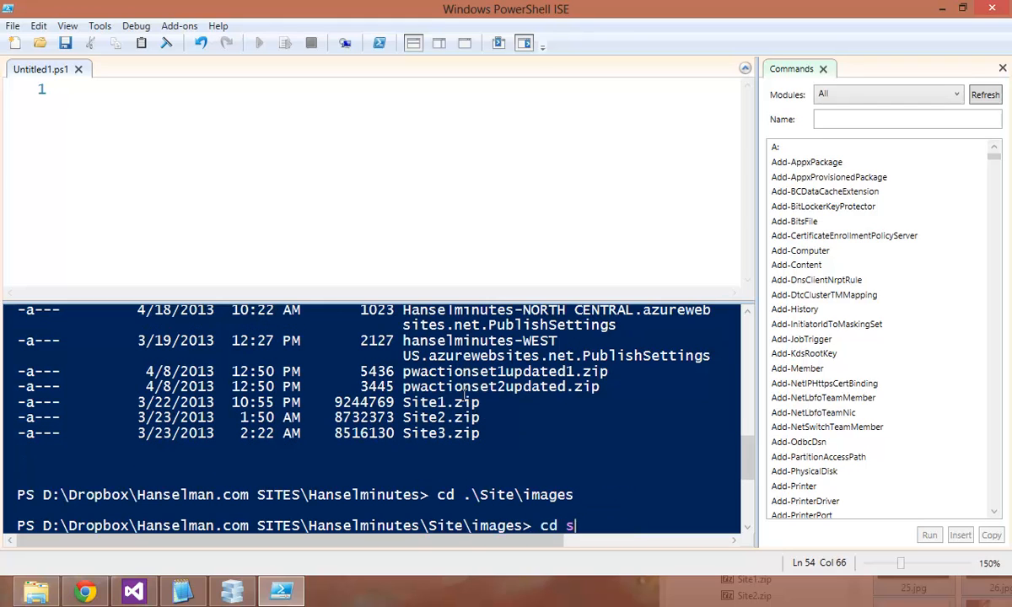
key(Return)
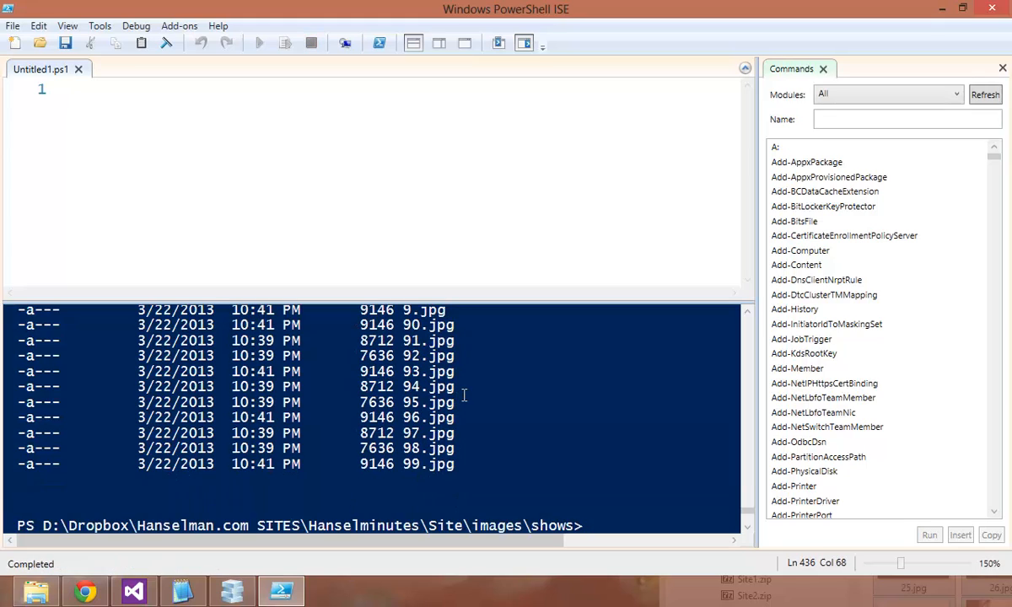
Step: Run a first dir | Rename-Item -NewName {...ToLower()} -WhatIf attempt to preview lowercase renames
text(d)
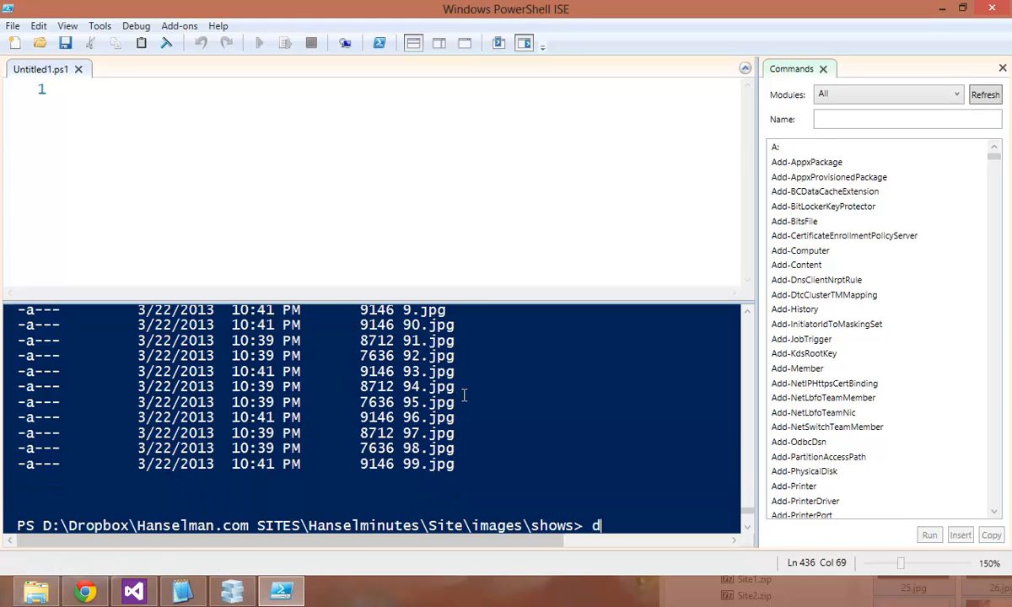
text(ir | rename-i)
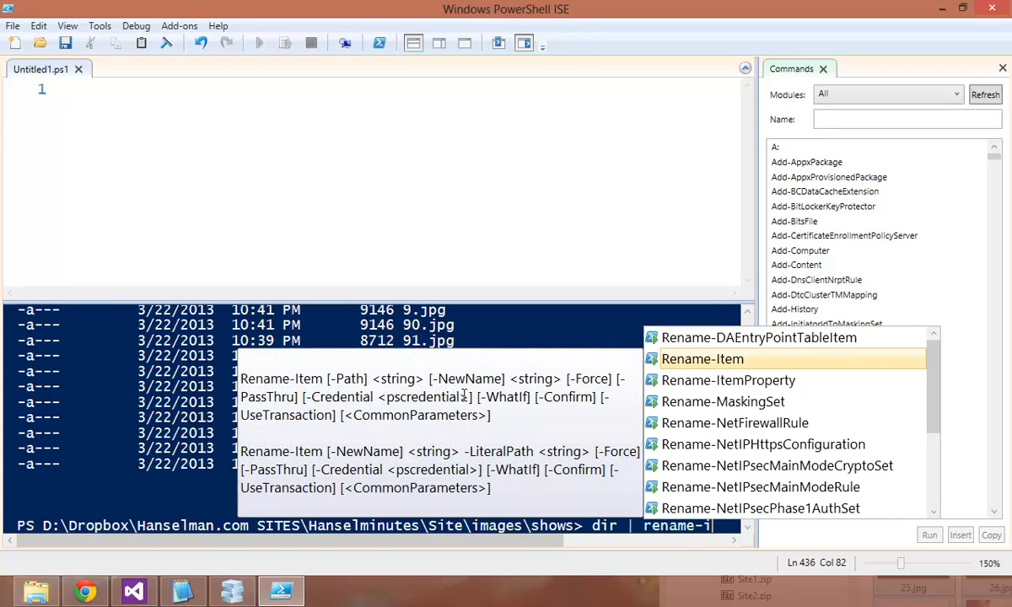
click(701, 358)
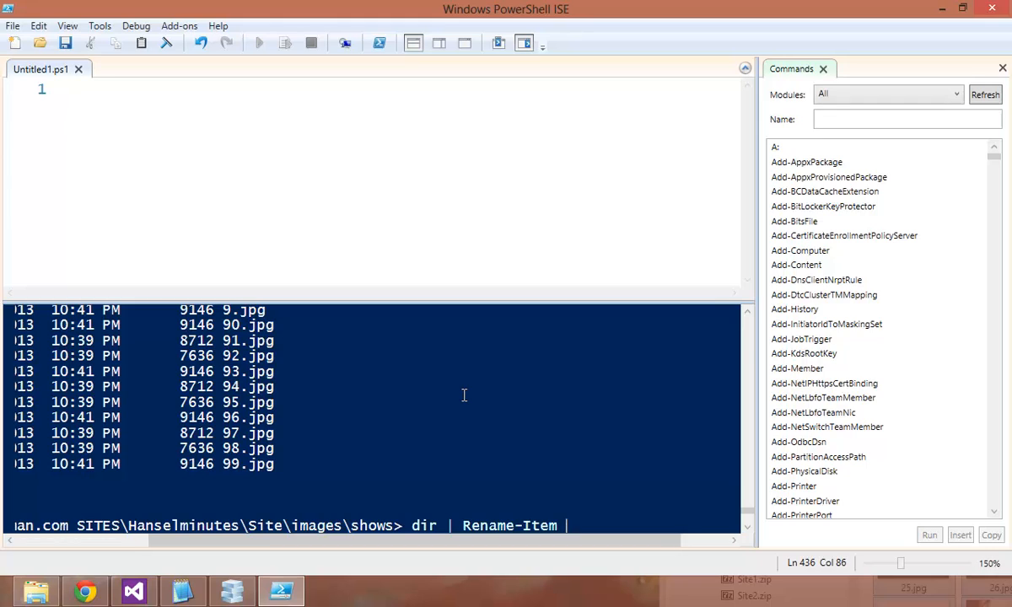
text(-new)
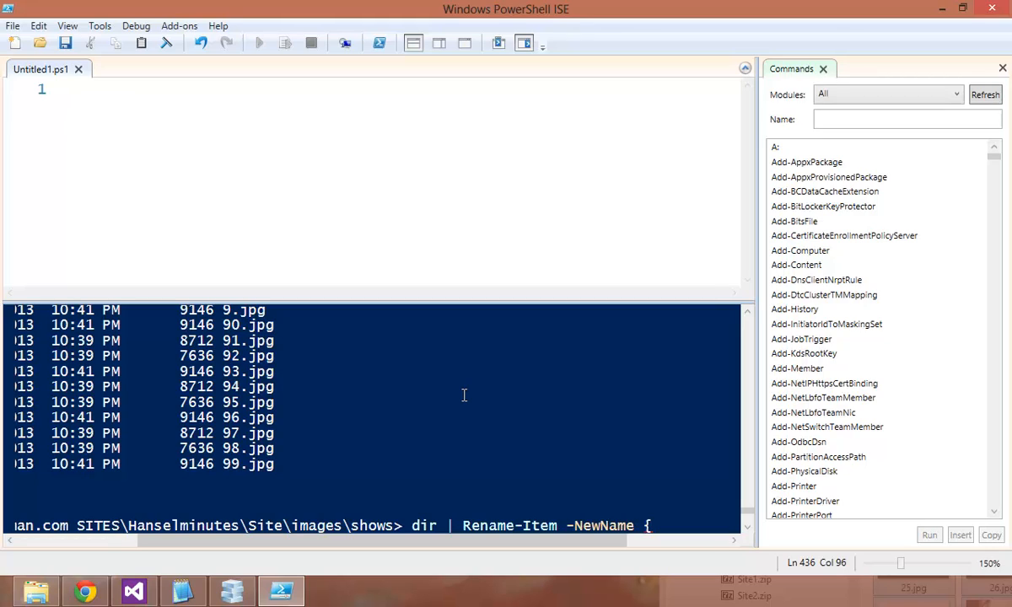
text($.)
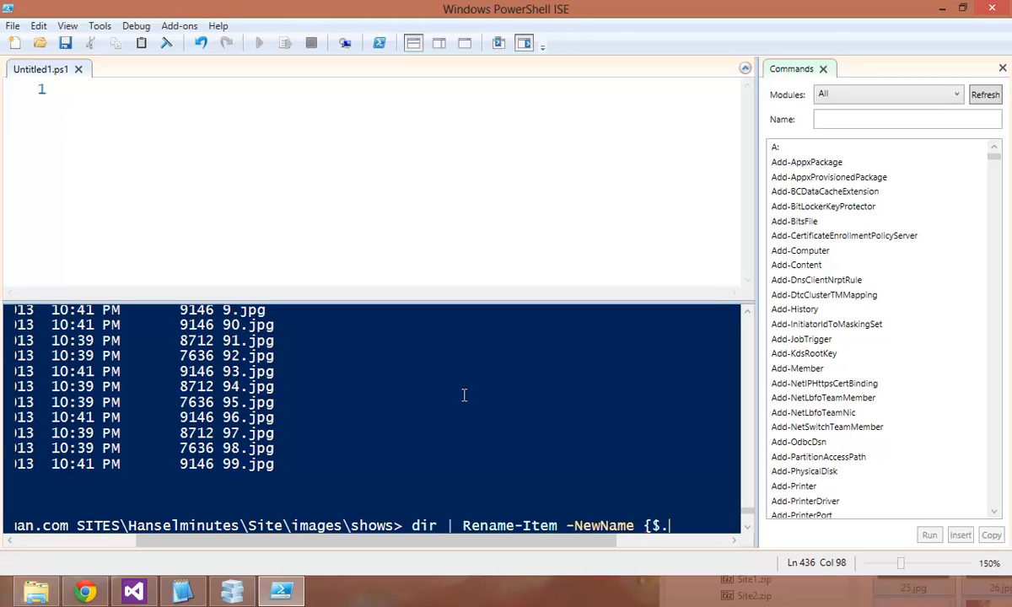
key(Backspace)
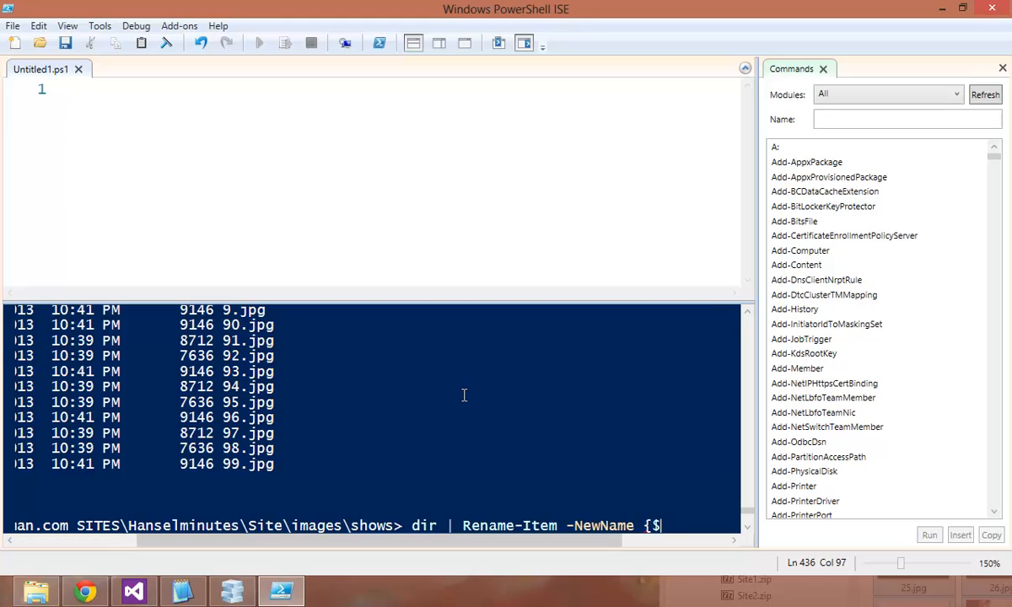
text())
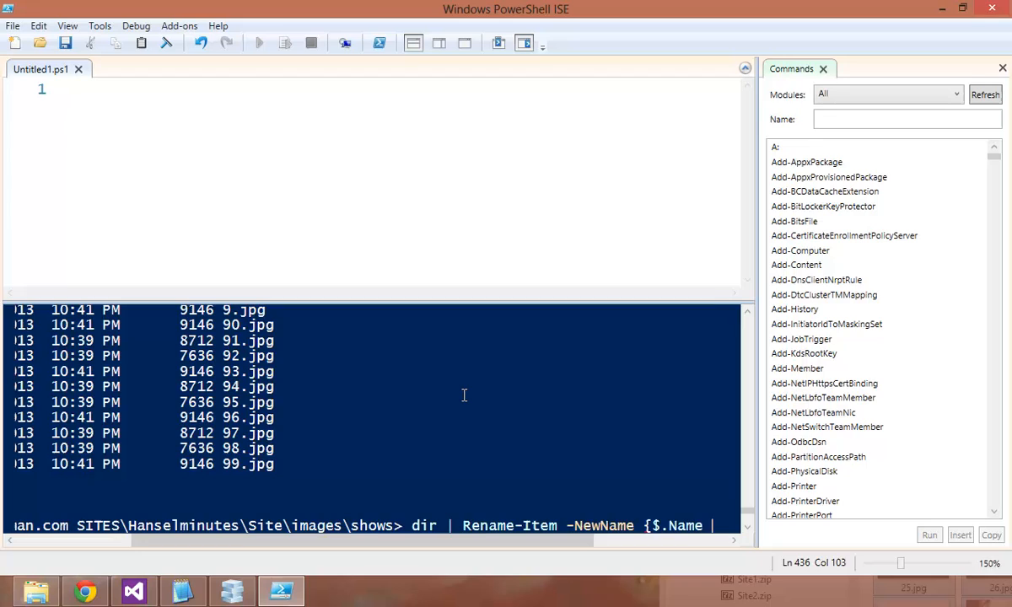
text(+ ")
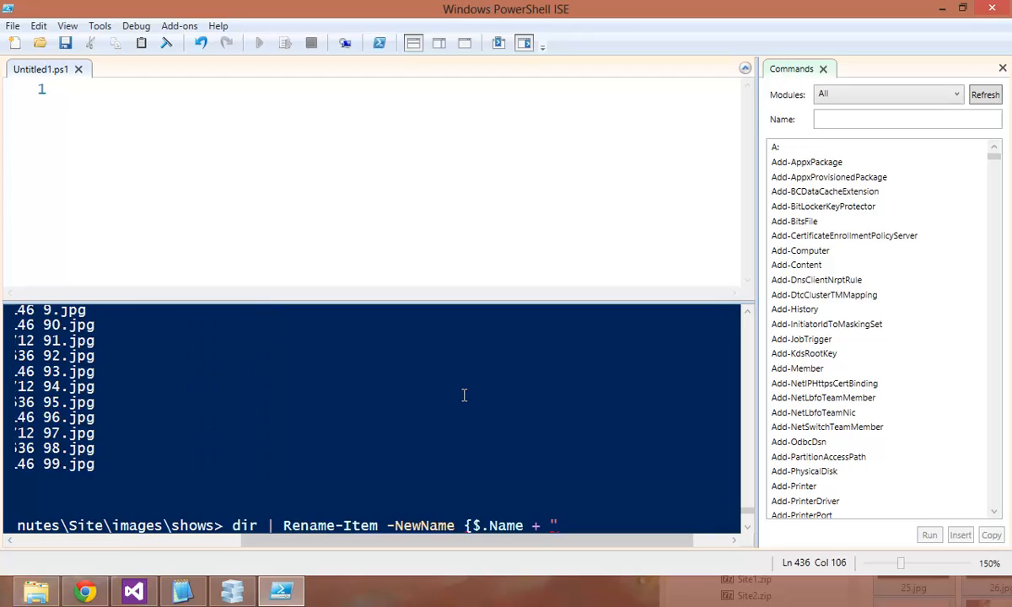
text(.)
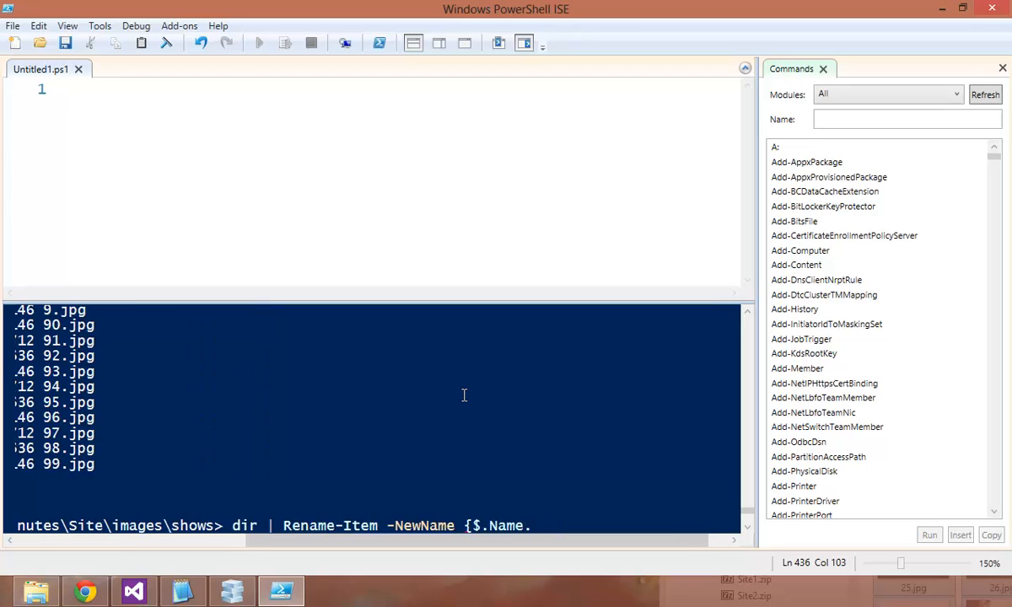
text(.ToLower())
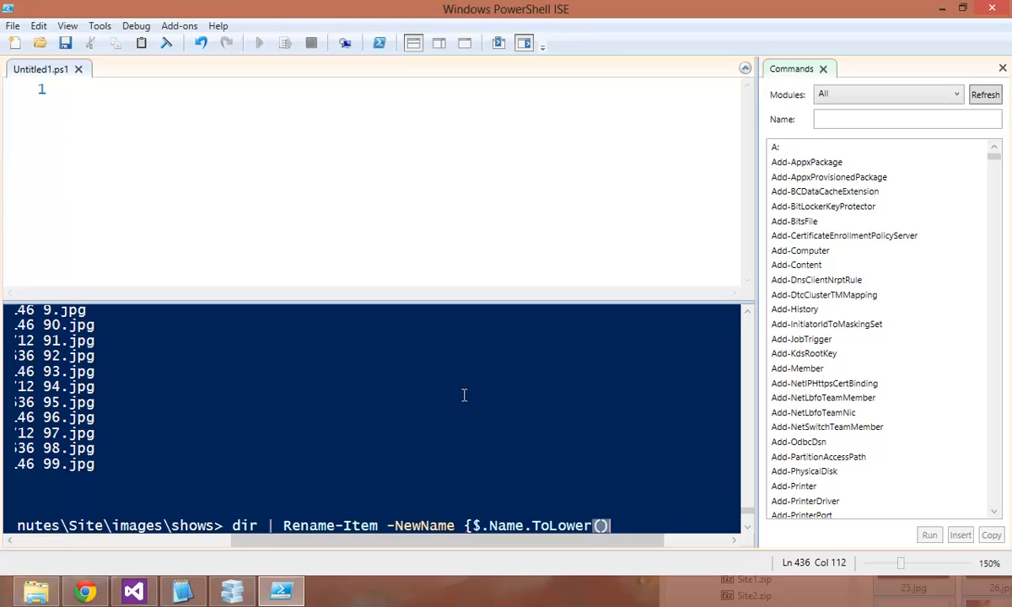
text(})
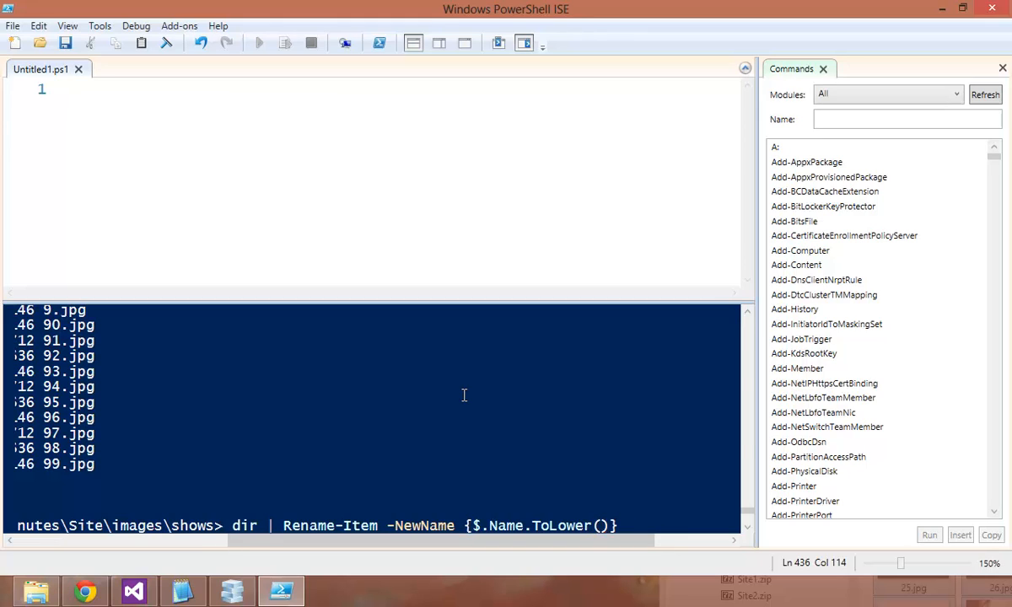
text(-WhatIf)
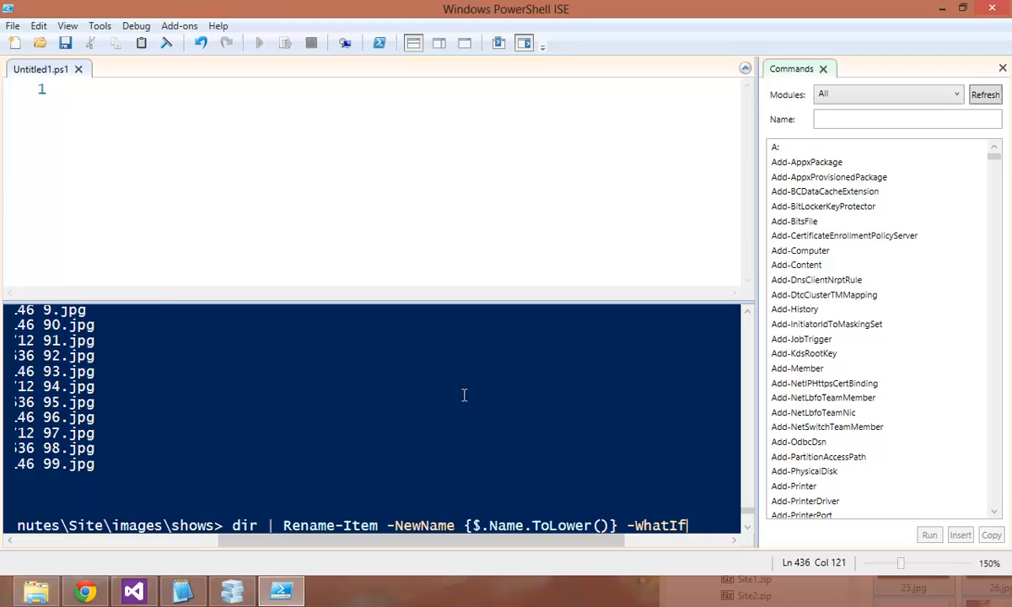
key(Return)
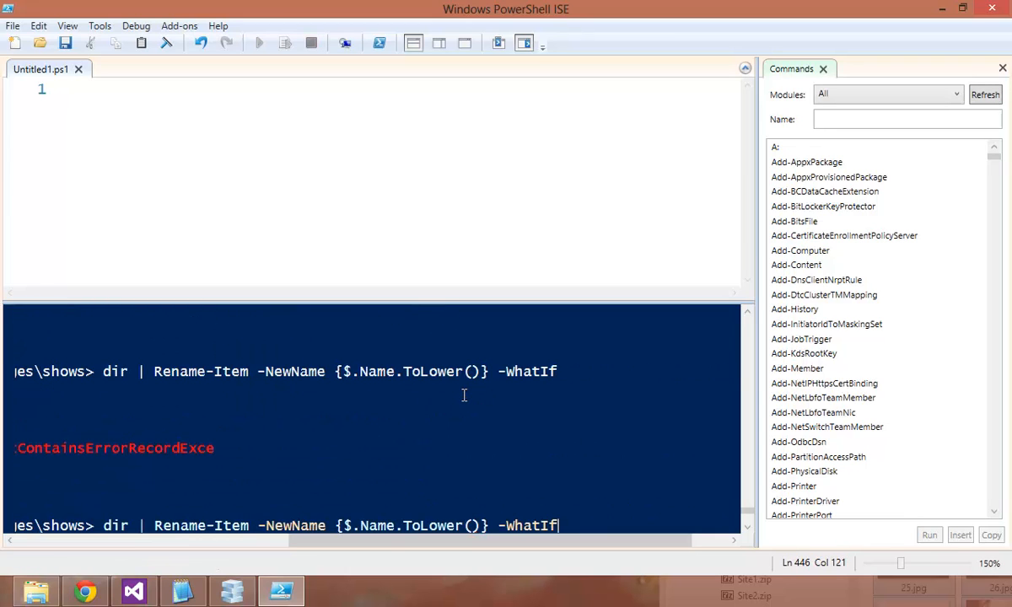
Step: Run the corrected dir | Rename-Item -NewName {$_.Name.ToLowerInvariant()} -WhatIf preview
click(401, 526)
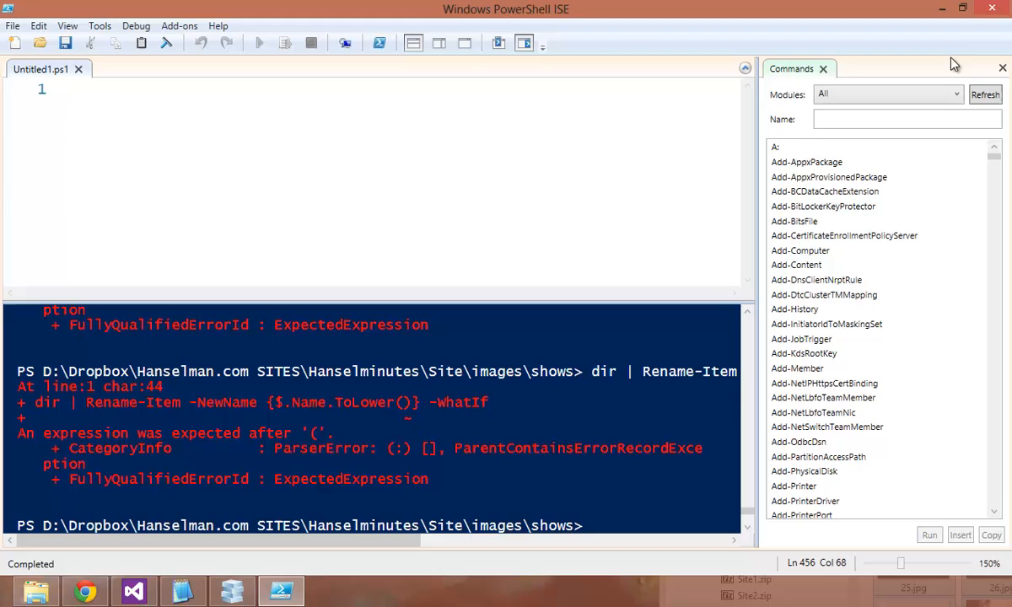
click(823, 67)
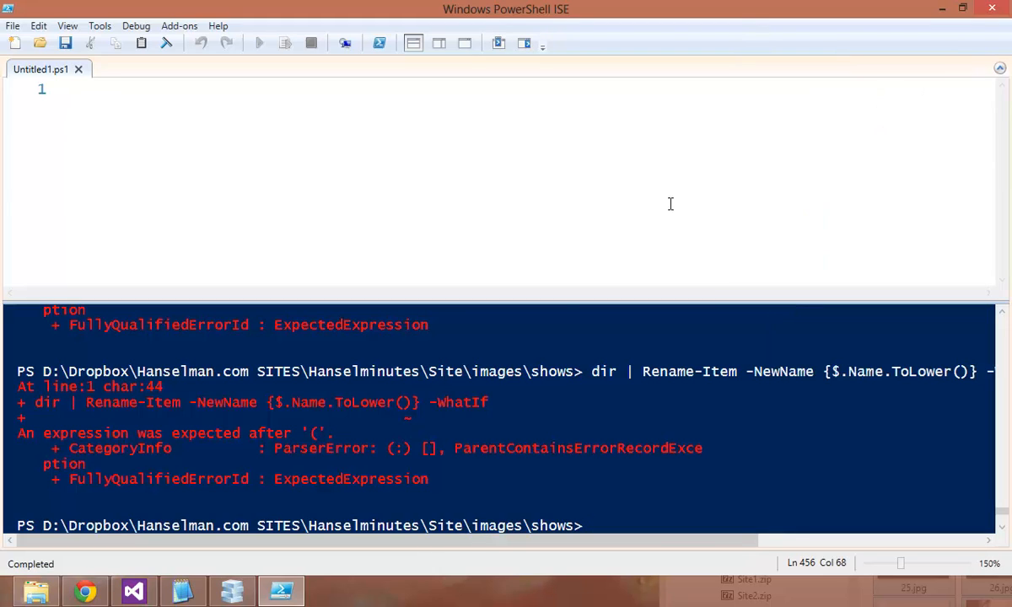
mouse_move(398, 462)
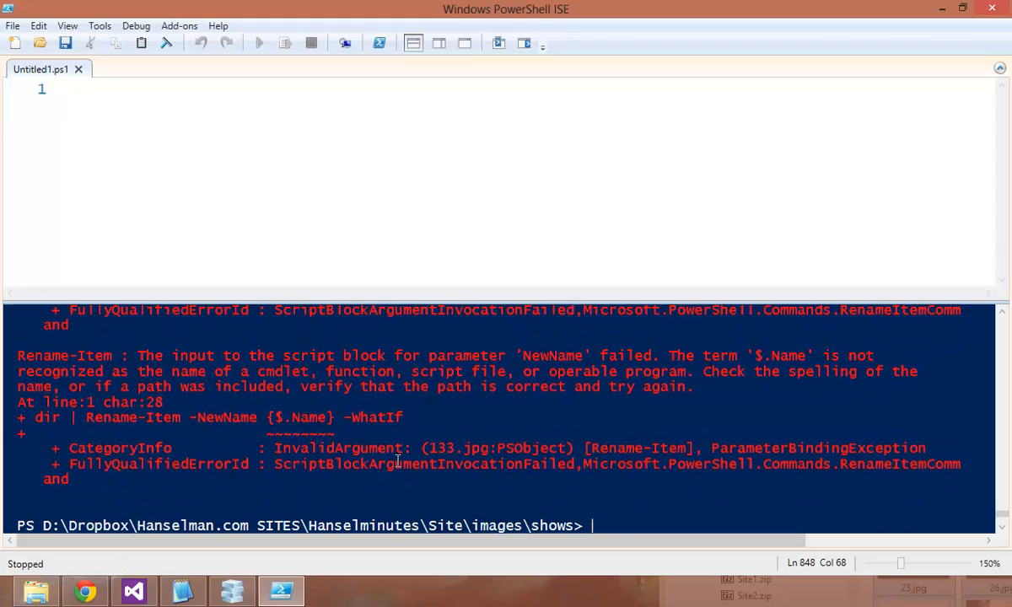
text(dir | Rename-Item -NewName {$.Name} -WhatIf)
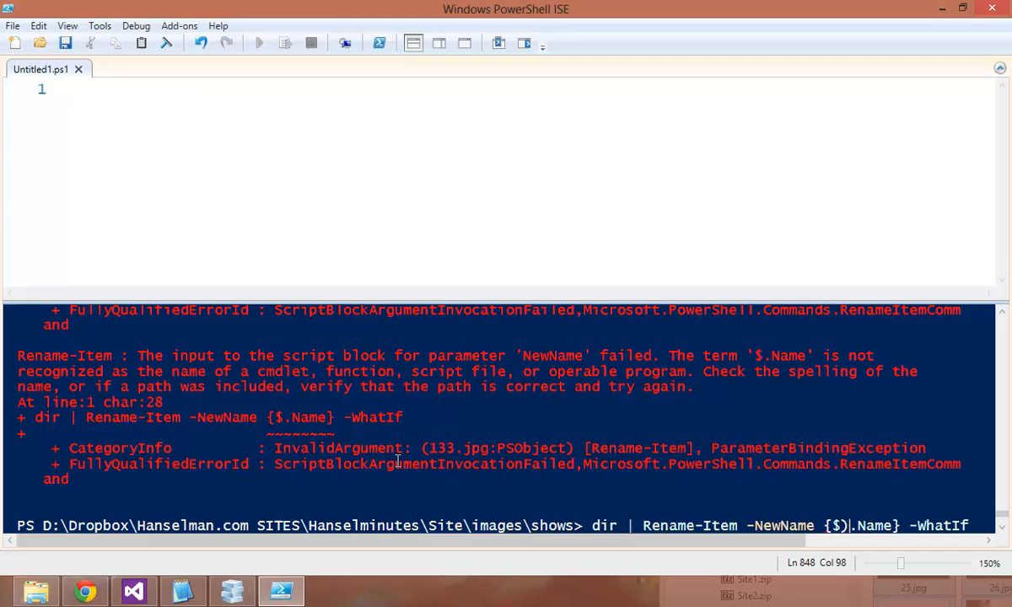
text(_)
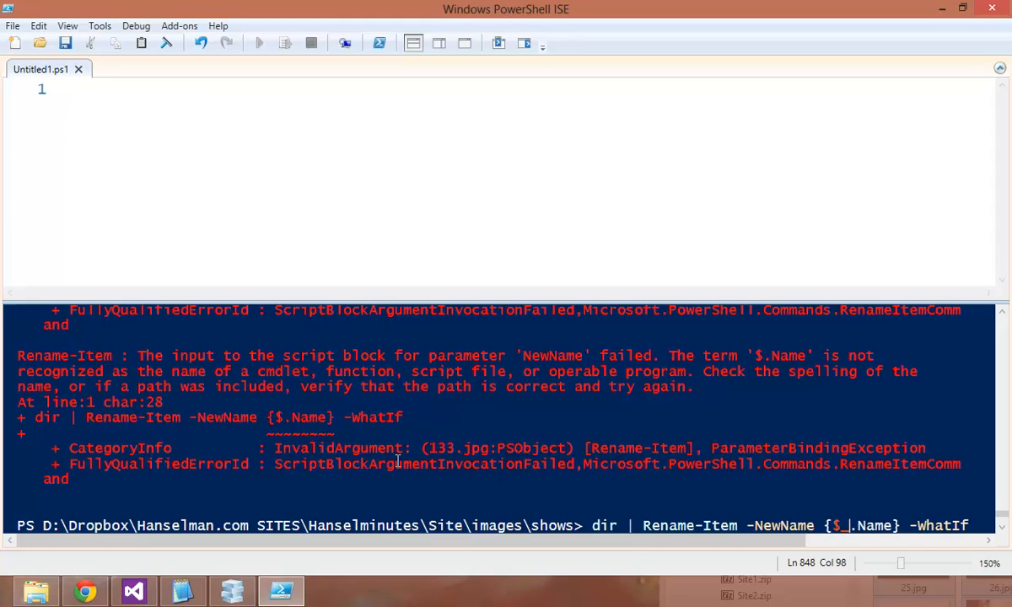
text(.ToLowerInvariant()
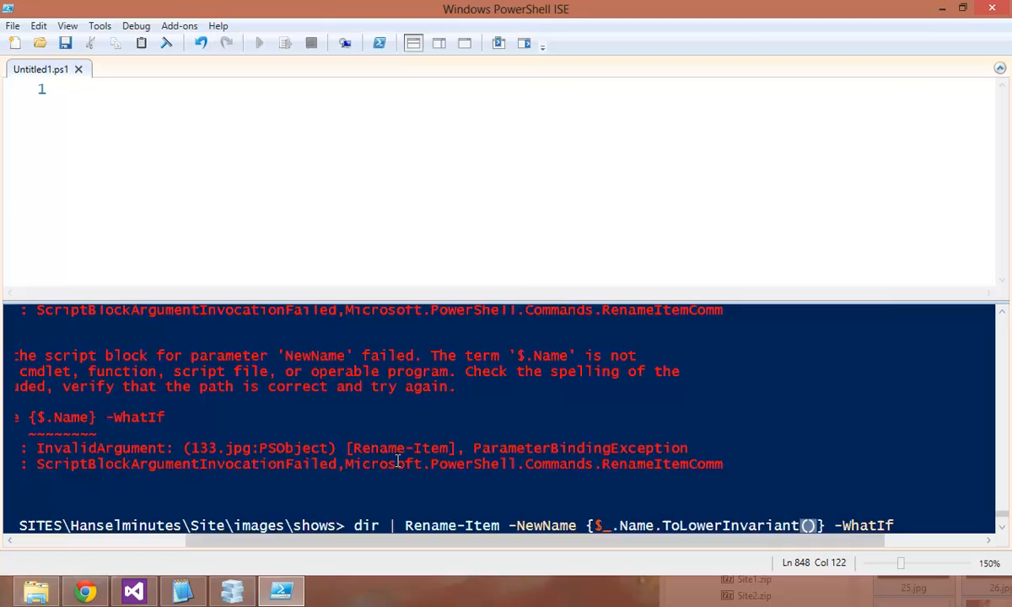
key(Return)
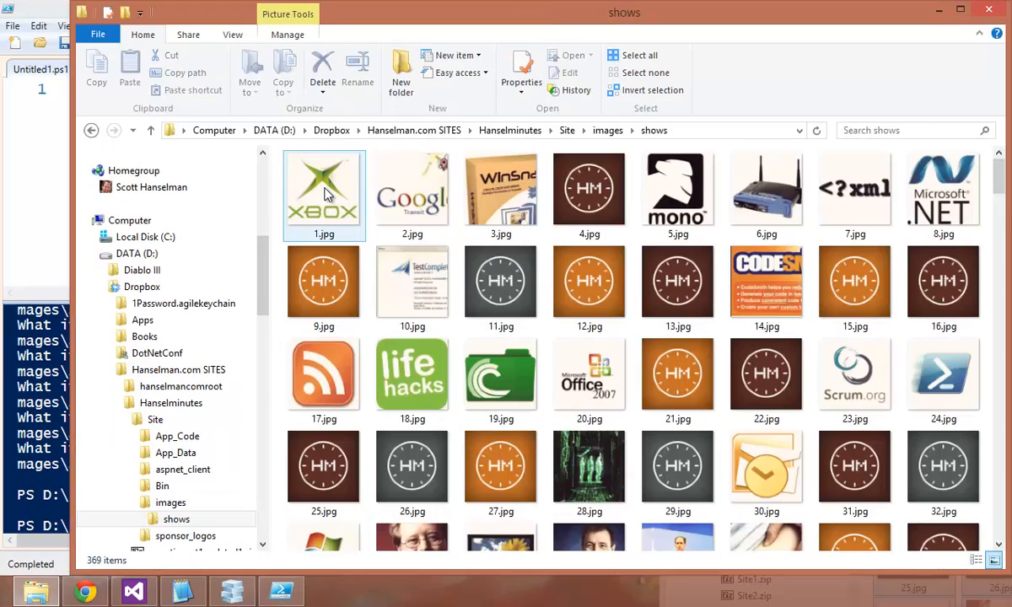
scroll(down, 3)
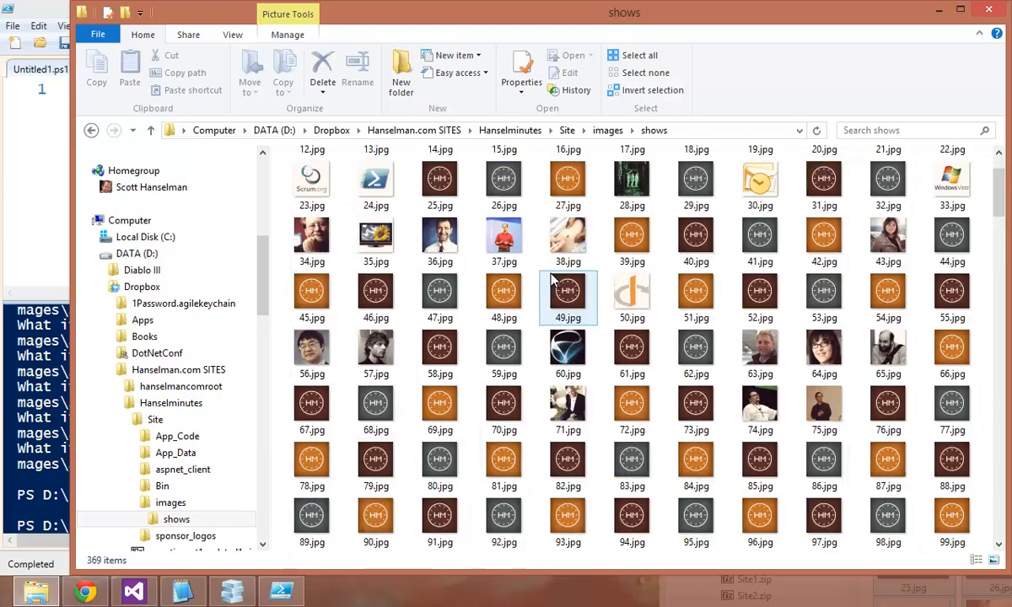
scroll(down, 3)
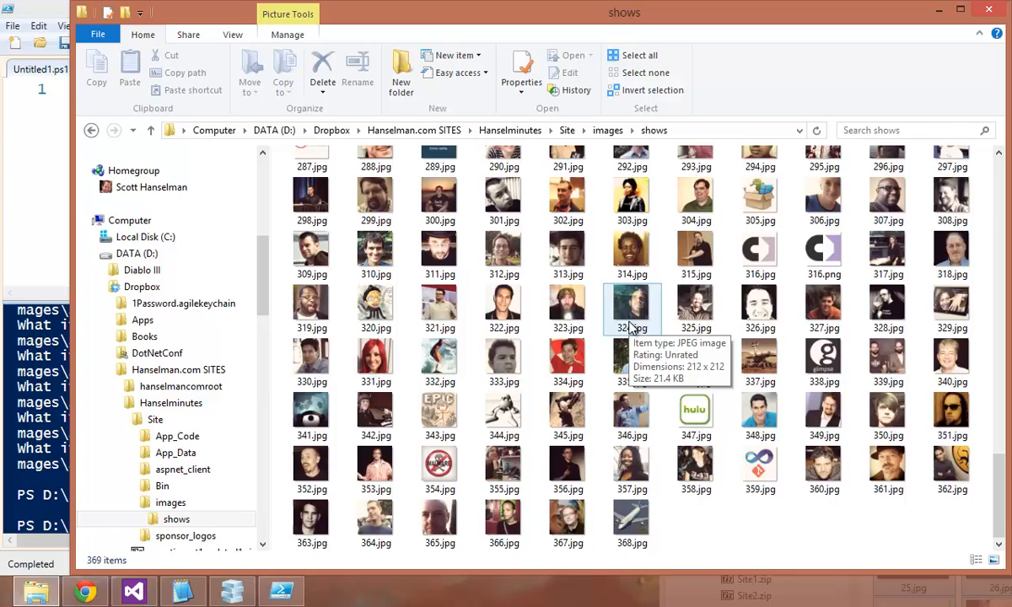
scroll(up, 3)
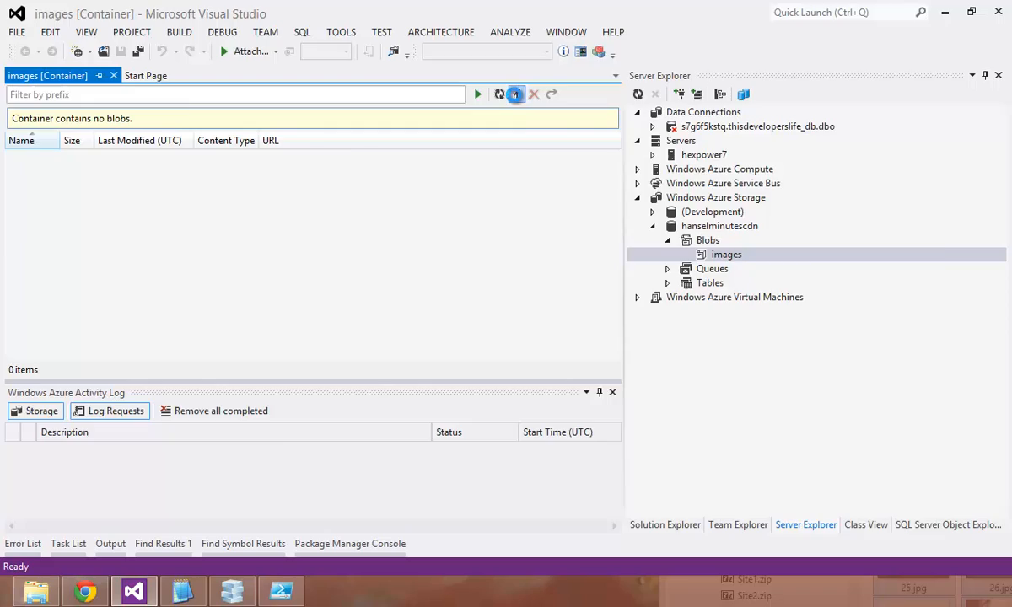
Step: Upload all 369 lowercase jpg show images into the images container
click(516, 94)
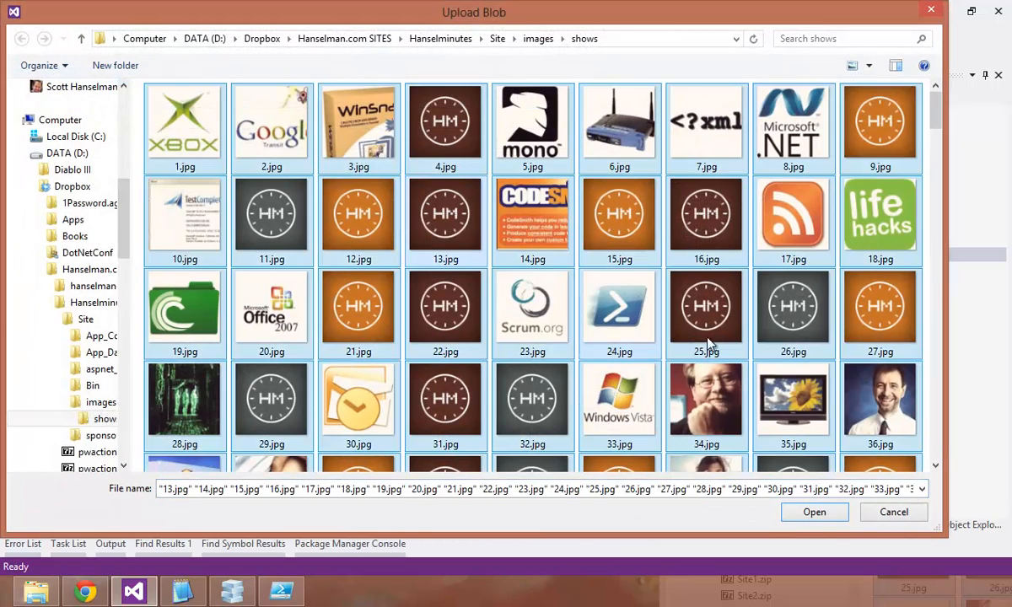
click(814, 513)
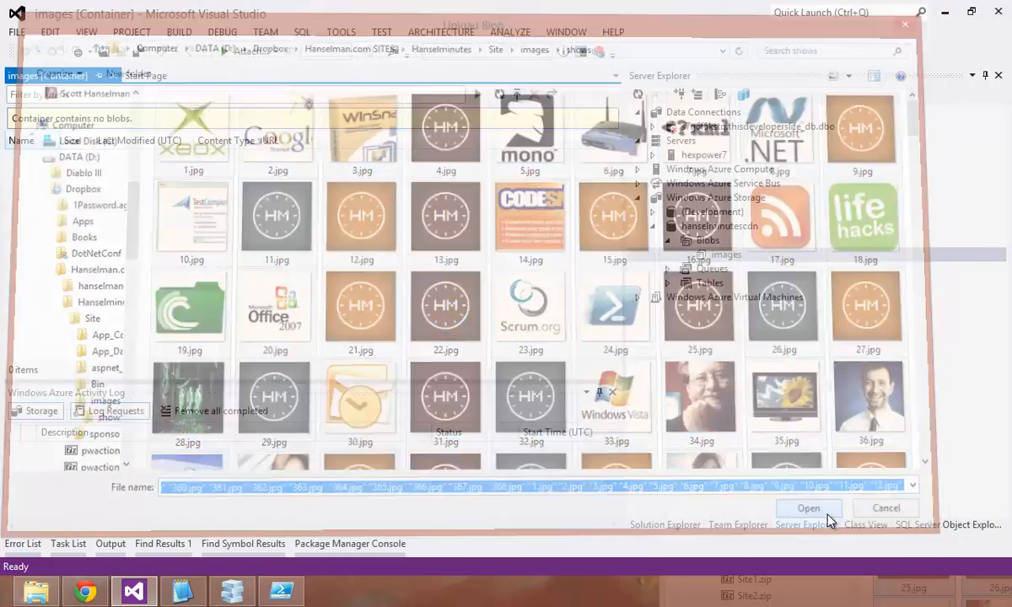
click(806, 508)
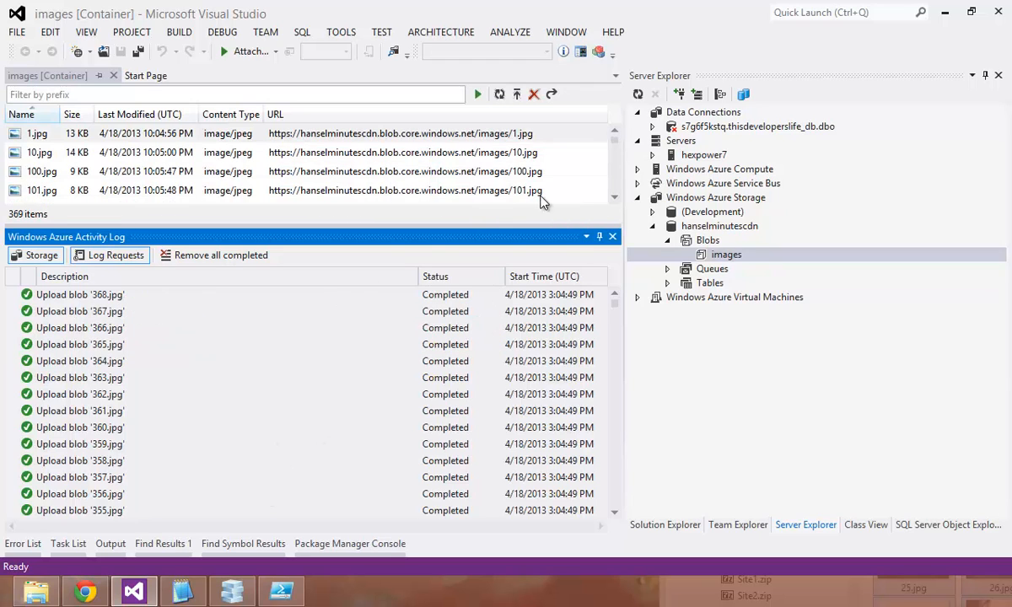
scroll(down, 3)
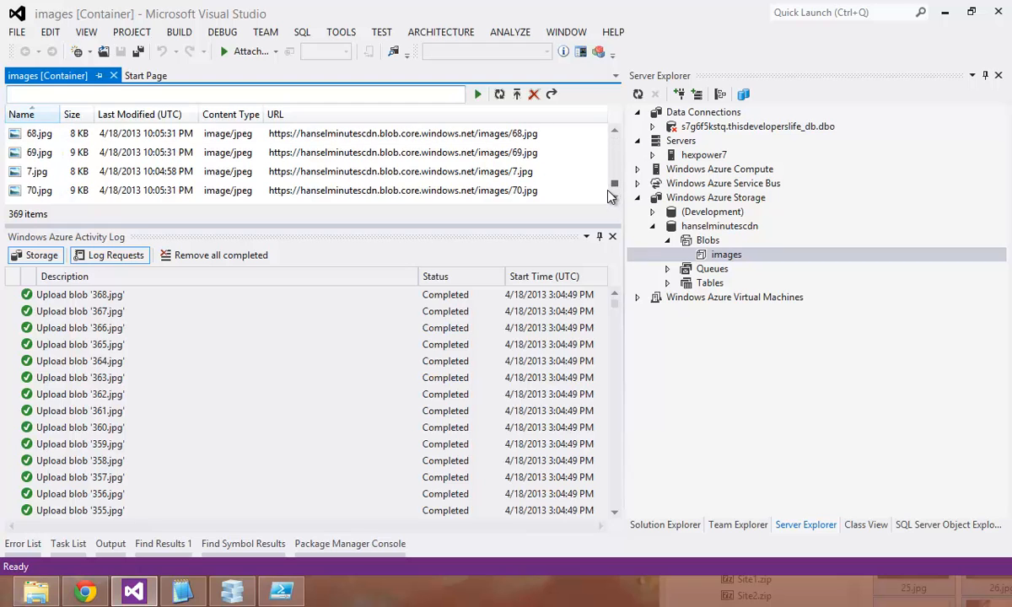
Step: Reload the local archives page and scroll the thumbnails to verify images load from images.hanselminutes.com
click(84, 590)
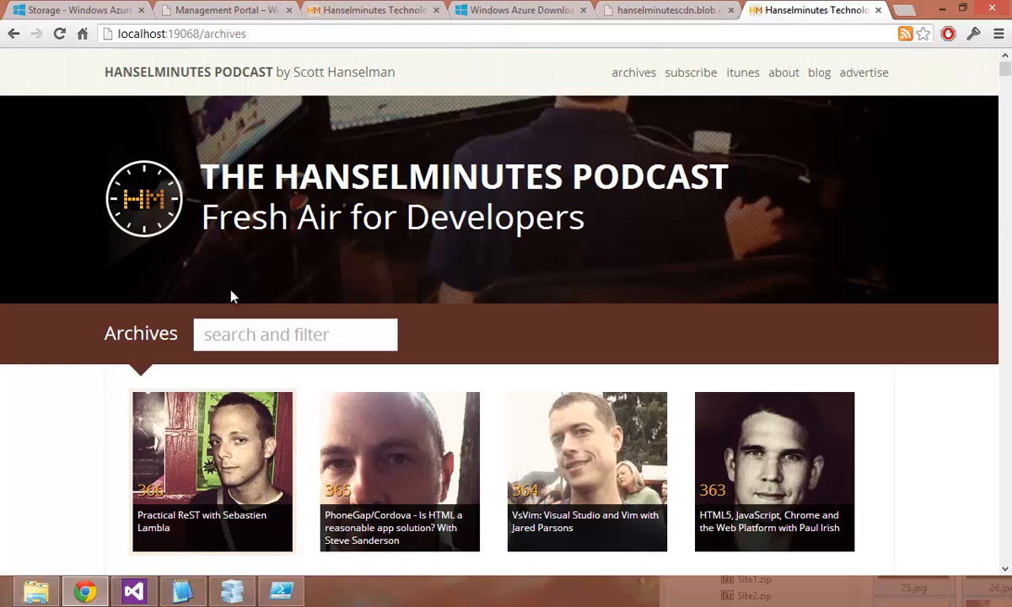
click(634, 71)
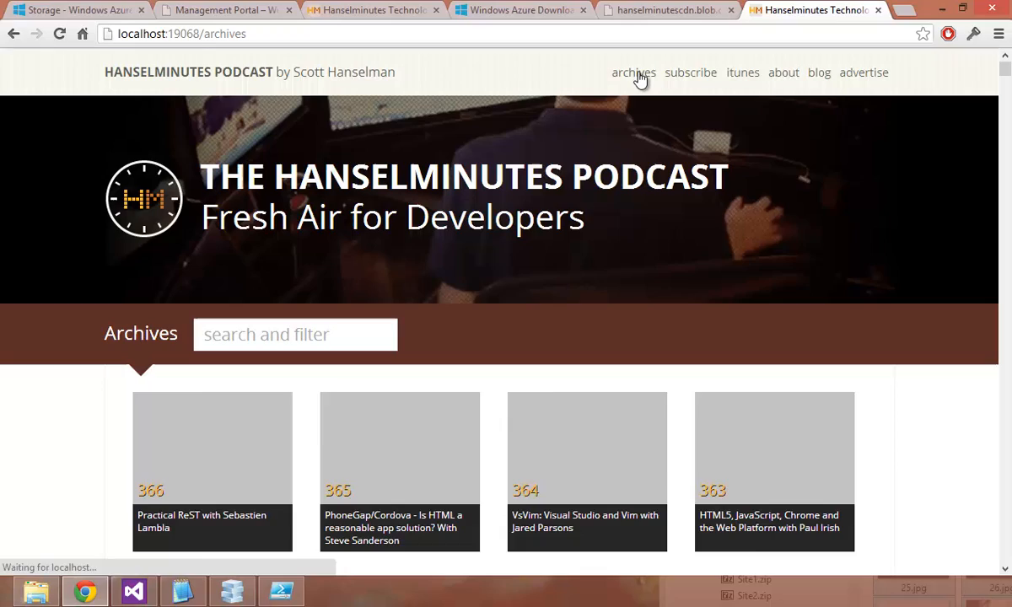
scroll(down, 3)
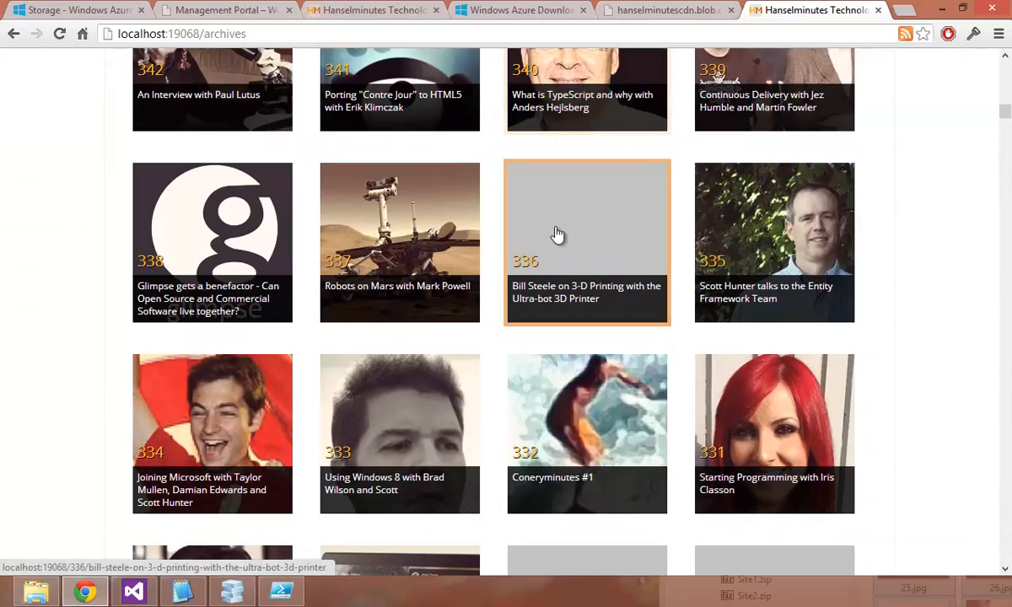
scroll(down, 3)
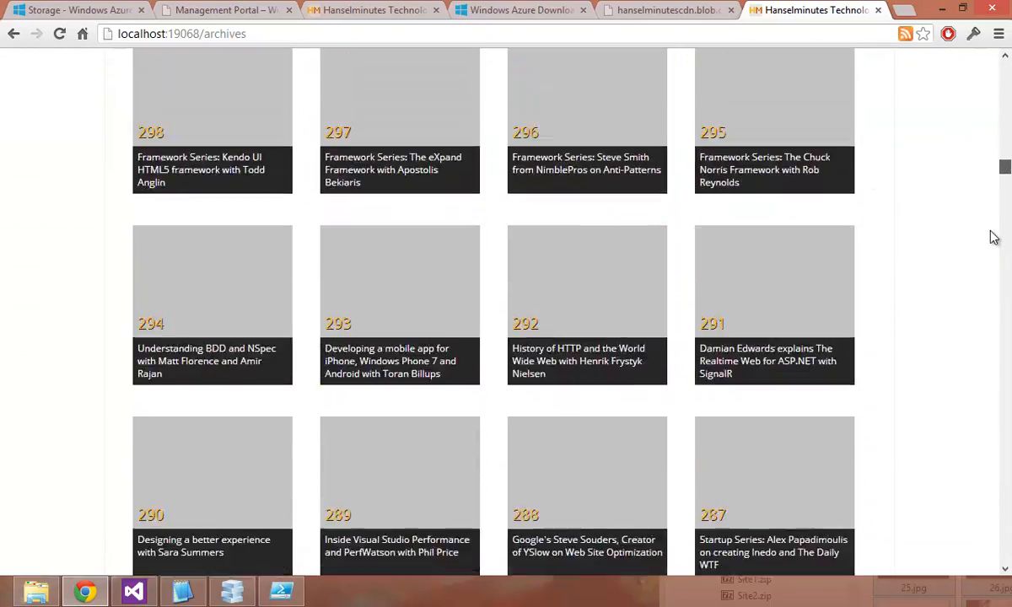
scroll(down, 3)
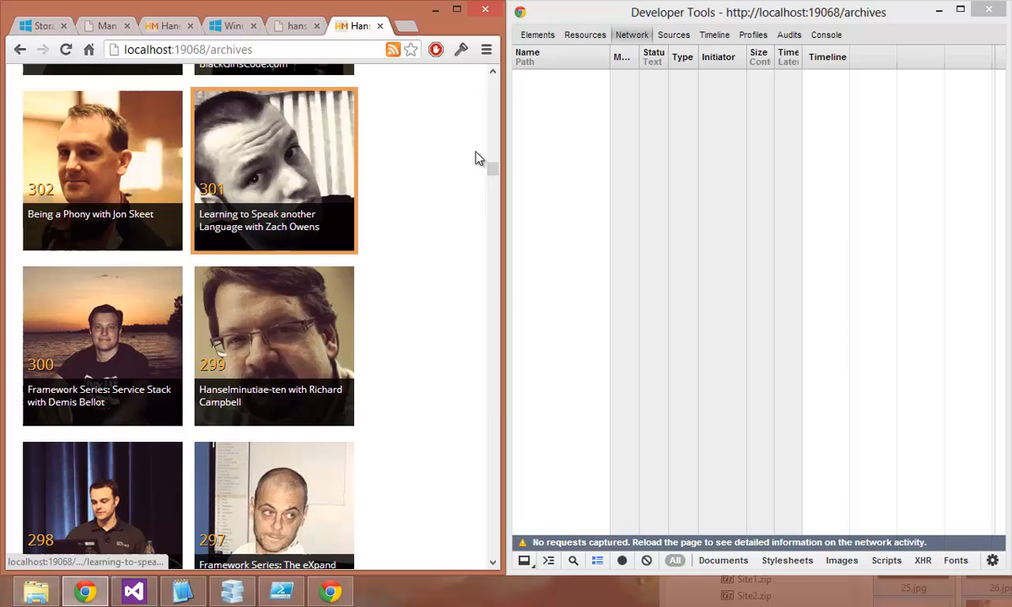
mouse_move(439, 374)
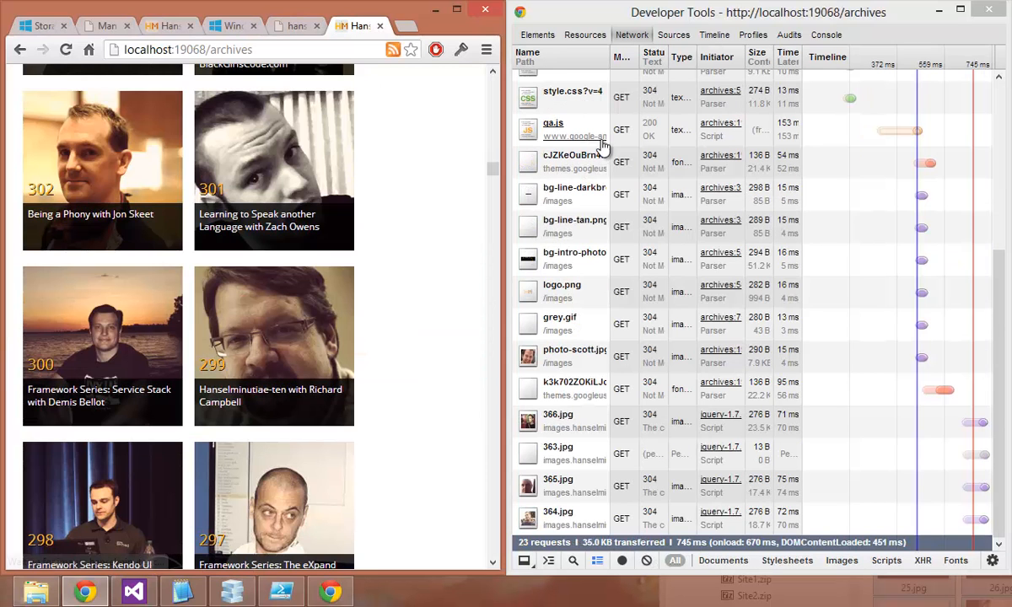
scroll(down, 3)
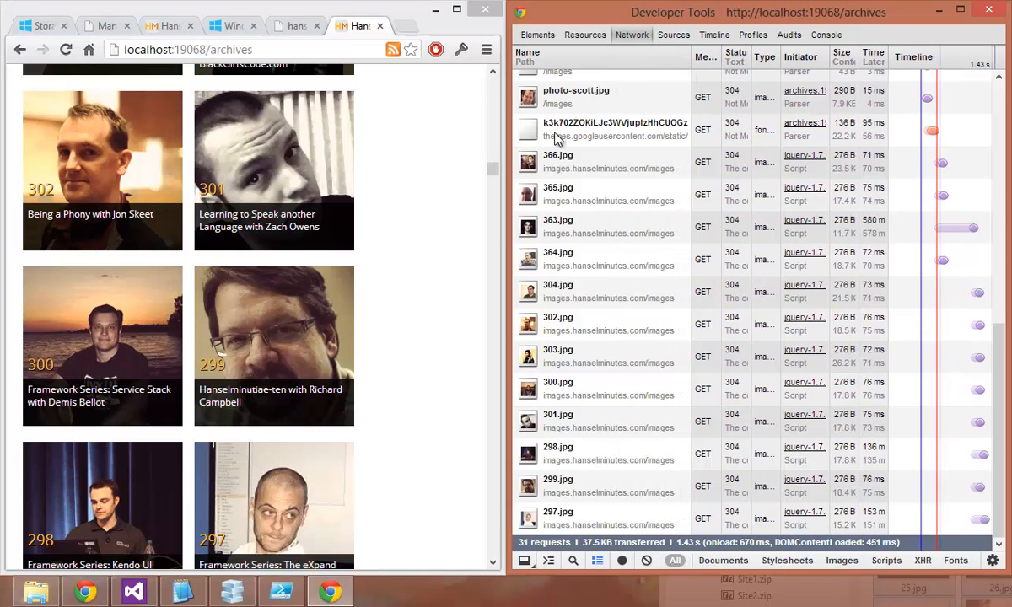
click(646, 559)
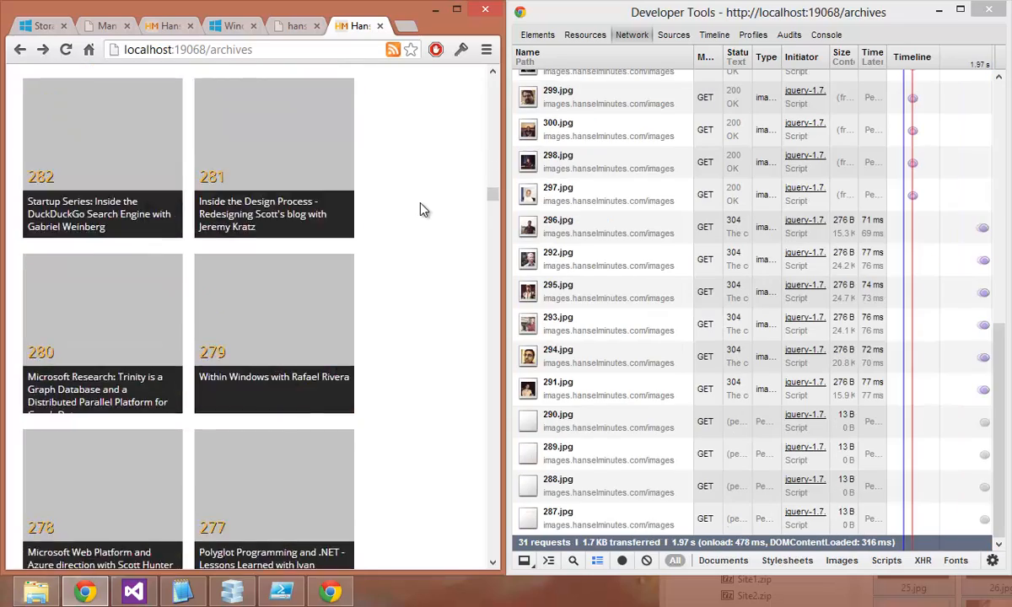
scroll(down, 3)
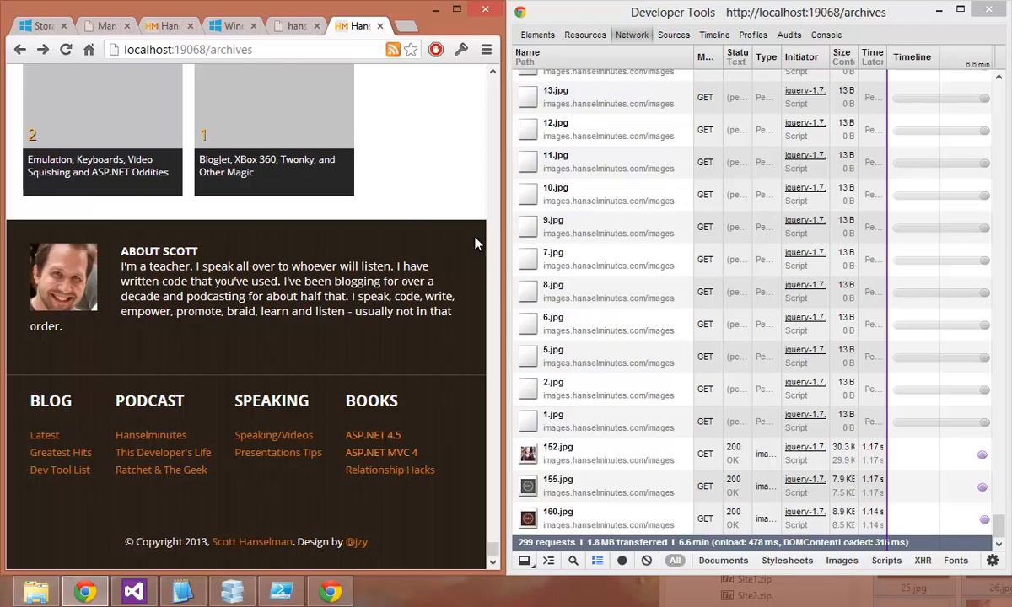
scroll(down, 3)
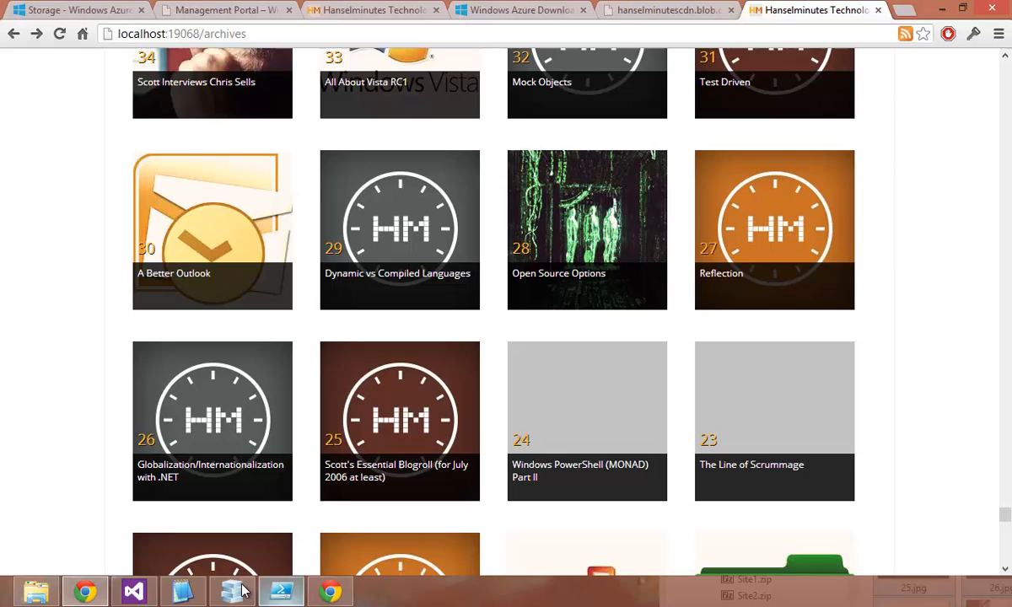
mouse_move(329, 590)
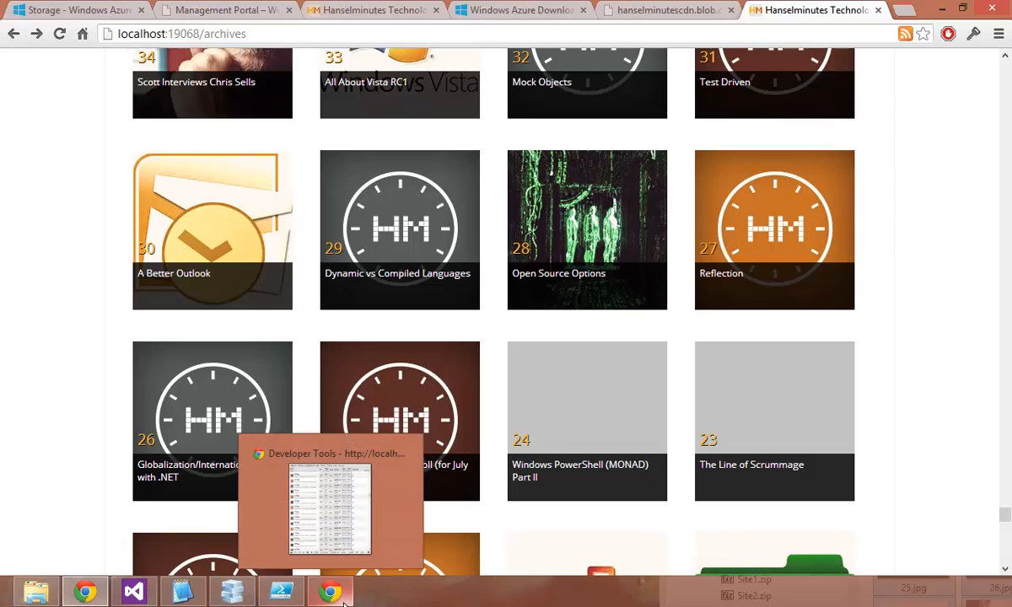
mouse_move(202, 188)
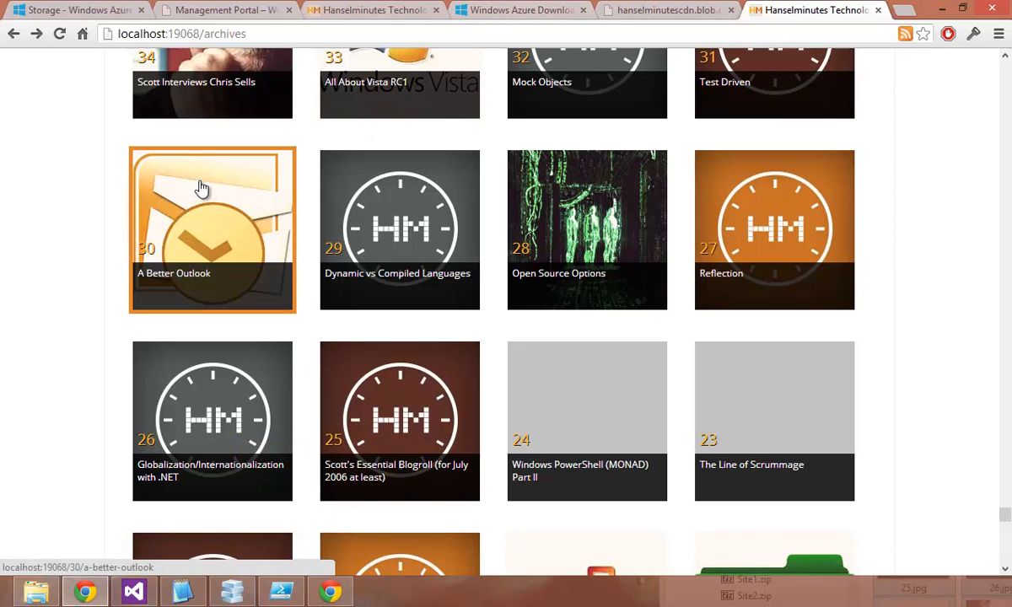
mouse_move(267, 284)
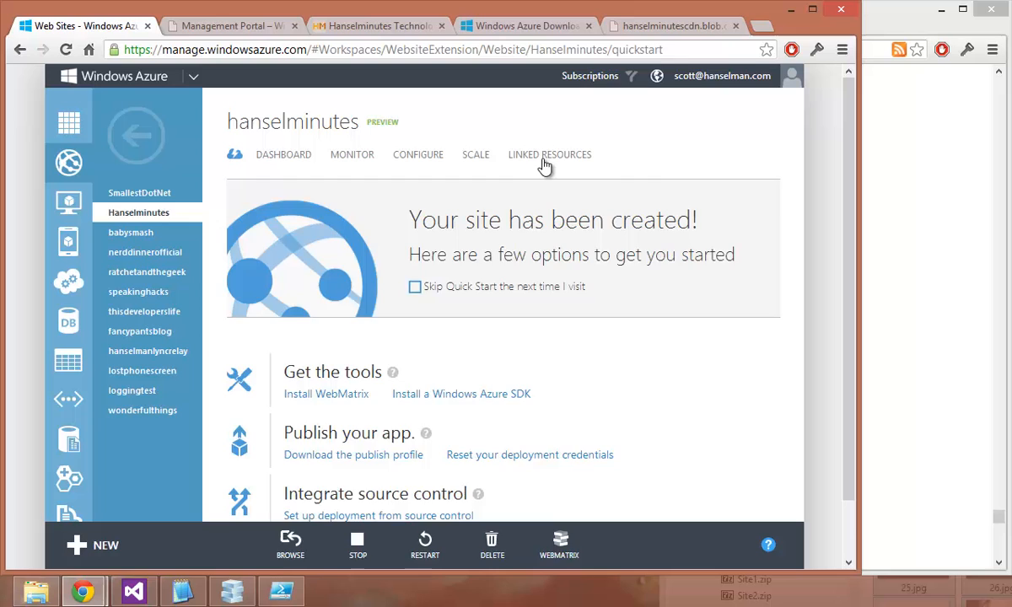
Step: Link the hanselminutescdn storage account to the hanselminutes site under Linked Resources
click(550, 155)
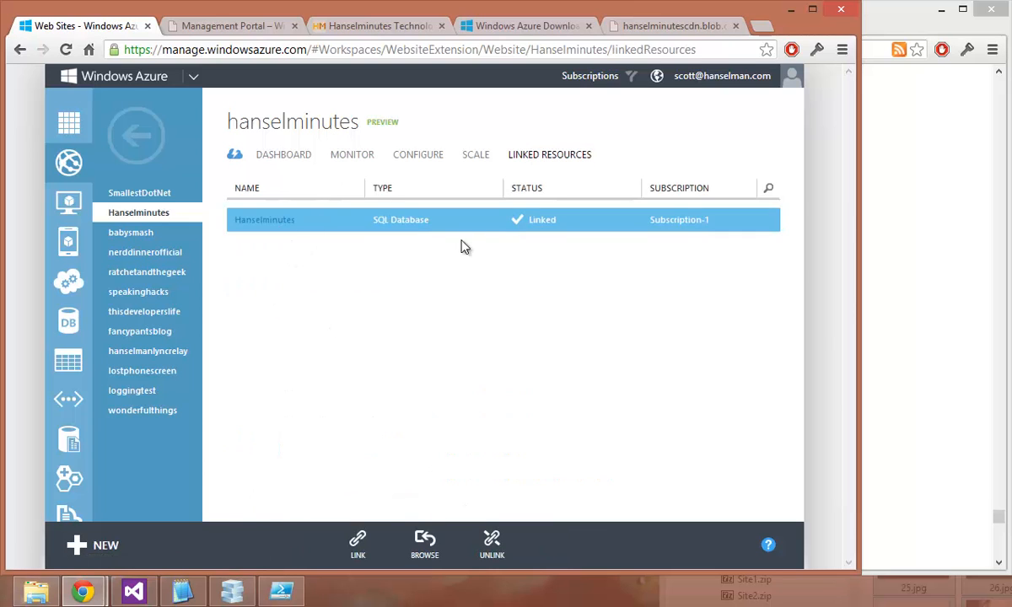
click(358, 543)
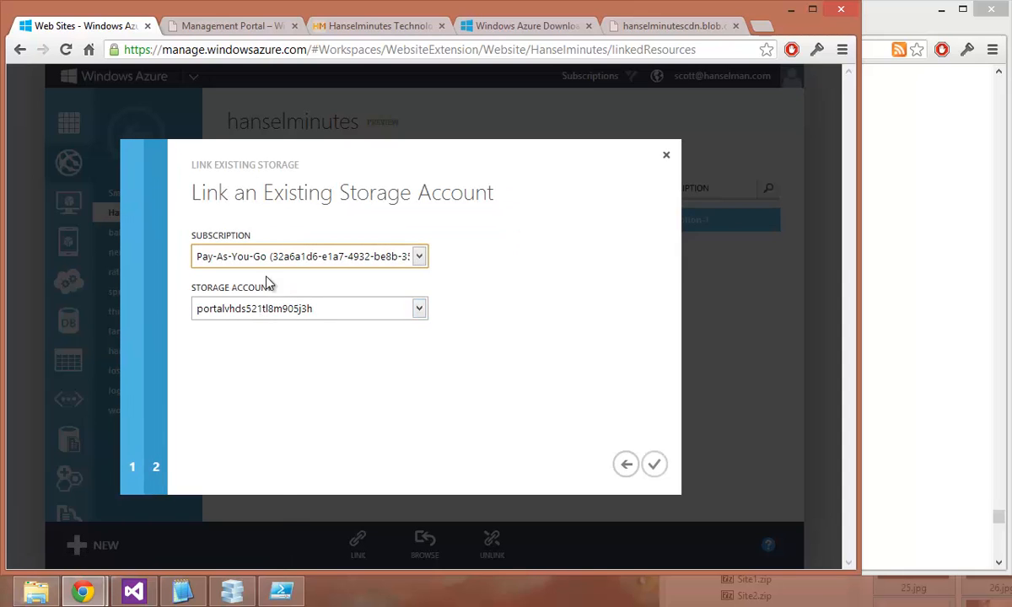
click(418, 307)
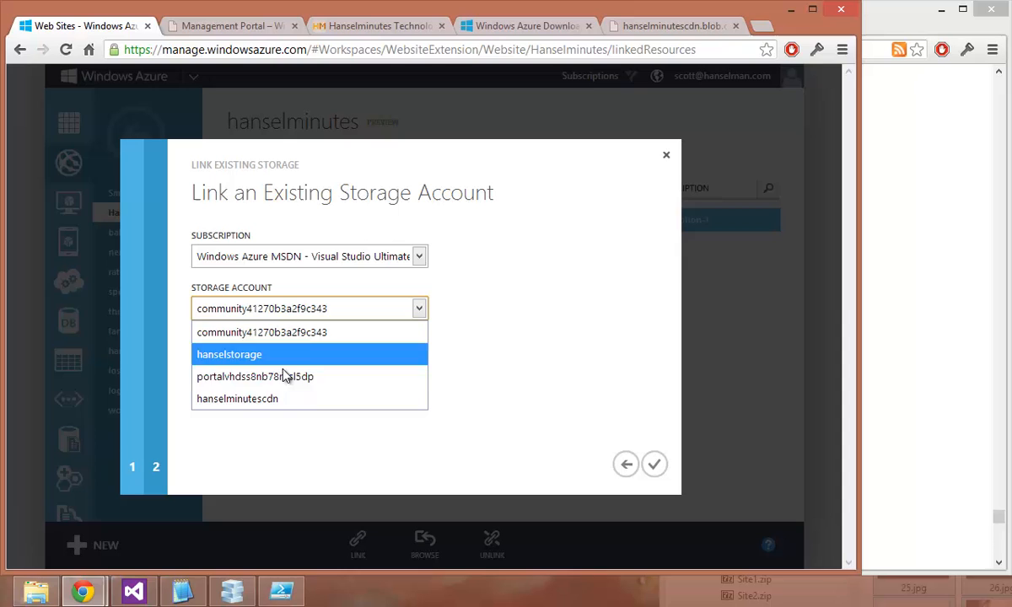
click(236, 398)
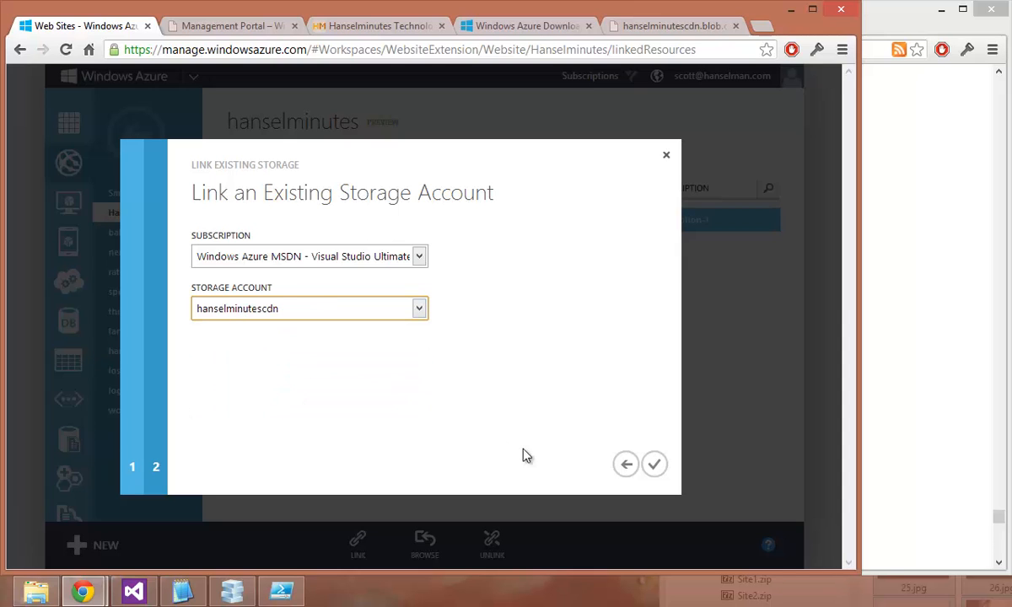
click(655, 463)
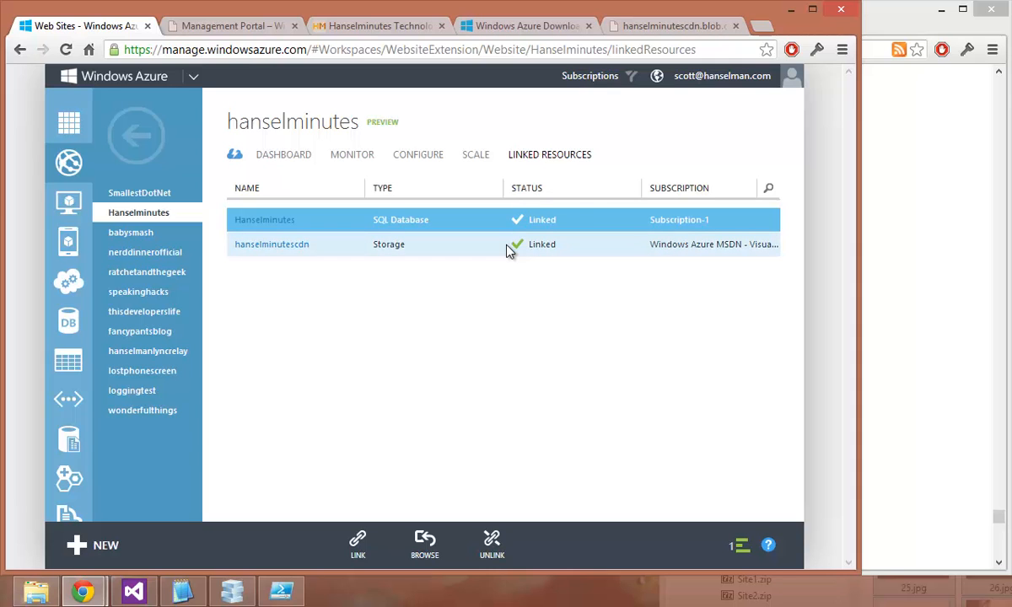
click(272, 243)
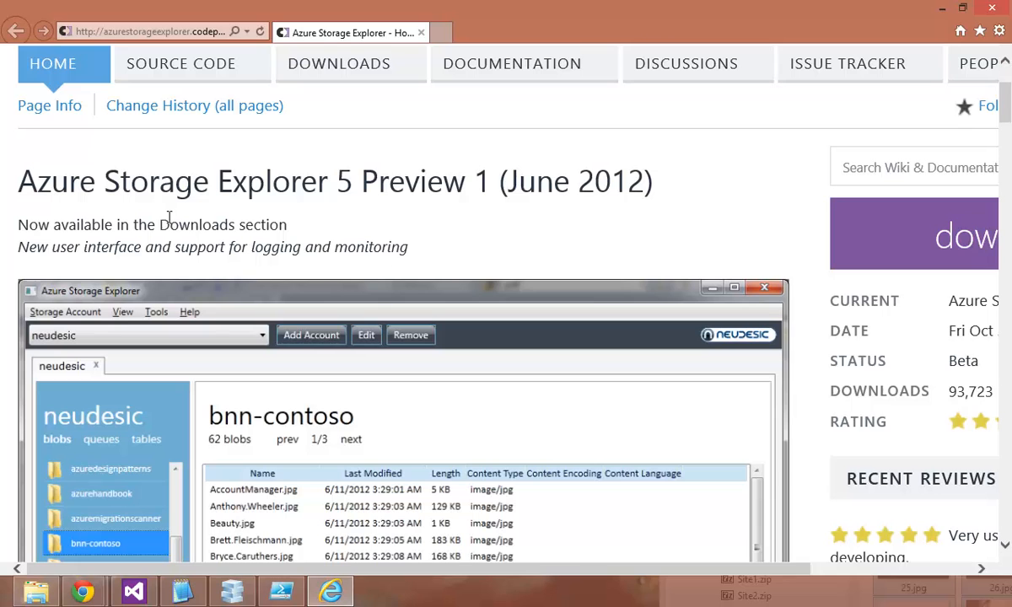
Step: Scroll the Azure Storage Explorer CodePlex page to the Containers & Blobs feature list
scroll(up, 3)
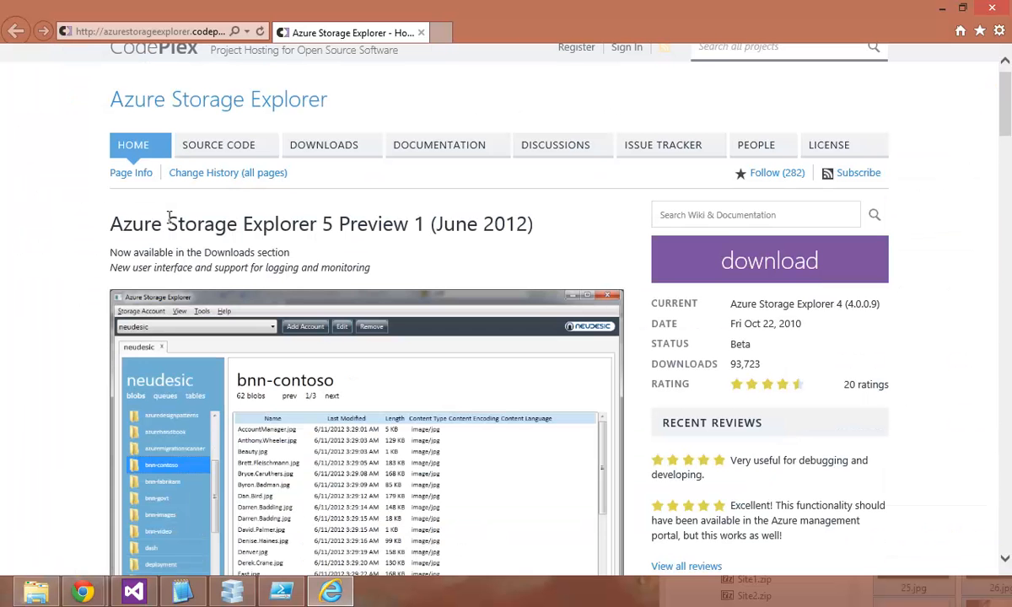
scroll(down, 3)
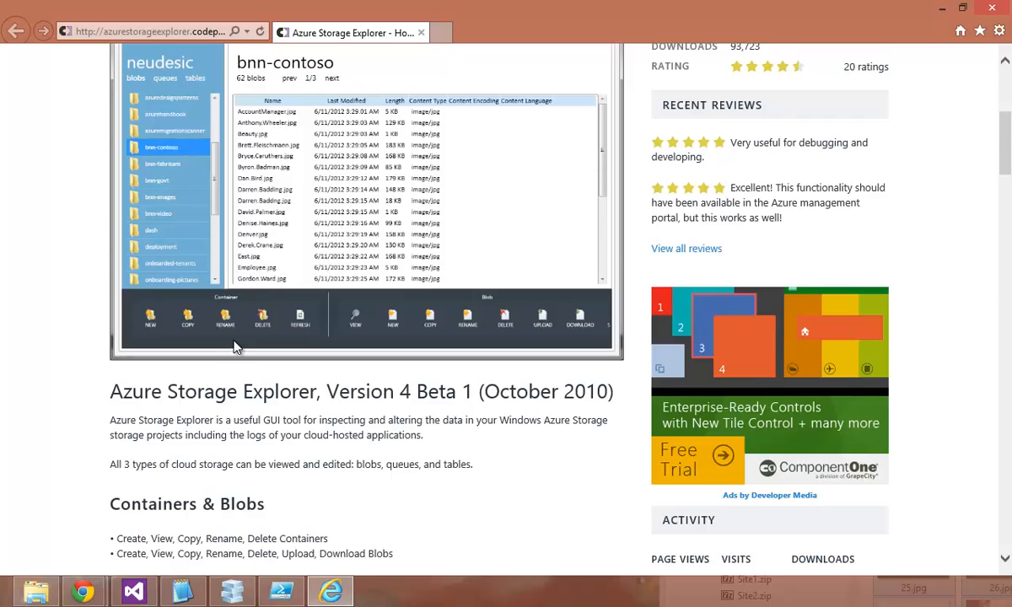
scroll(up, 3)
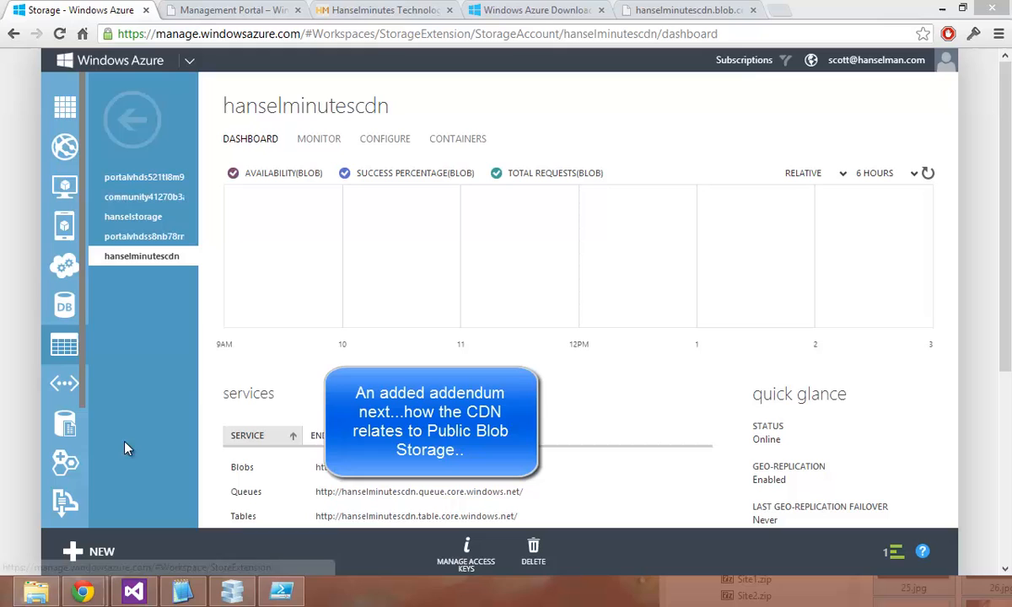
Step: Browse the hanselminutescdn storage dashboard, then go back and show All Items in the subscription
click(64, 344)
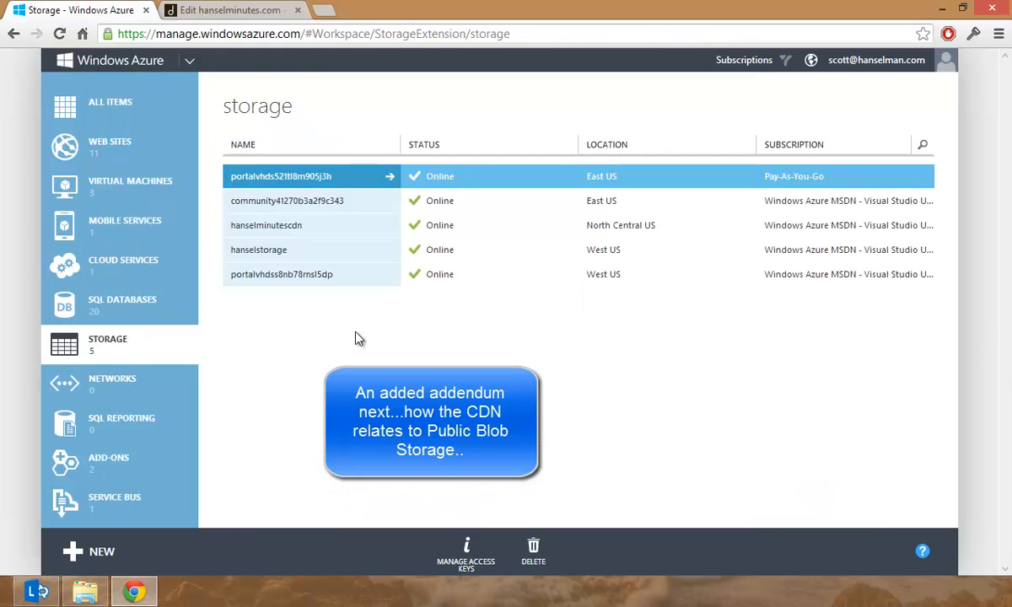
mouse_move(370, 297)
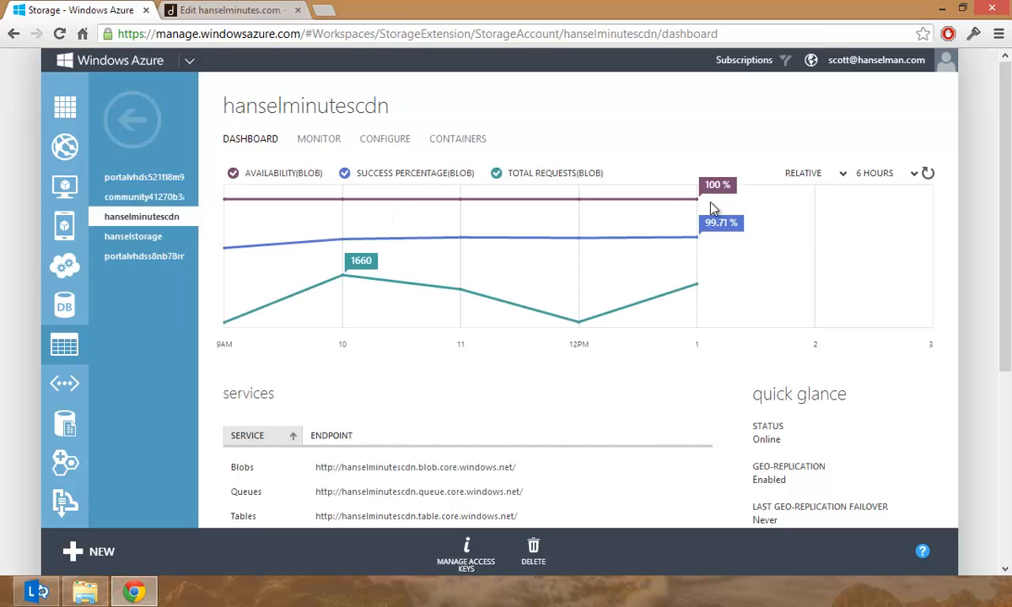
mouse_move(354, 278)
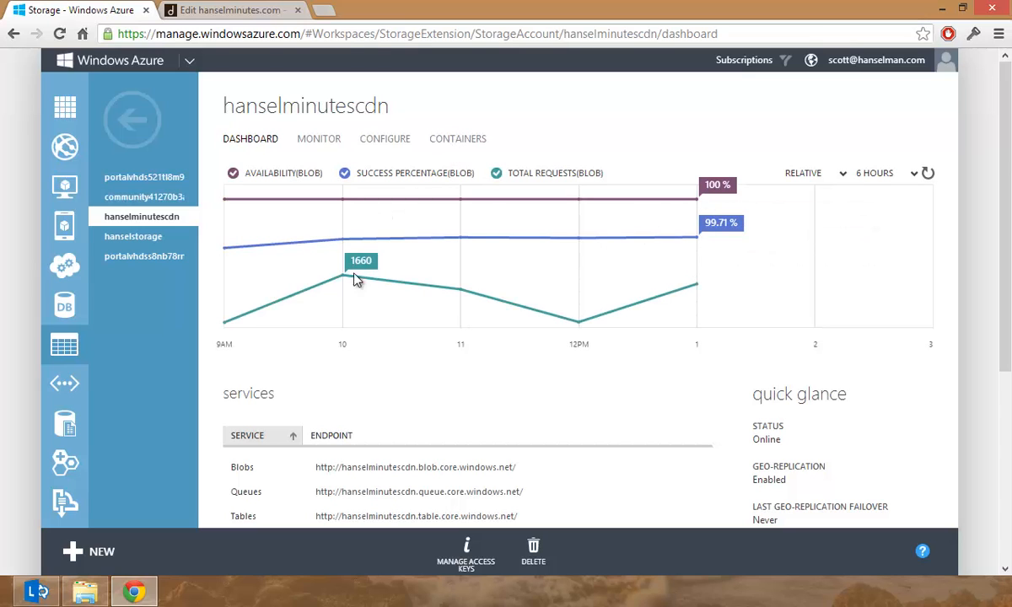
scroll(down, 3)
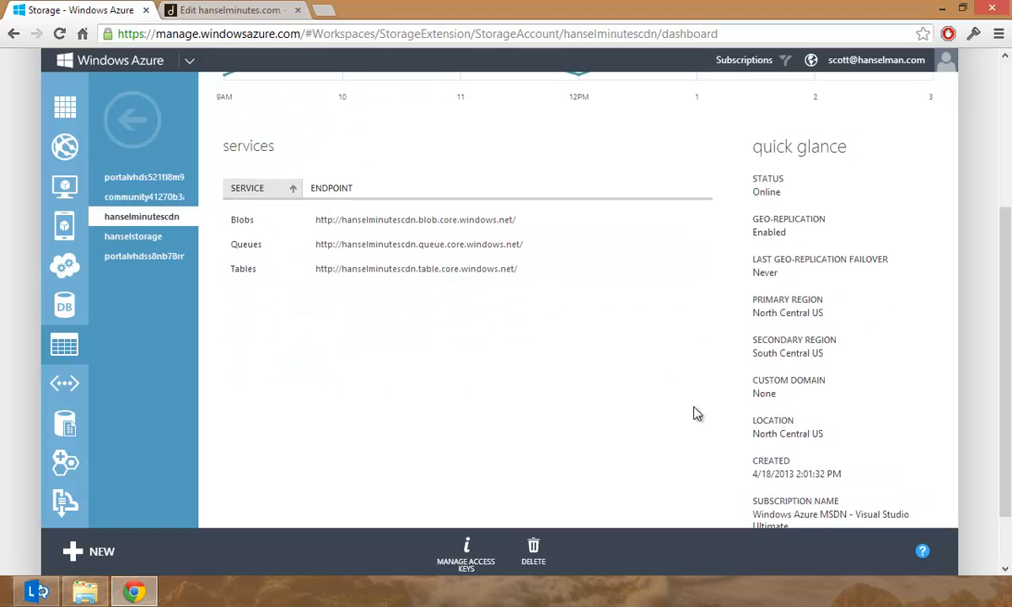
scroll(up, 3)
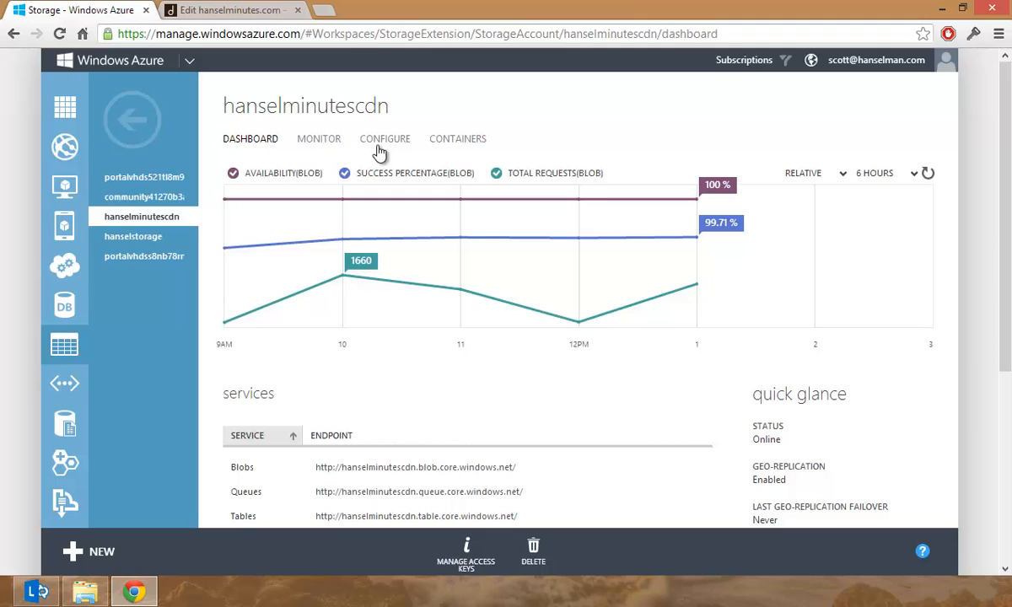
mouse_move(354, 226)
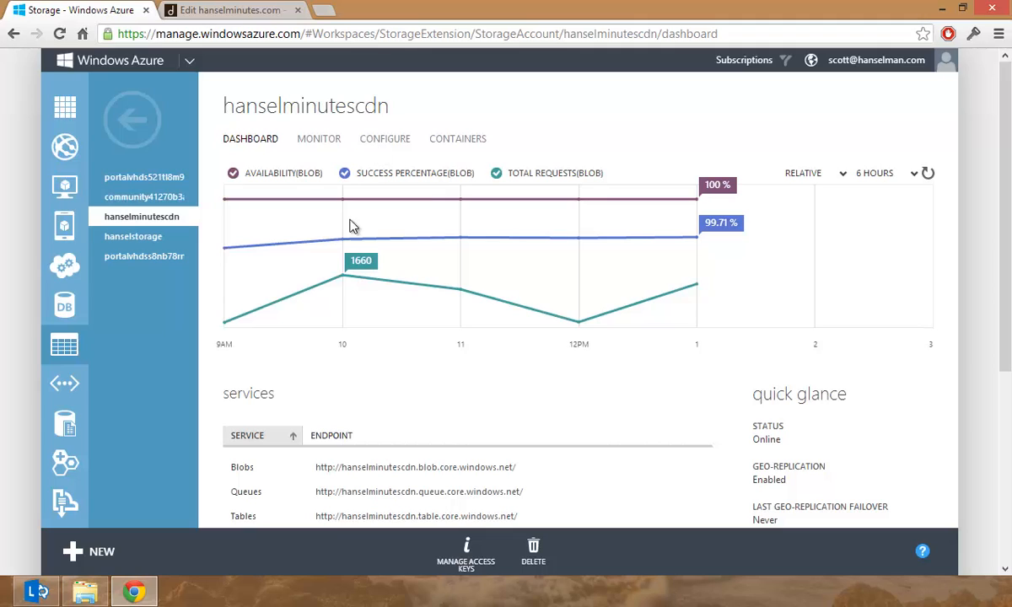
scroll(down, 3)
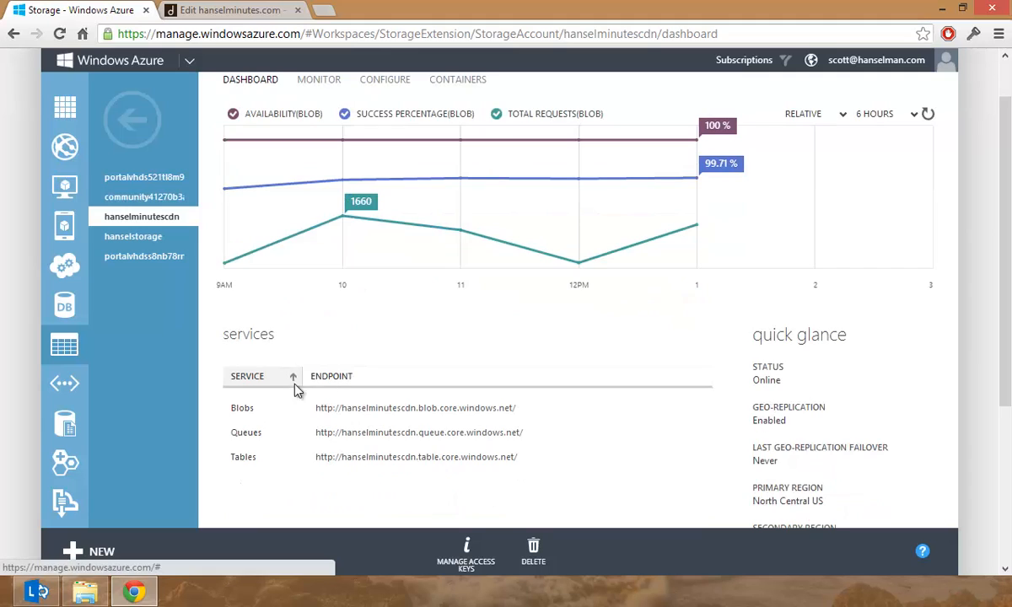
mouse_move(435, 263)
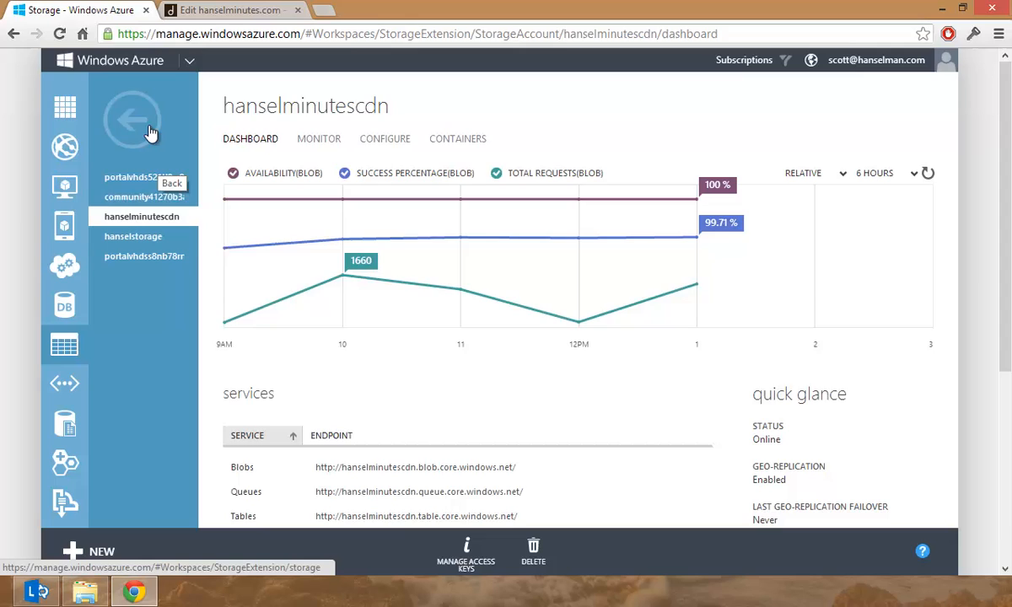
click(132, 118)
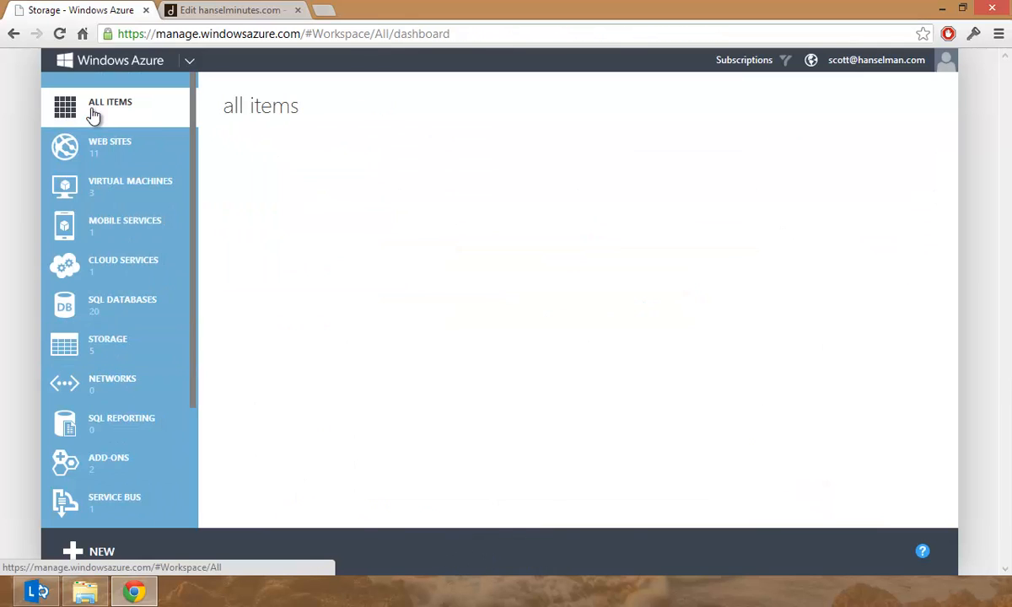
click(109, 108)
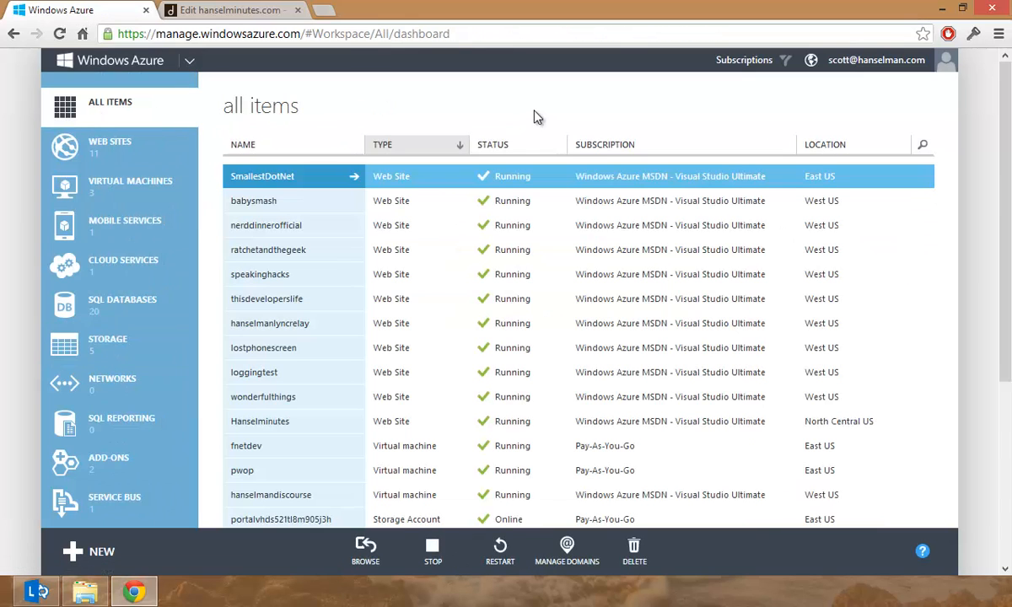
mouse_move(605, 108)
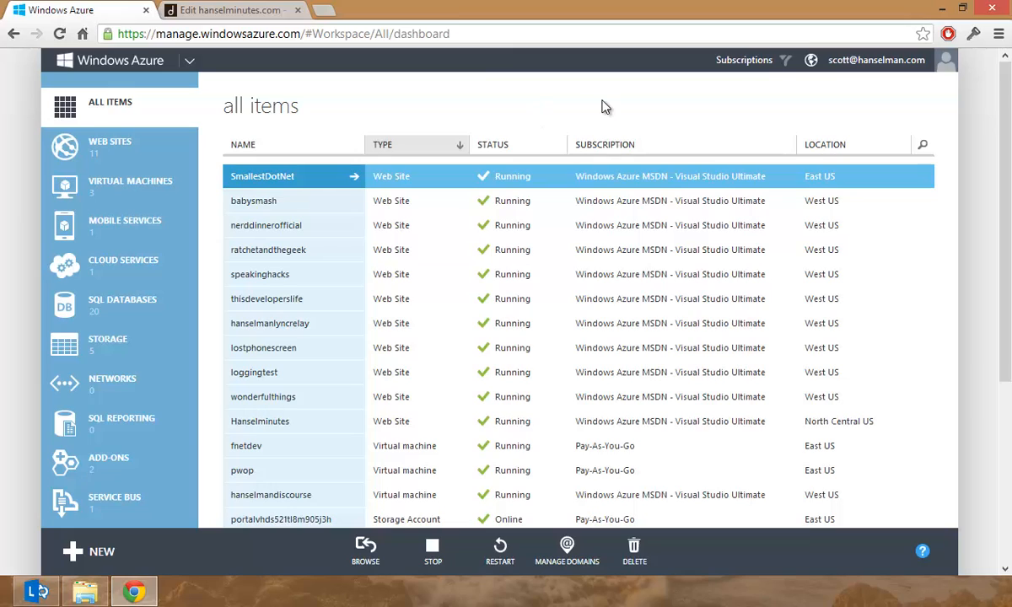
Step: Switch to the previous portal version and show the CDN endpoint list under Hosted Services, Storage Accounts & CDN
click(875, 60)
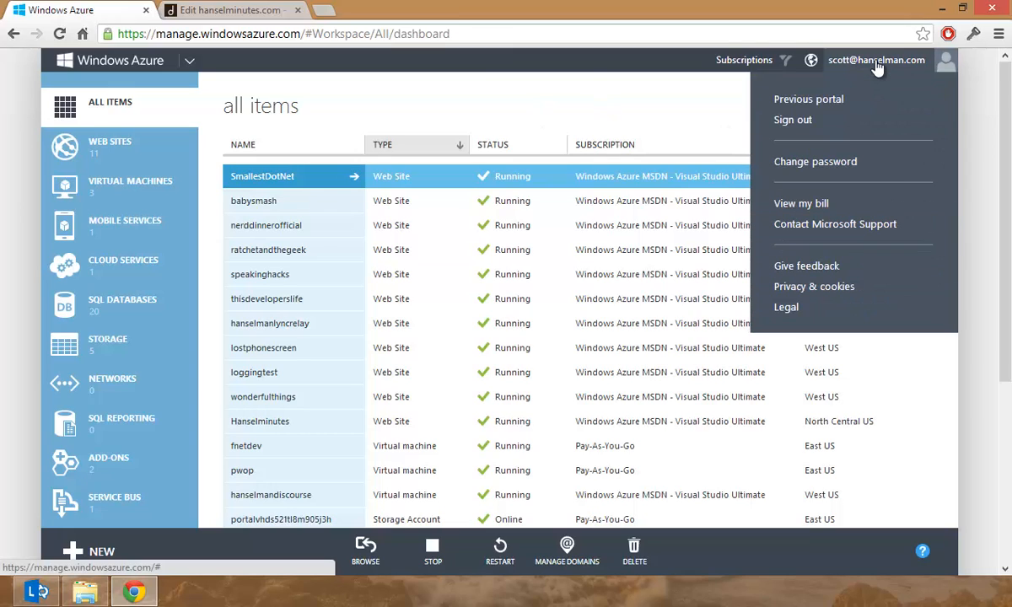
mouse_move(808, 98)
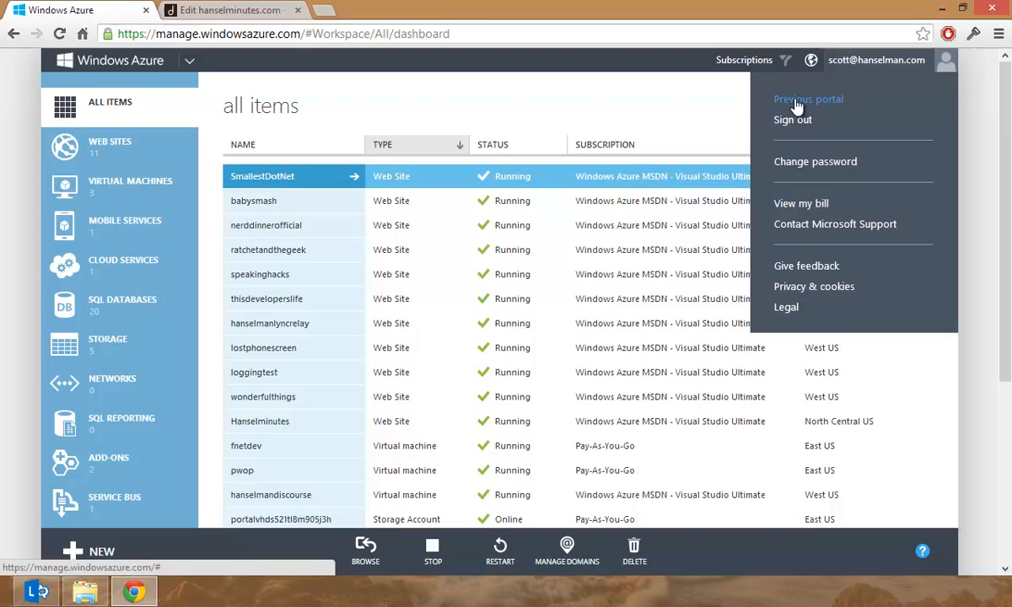
click(807, 98)
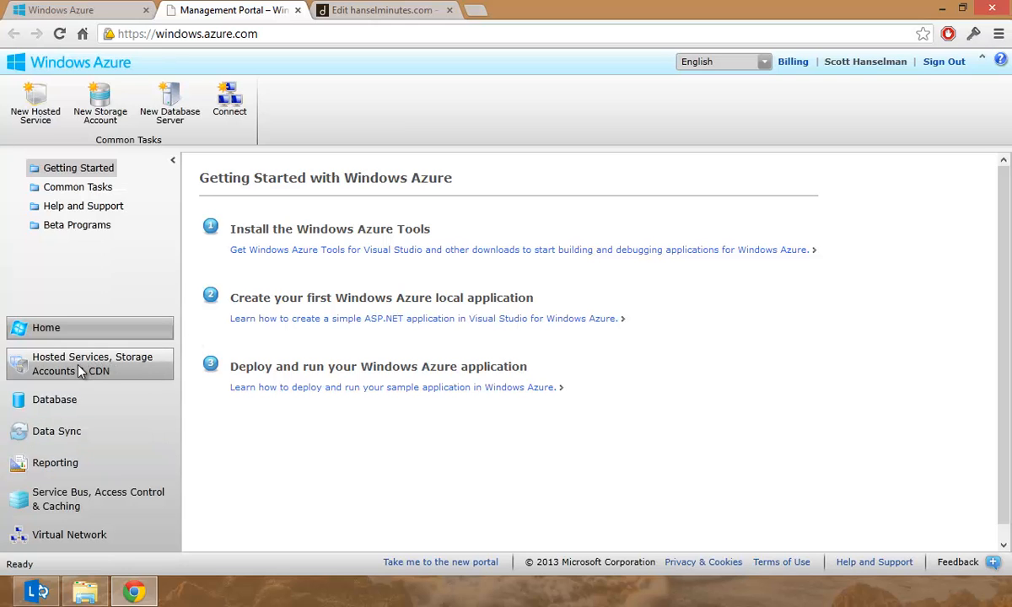
click(90, 364)
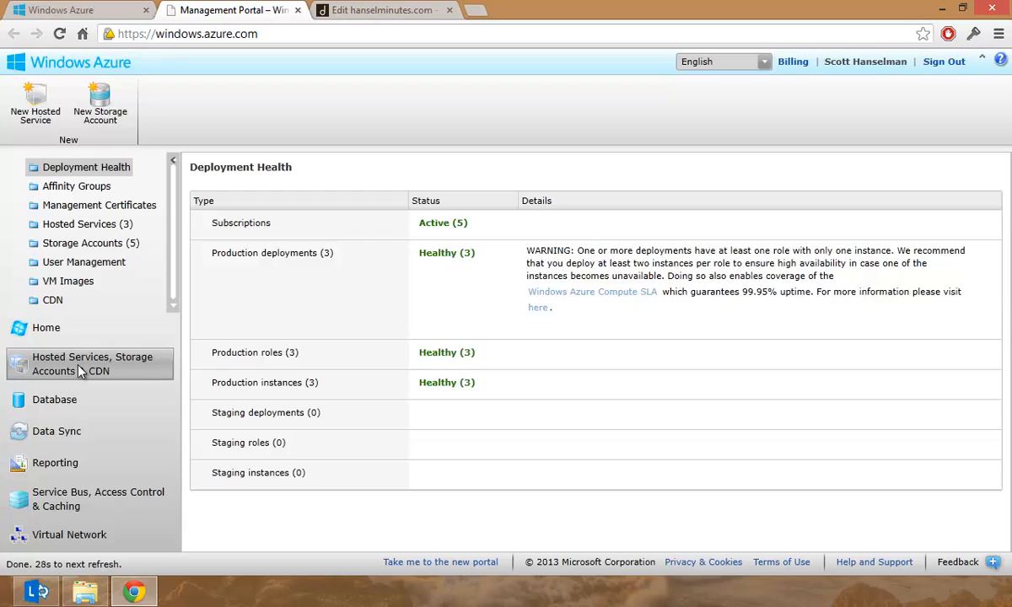
mouse_move(76, 396)
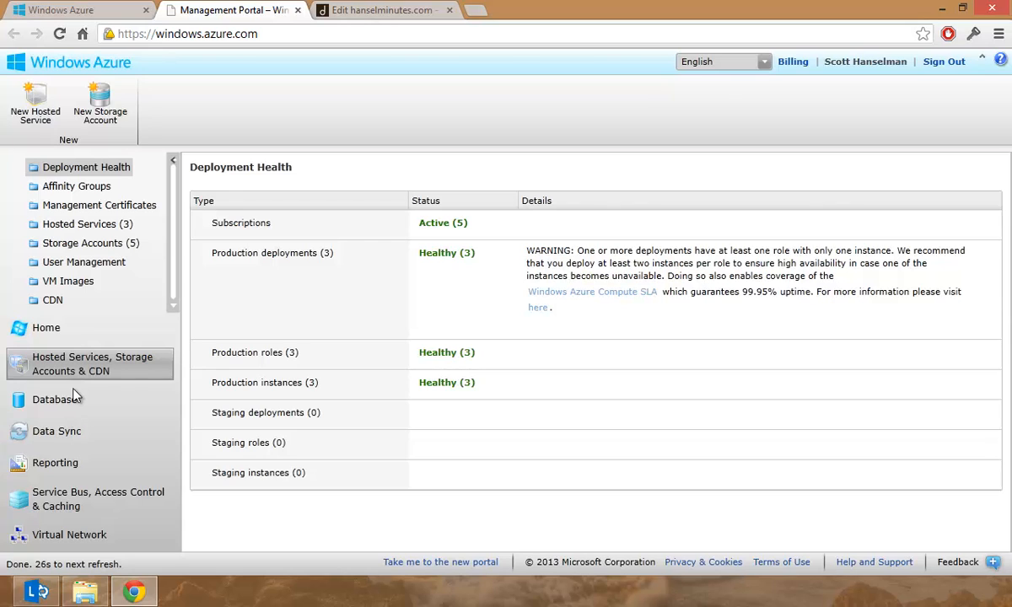
click(52, 300)
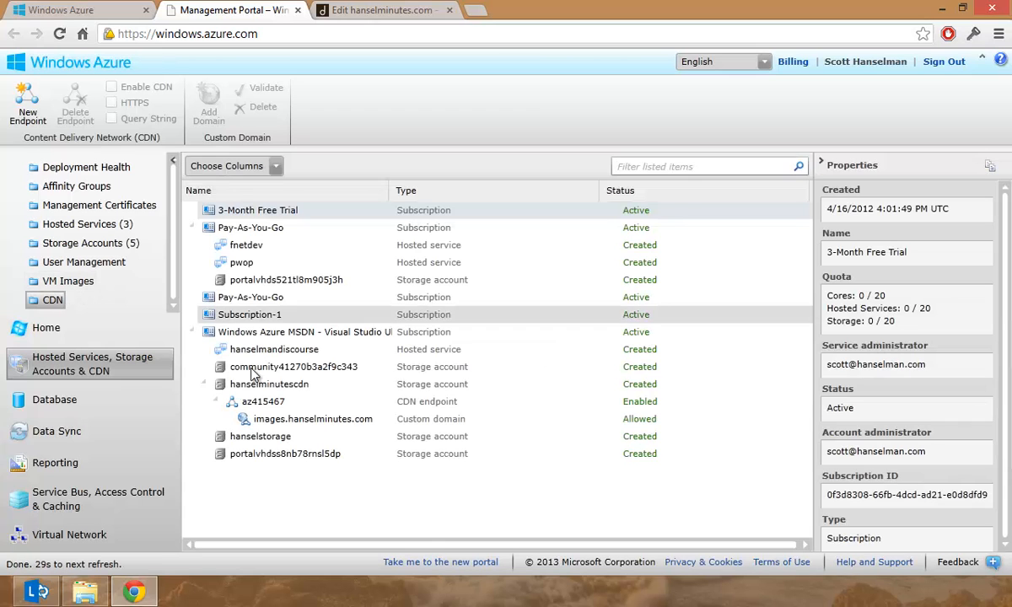
Step: Start a new CDN endpoint on hanselminutescdn and cancel it without creating one
click(270, 384)
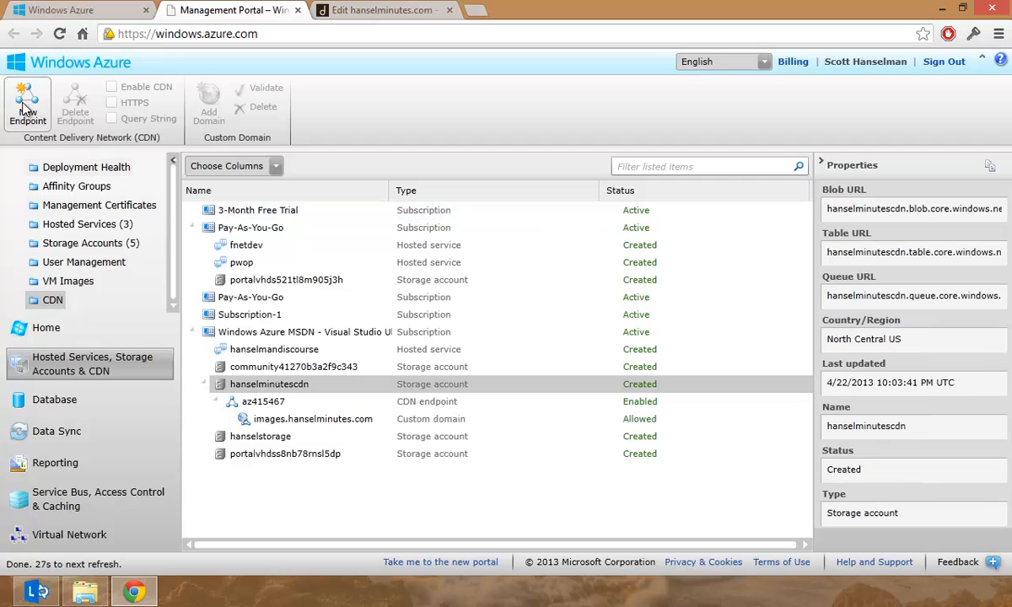
click(27, 109)
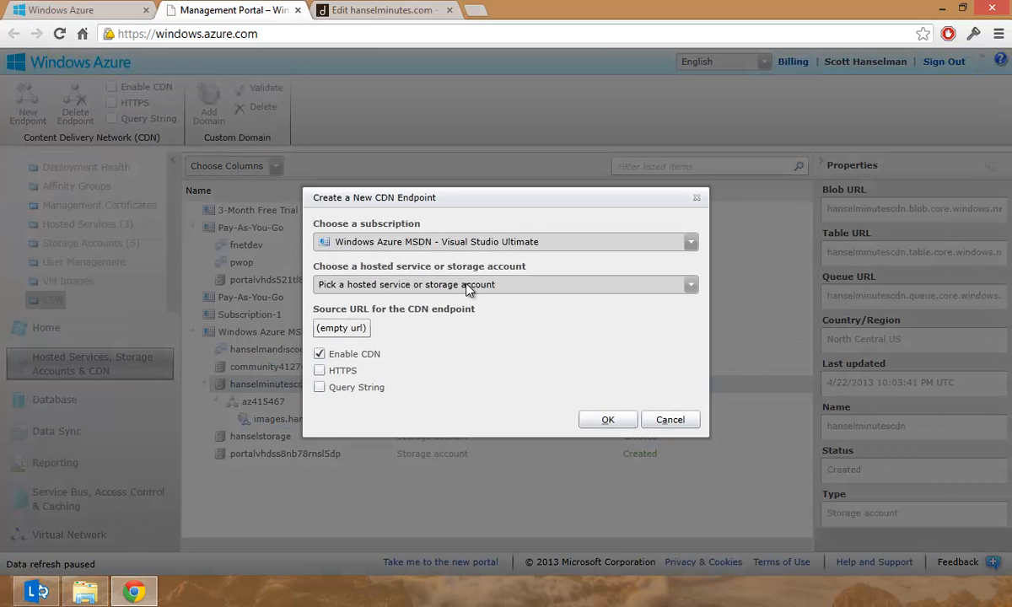
mouse_move(670, 420)
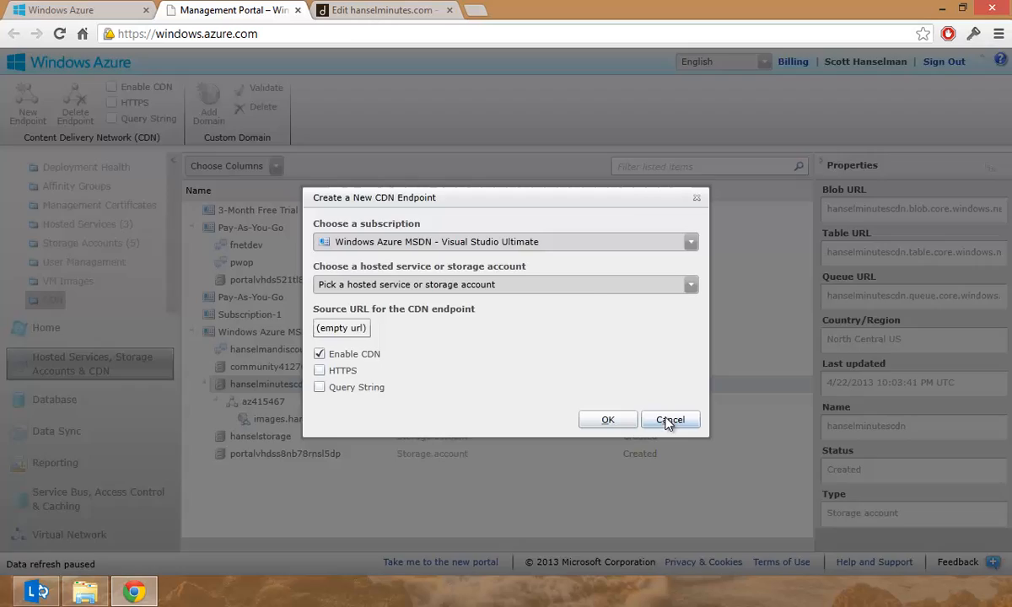
click(670, 418)
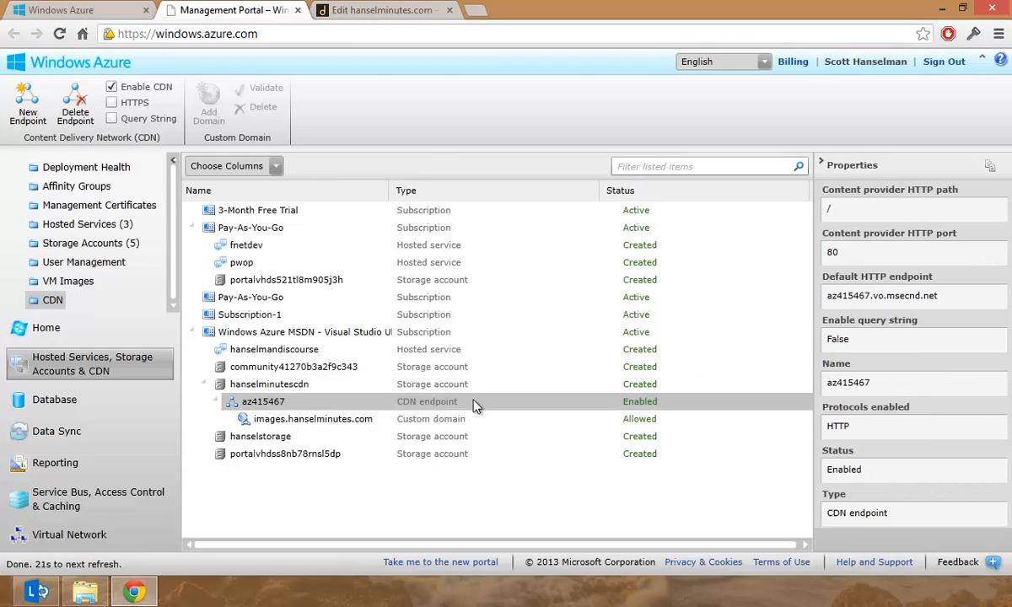
mouse_move(826, 295)
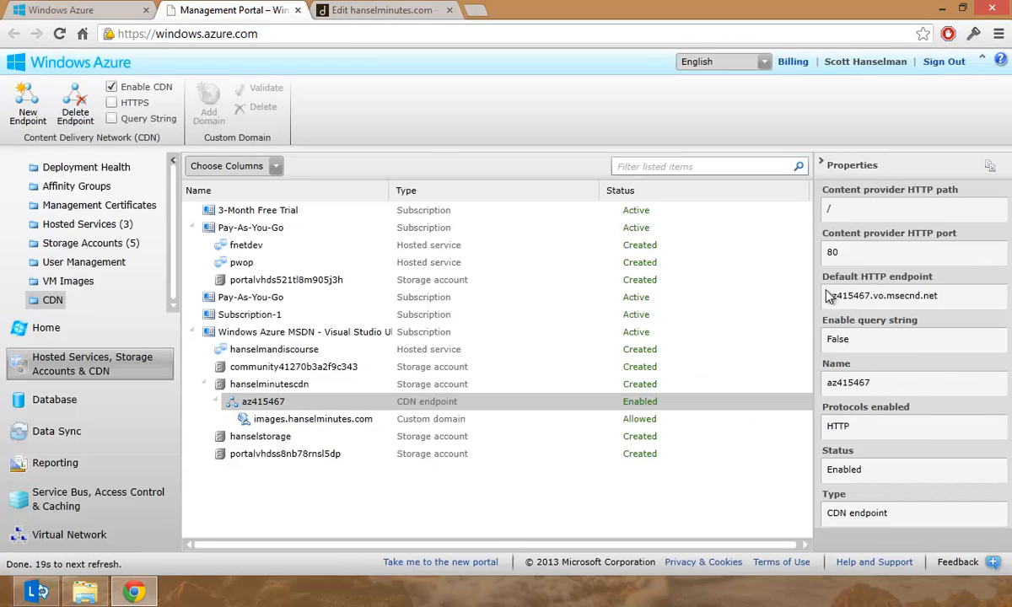
Step: Review endpoint az415467's default address az415467.vo.msecnd.net and the images.hanselminutes.com custom domain details
triple_click(882, 295)
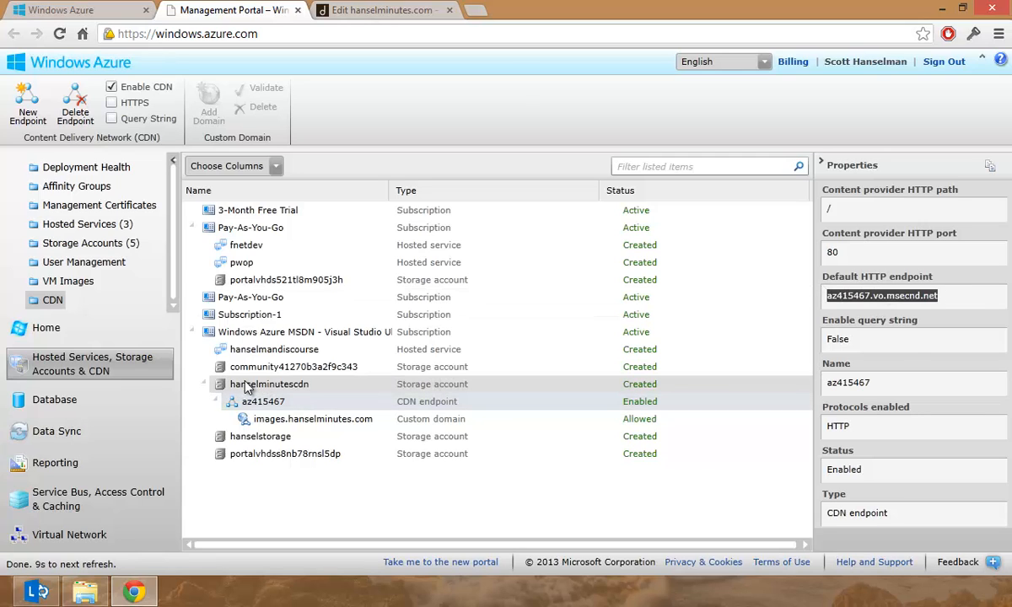
click(270, 384)
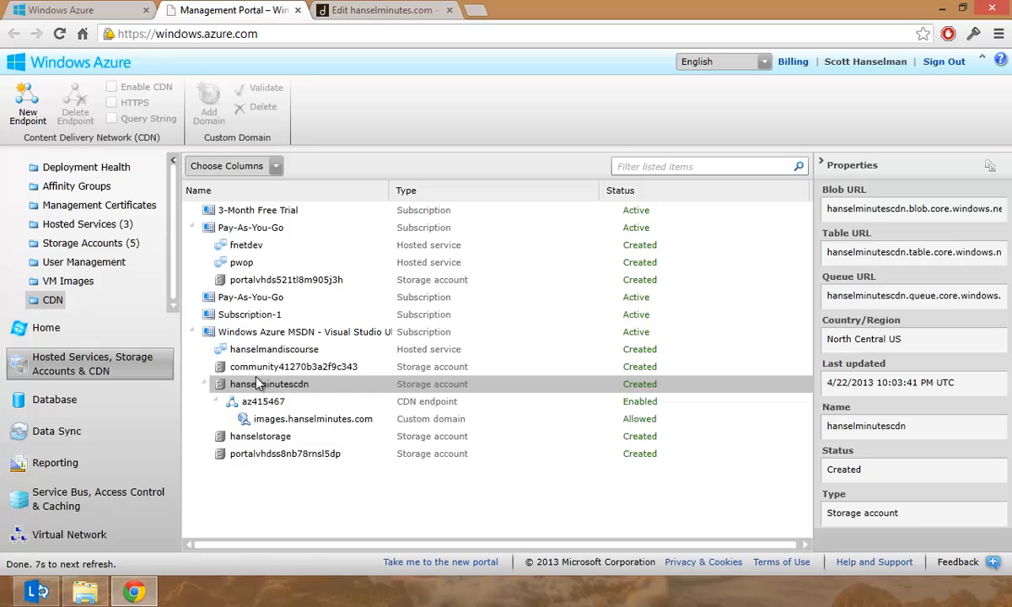
click(263, 401)
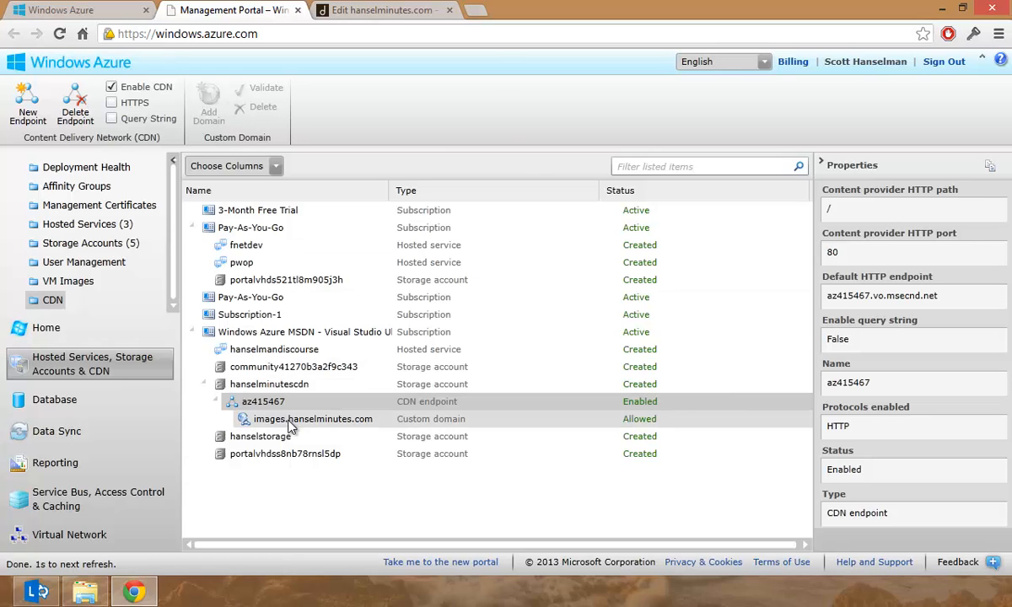
click(311, 419)
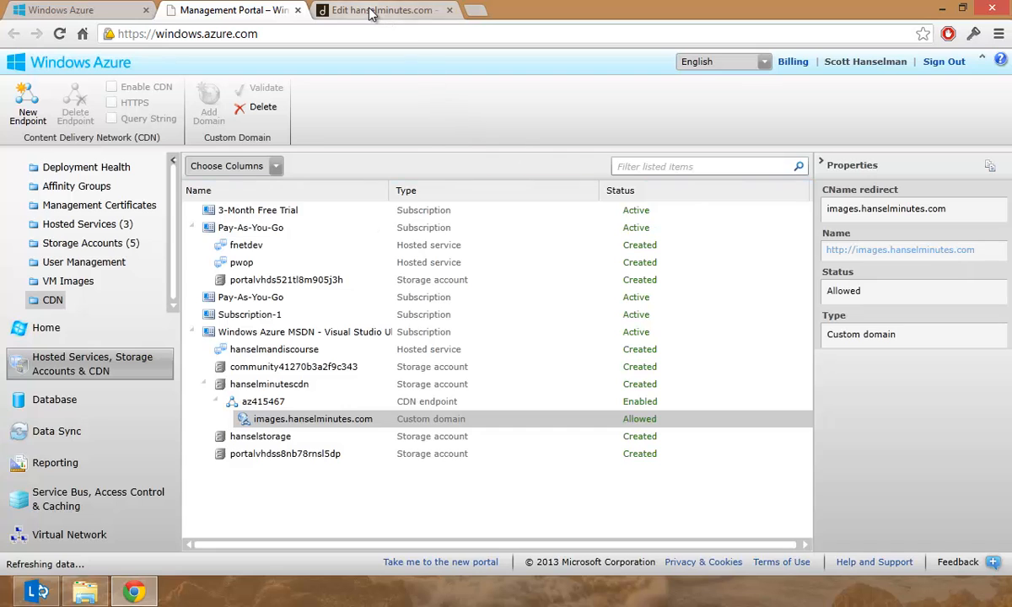
click(379, 10)
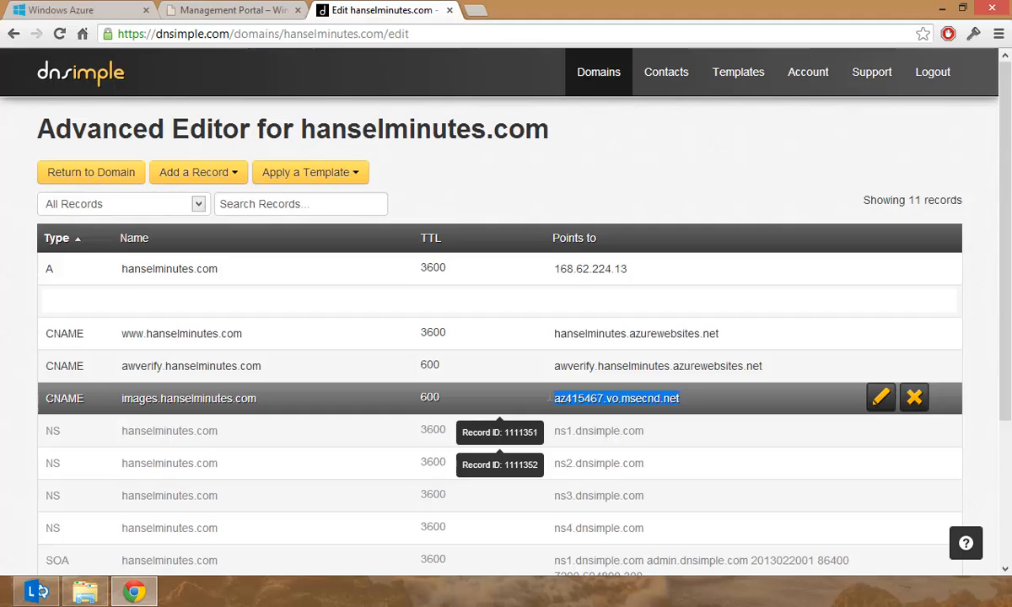
click(880, 398)
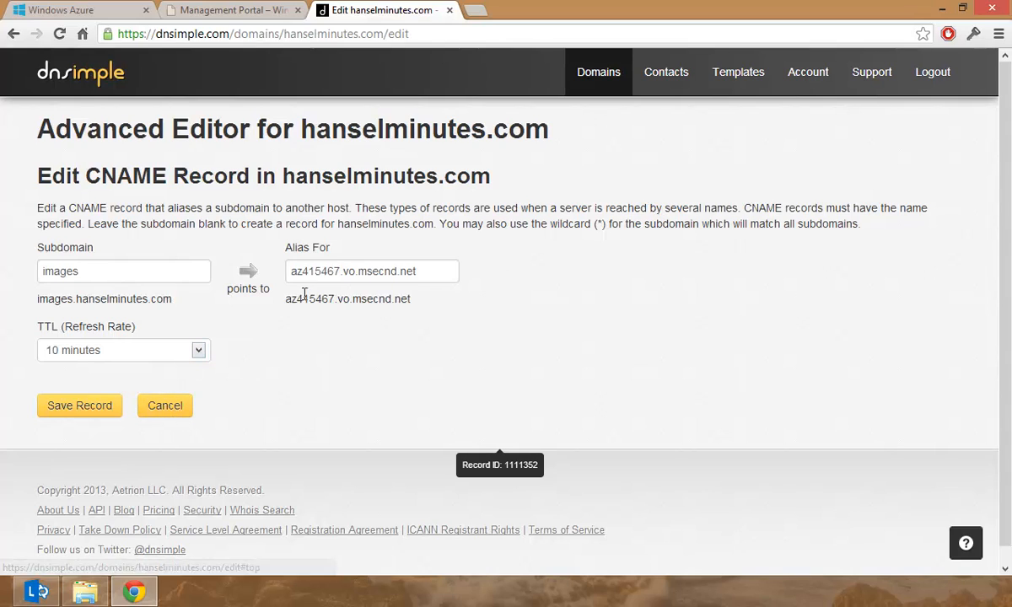
click(79, 405)
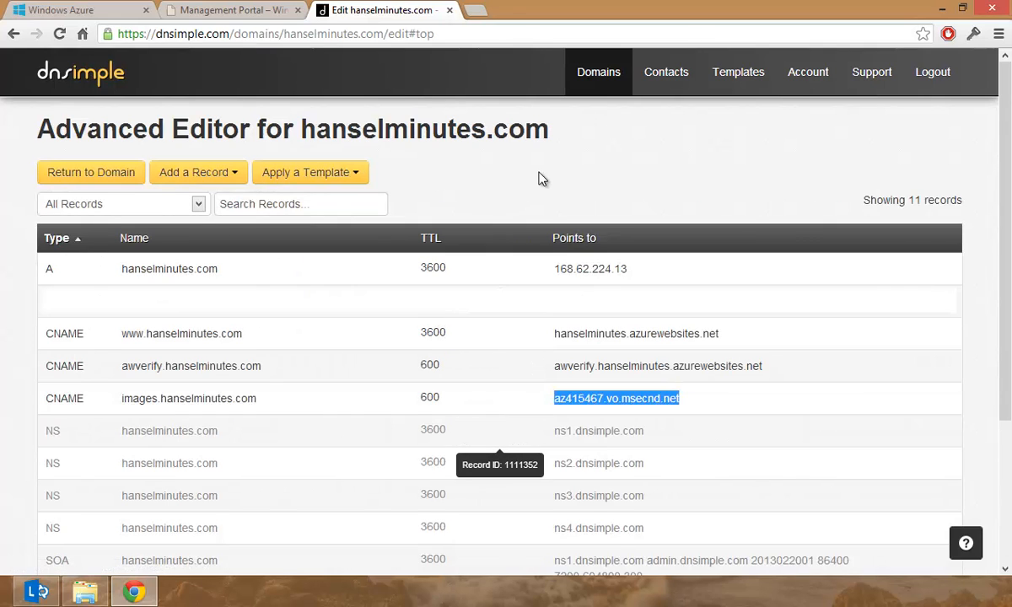
mouse_move(401, 94)
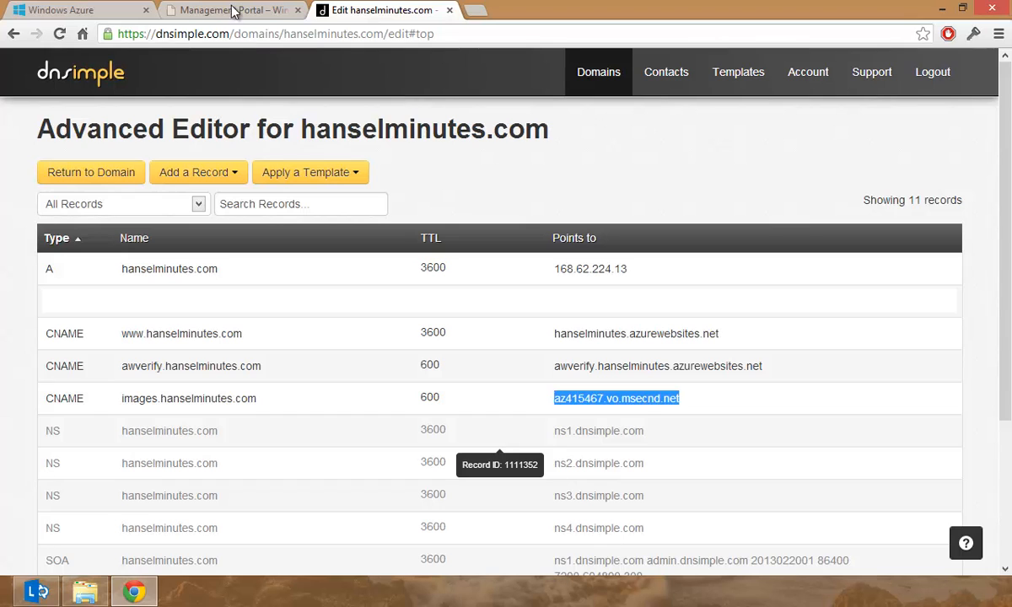
click(233, 11)
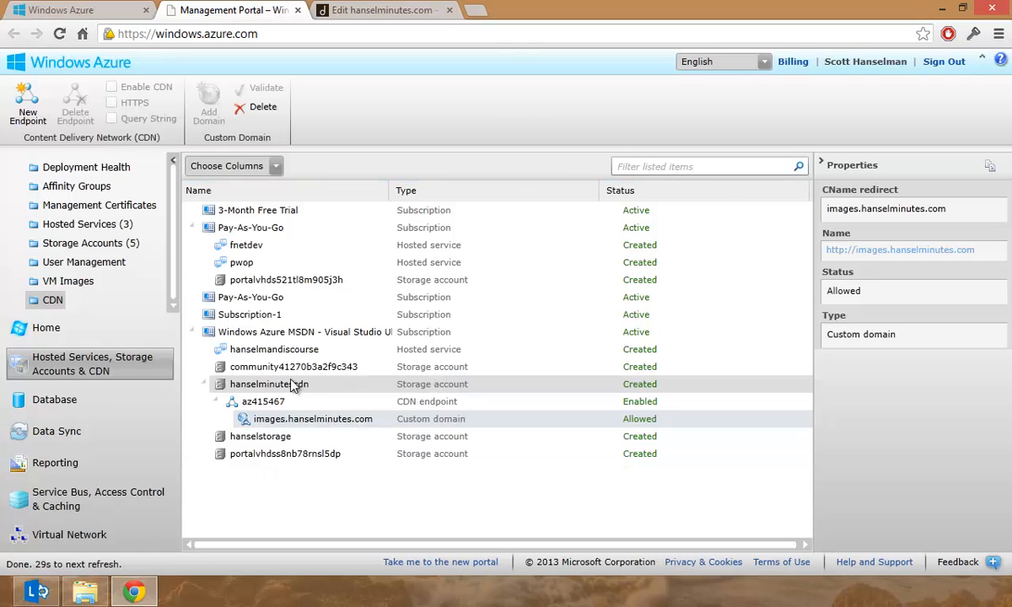
click(268, 384)
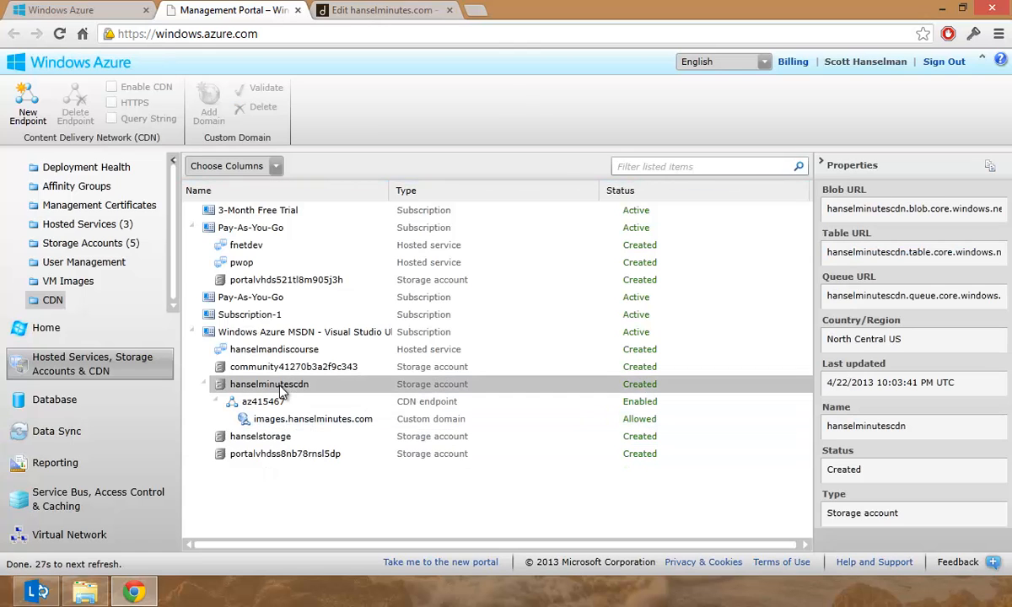
mouse_move(297, 387)
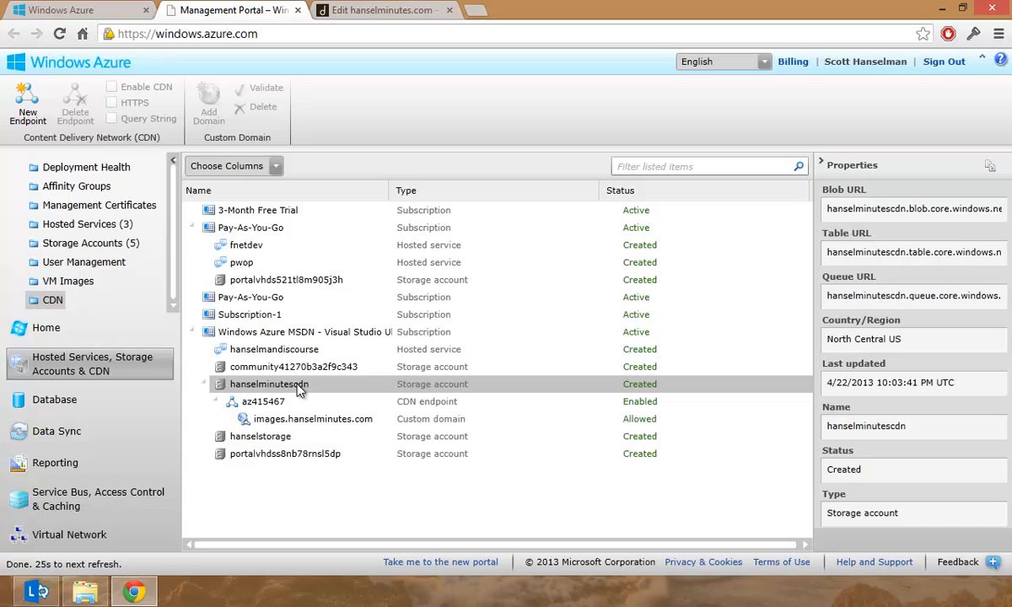
mouse_move(331, 386)
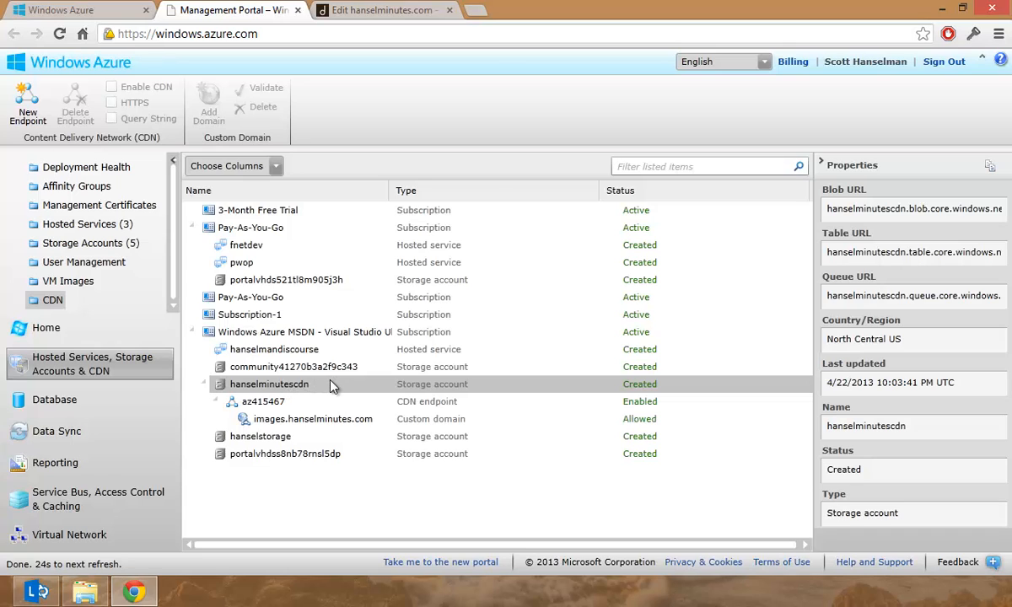
click(263, 401)
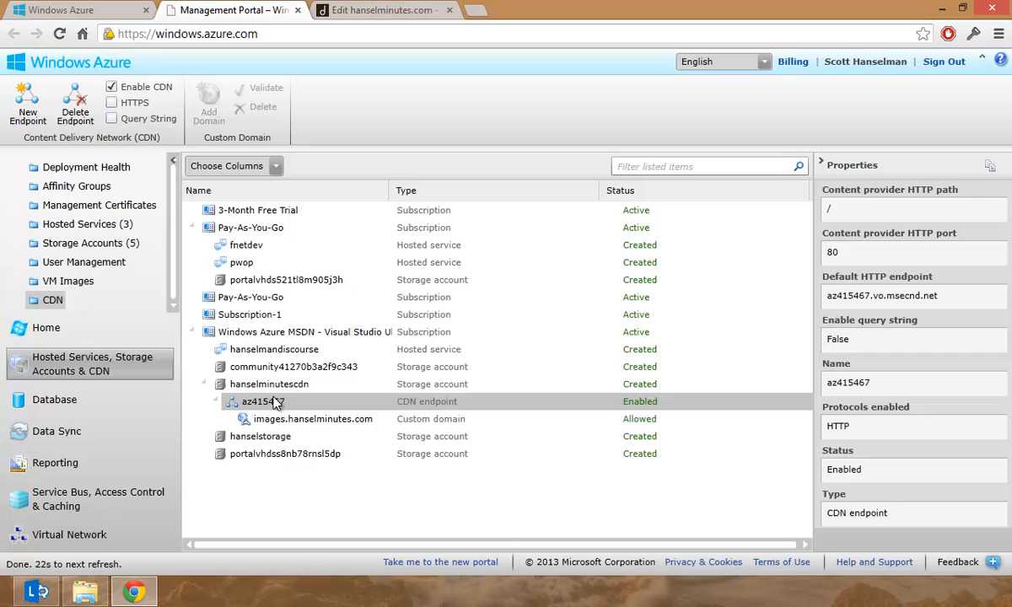
click(313, 418)
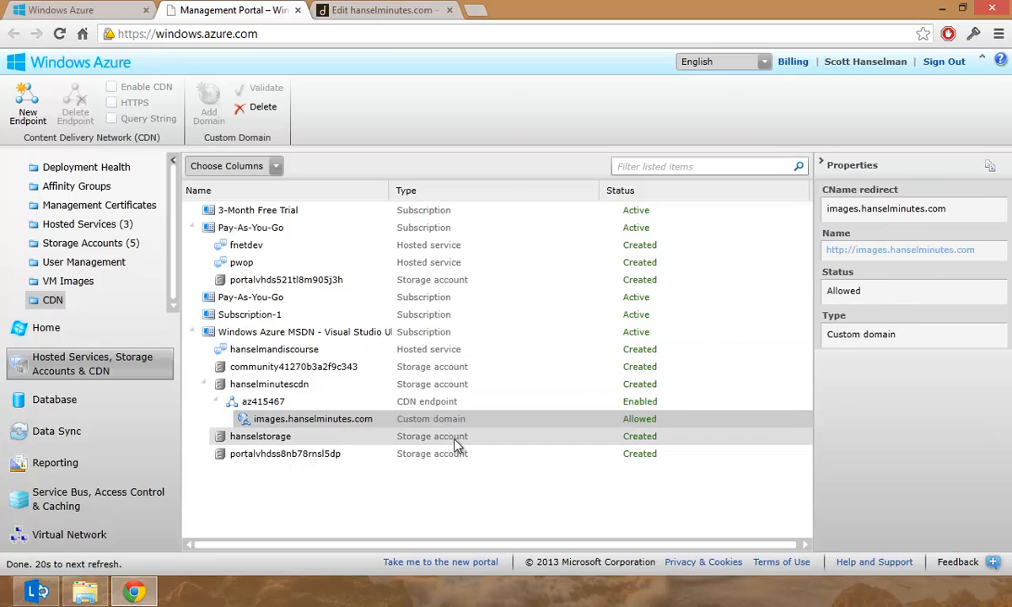
mouse_move(436, 365)
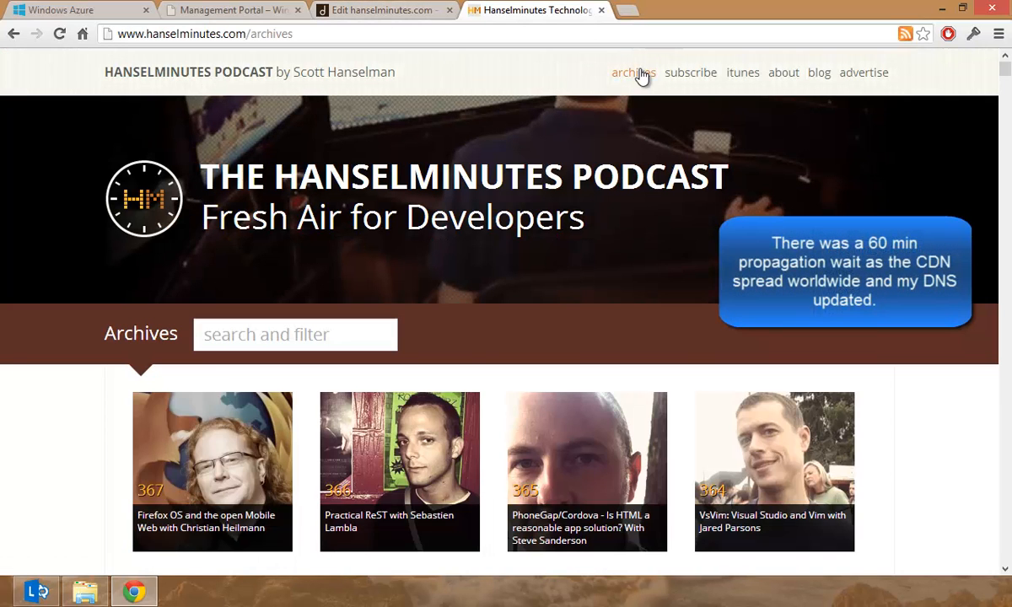
scroll(down, 3)
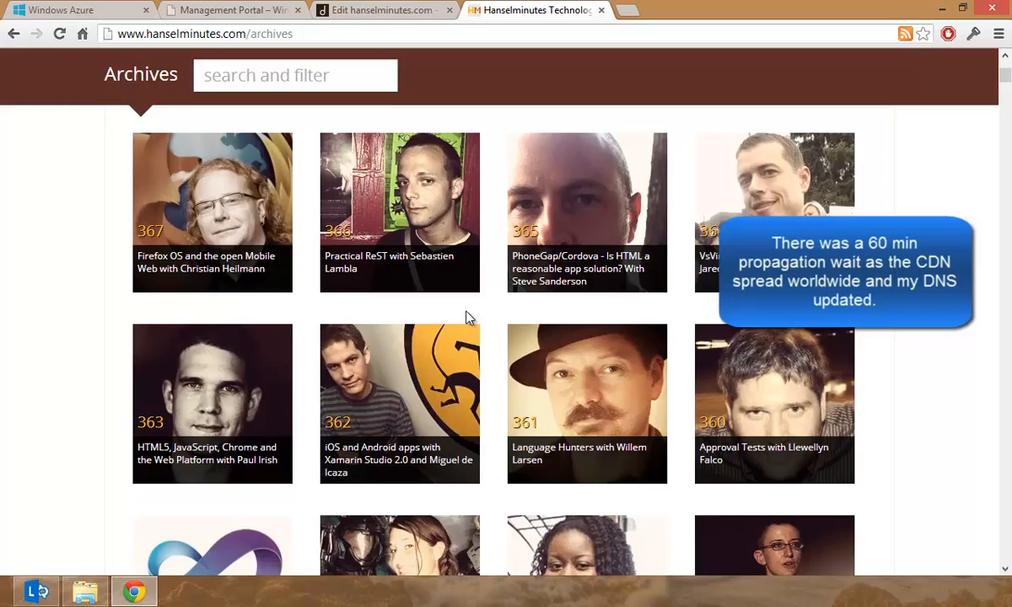
scroll(down, 3)
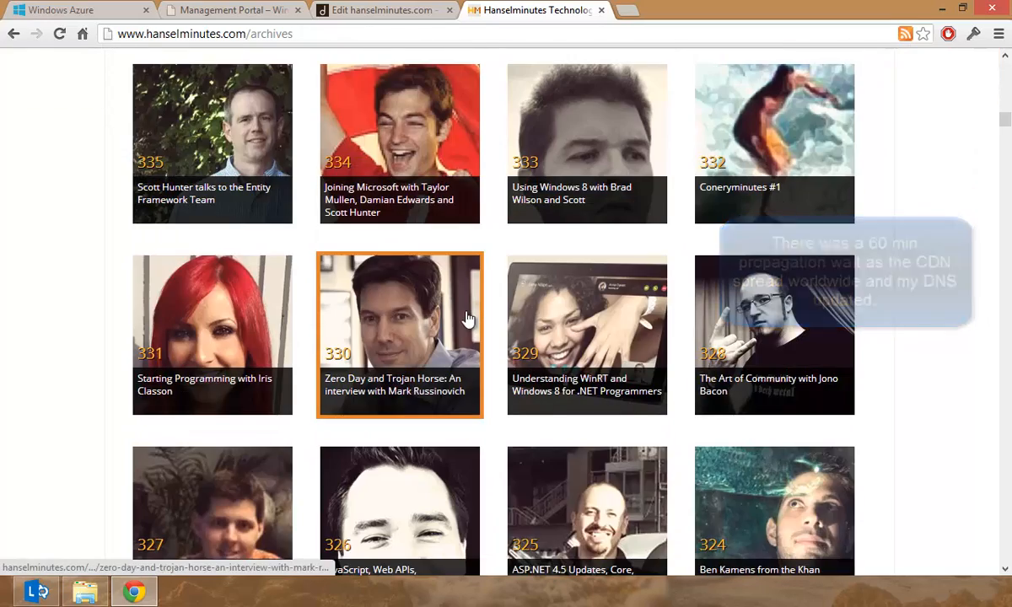
scroll(up, 3)
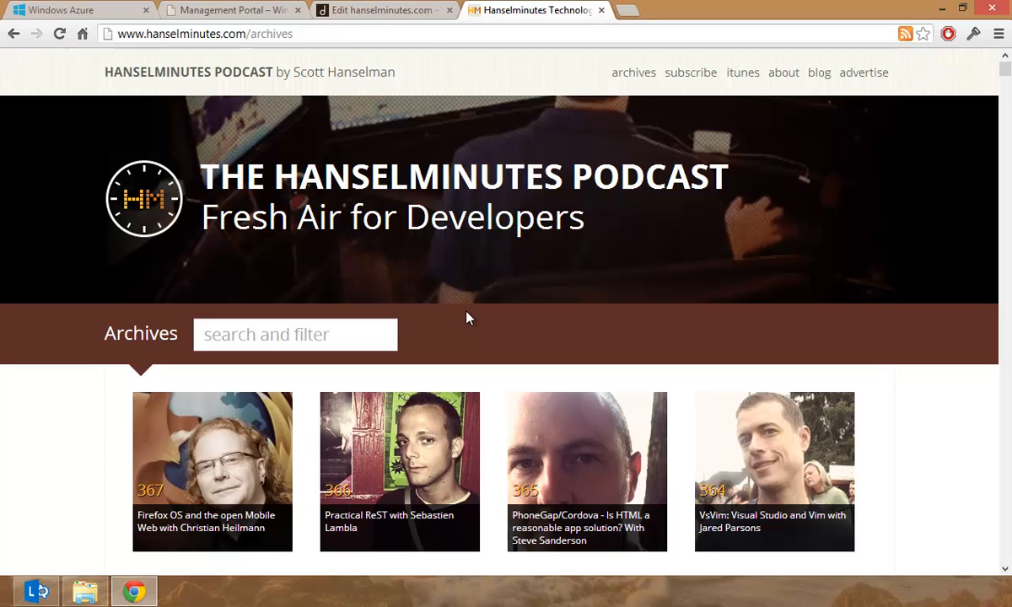
mouse_move(941, 172)
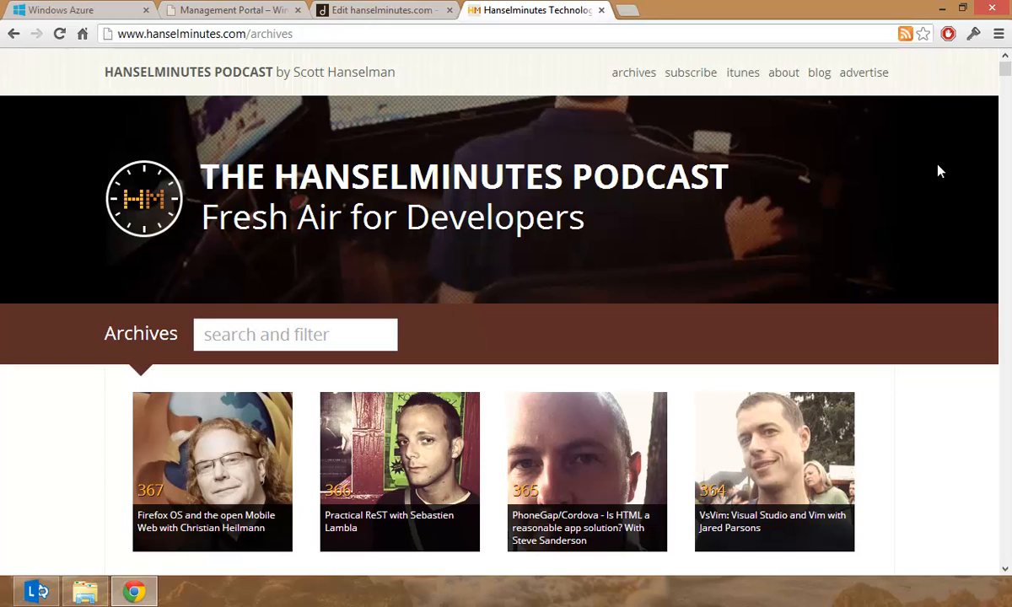